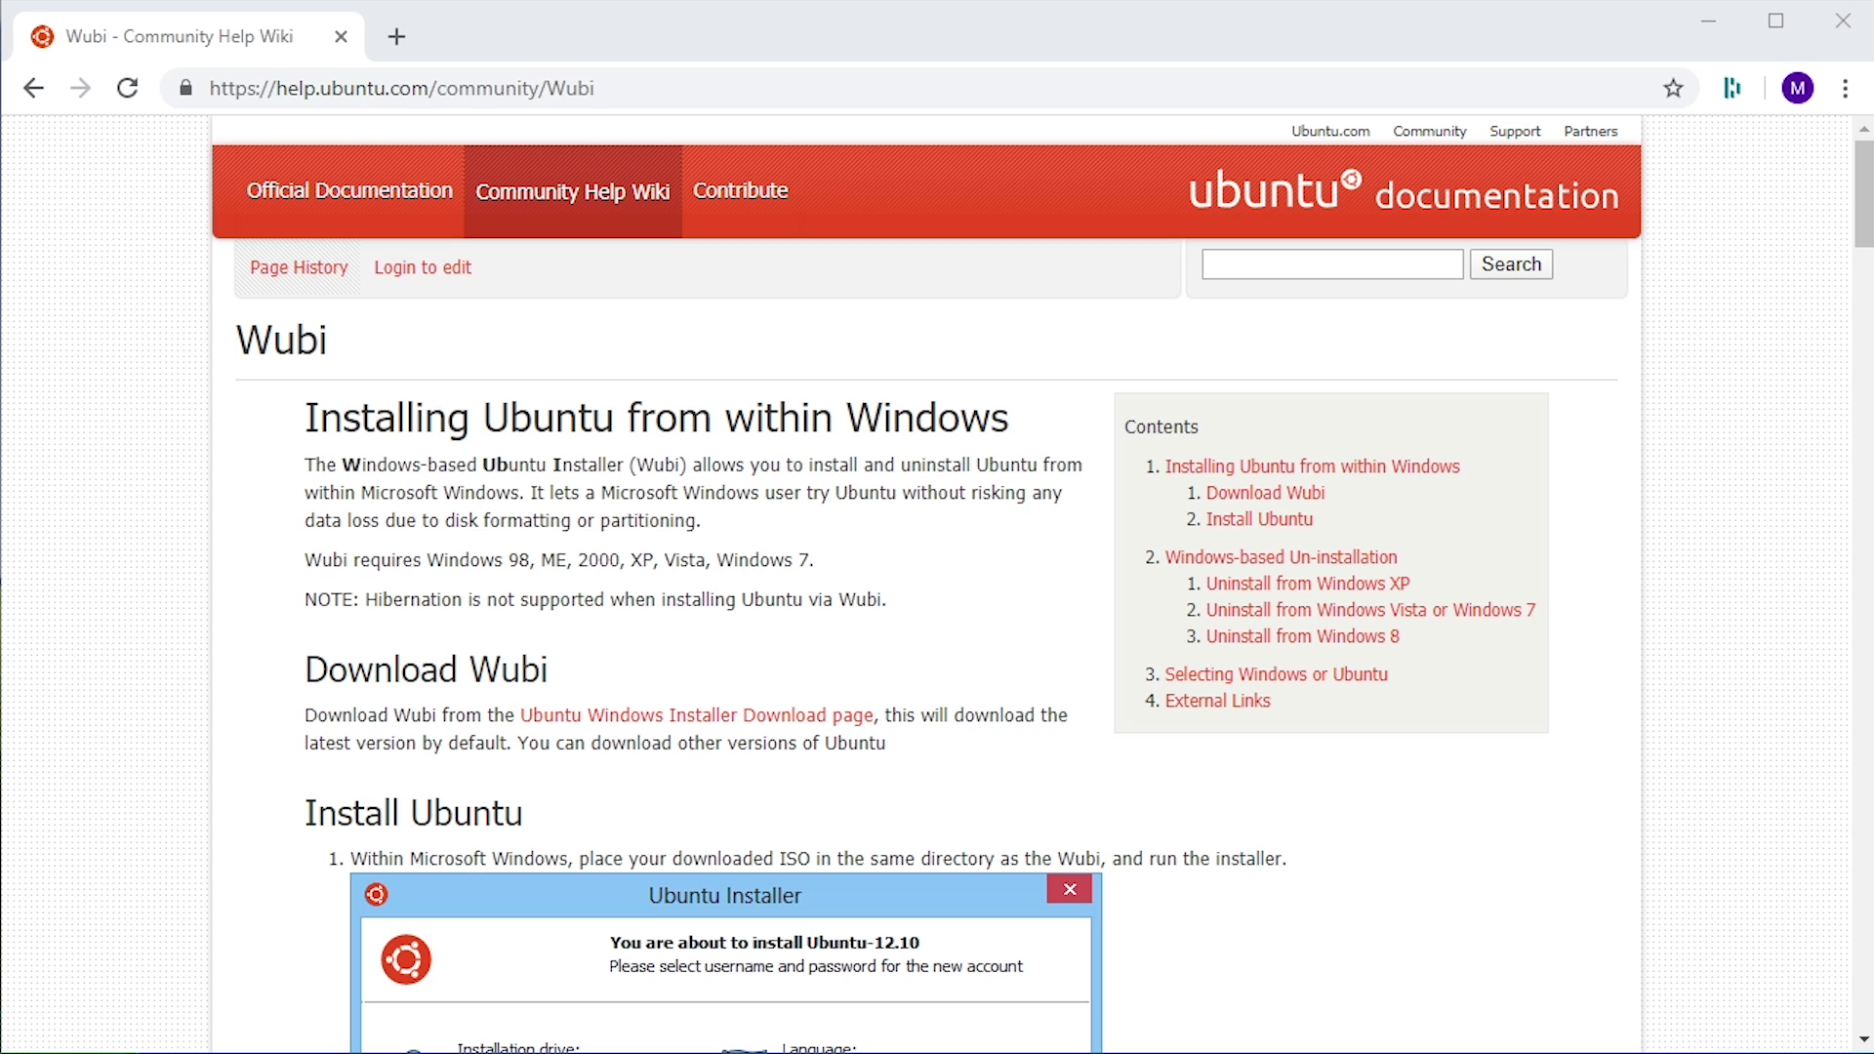
Browse the Wubi download and wiki pages, then move the Wubi-9.04-rev129 icon top-right
{"action": "scroll", "scroll_direction": "down", "scroll_amount": 3}
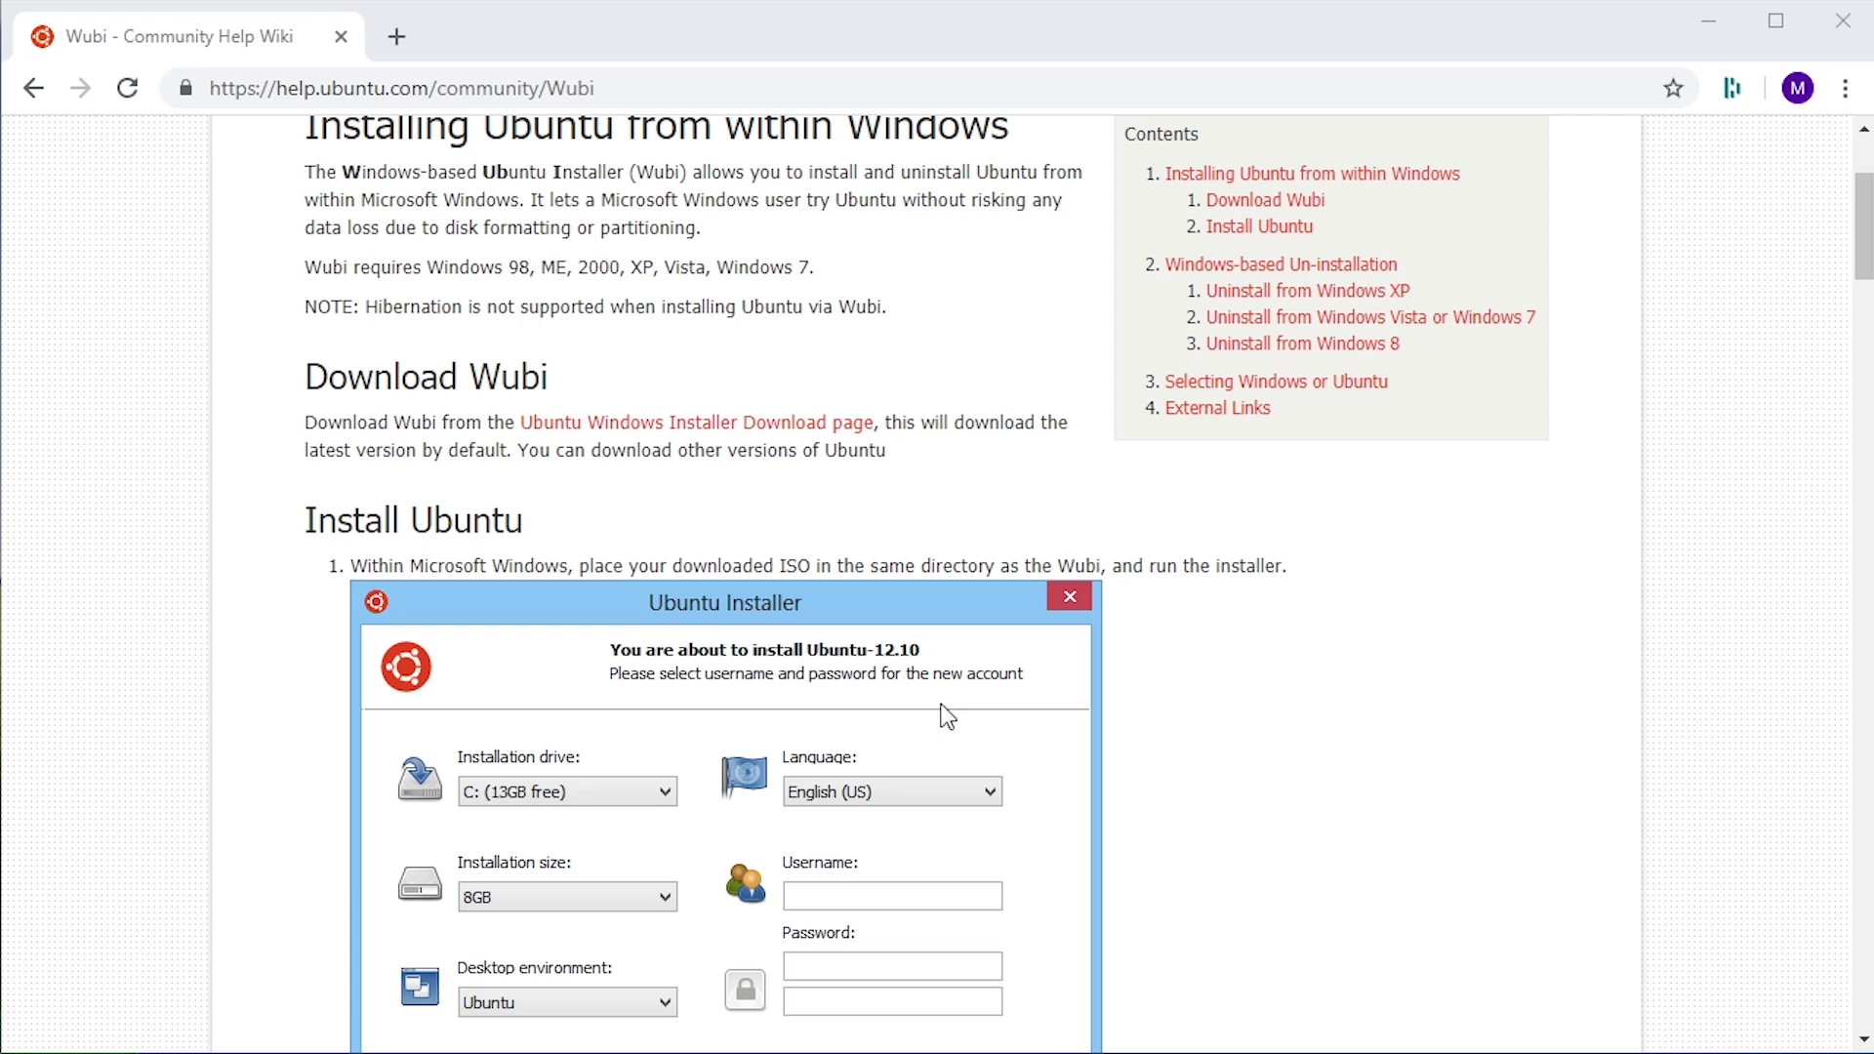
{"action": "scroll", "scroll_direction": "up", "scroll_amount": 3}
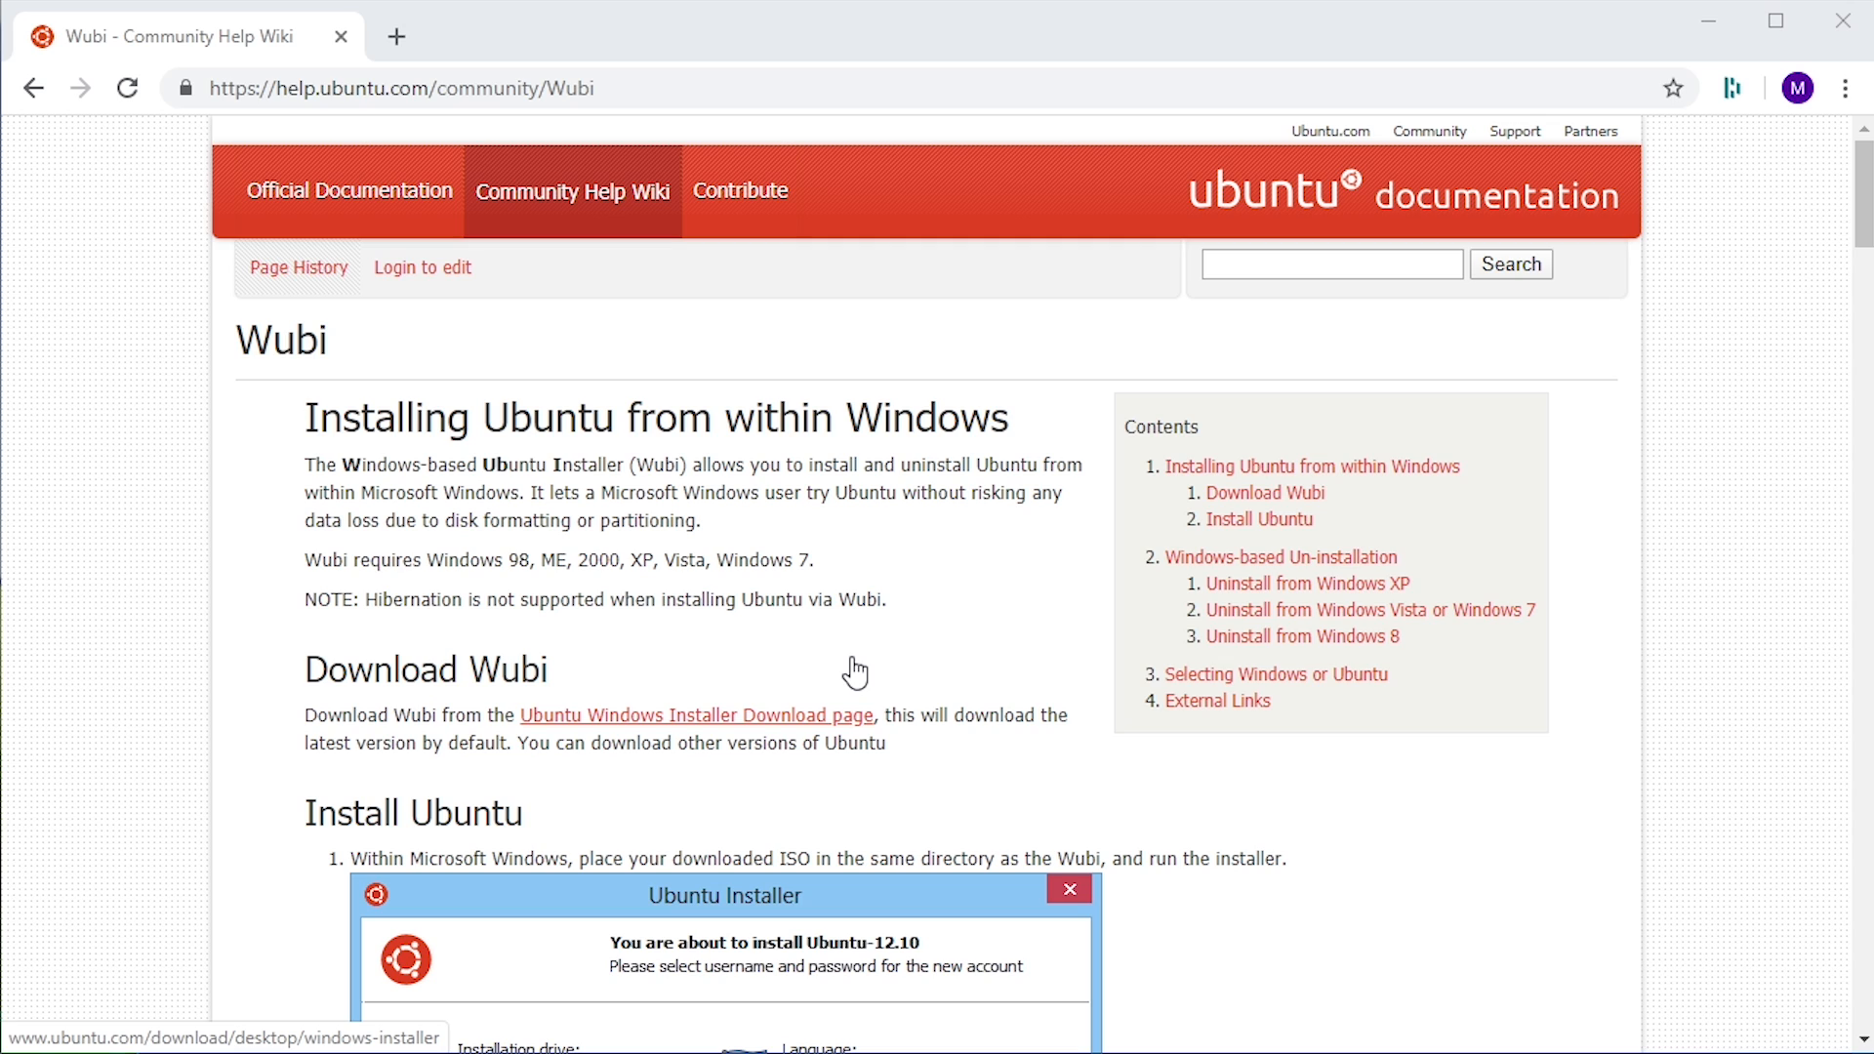
{"action": "left_click", "coordinate": [695, 714]}
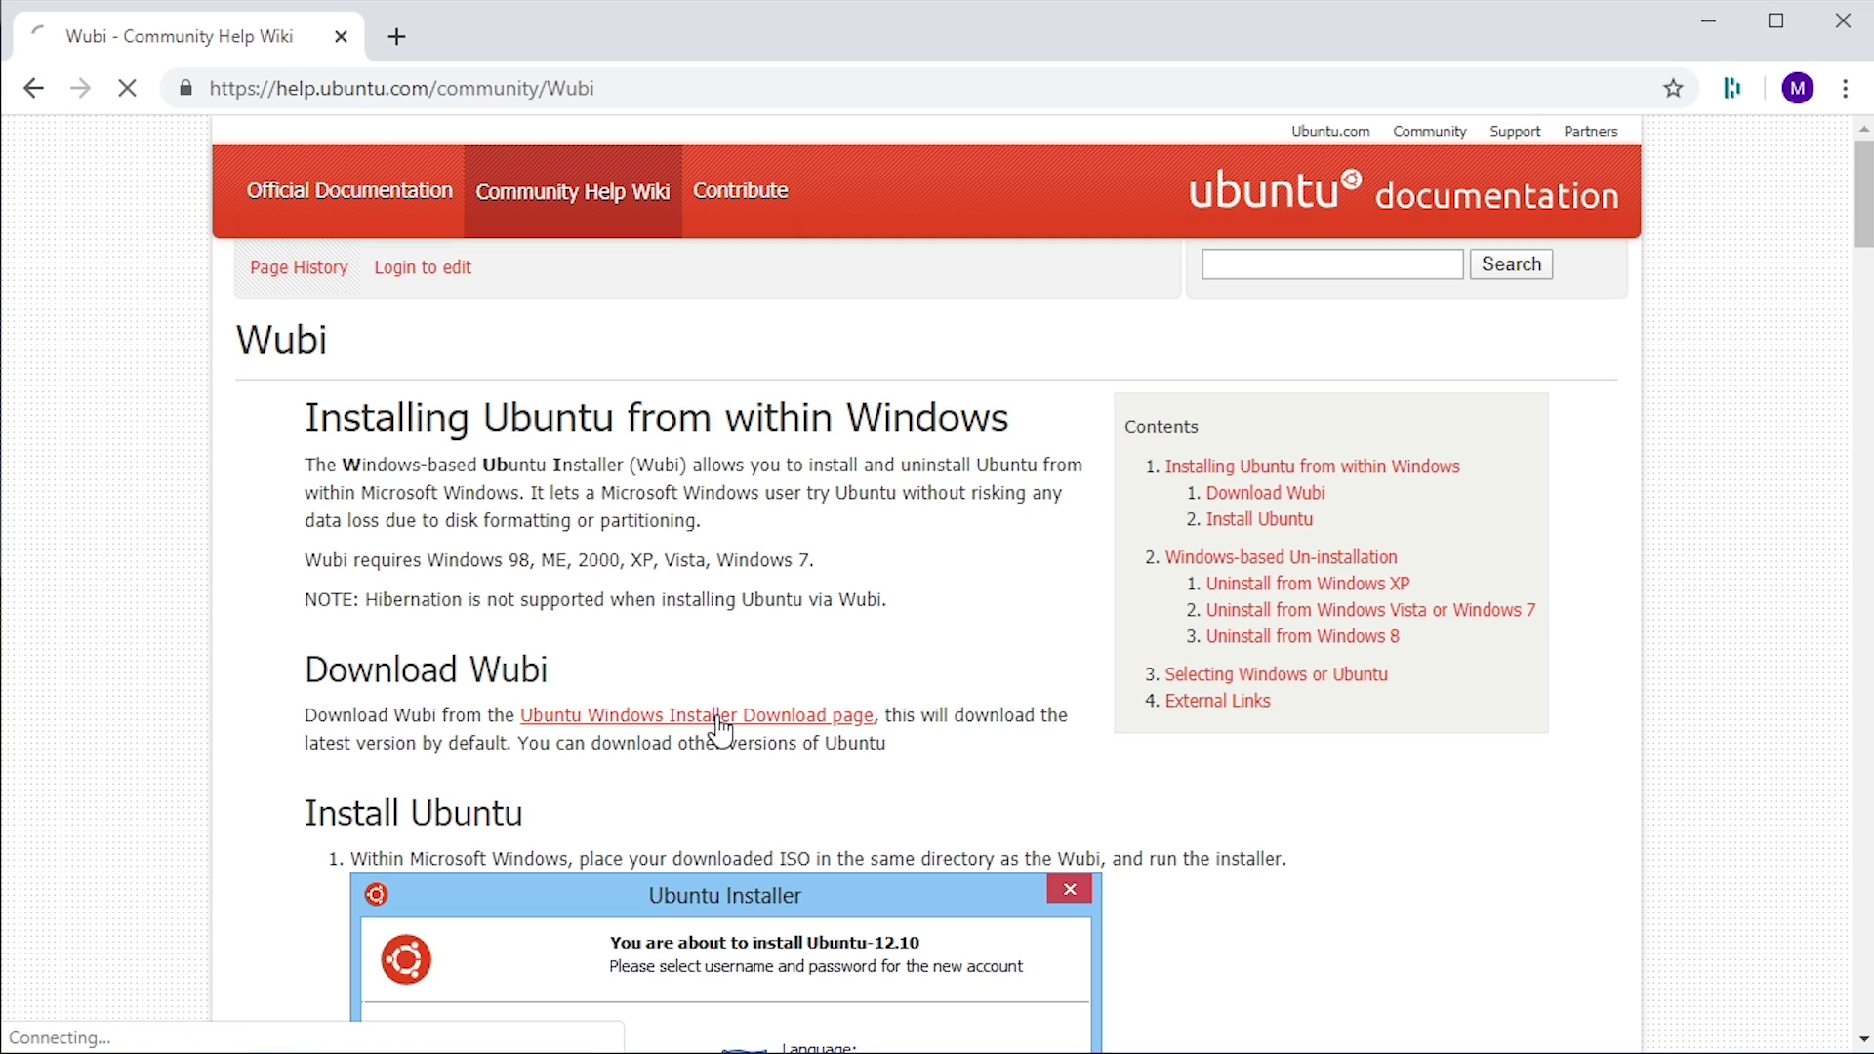
{"action": "left_click", "coordinate": [697, 714]}
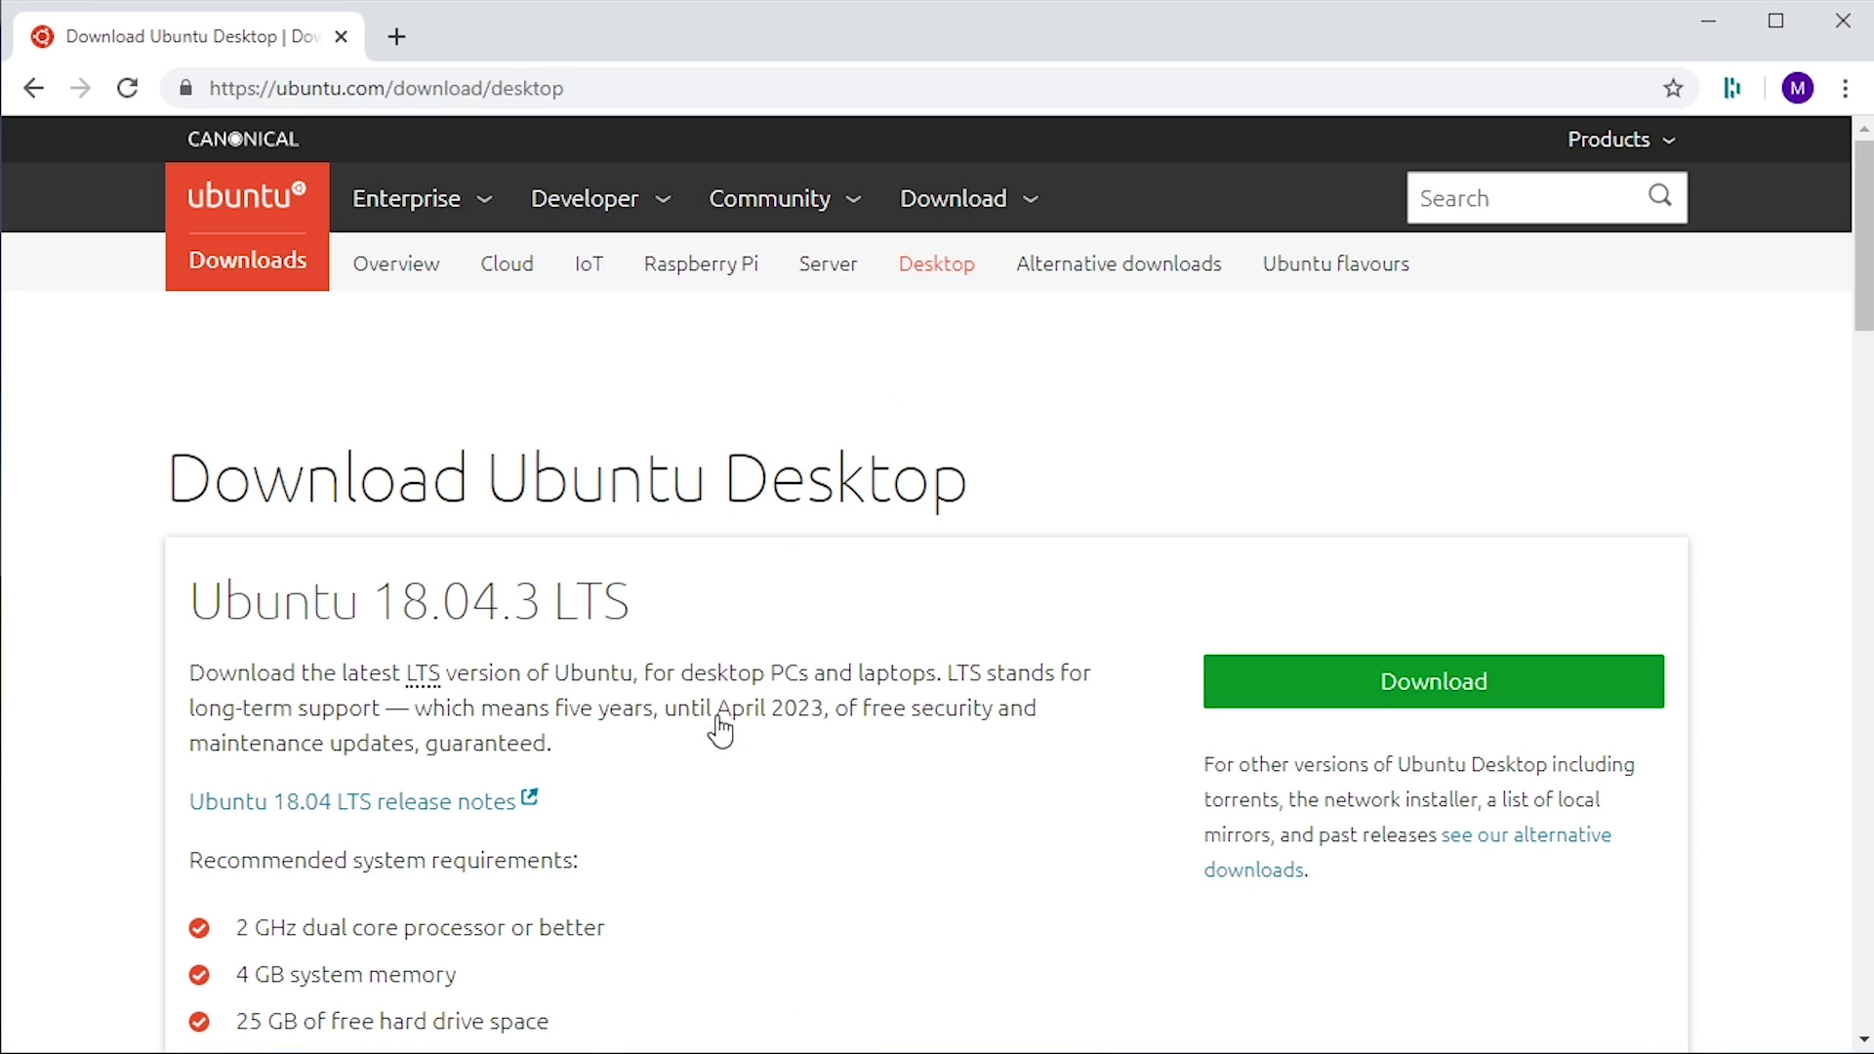
{"action": "mouse_move", "coordinate": [836, 558]}
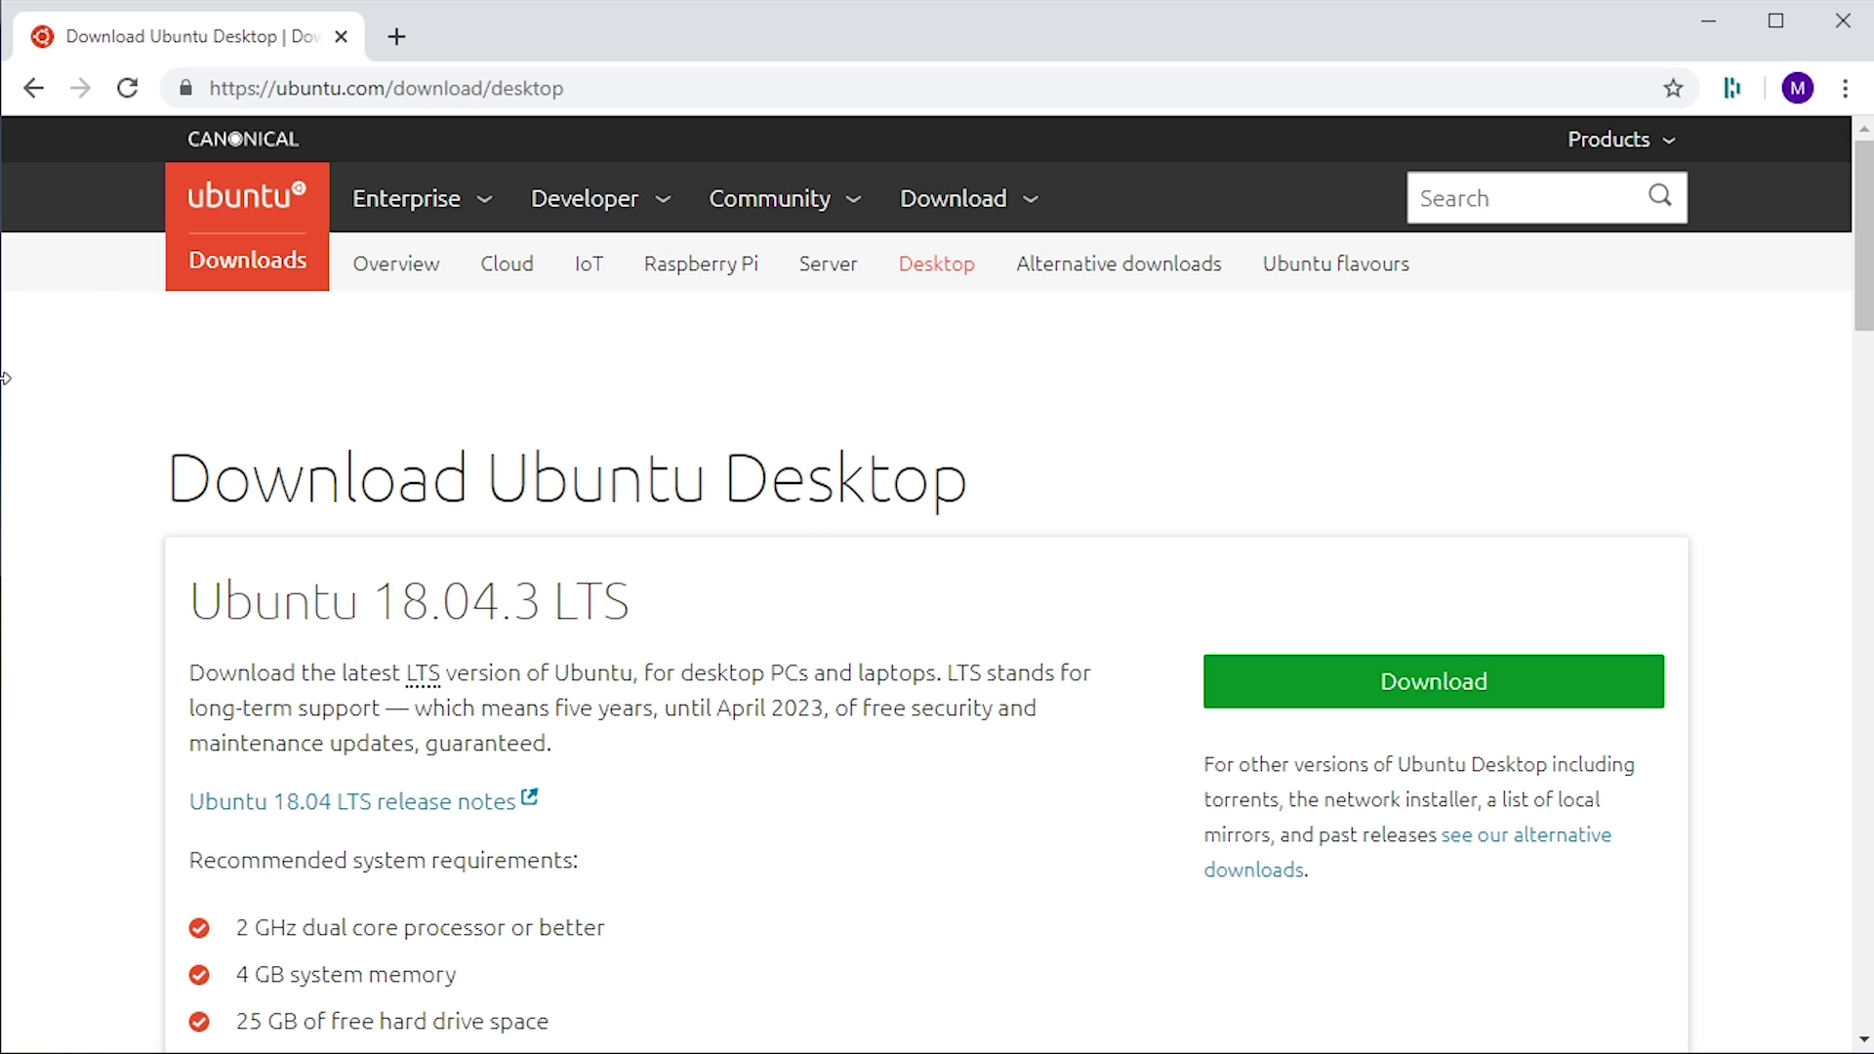
{"action": "mouse_move", "coordinate": [46, 116]}
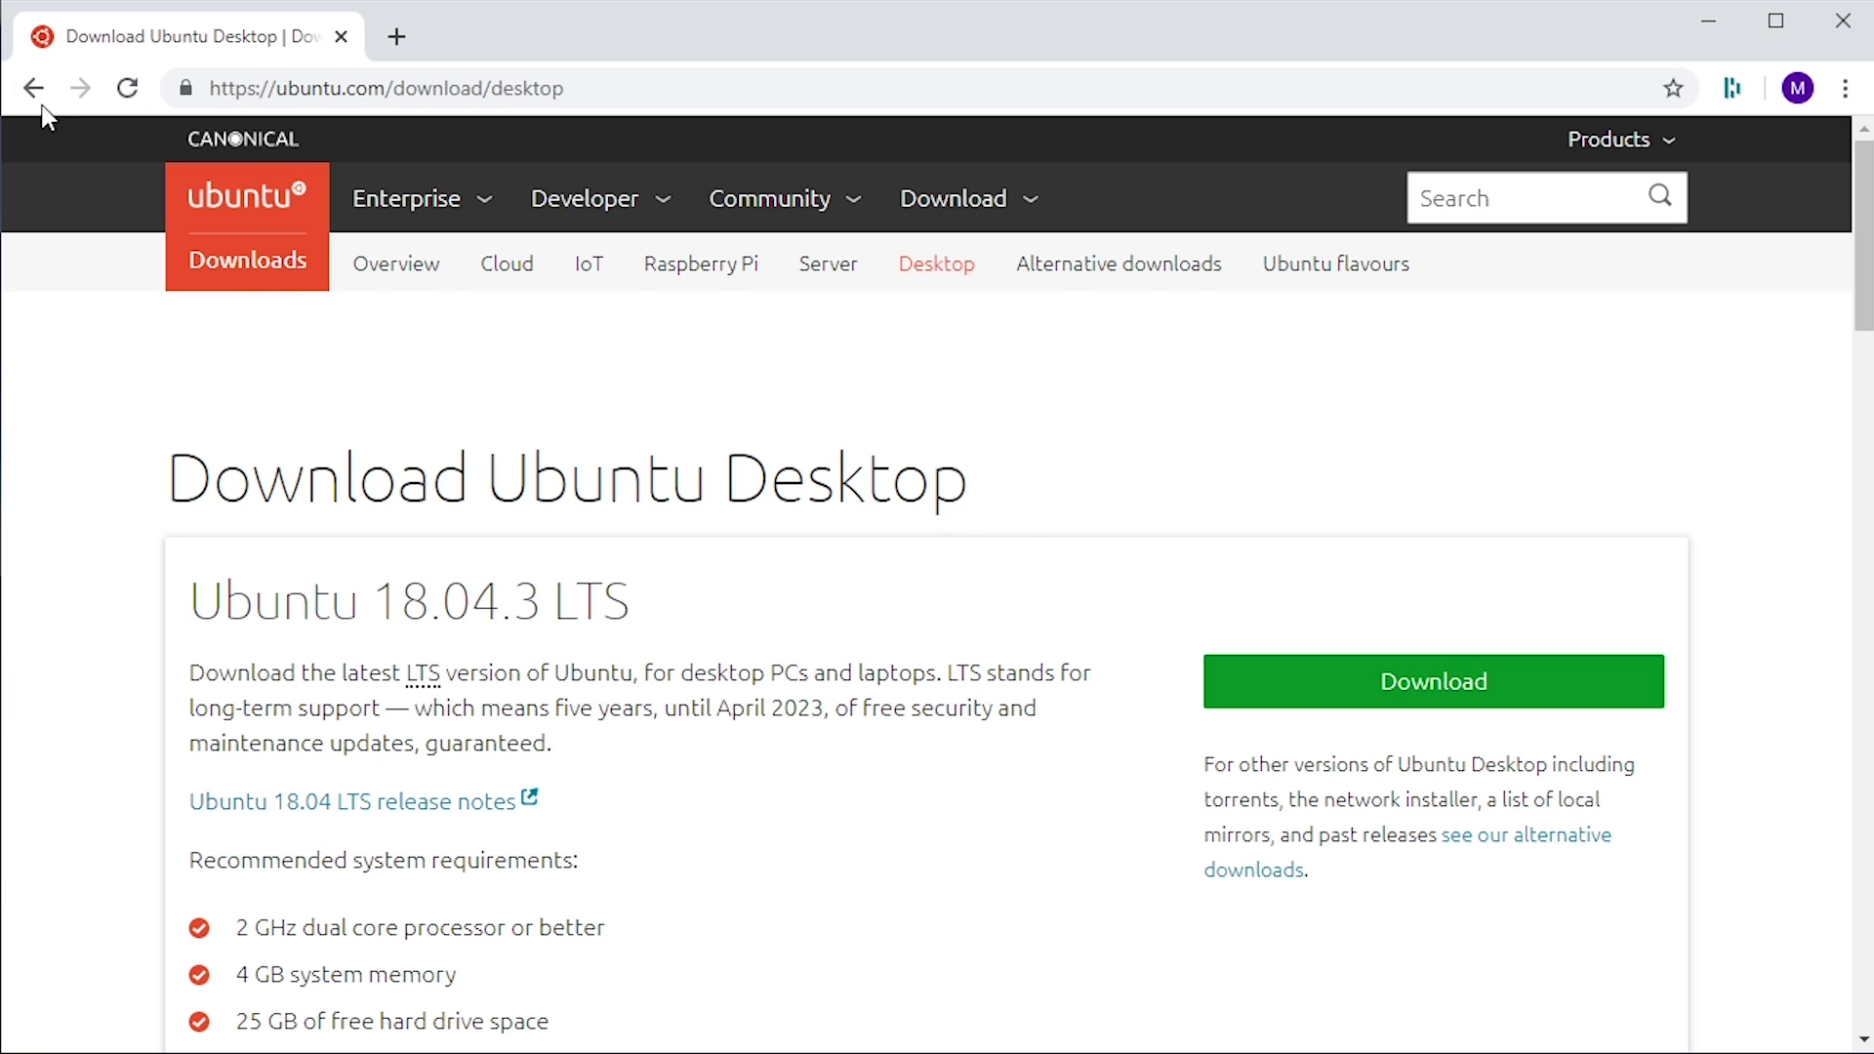
{"action": "mouse_move", "coordinate": [33, 86]}
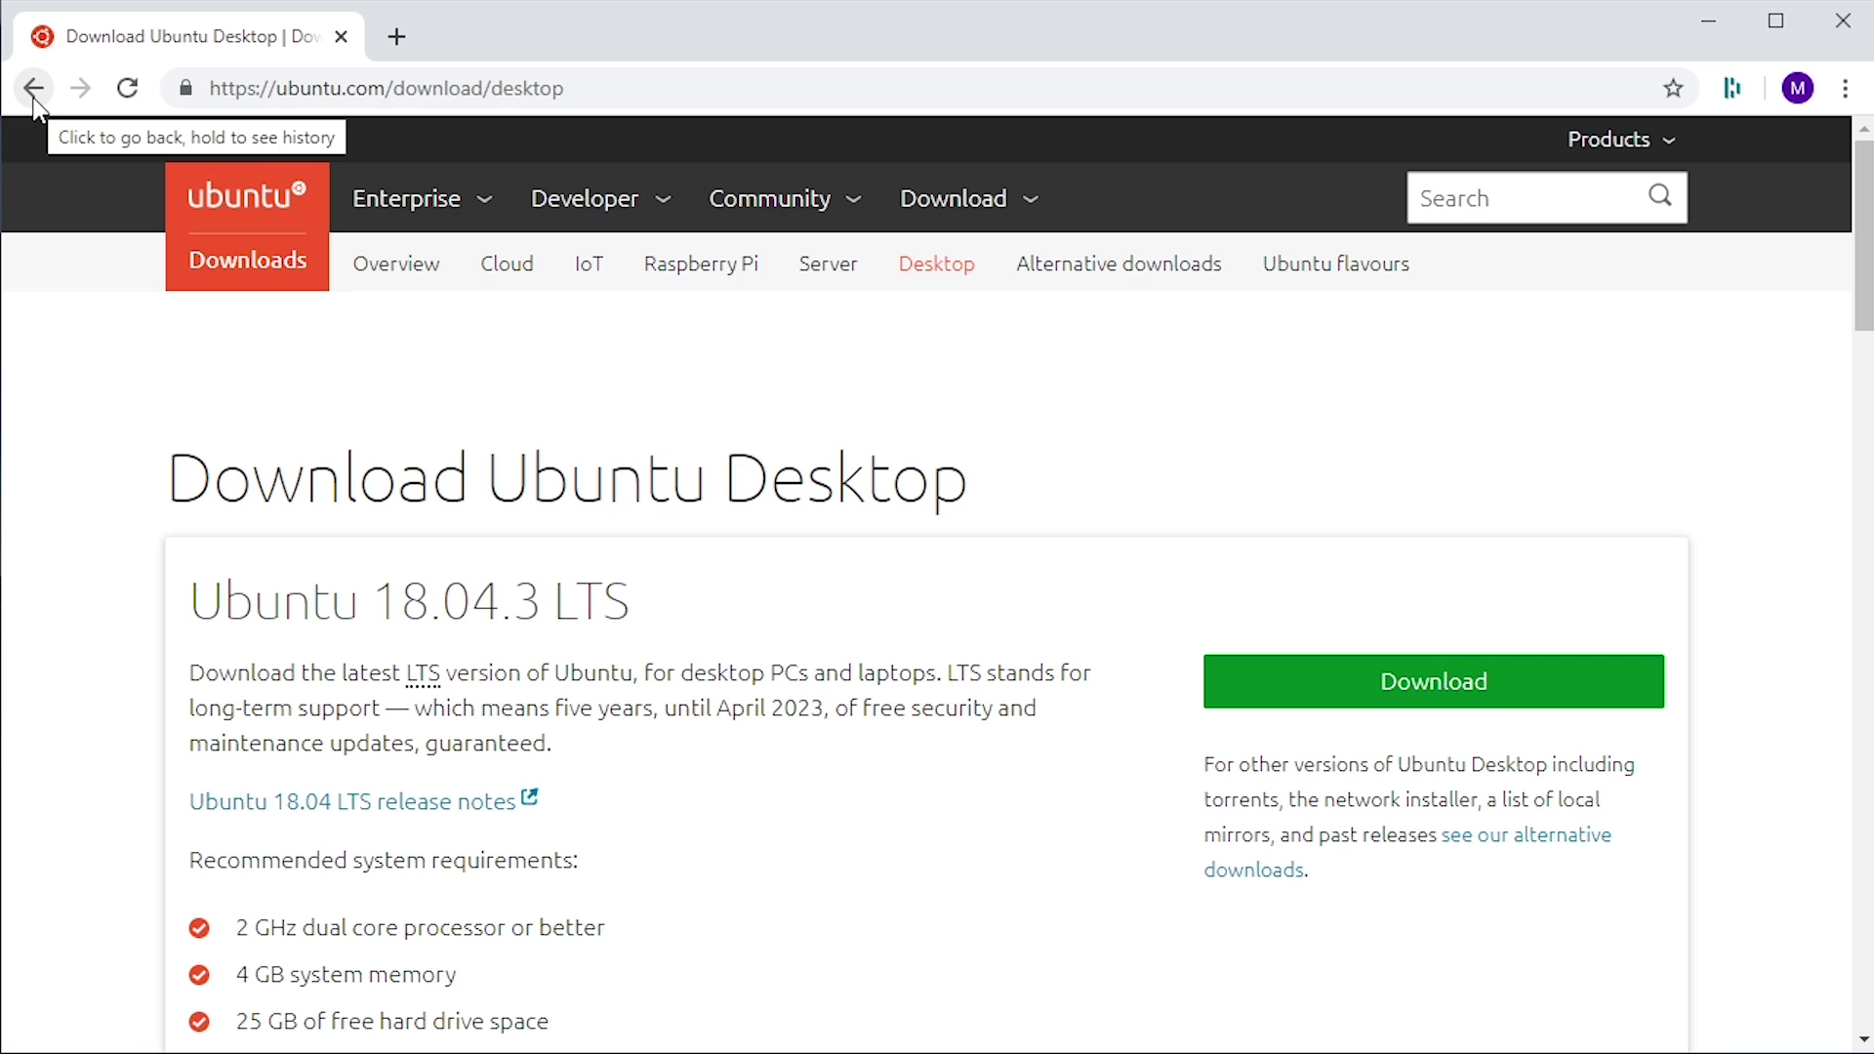
{"action": "left_click", "coordinate": [32, 87]}
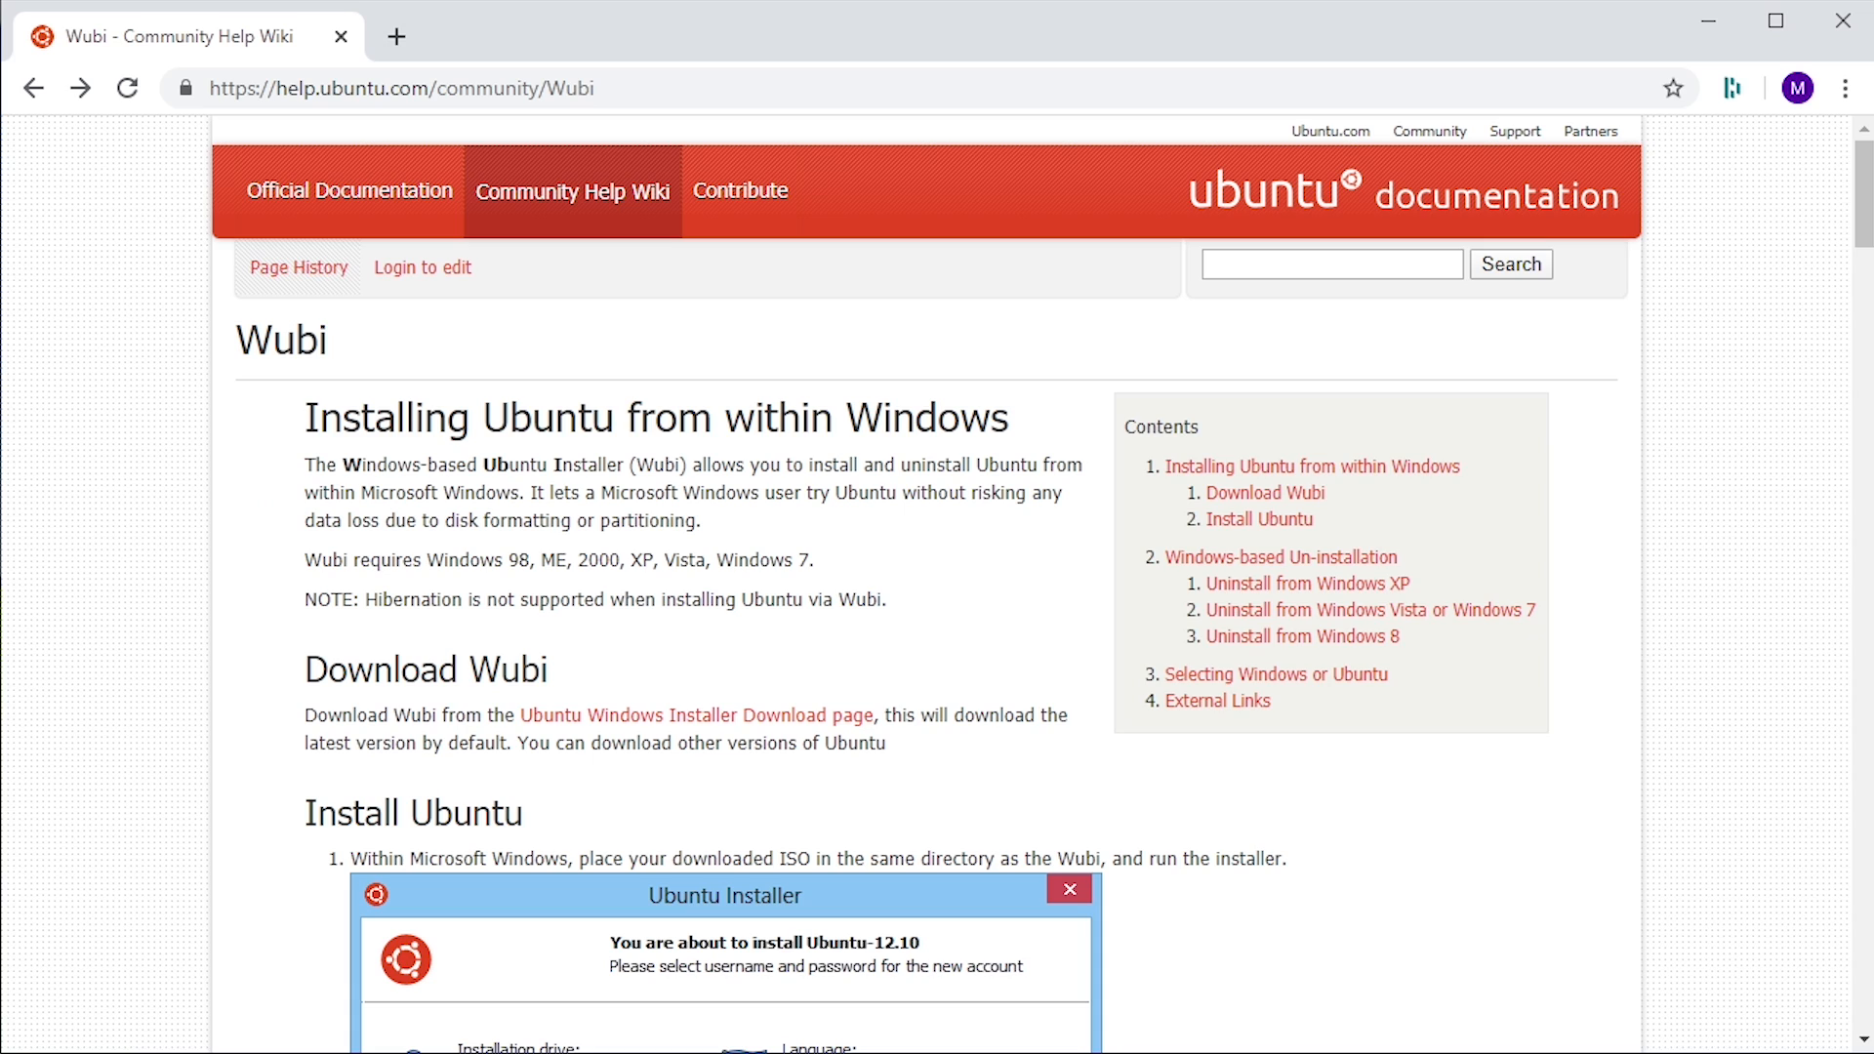
{"action": "mouse_move", "coordinate": [1740, 575]}
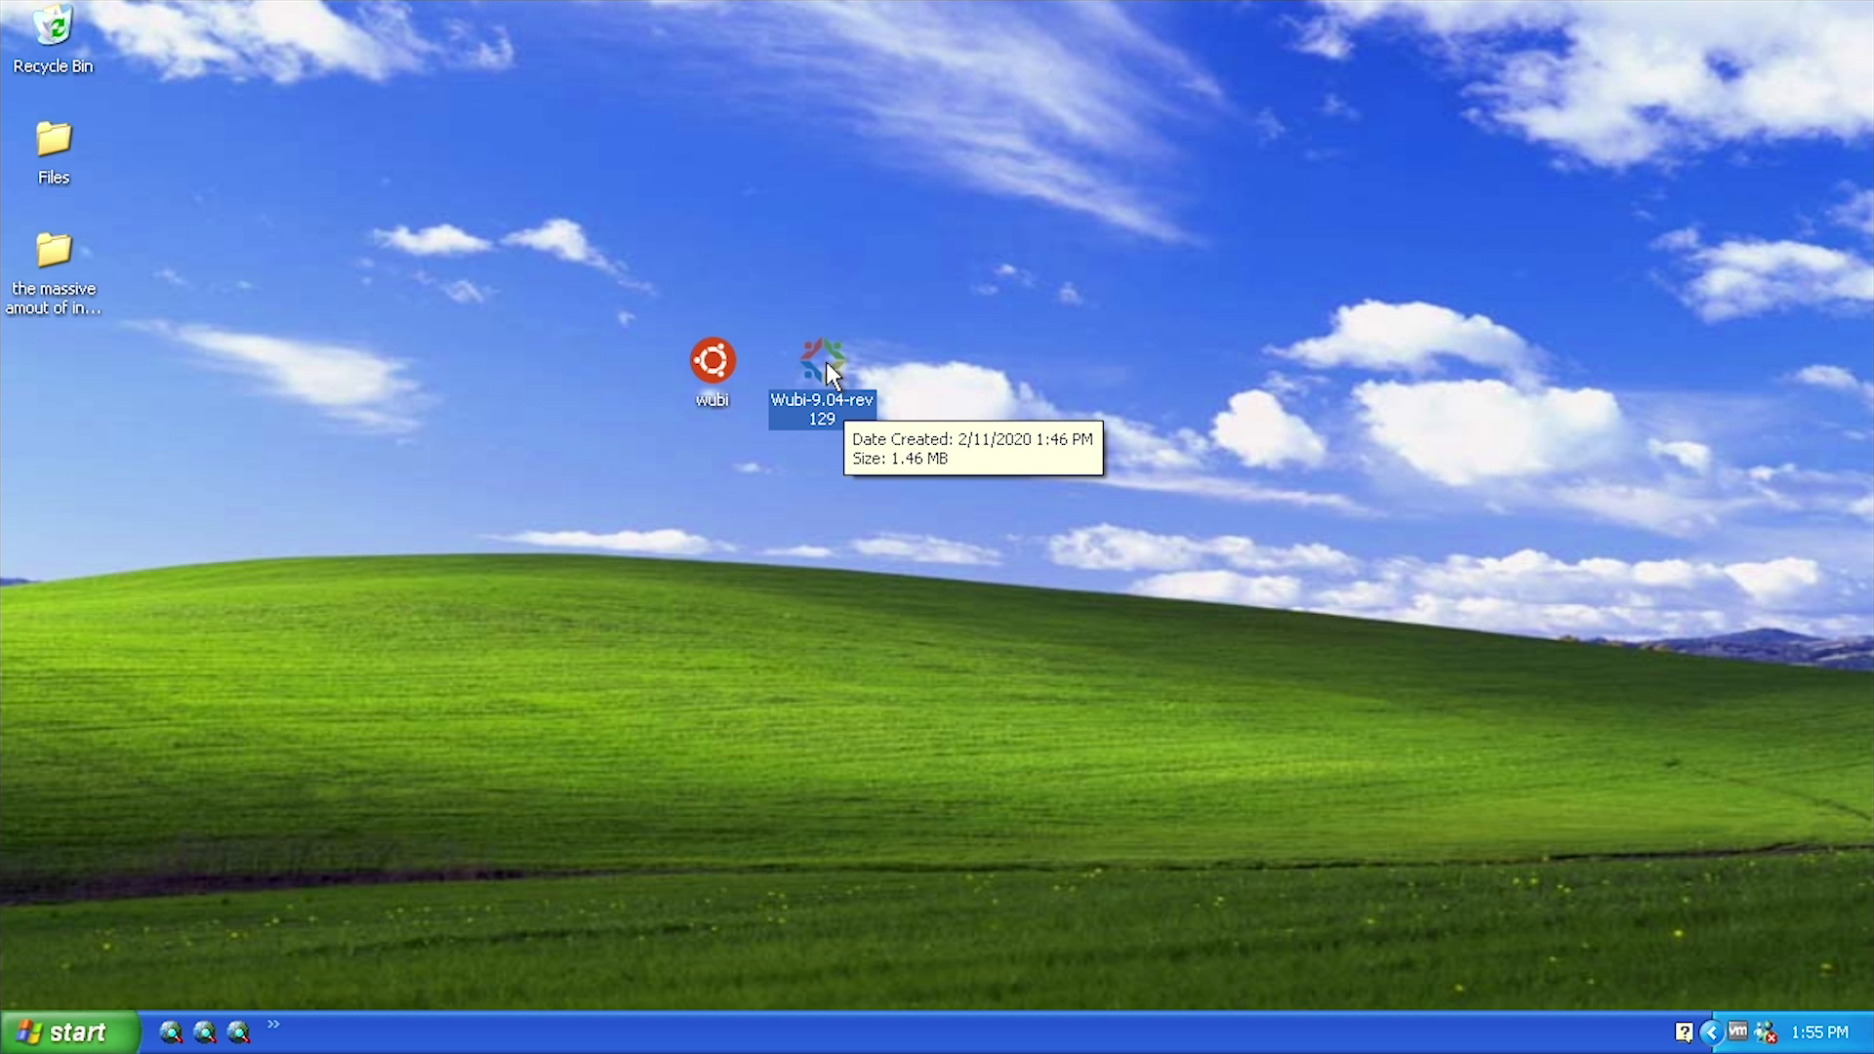
{"action": "mouse_move", "coordinate": [830, 412]}
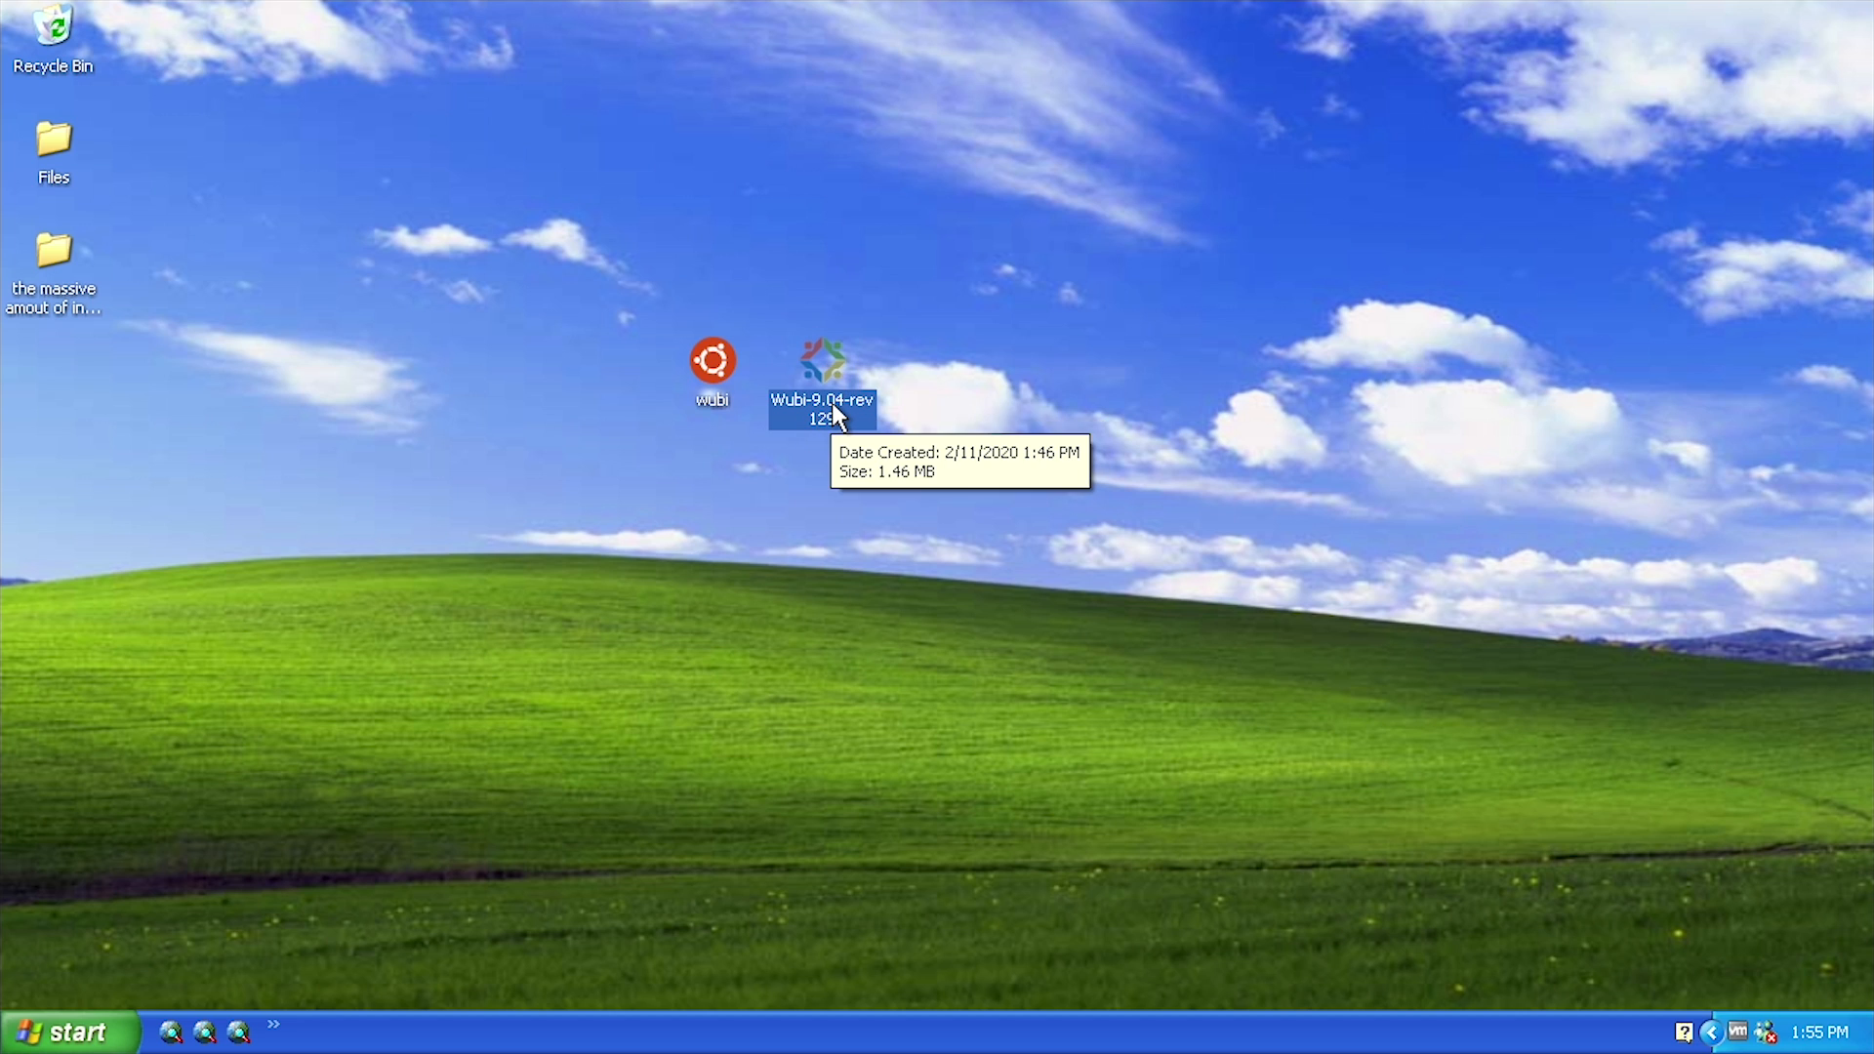
{"action": "left_click_drag", "start_coordinate": [821, 377], "coordinate": [1756, 90]}
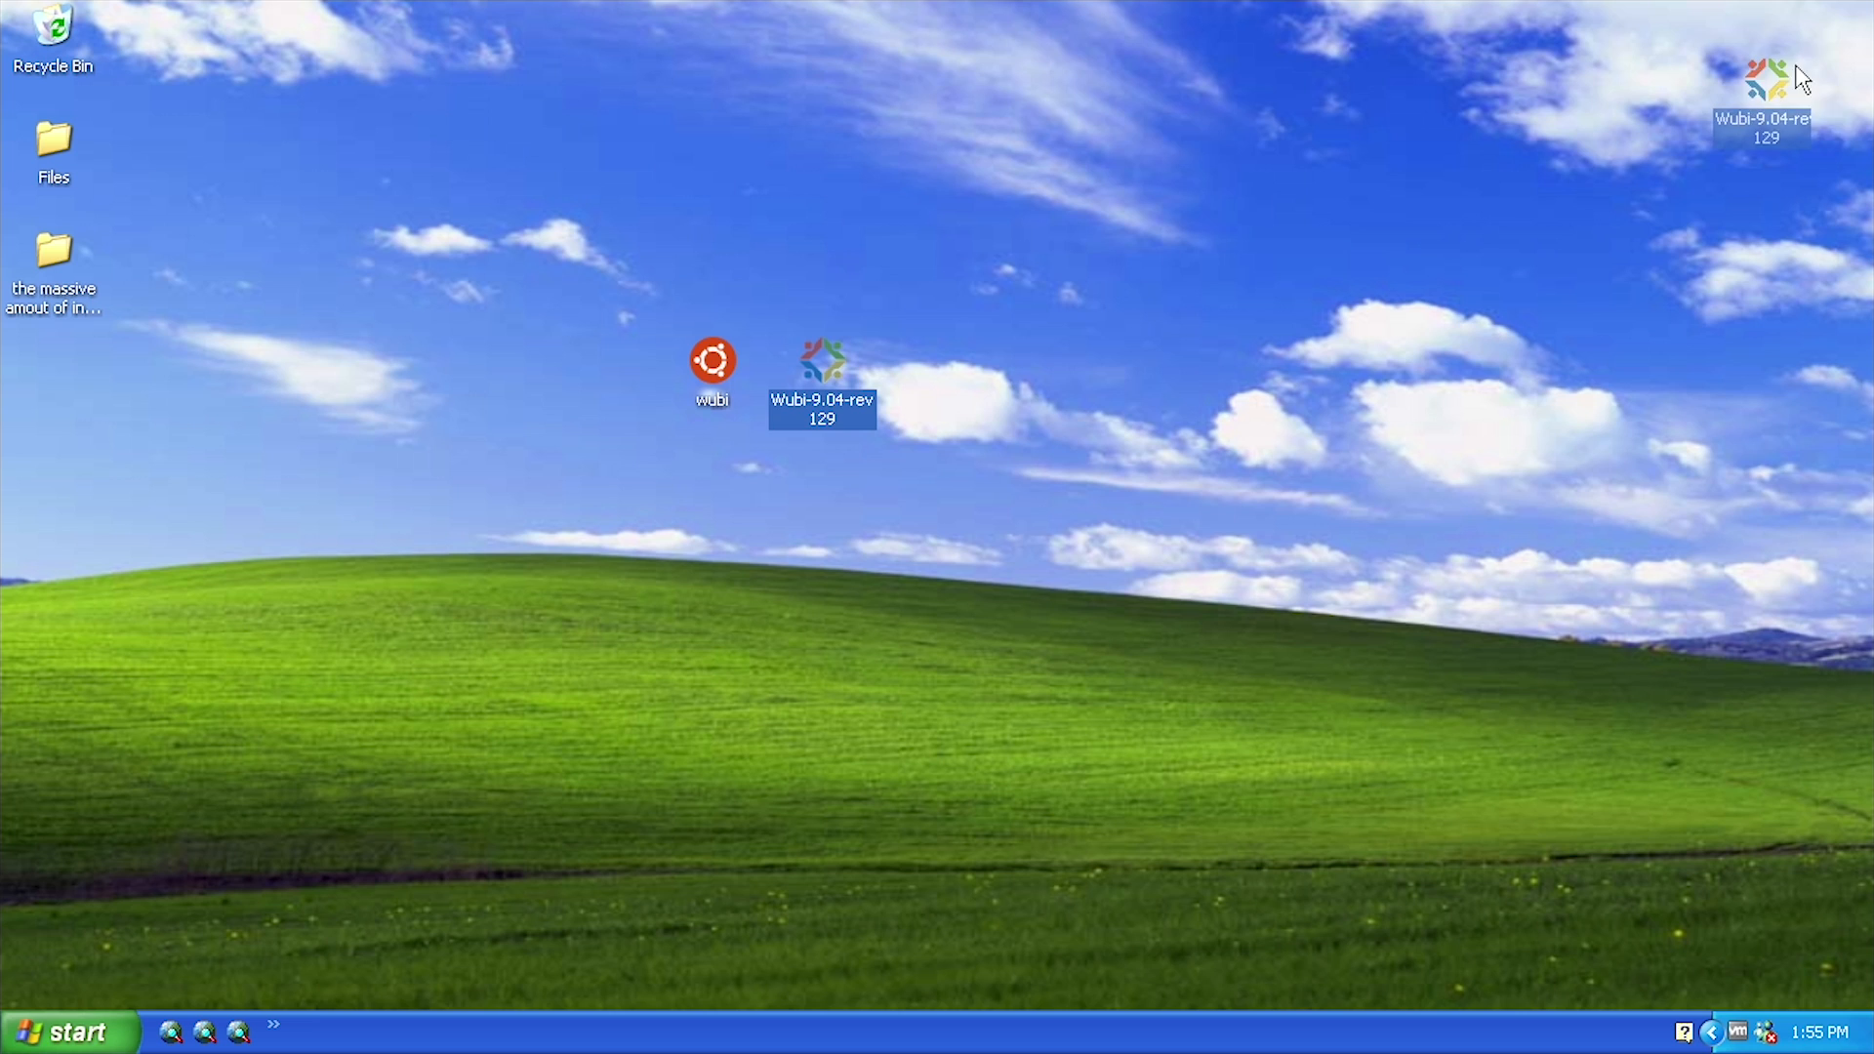
{"action": "mouse_move", "coordinate": [712, 358]}
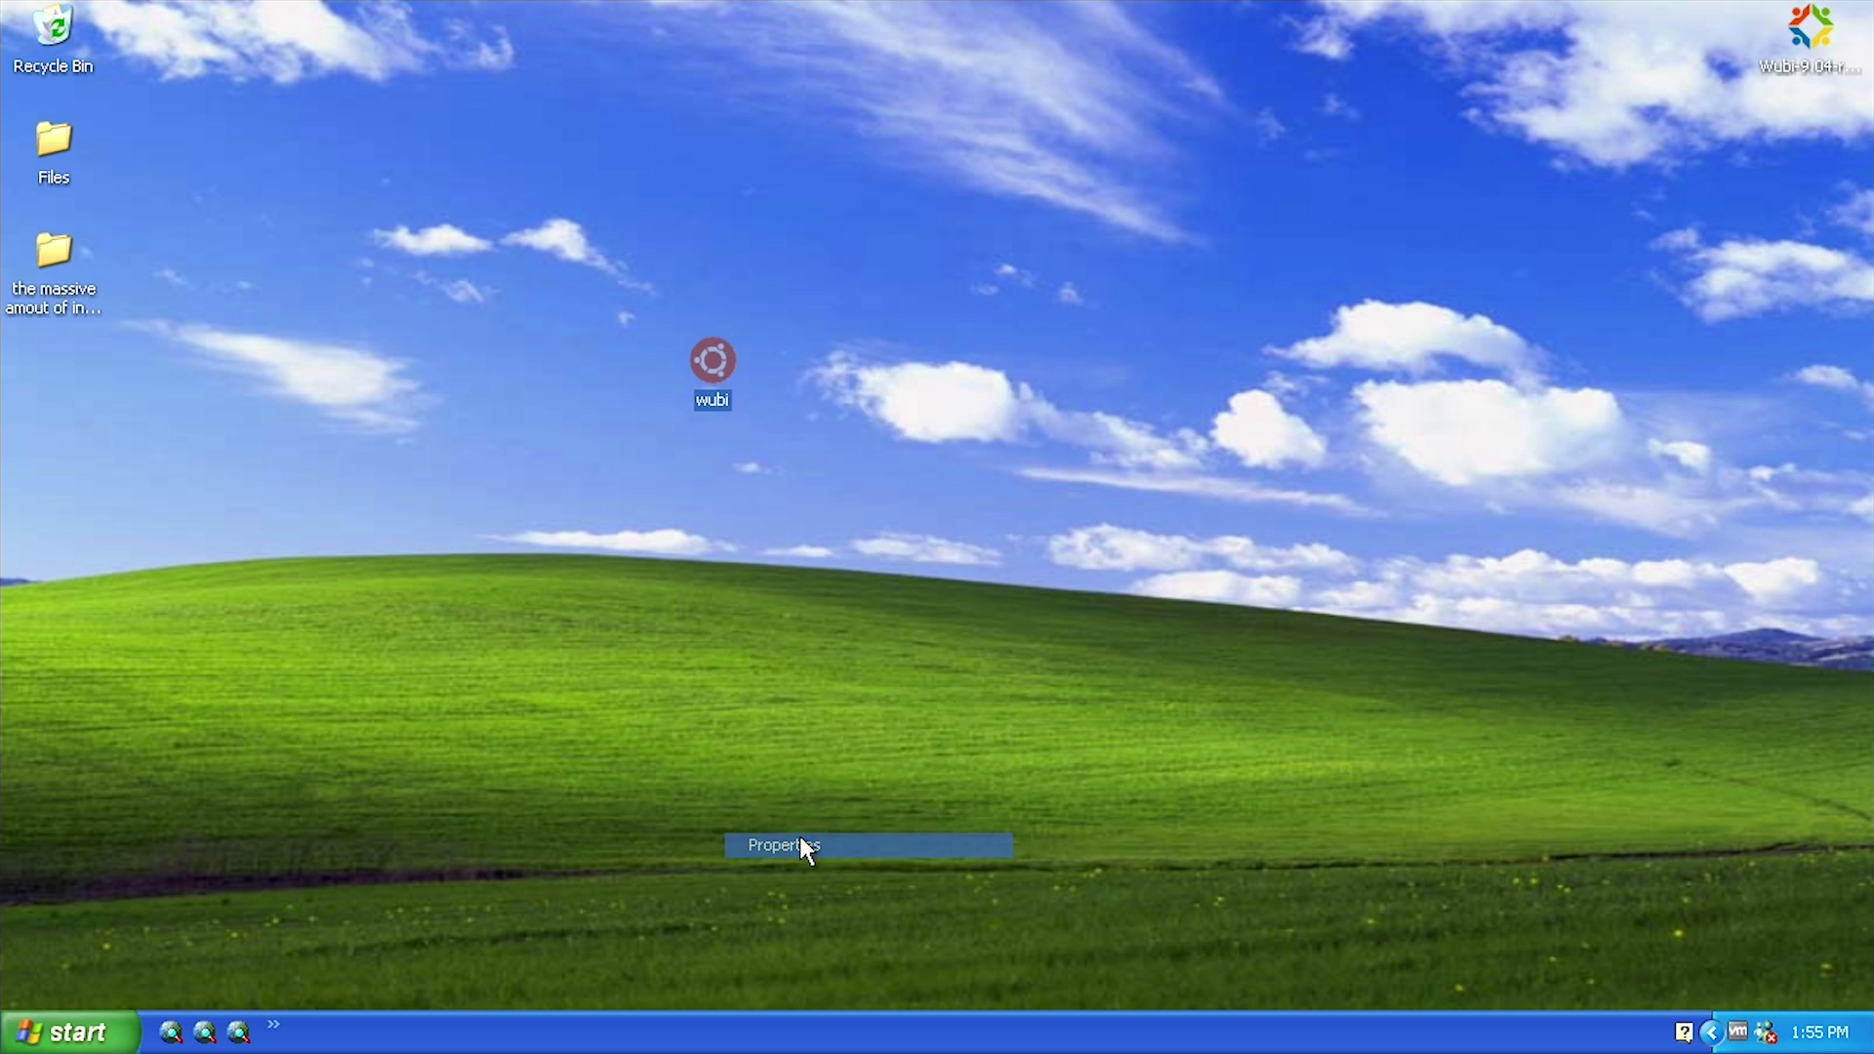
{"action": "left_click", "coordinate": [782, 845]}
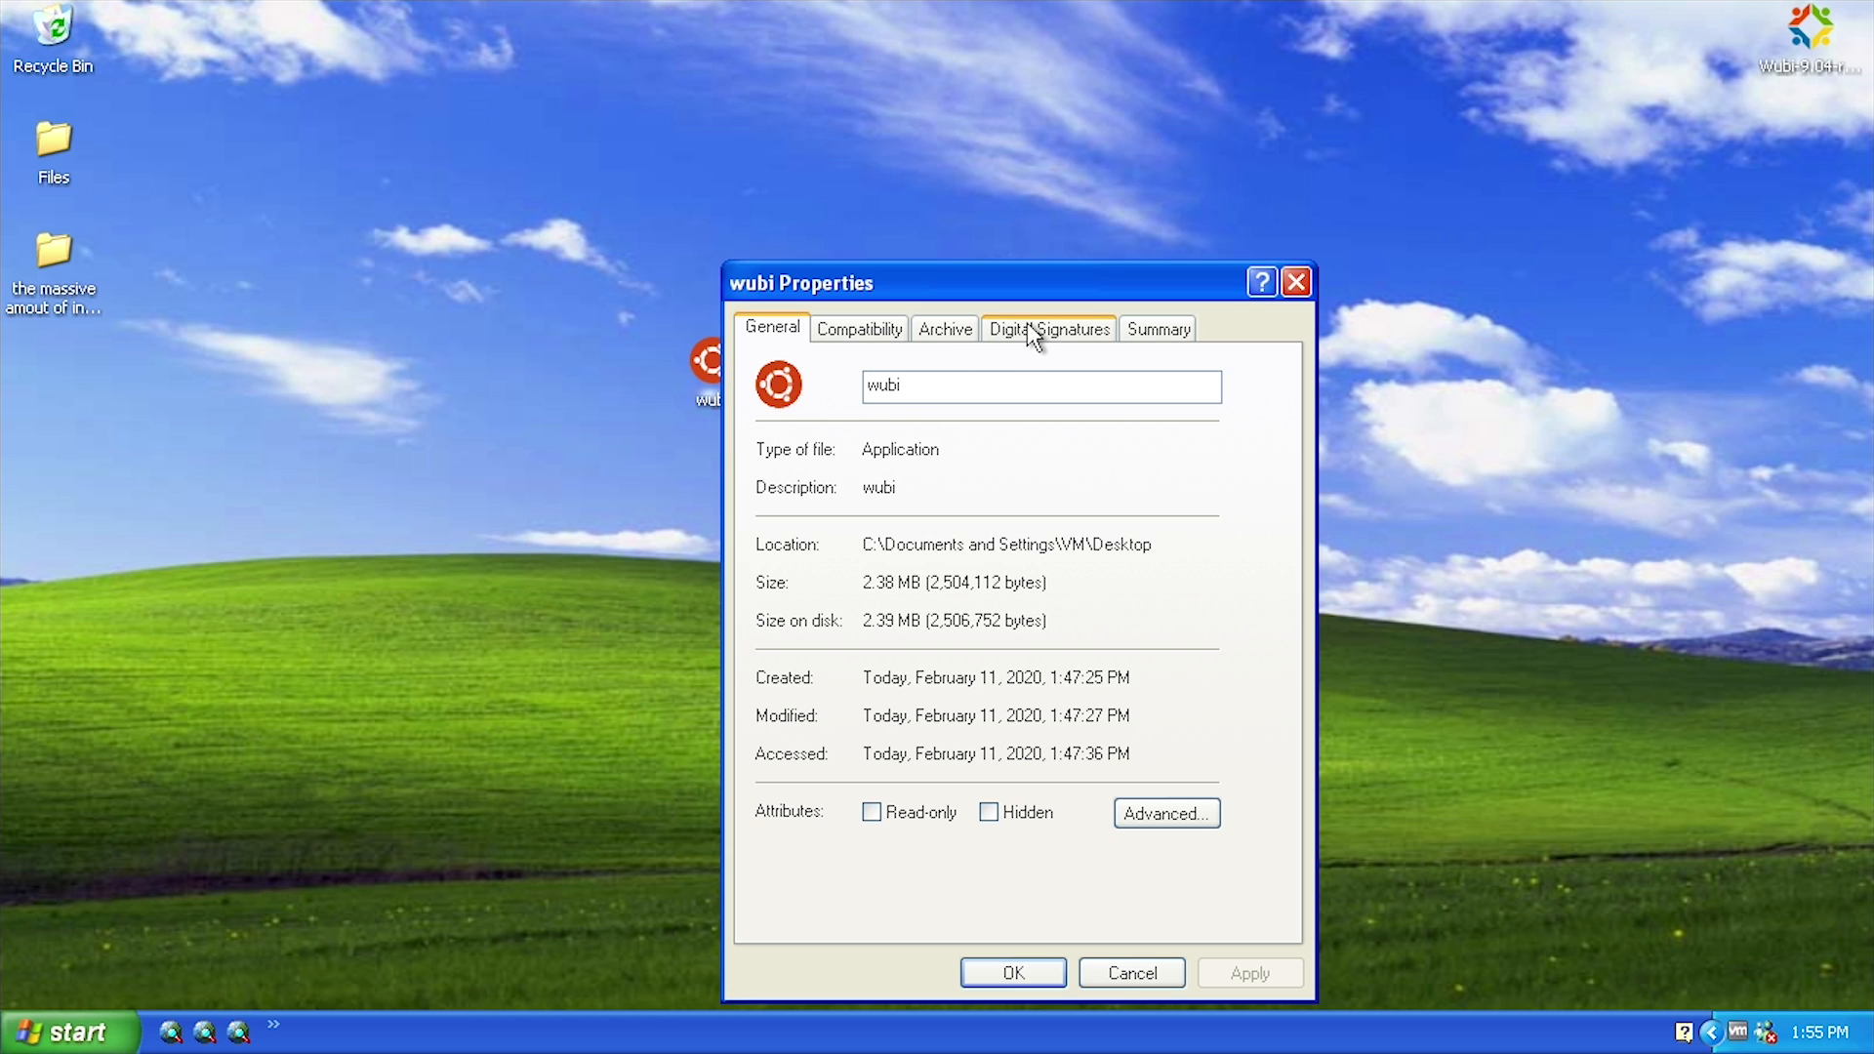
{"action": "left_click", "coordinate": [1048, 328]}
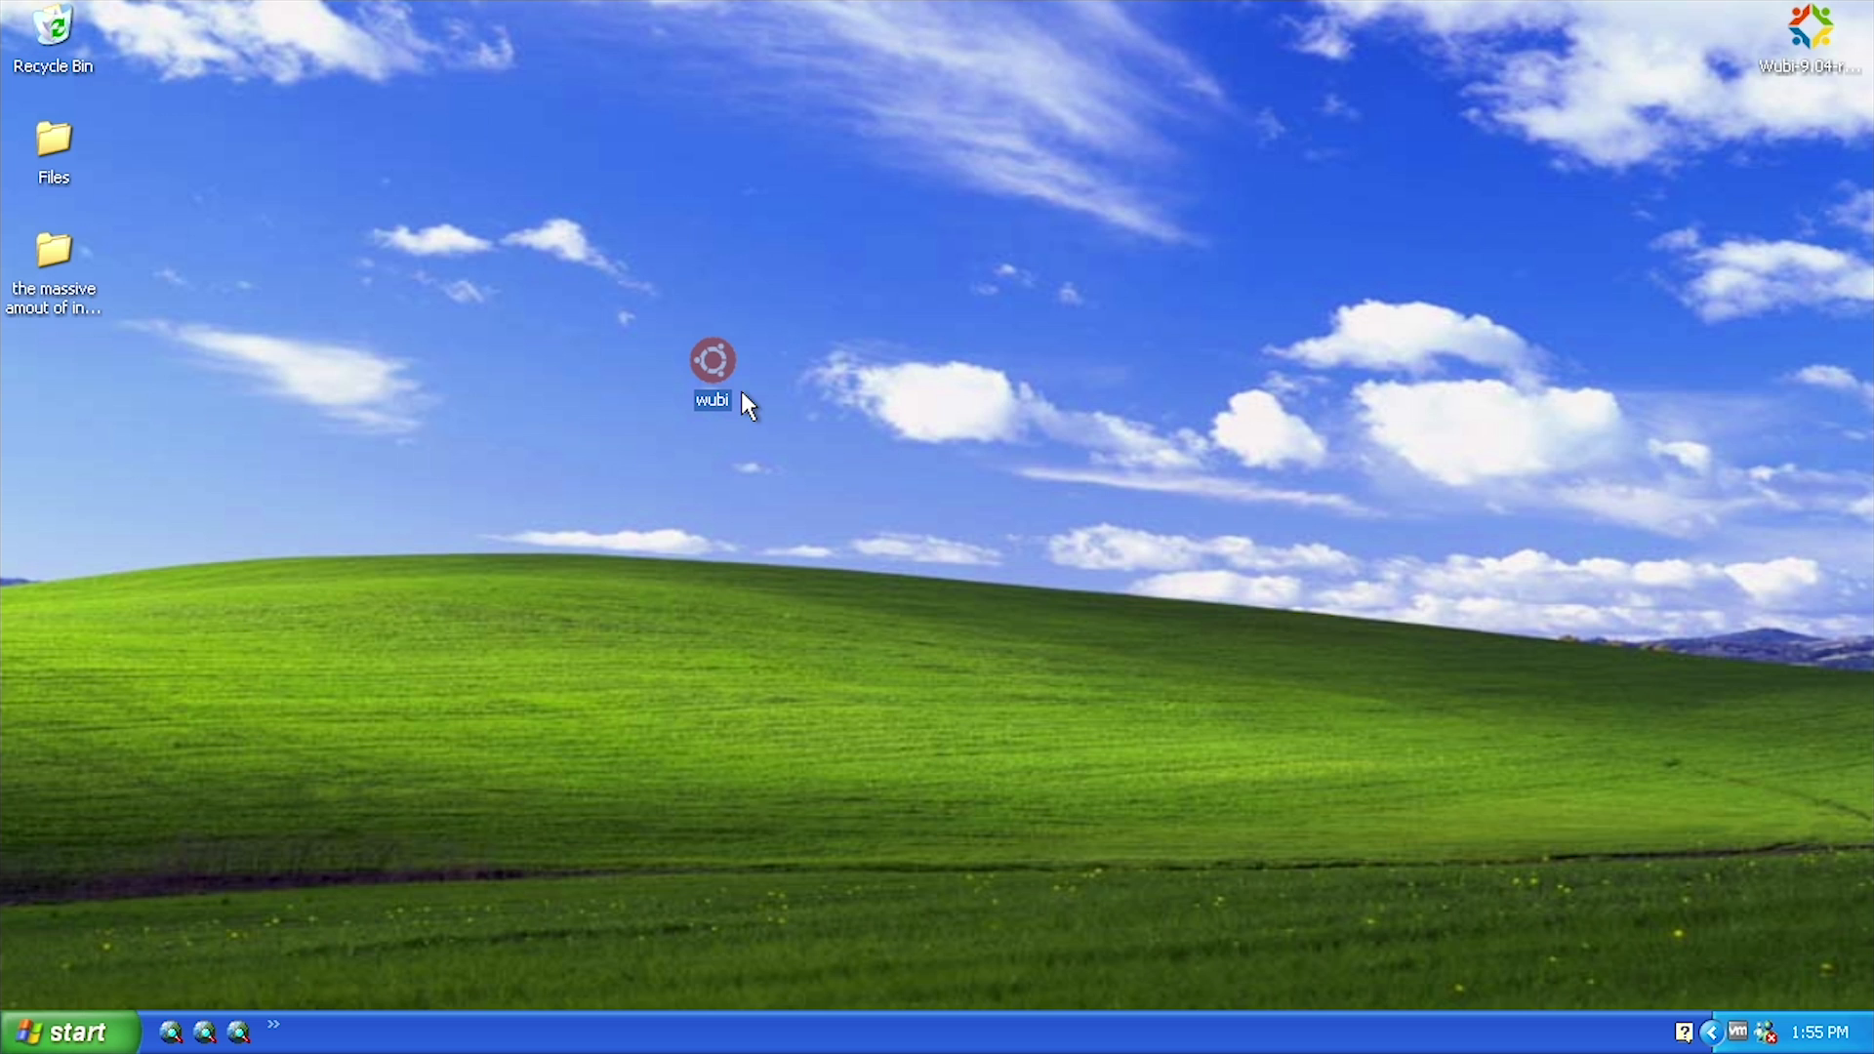
Launch wubi, keep C: as the installation drive, and choose Edubuntu as desktop environment
{"action": "double_click", "coordinate": [712, 359]}
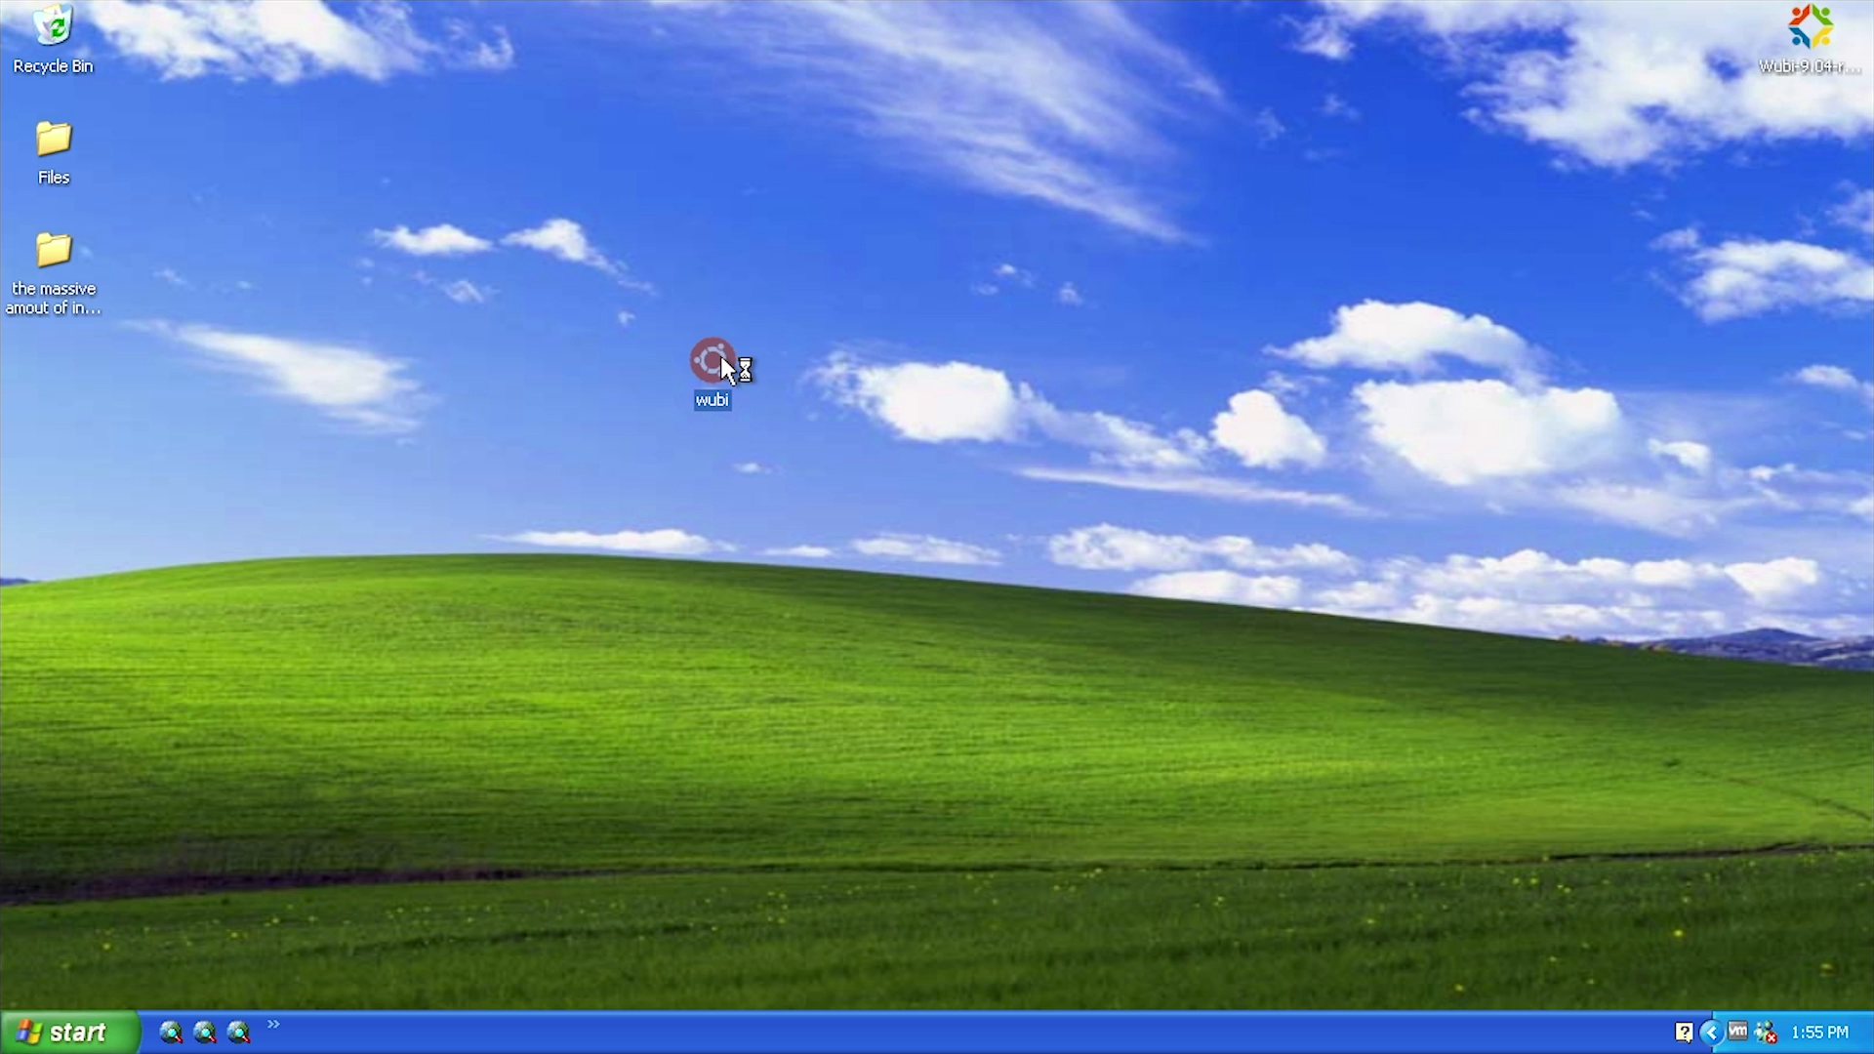
{"action": "double_click", "coordinate": [711, 358]}
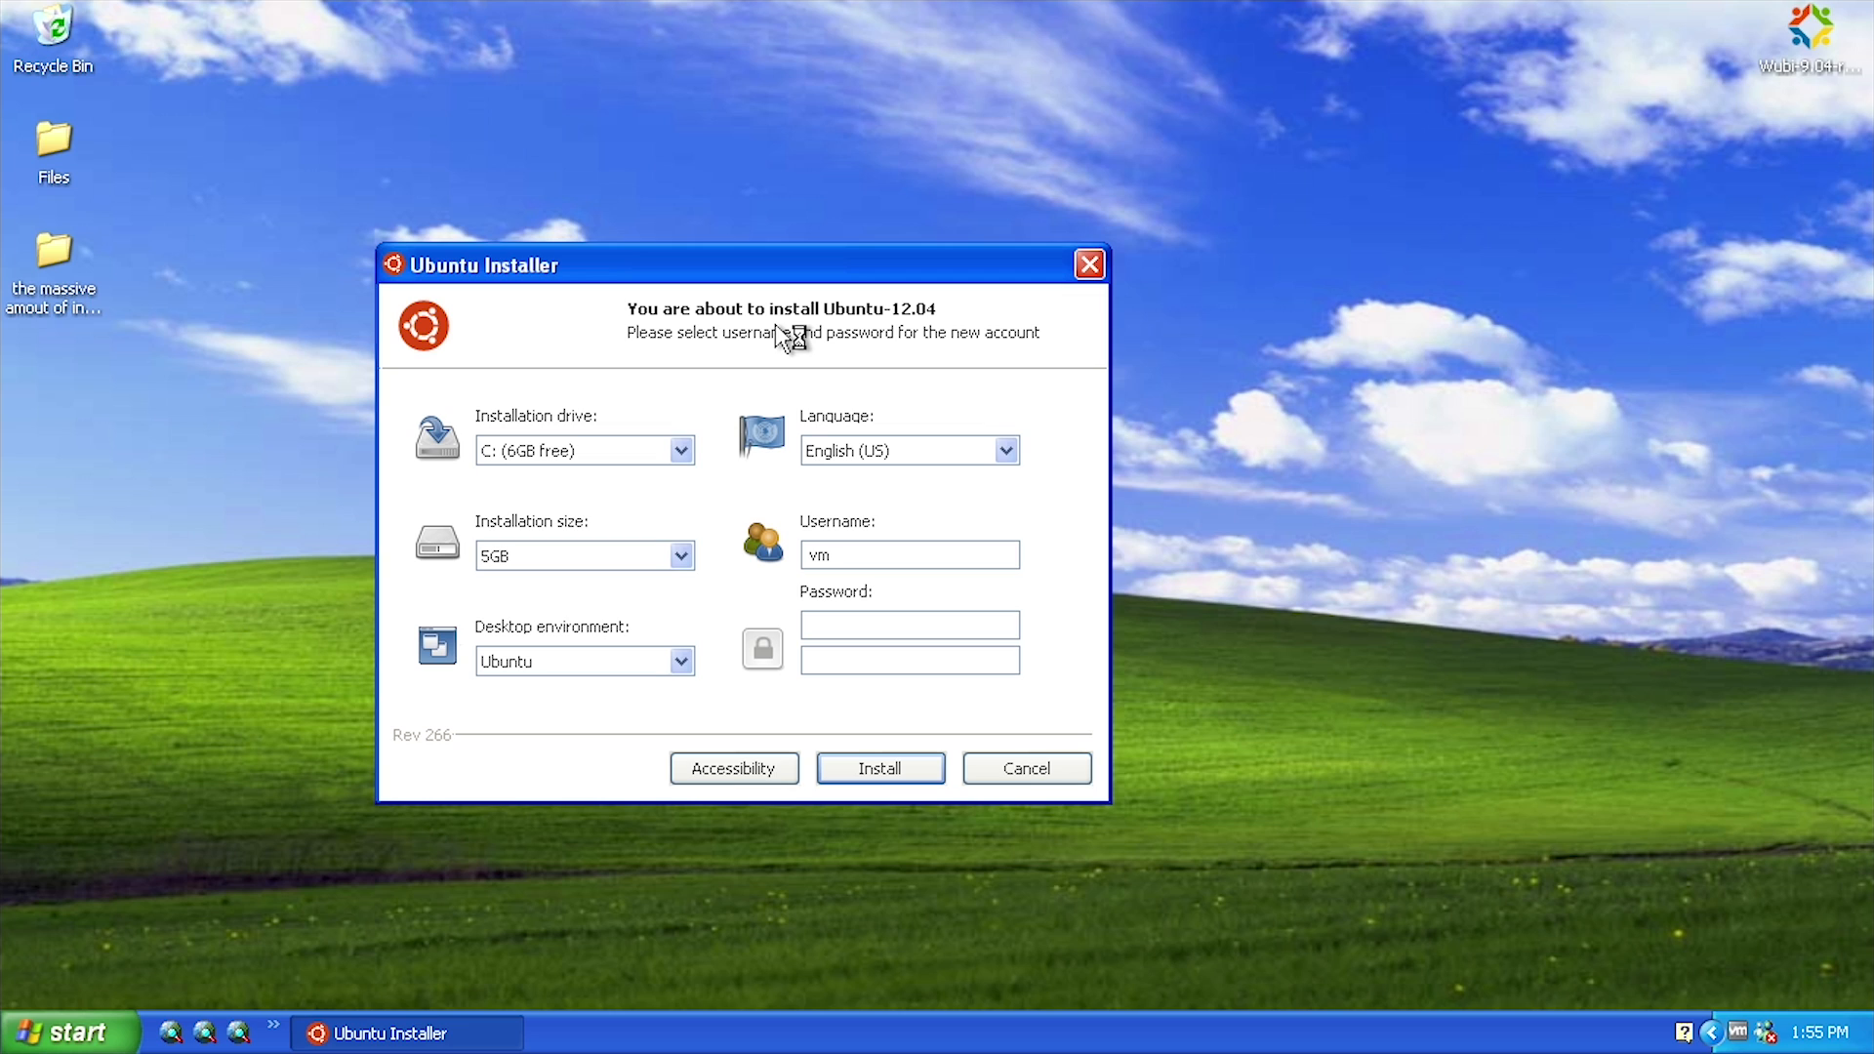
{"action": "mouse_move", "coordinate": [870, 421]}
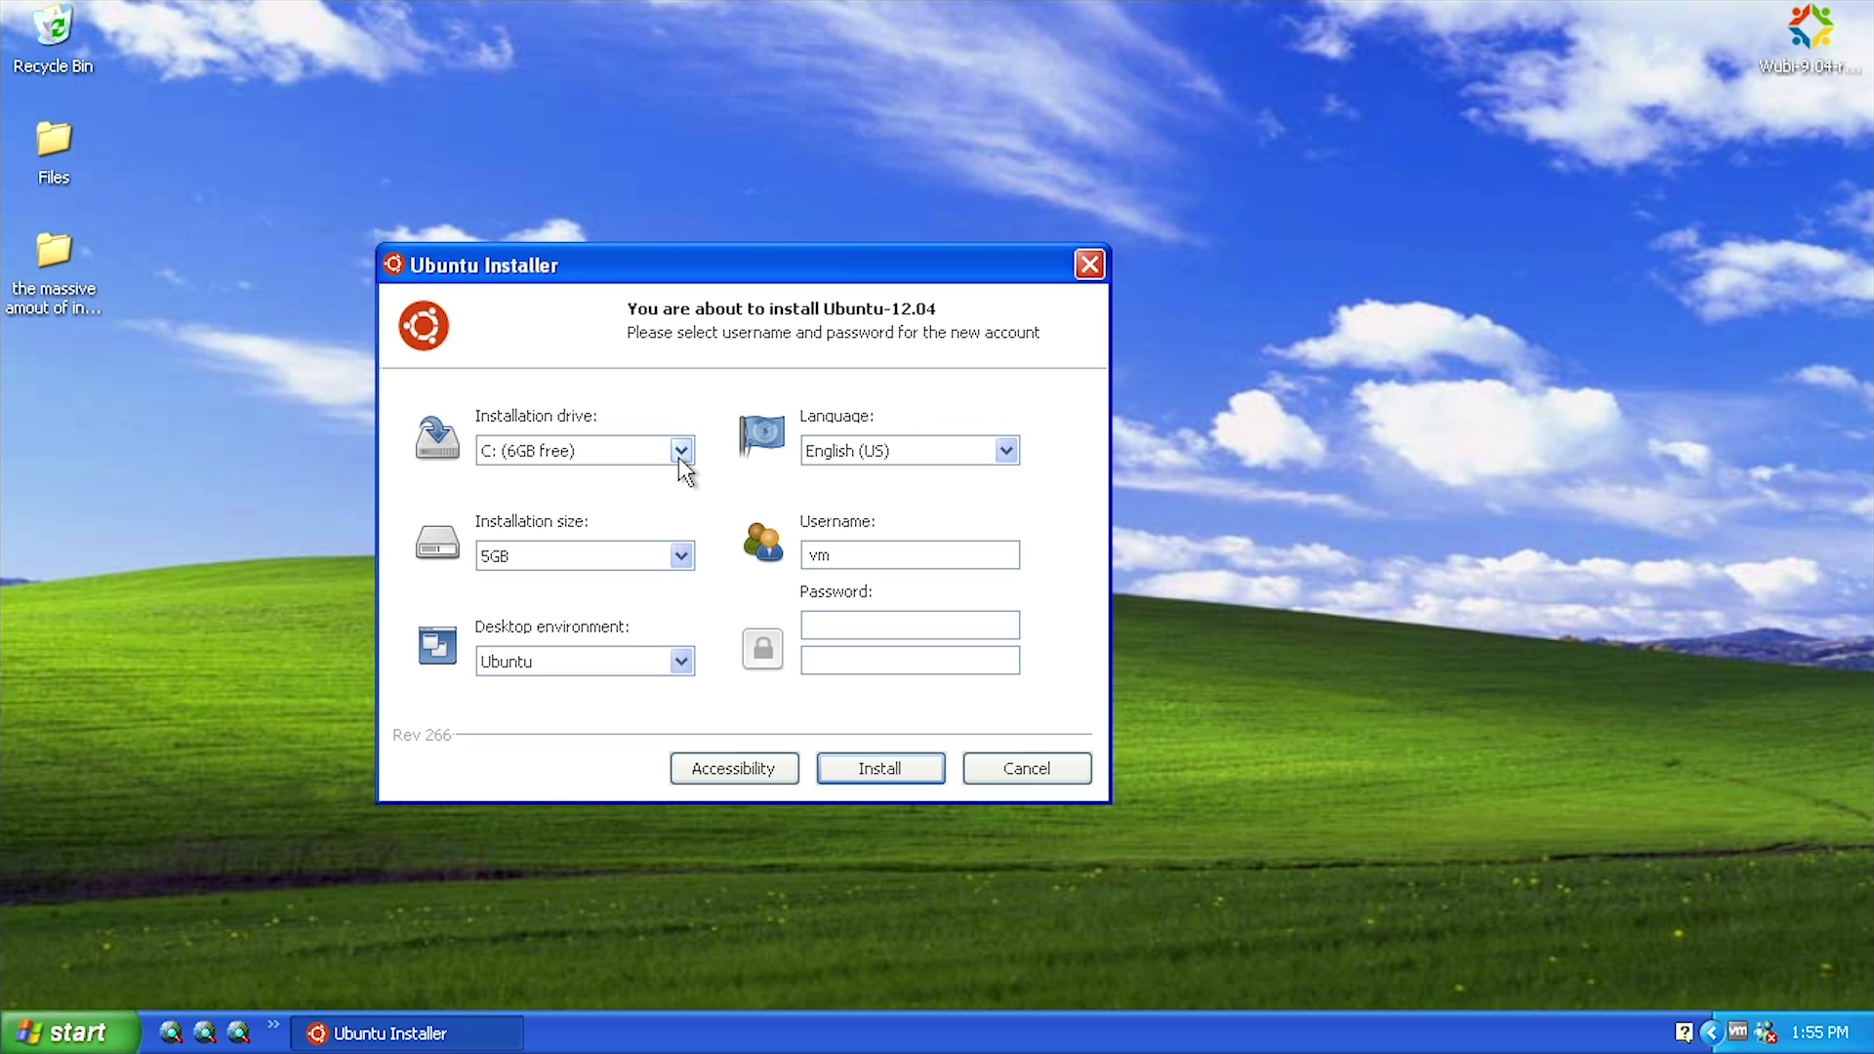
{"action": "left_click", "coordinate": [681, 451]}
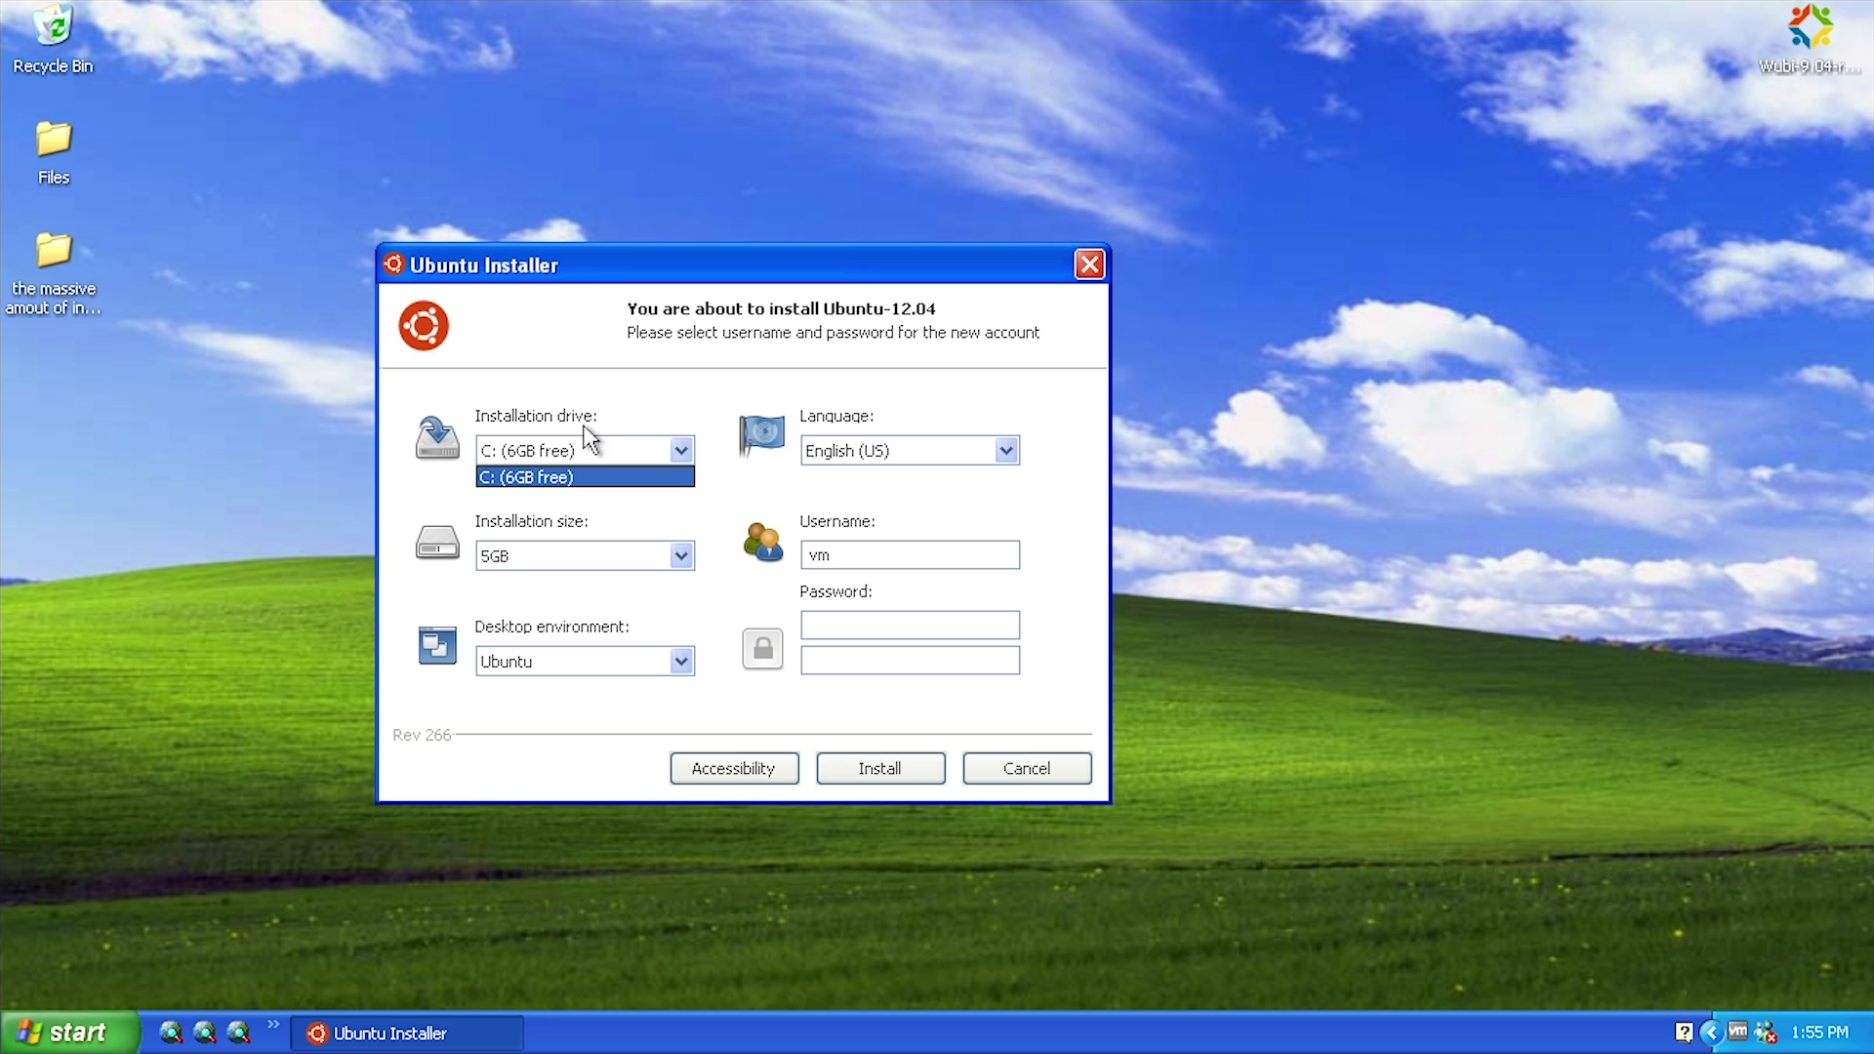
{"action": "left_click", "coordinate": [585, 475]}
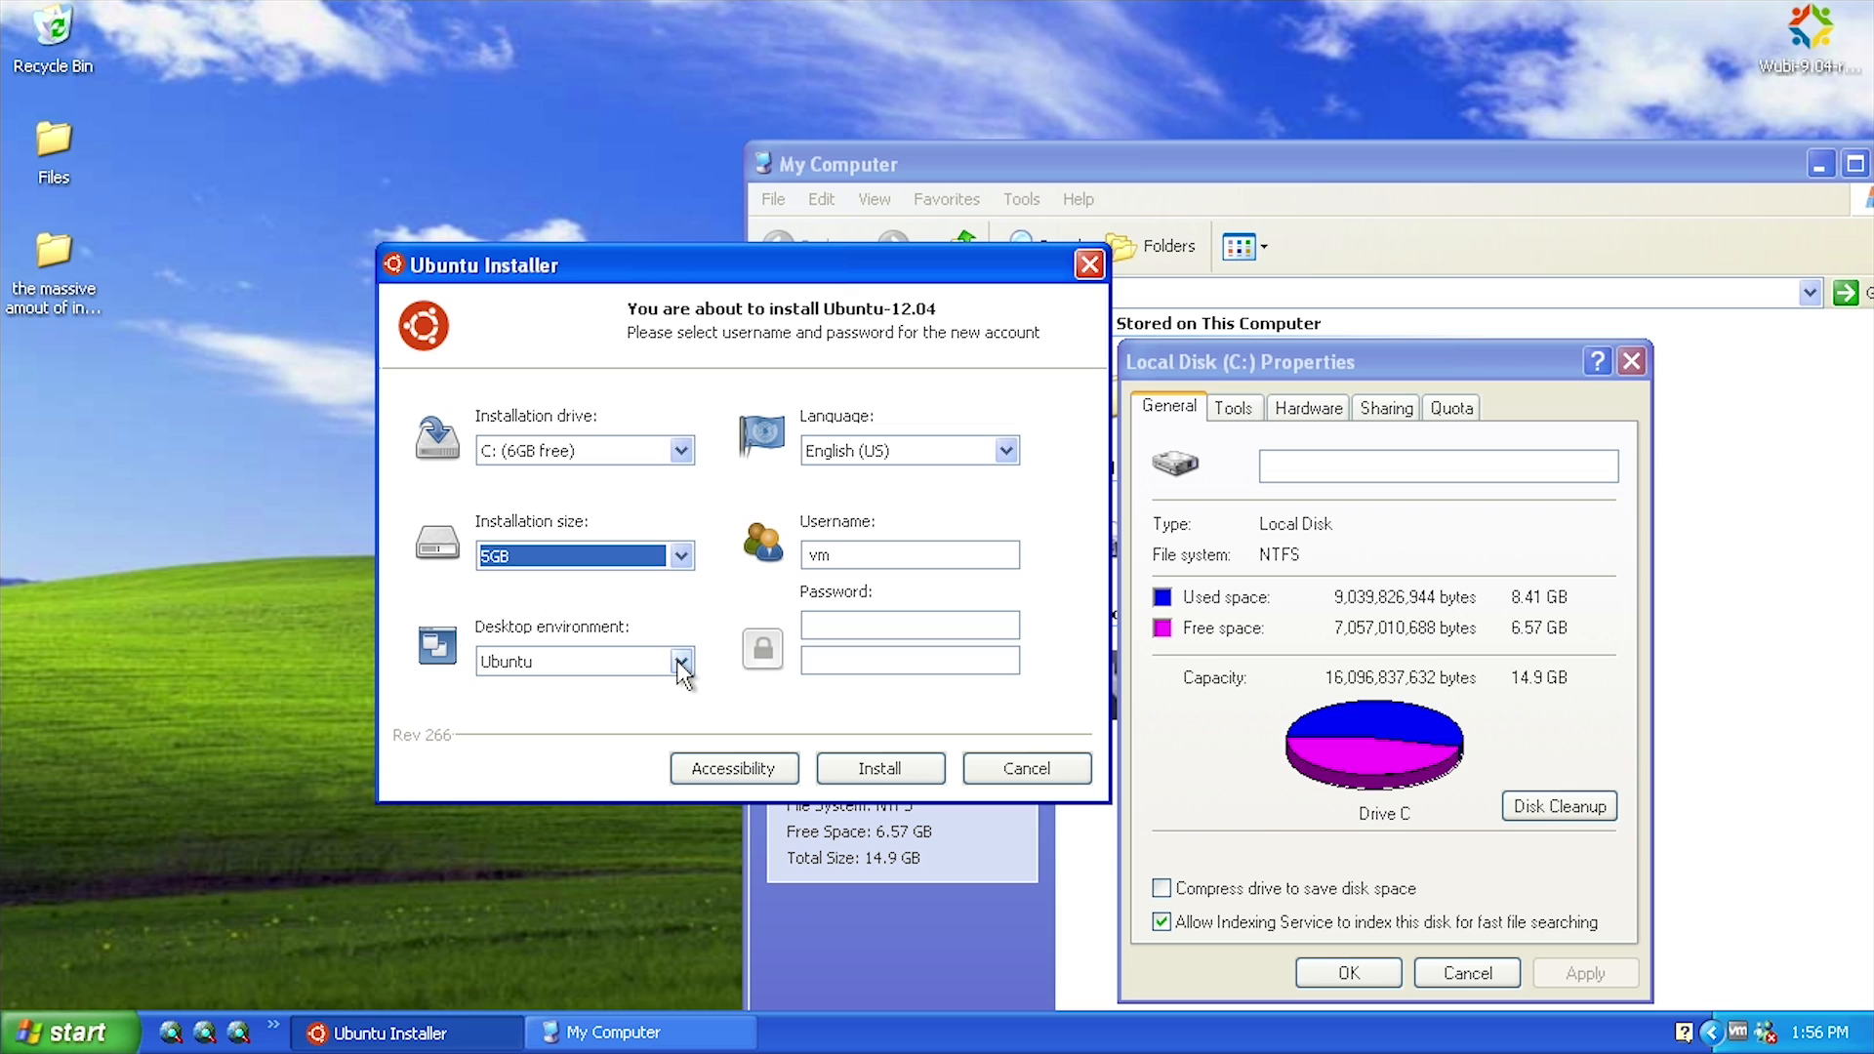
{"action": "left_click", "coordinate": [681, 661]}
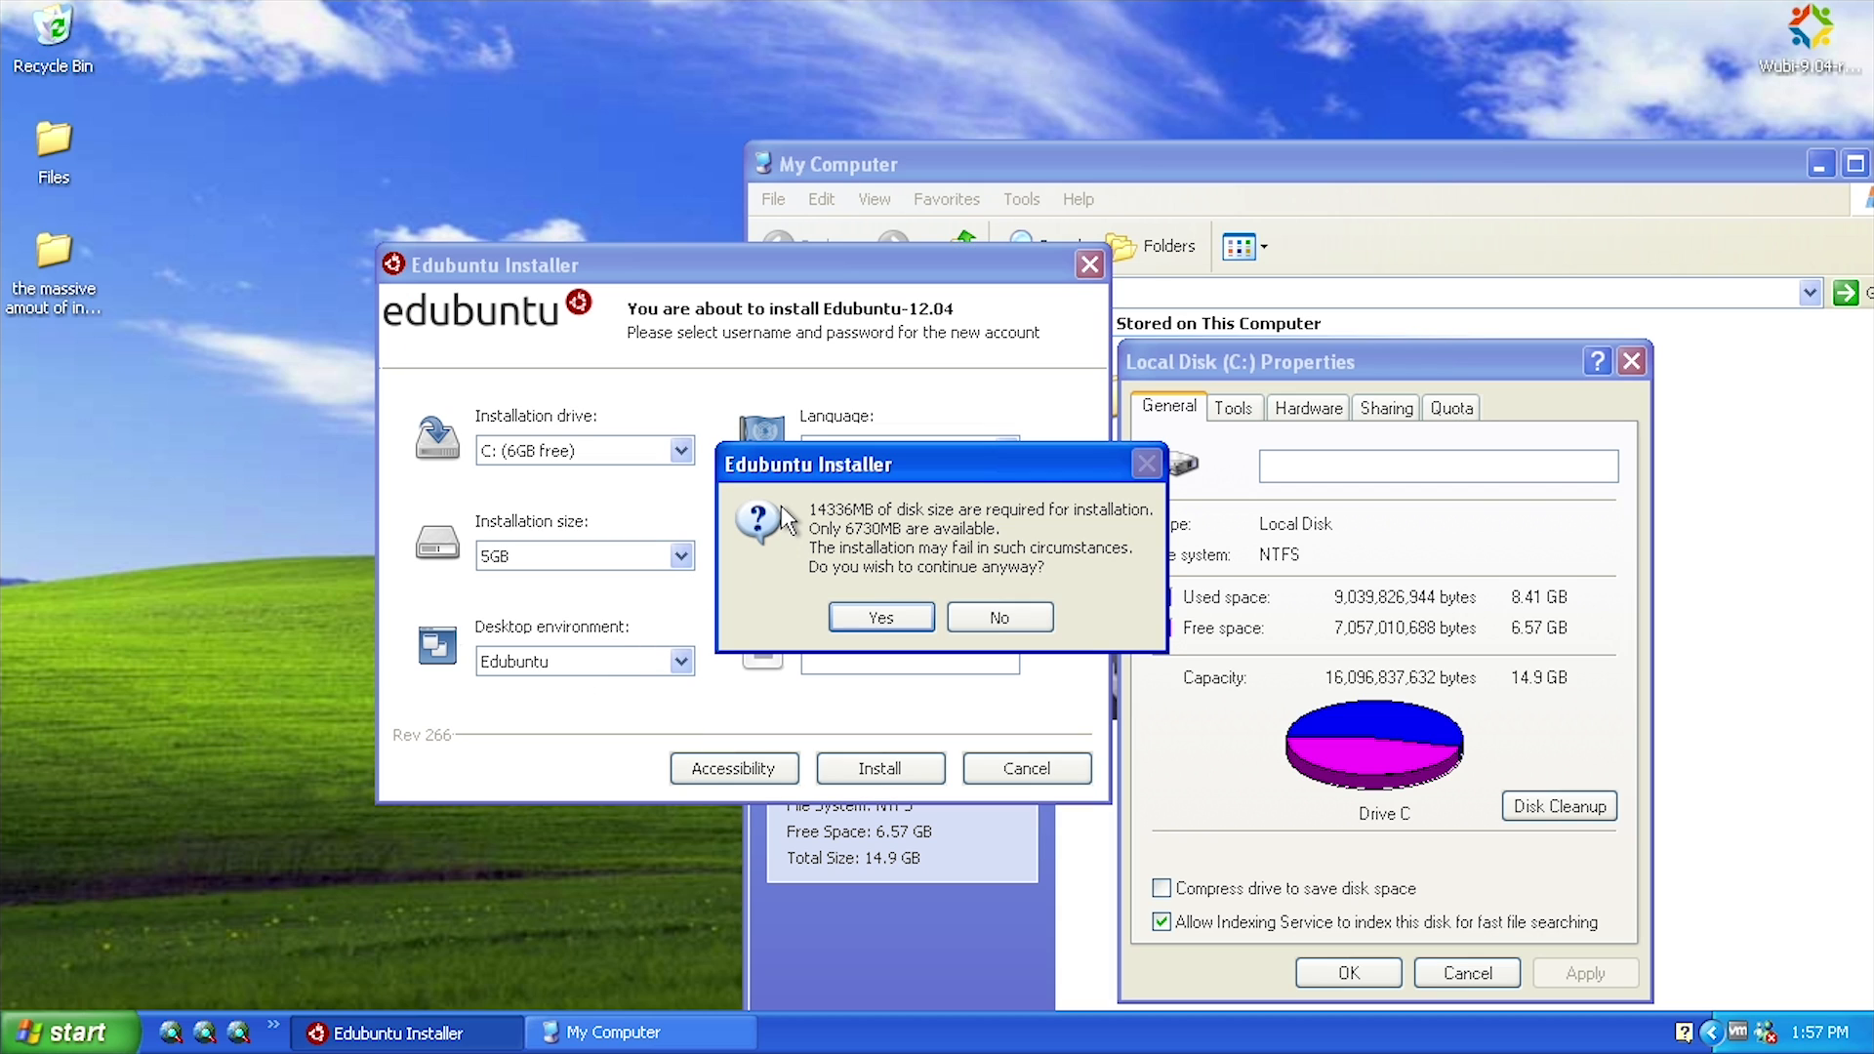
{"action": "mouse_move", "coordinate": [930, 523]}
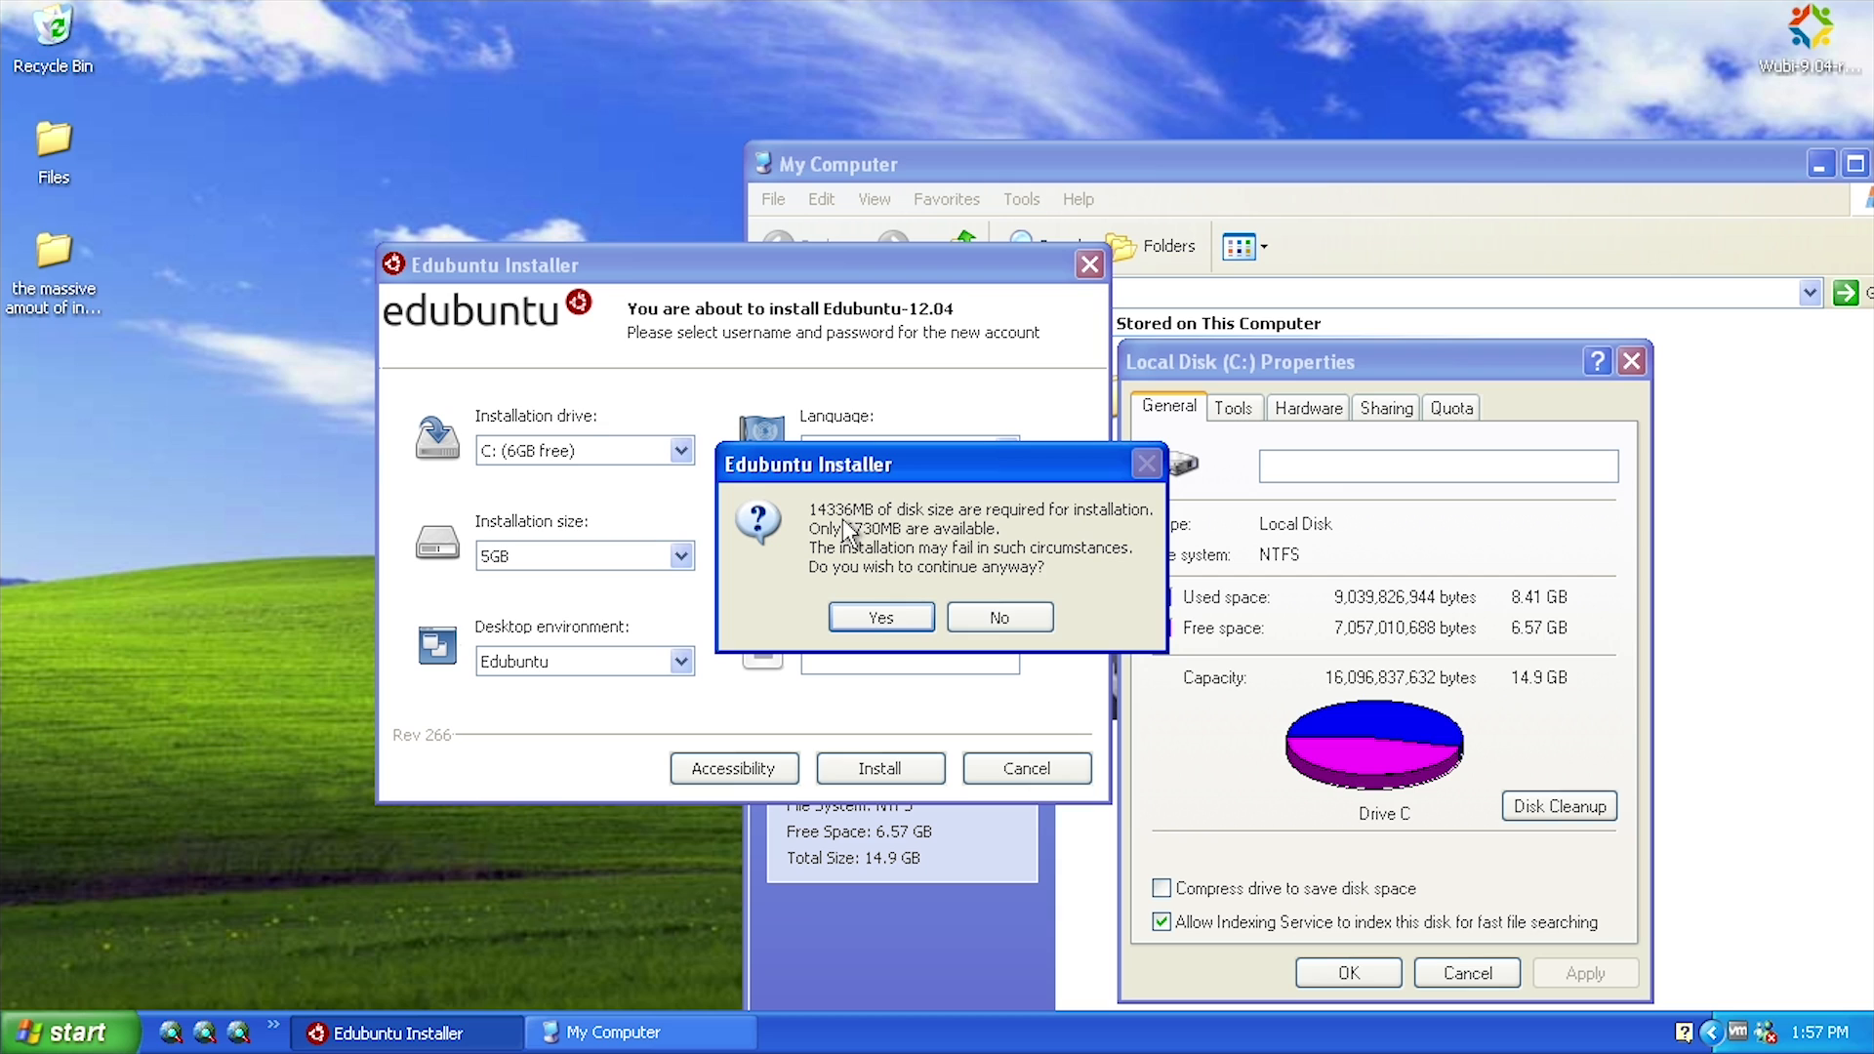
{"action": "mouse_move", "coordinate": [685, 594]}
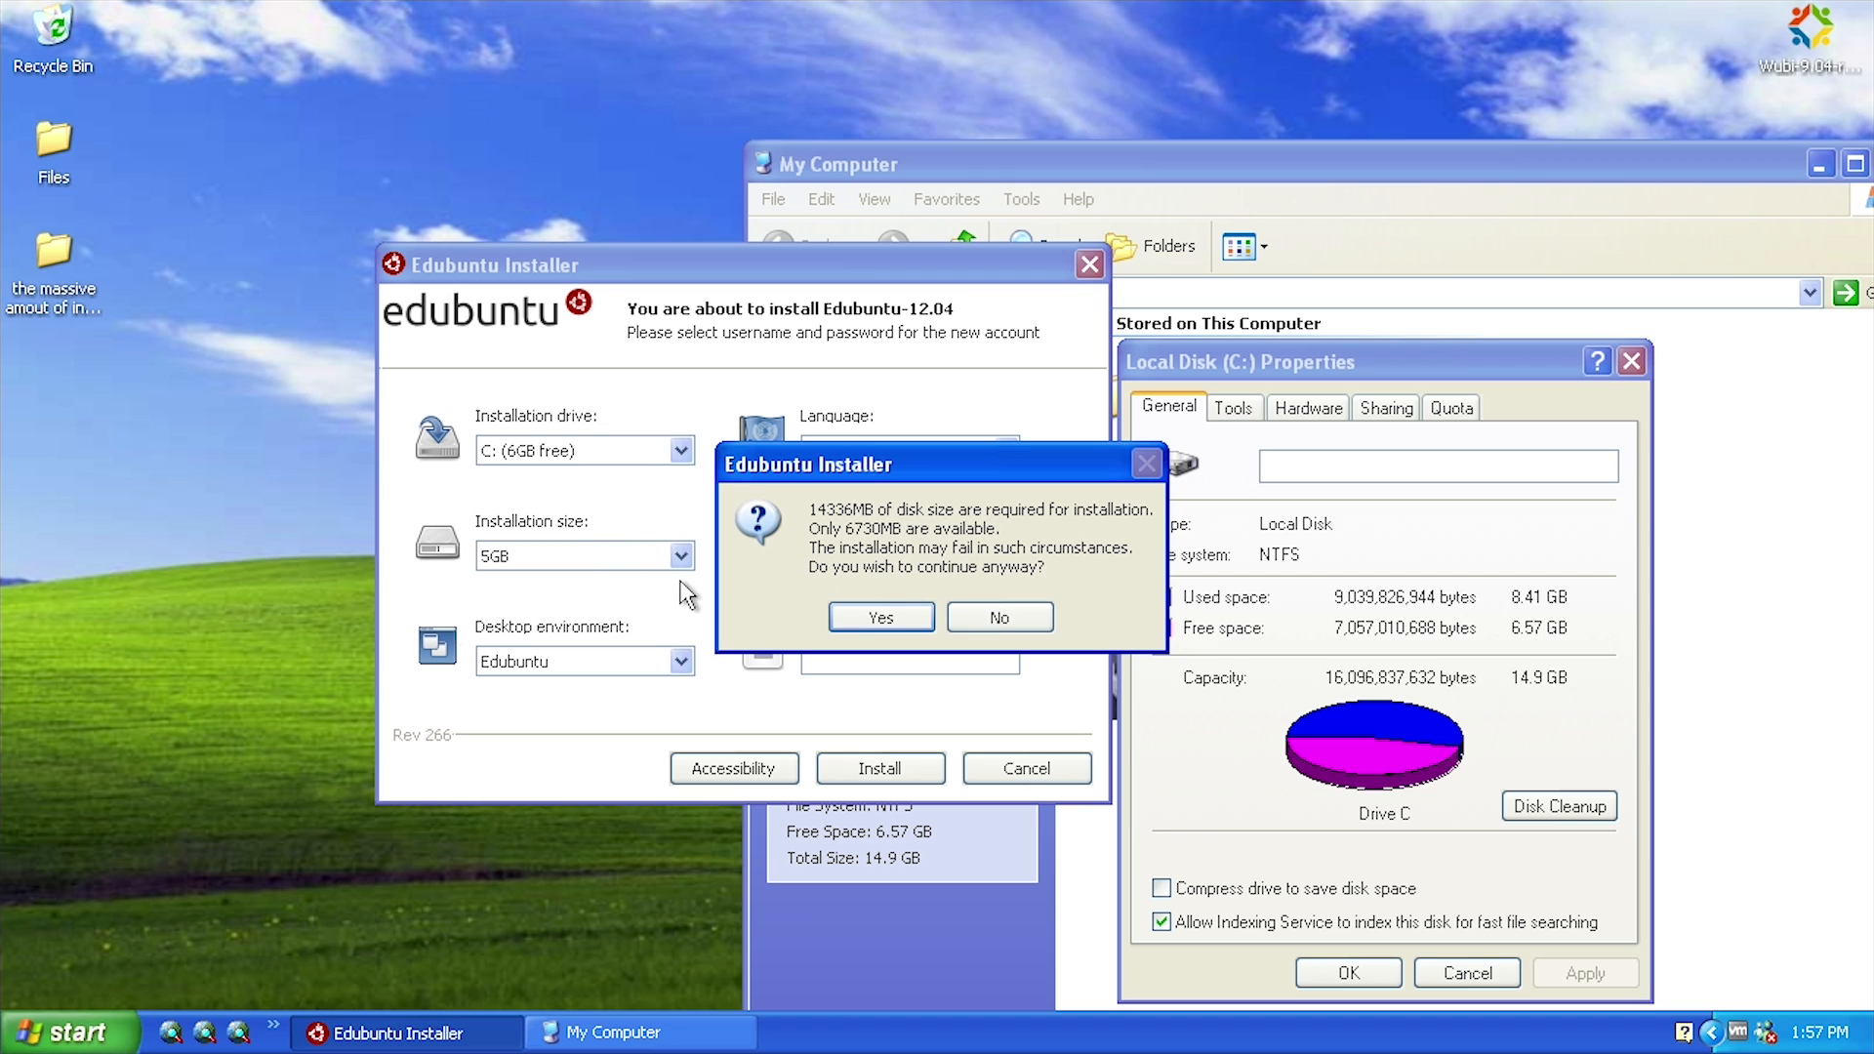
Dismiss the low disk space warning, enter username mjd and password, and install Ubuntu
{"action": "left_click", "coordinate": [996, 617]}
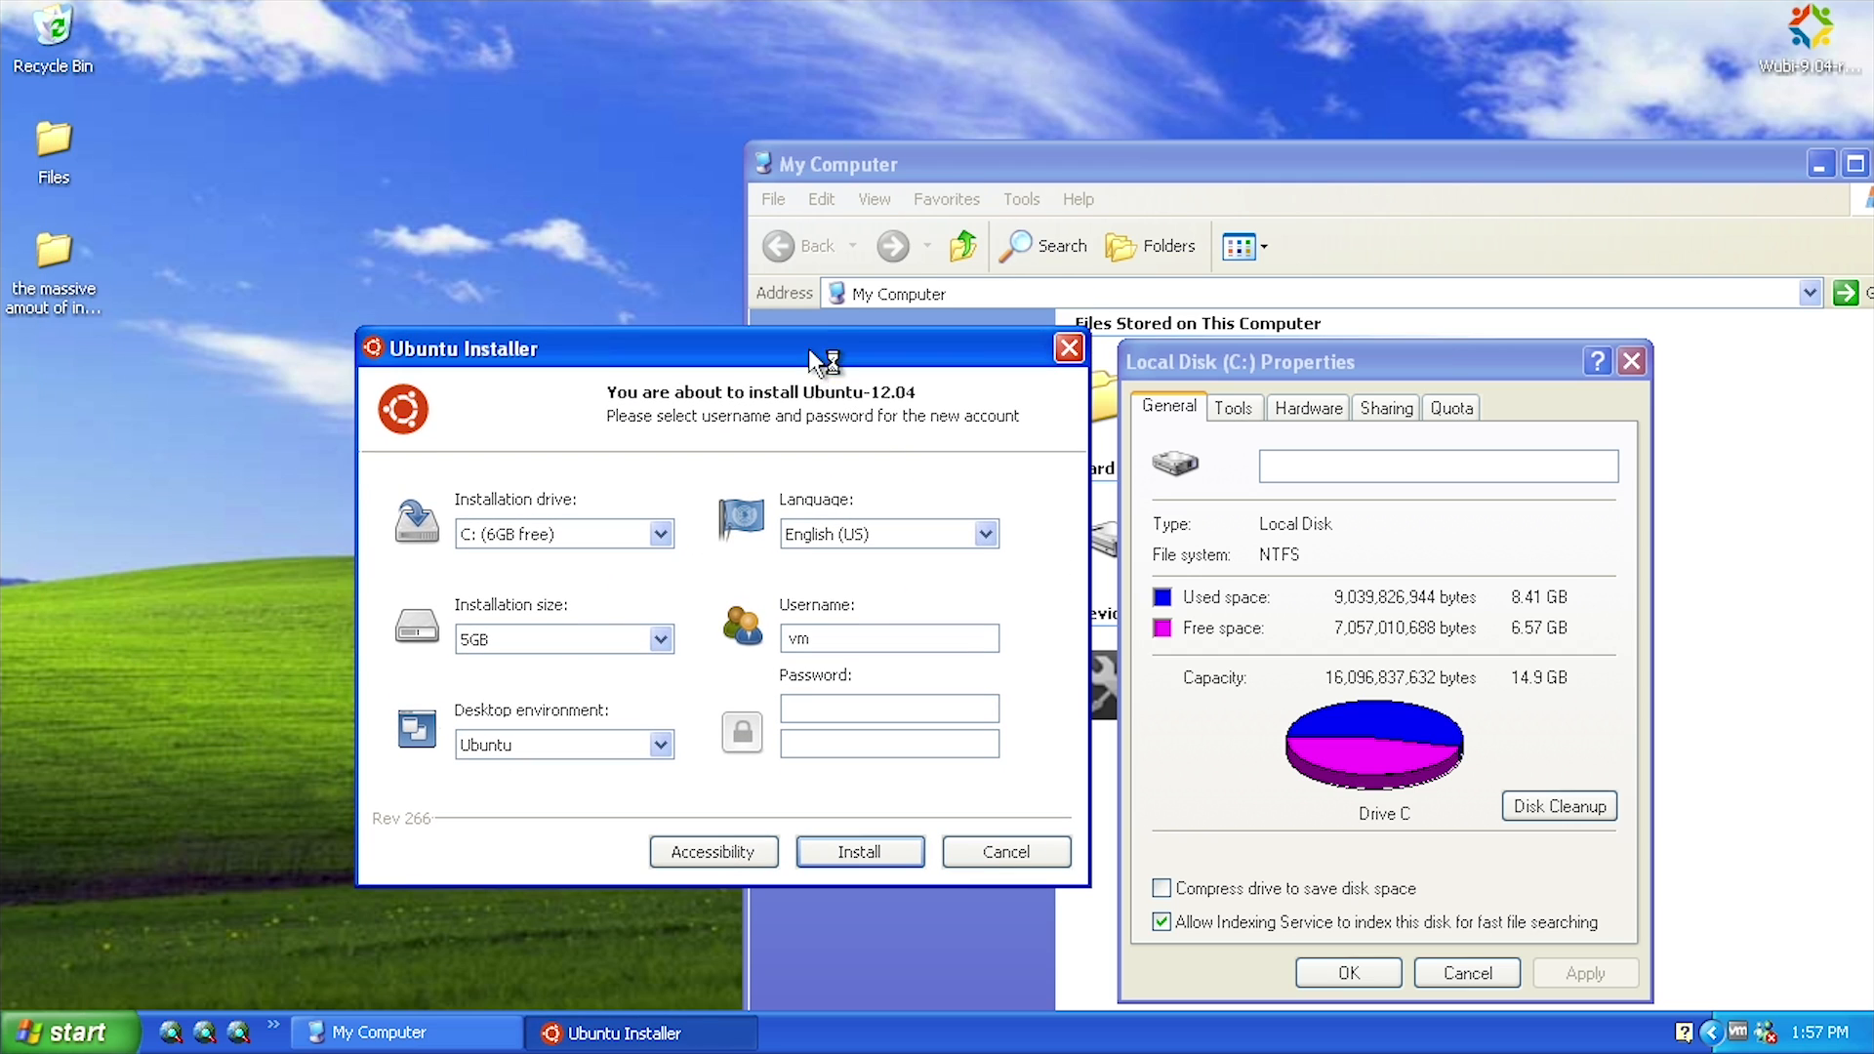
{"action": "mouse_move", "coordinate": [778, 577]}
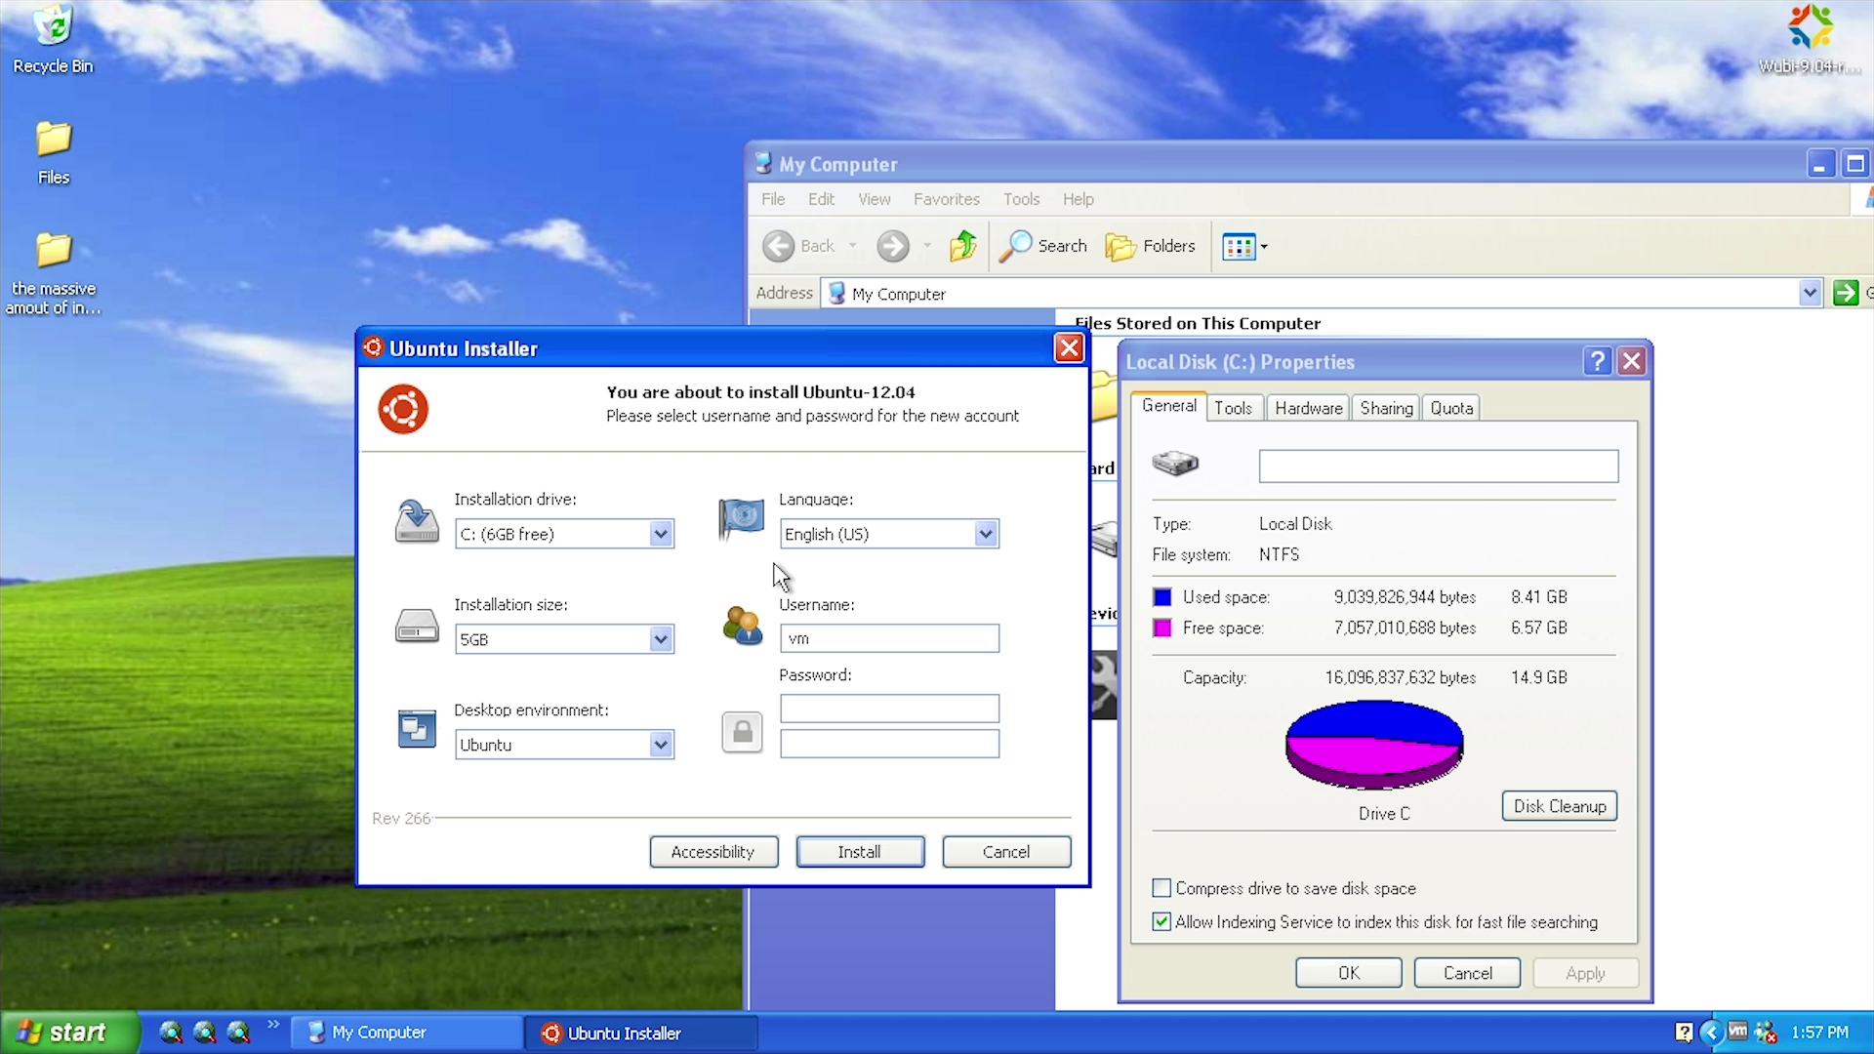
{"action": "mouse_move", "coordinate": [685, 714]}
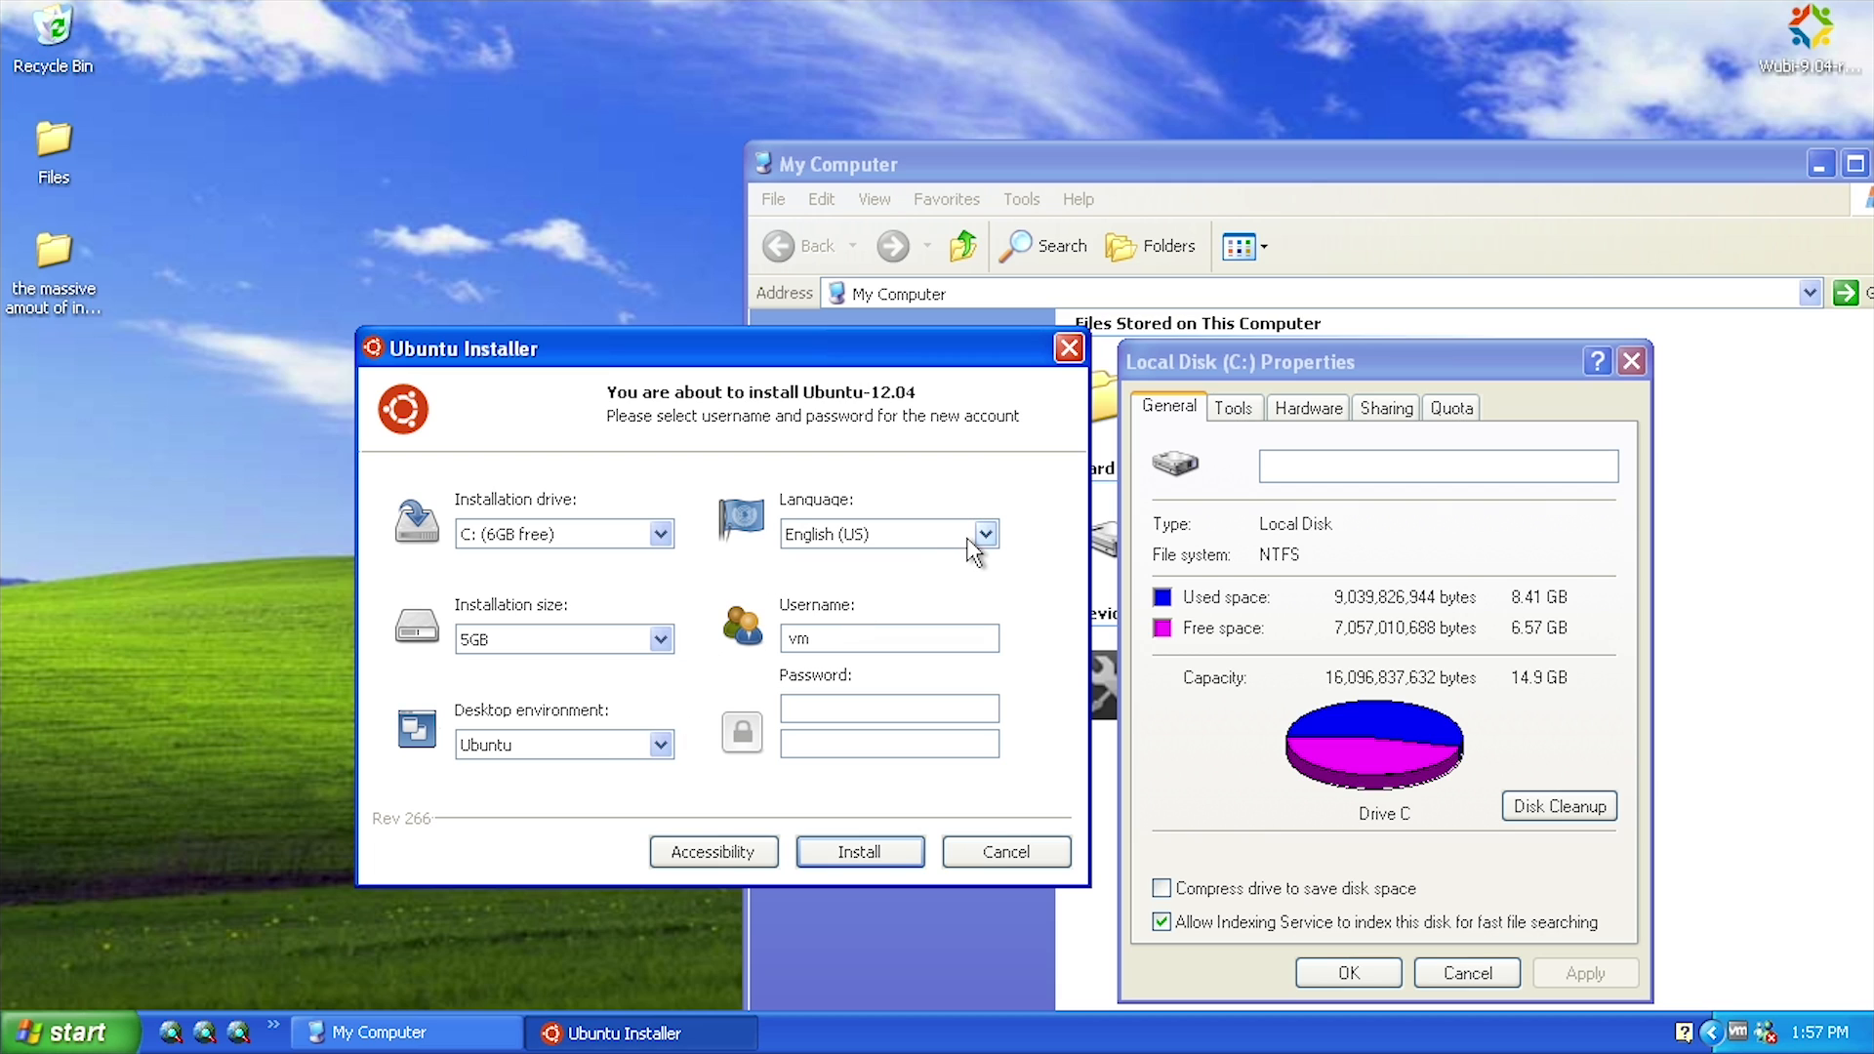
{"action": "left_click", "coordinate": [859, 851]}
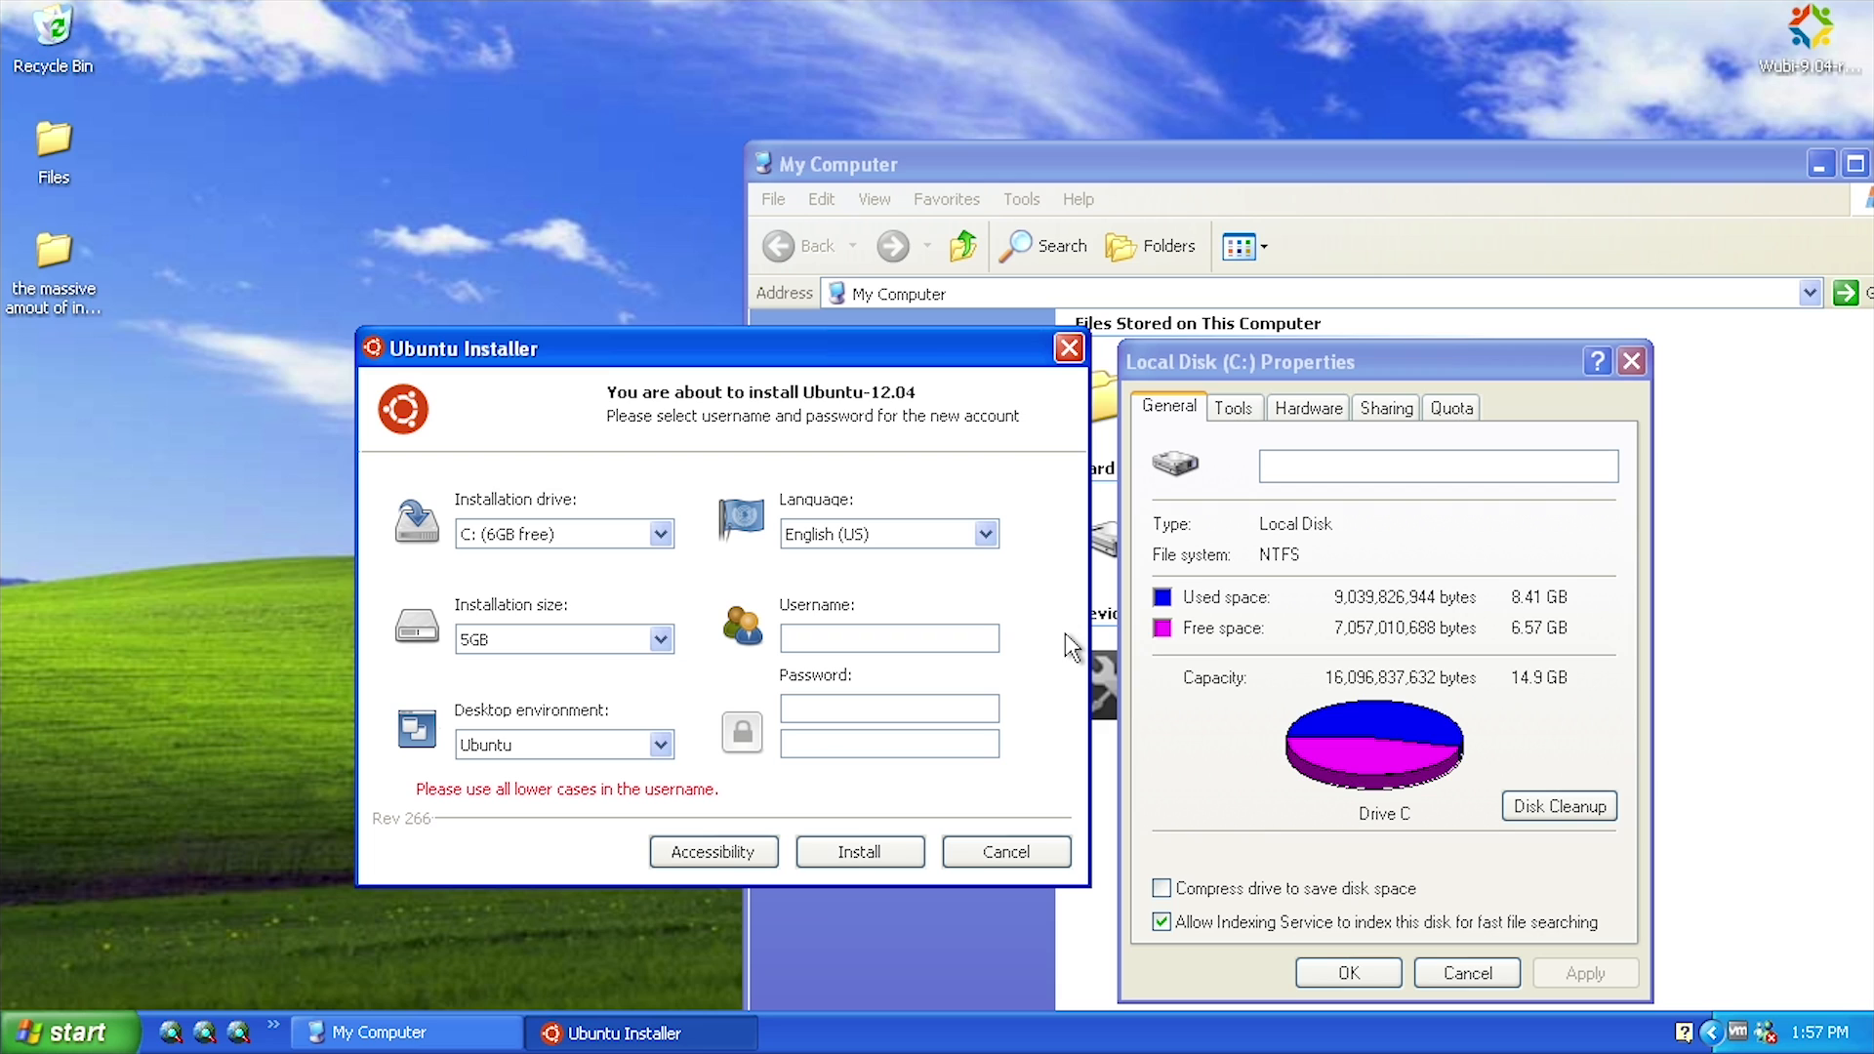
{"action": "type", "text": "mjd"}
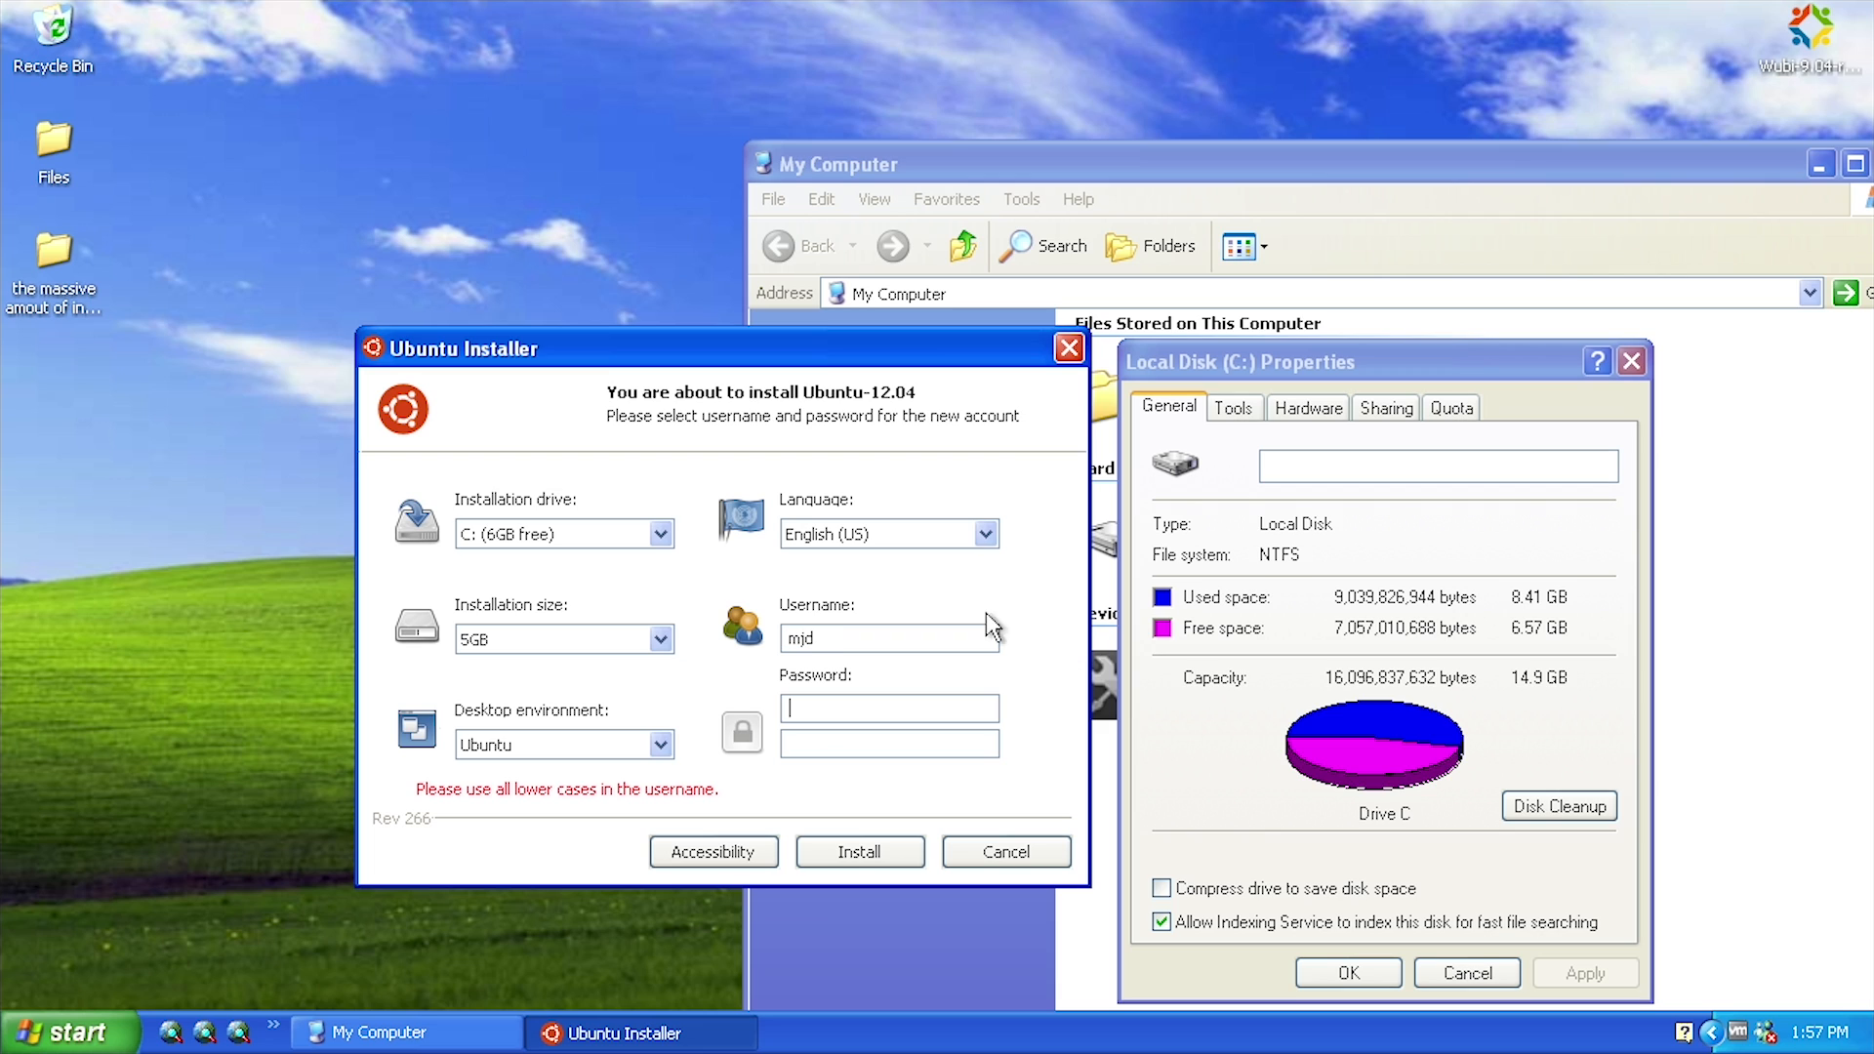
{"action": "left_click", "coordinate": [859, 851]}
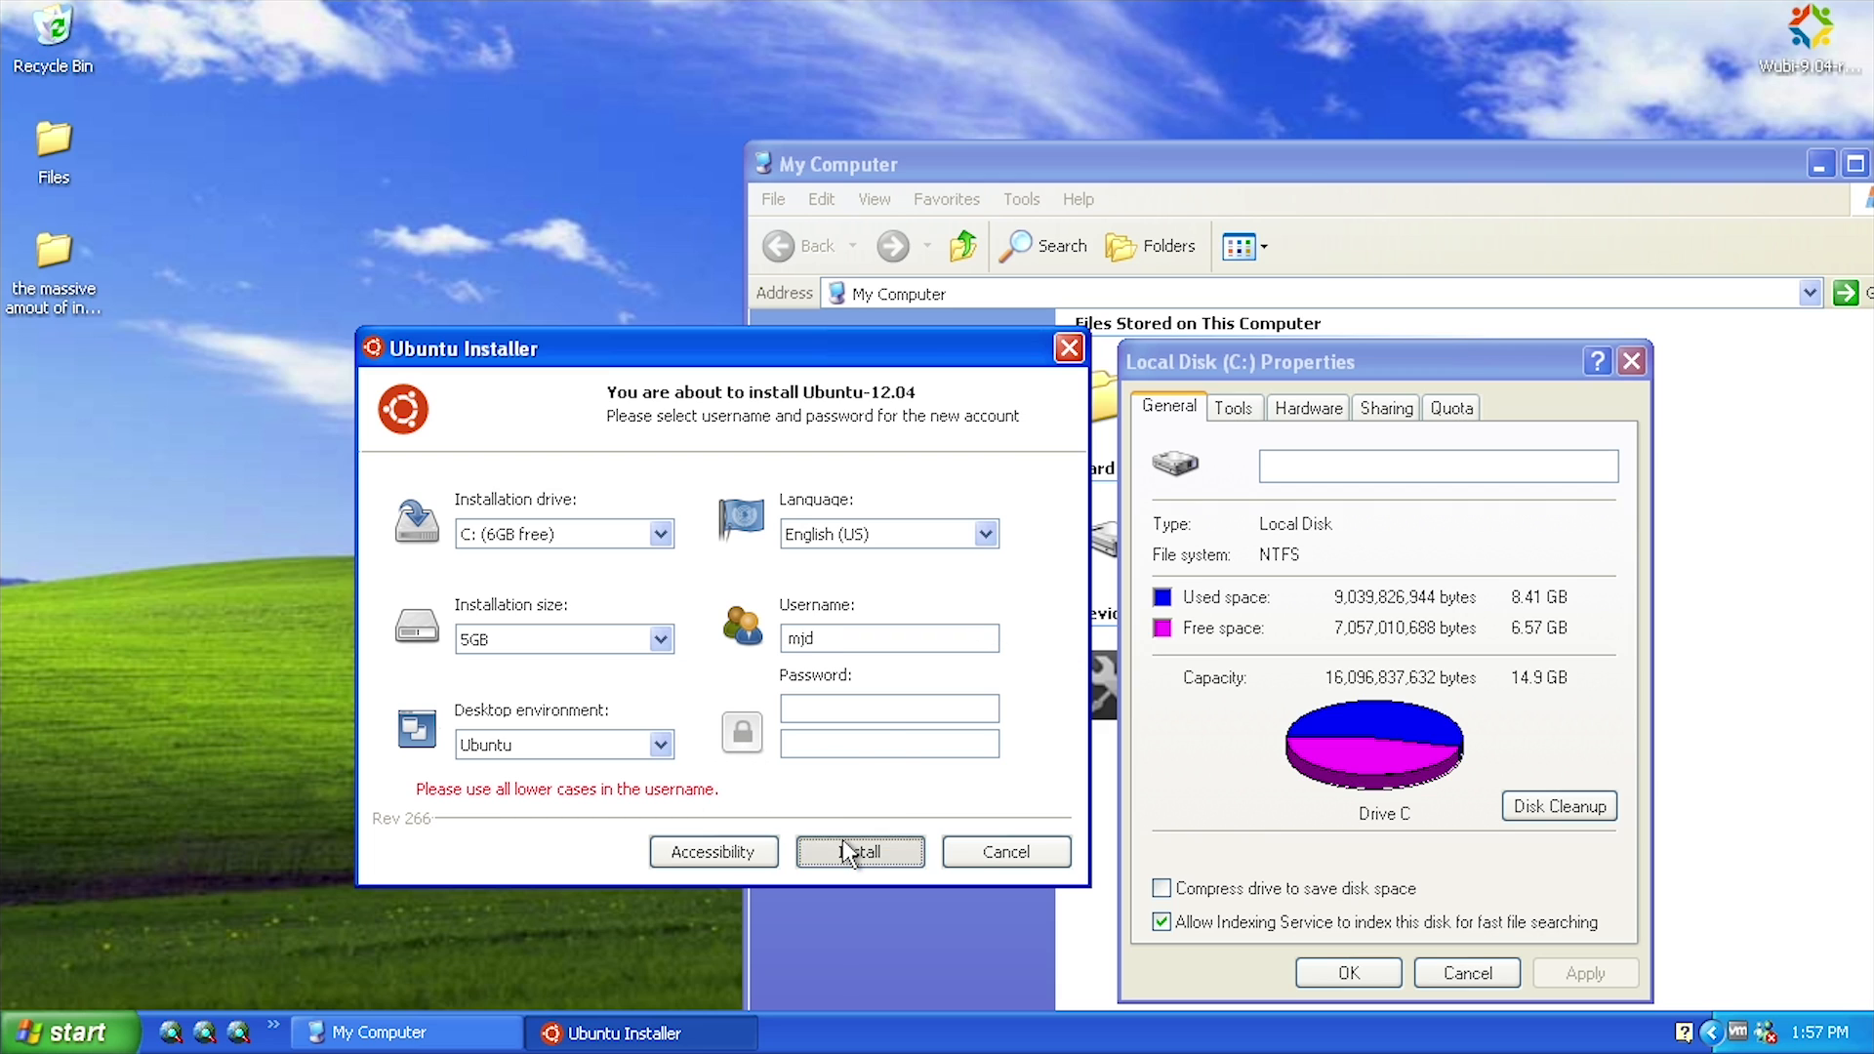
{"action": "left_click", "coordinate": [858, 851]}
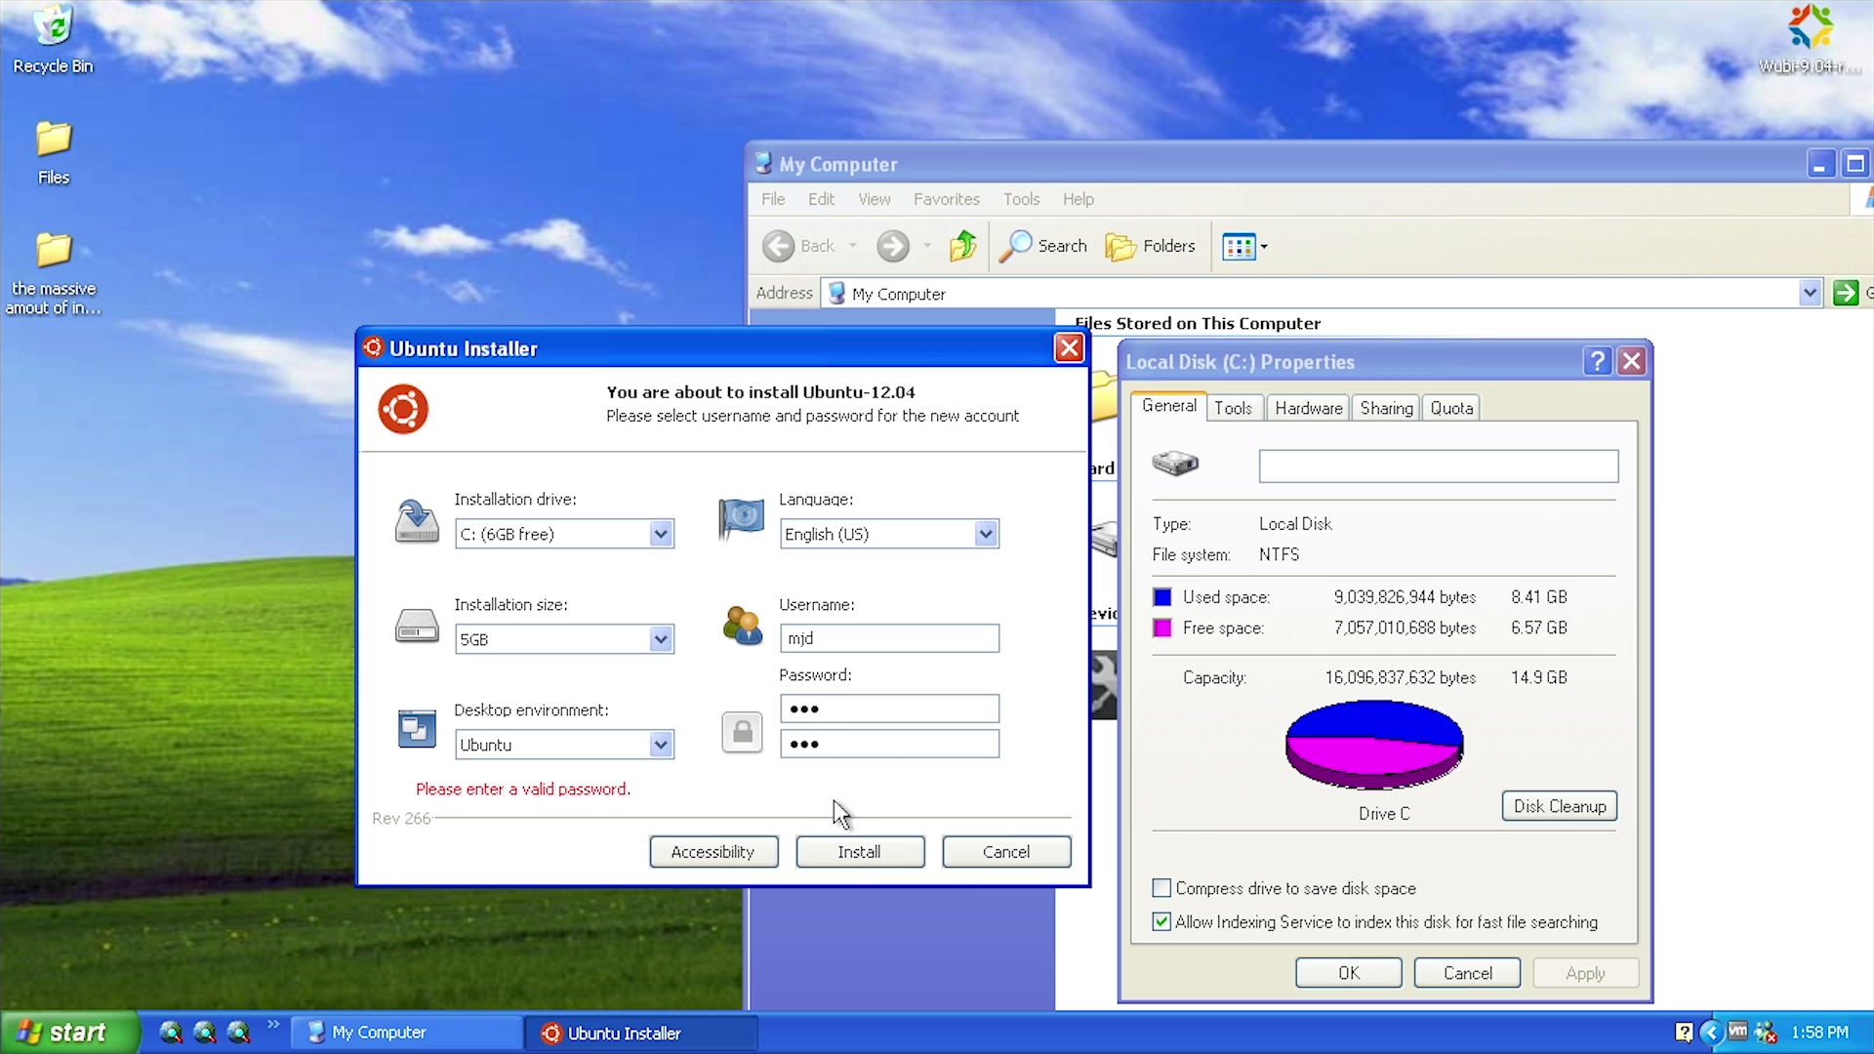
{"action": "left_click", "coordinate": [857, 851]}
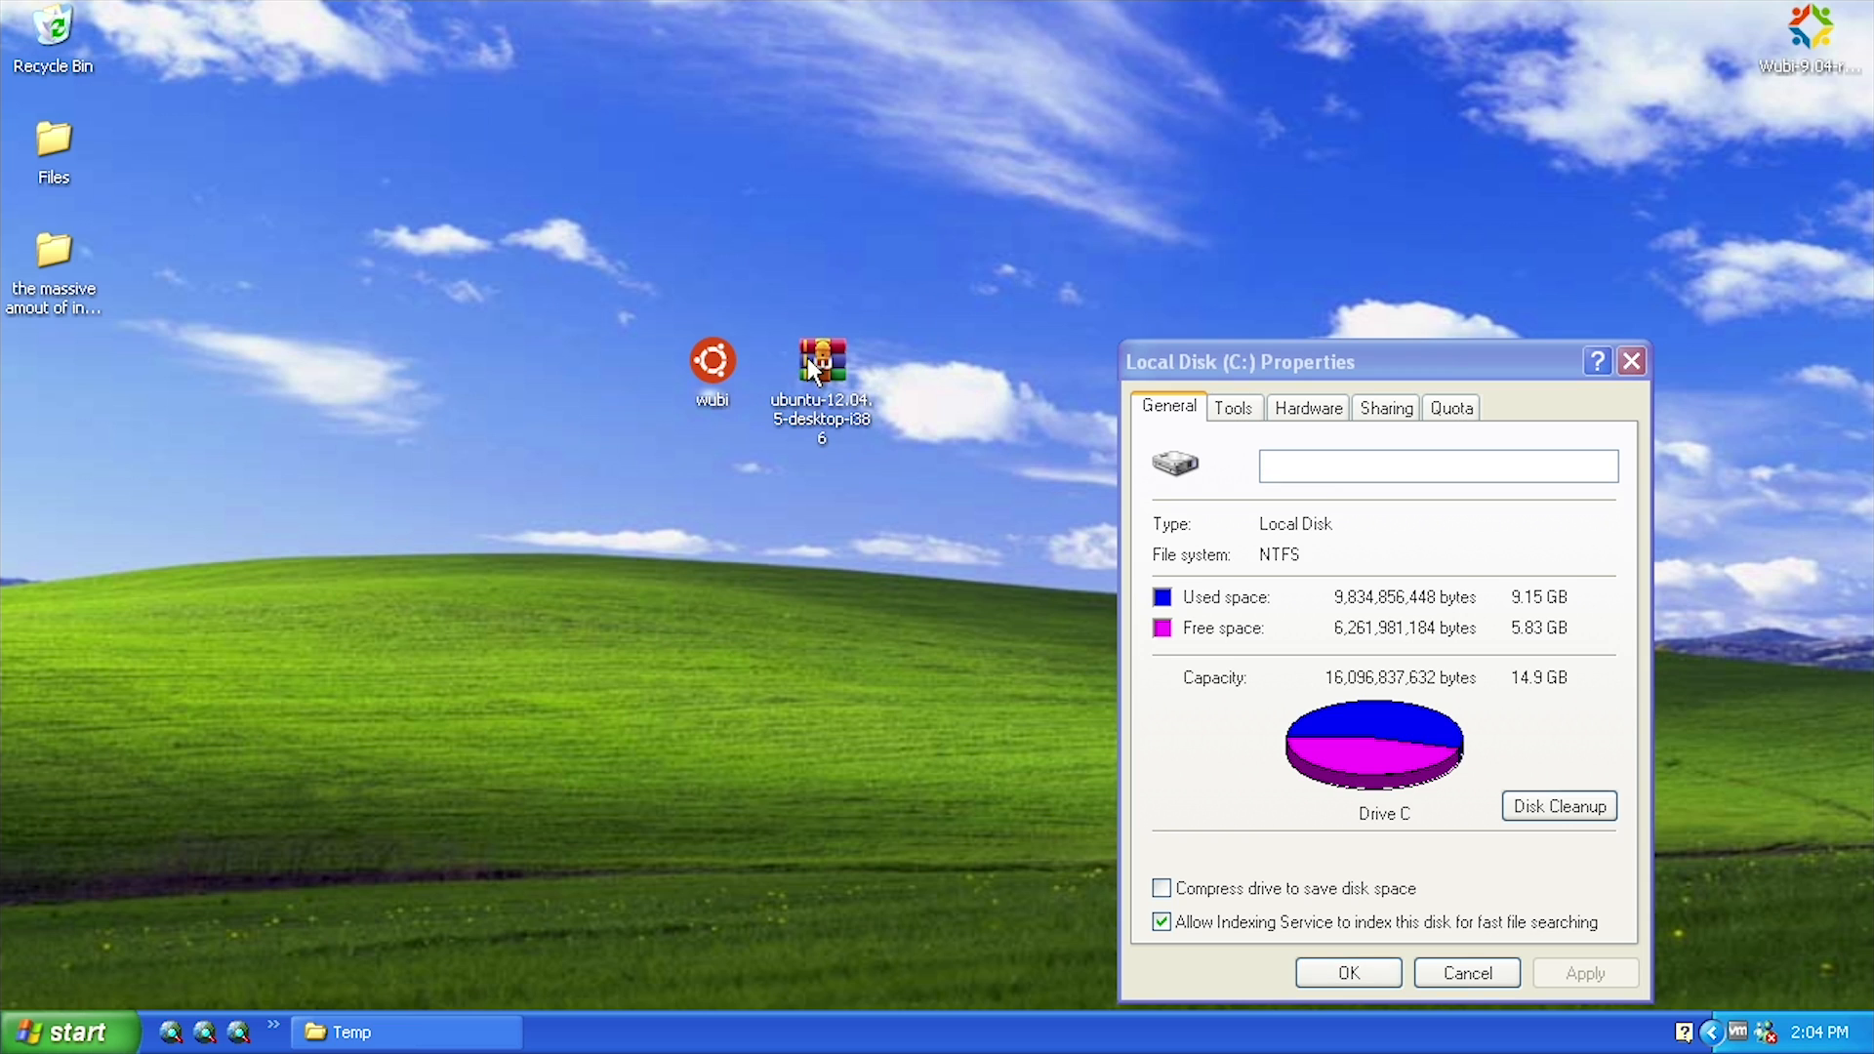
{"action": "mouse_move", "coordinate": [774, 352]}
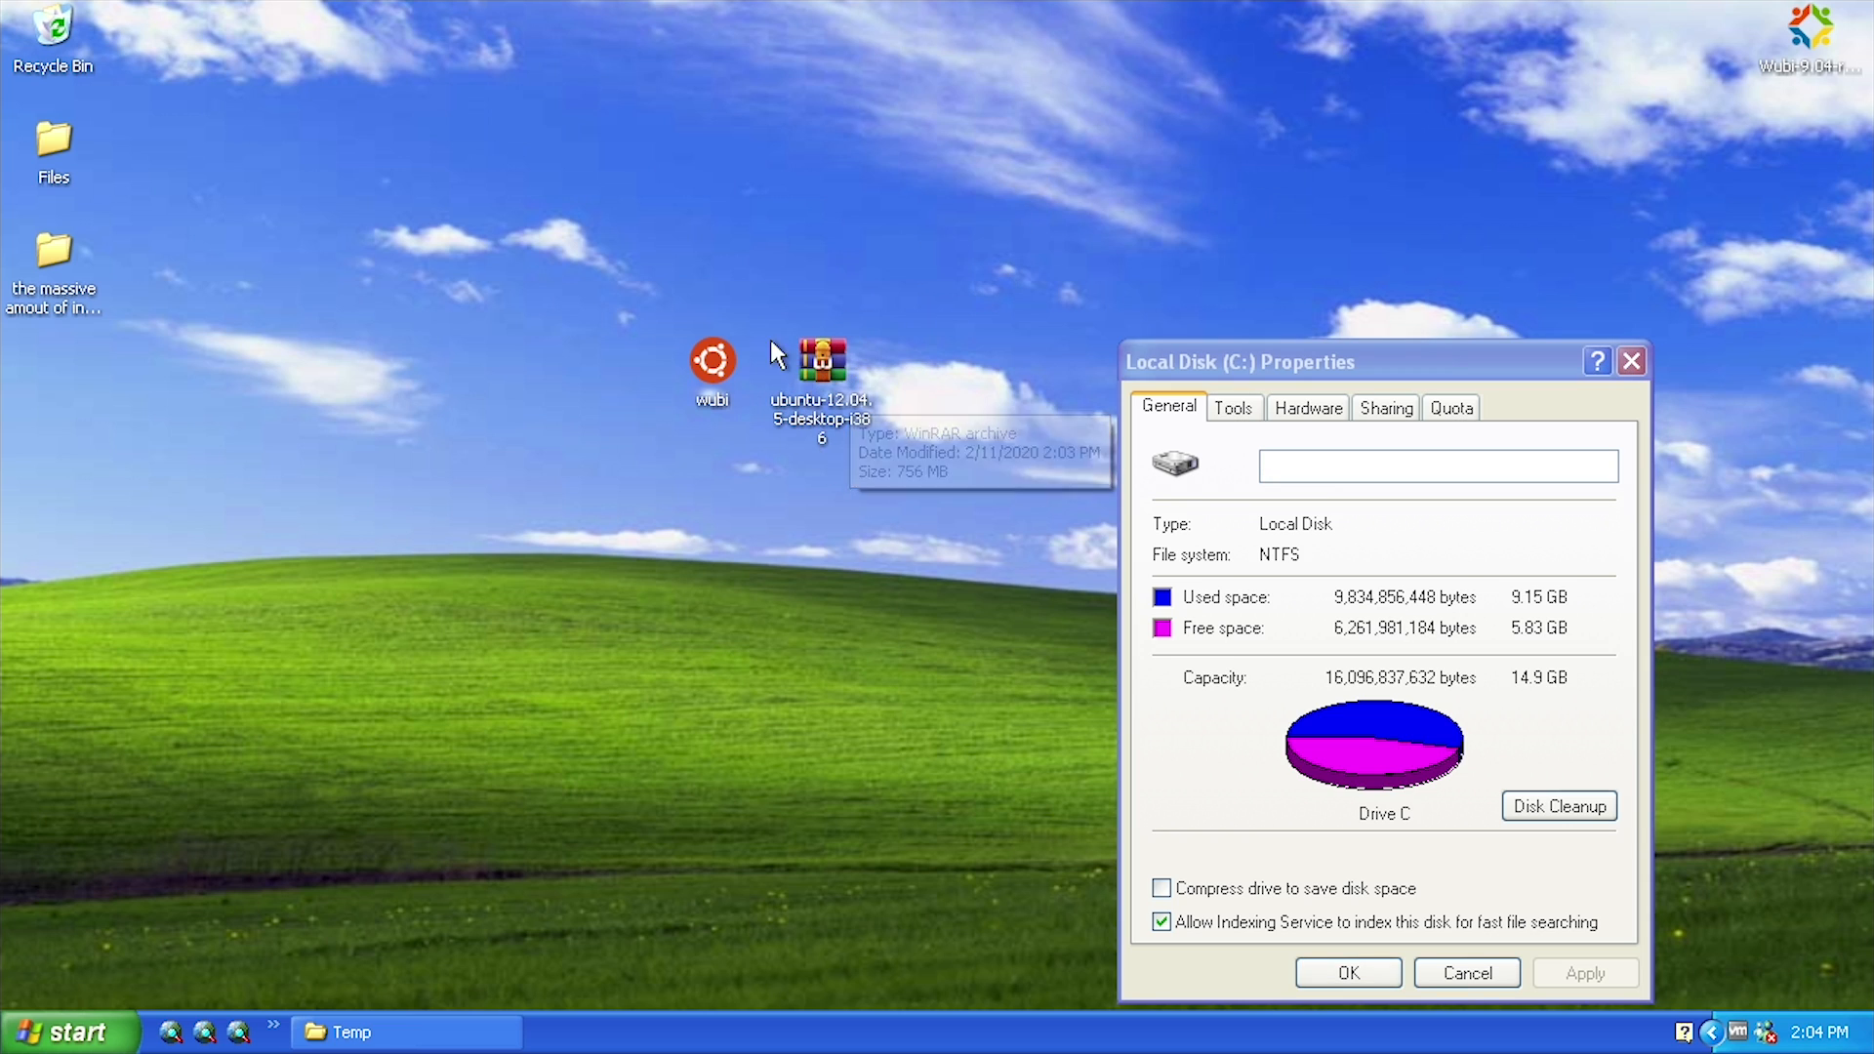
{"action": "mouse_move", "coordinate": [697, 452]}
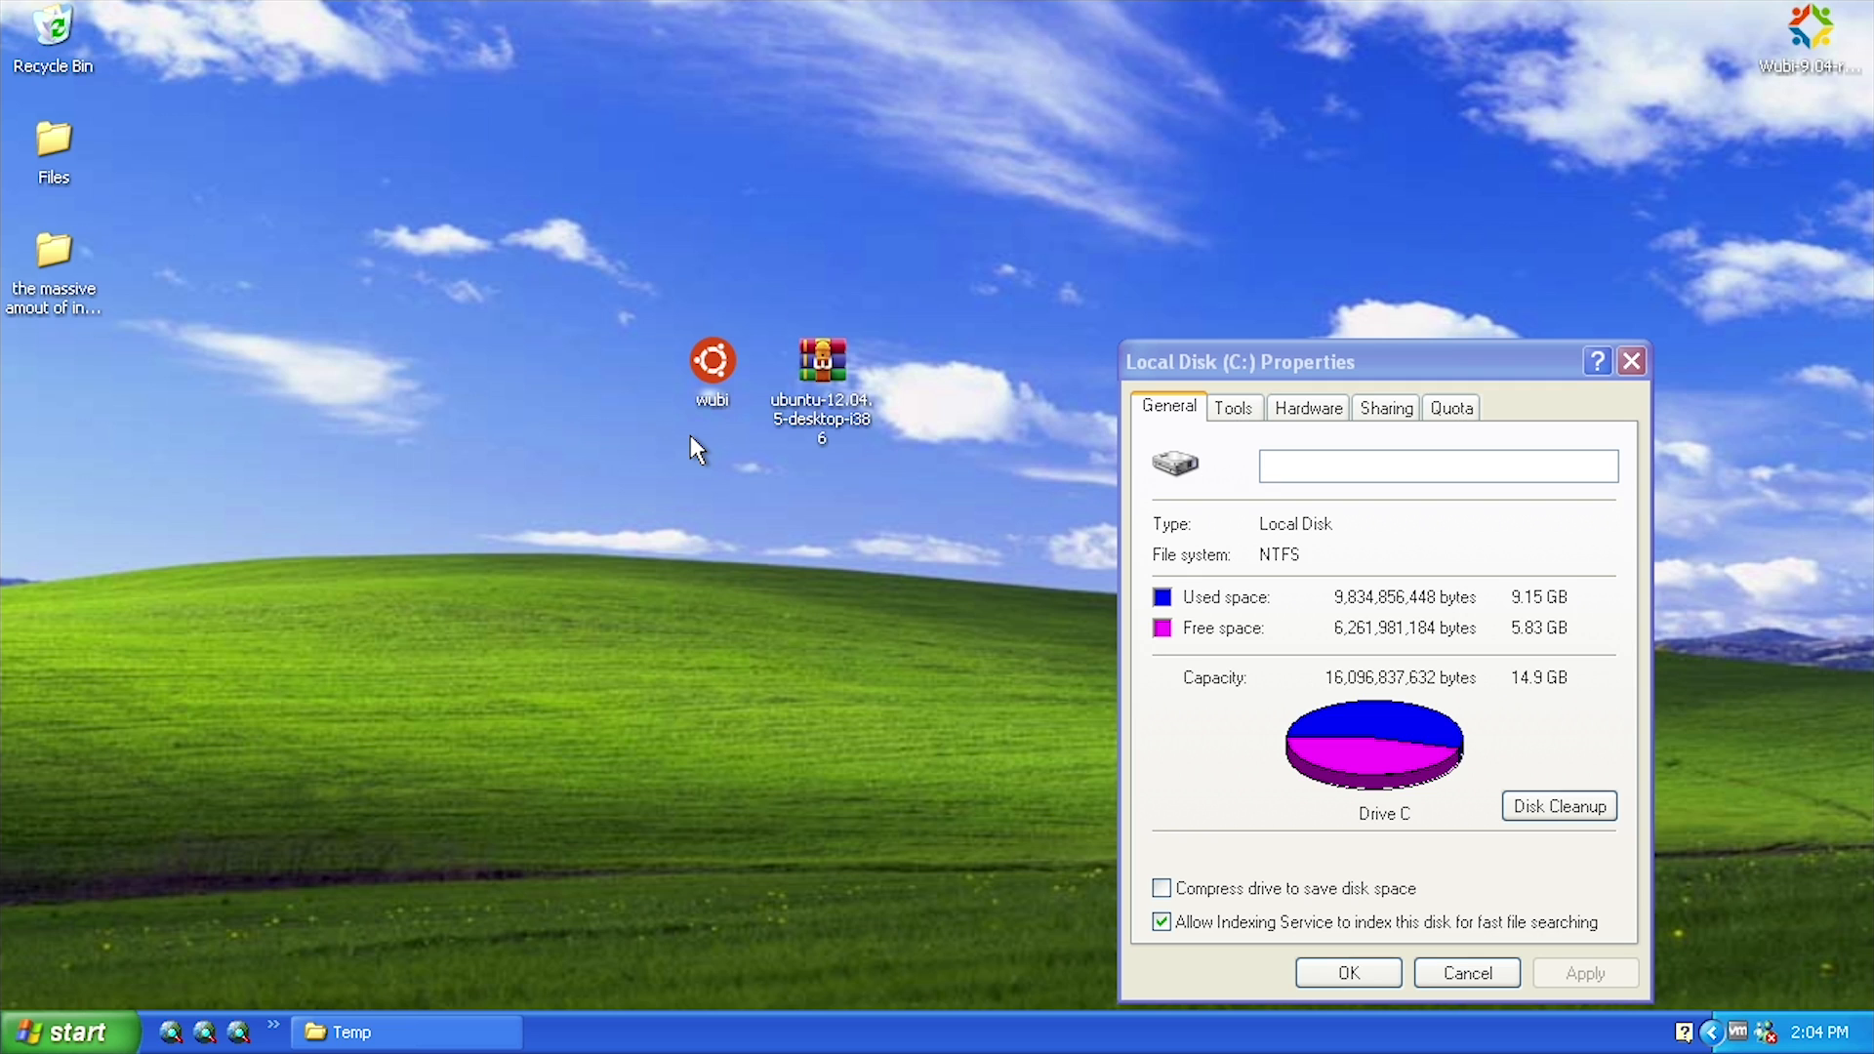
{"action": "mouse_move", "coordinate": [843, 419]}
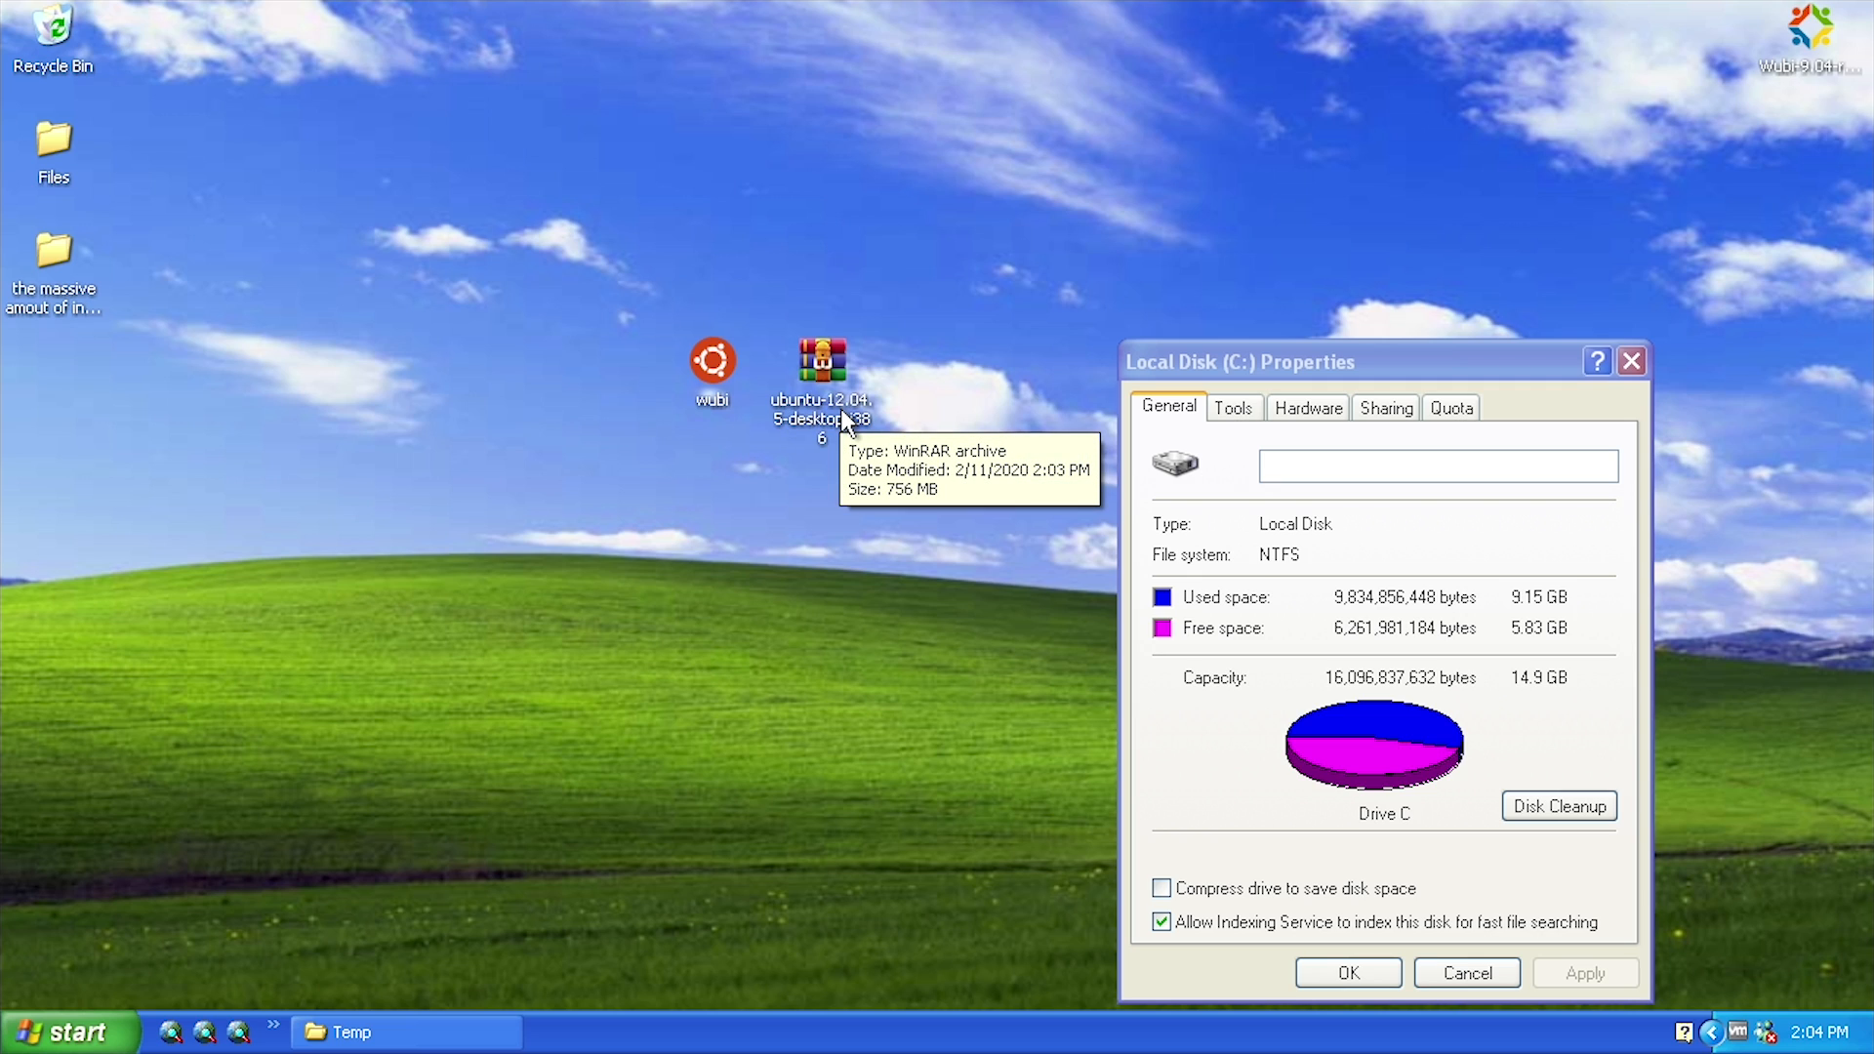
{"action": "mouse_move", "coordinate": [736, 473]}
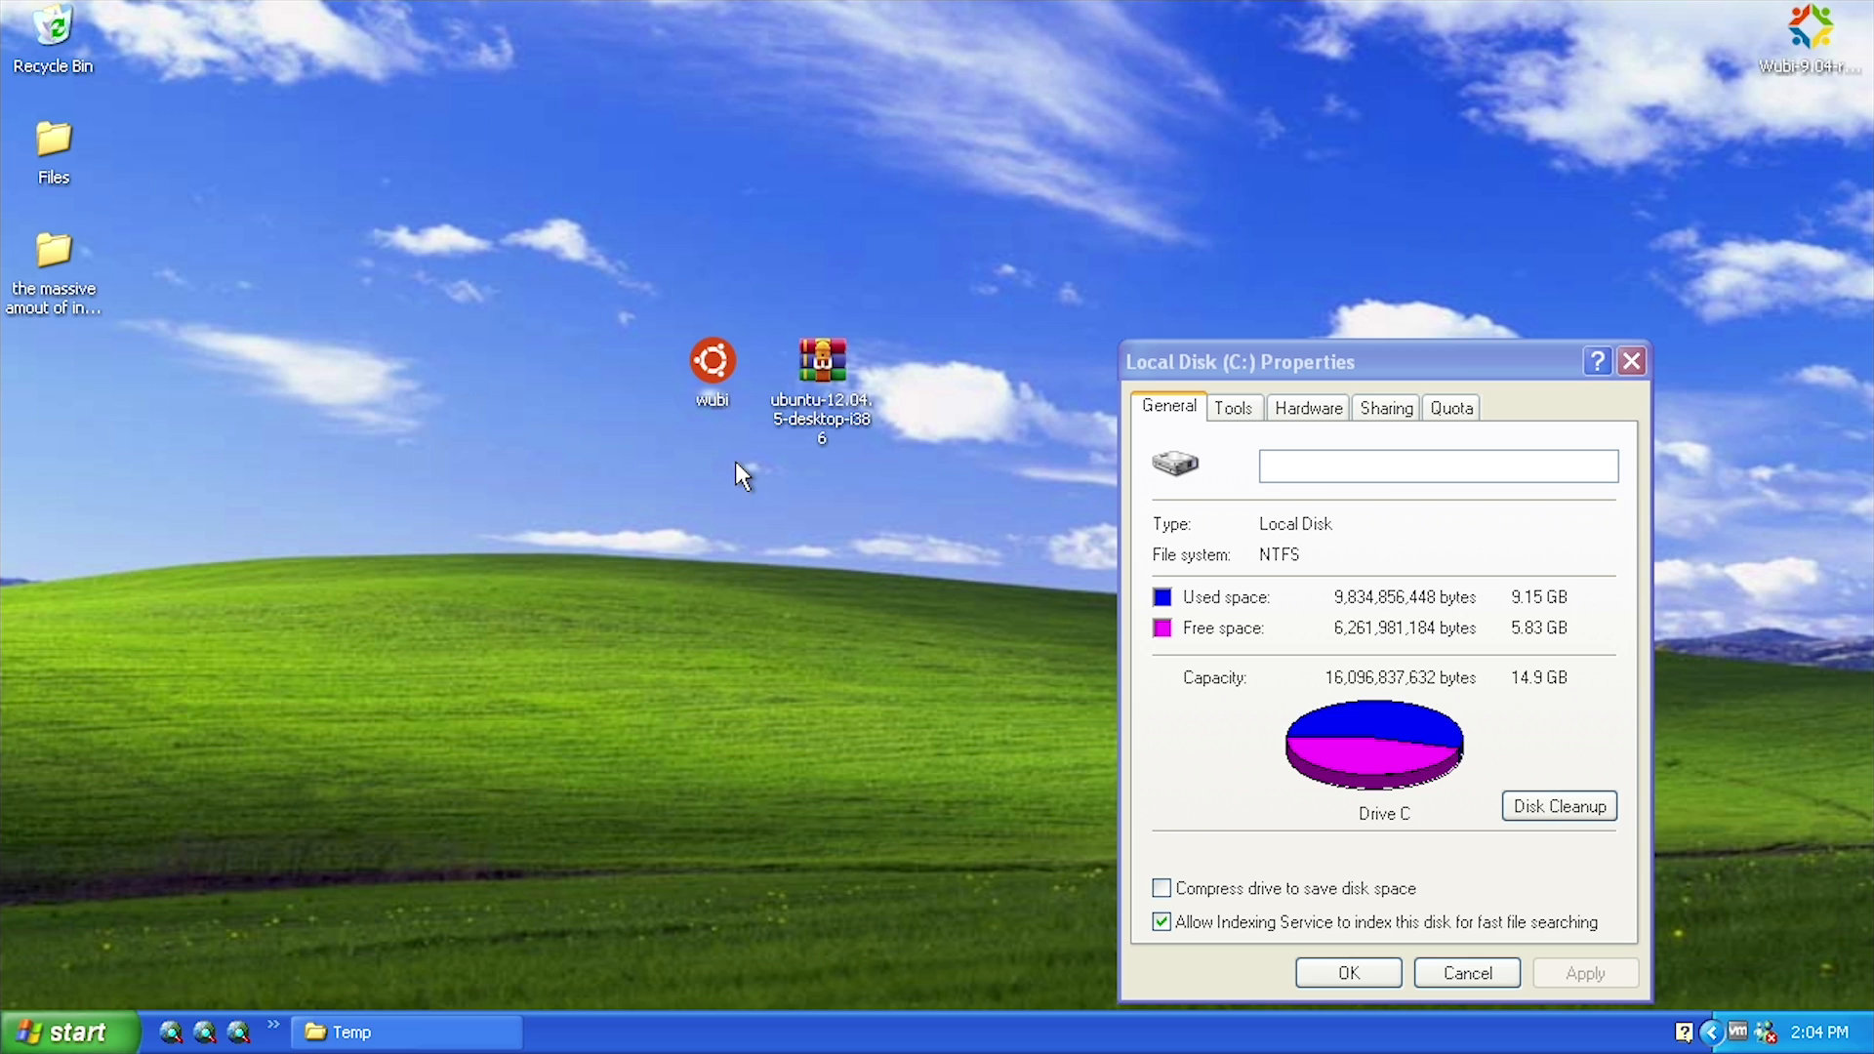
{"action": "mouse_move", "coordinate": [717, 372]}
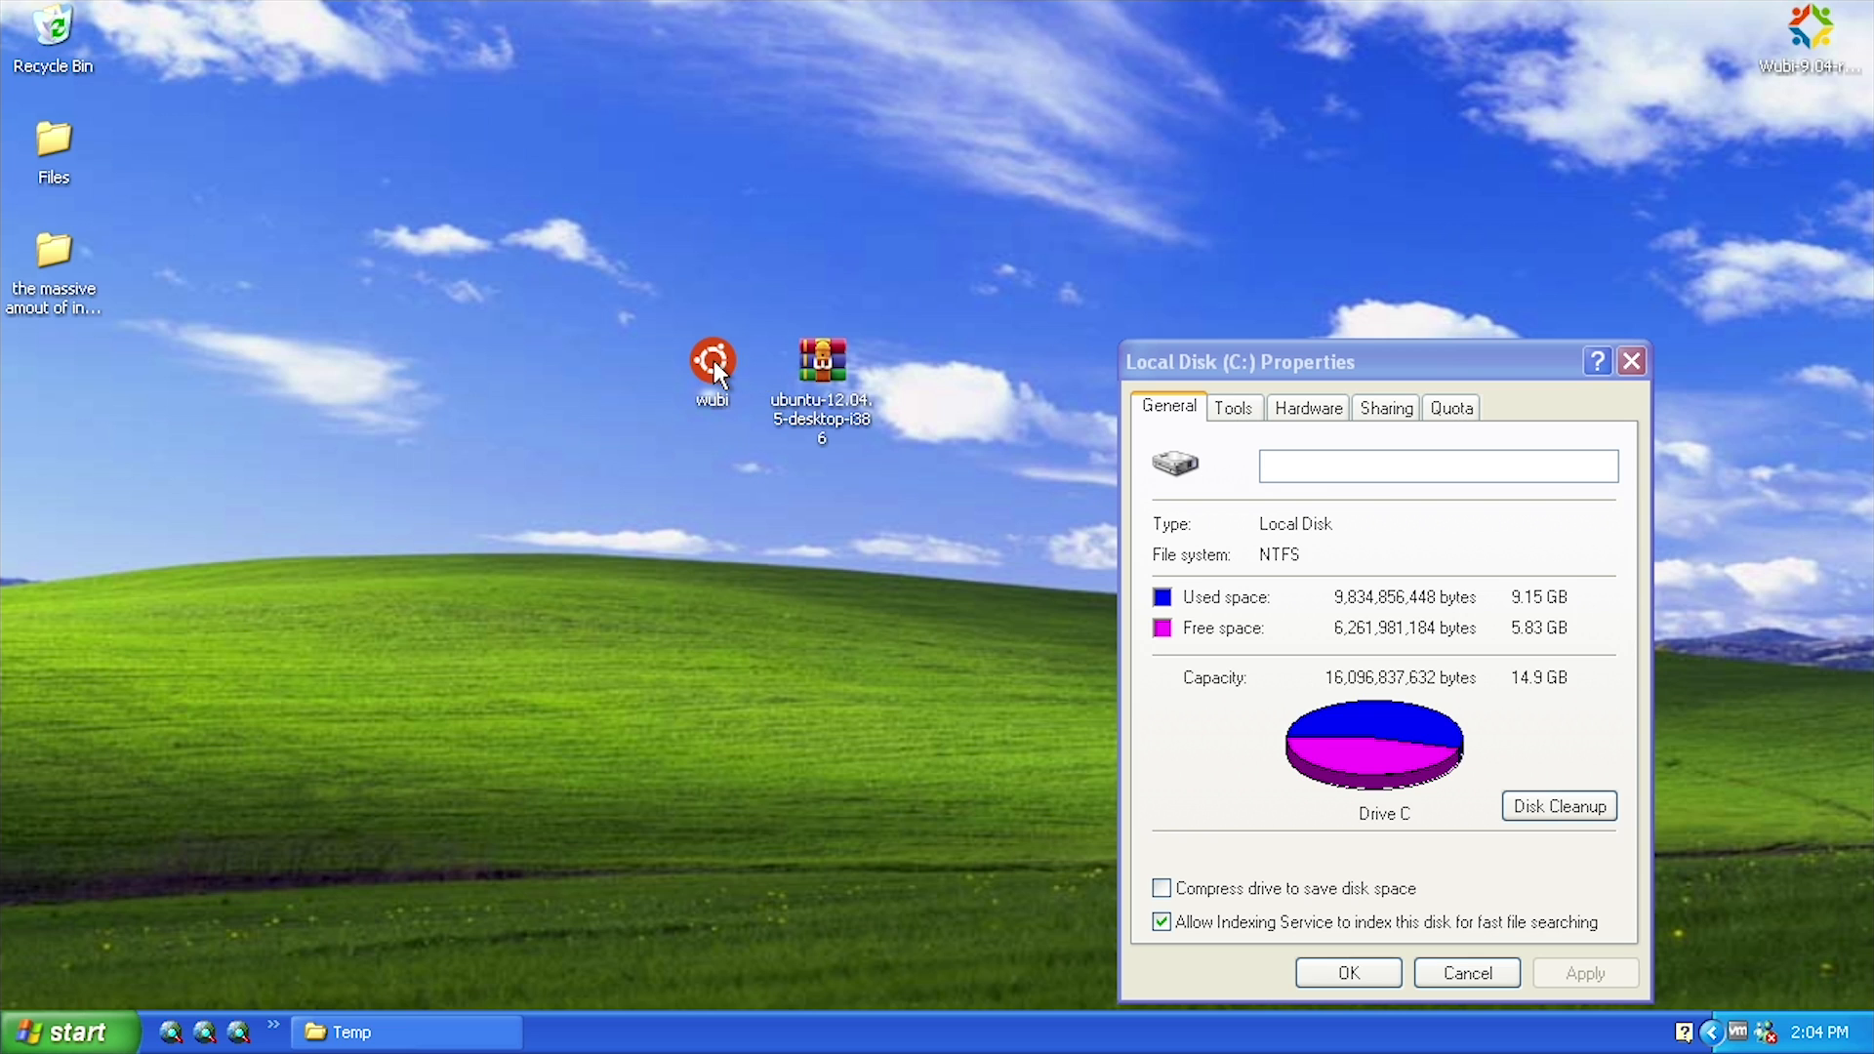
{"action": "mouse_move", "coordinate": [712, 358]}
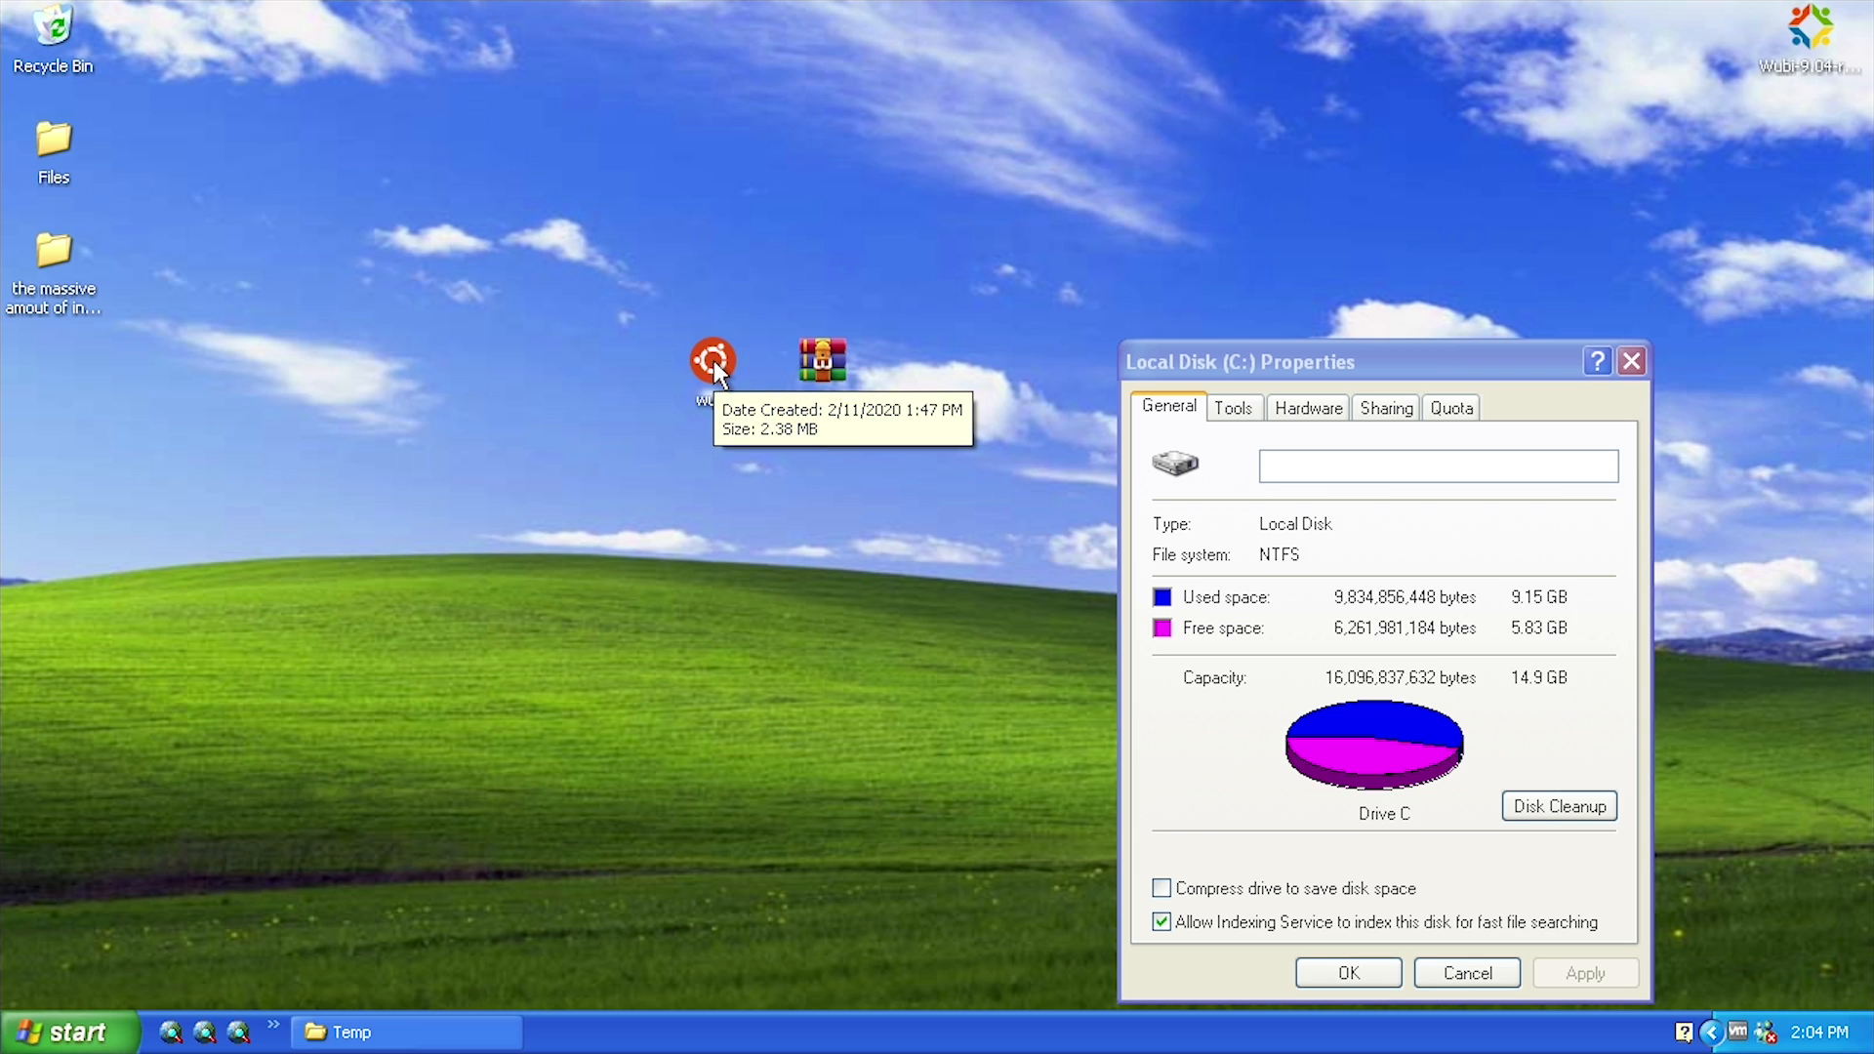
Relaunch wubi, uninstall the previous Ubuntu installation and answer the low disk space warning
{"action": "double_click", "coordinate": [712, 361]}
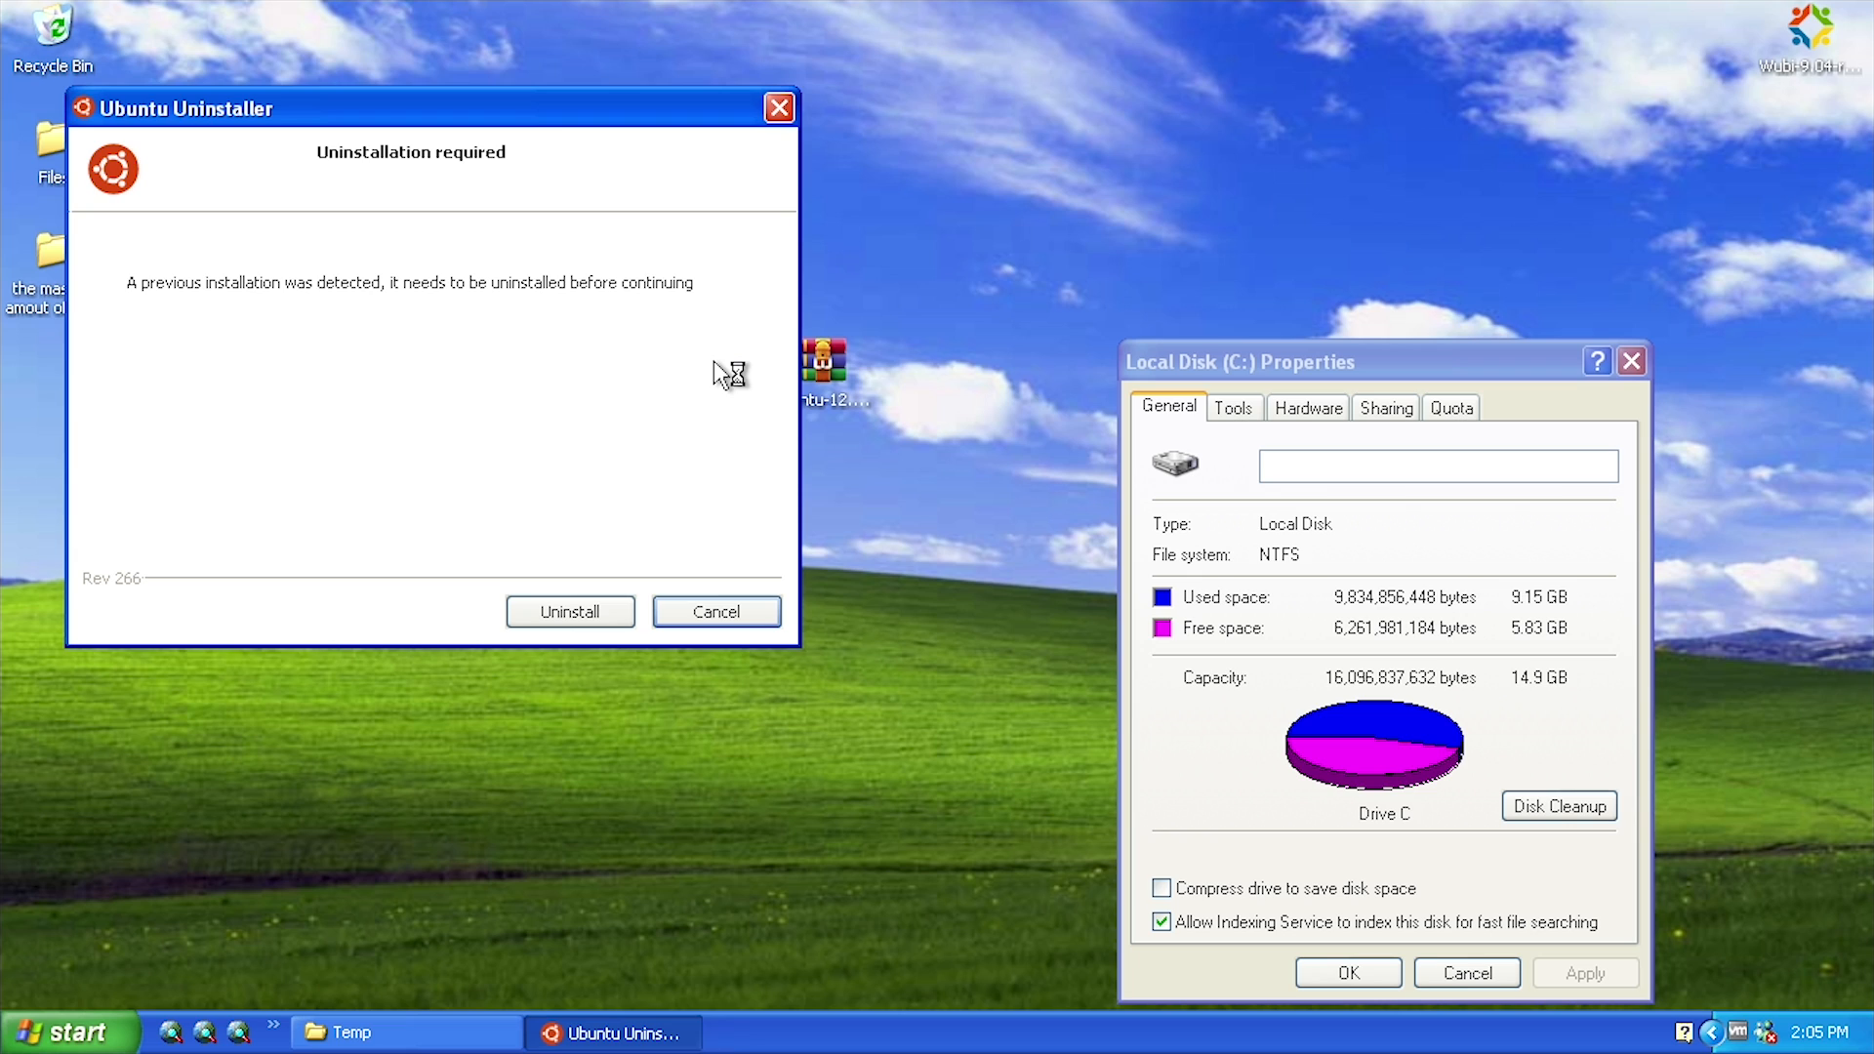
{"action": "left_click_drag", "start_coordinate": [186, 108], "coordinate": [453, 192]}
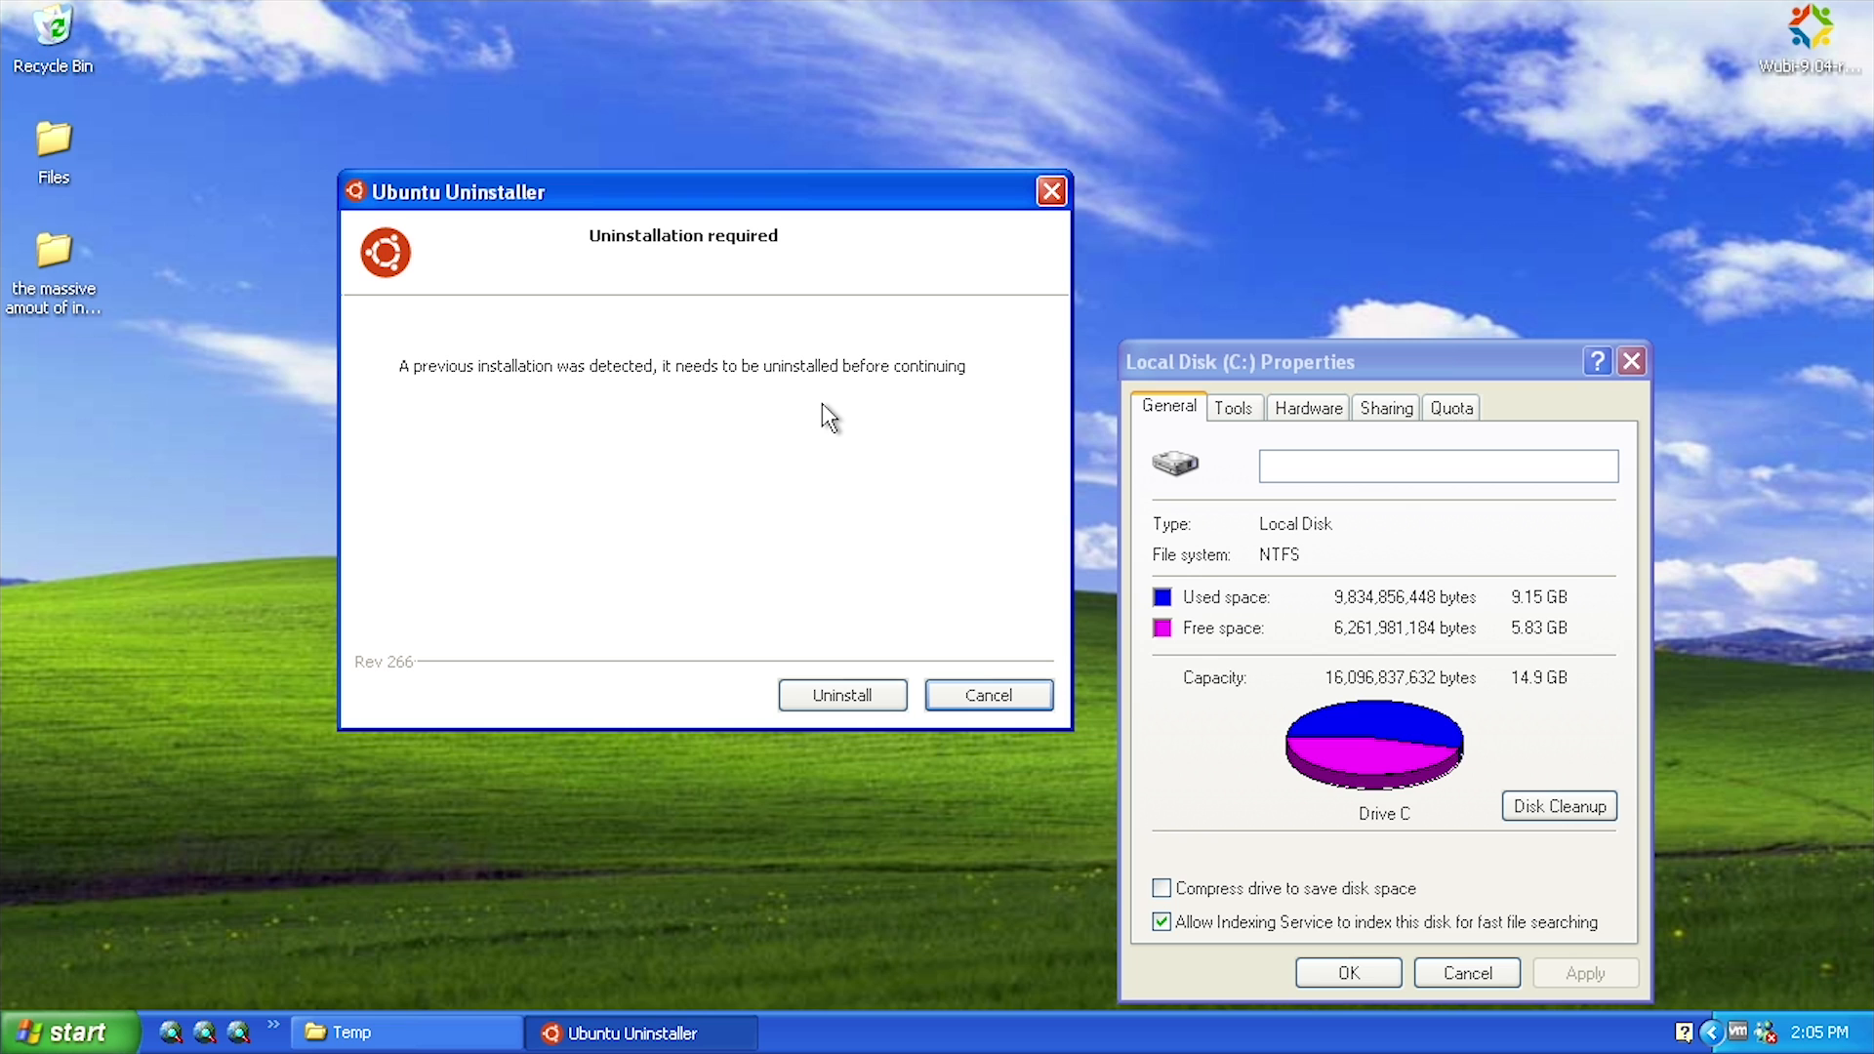
{"action": "left_click", "coordinate": [842, 694]}
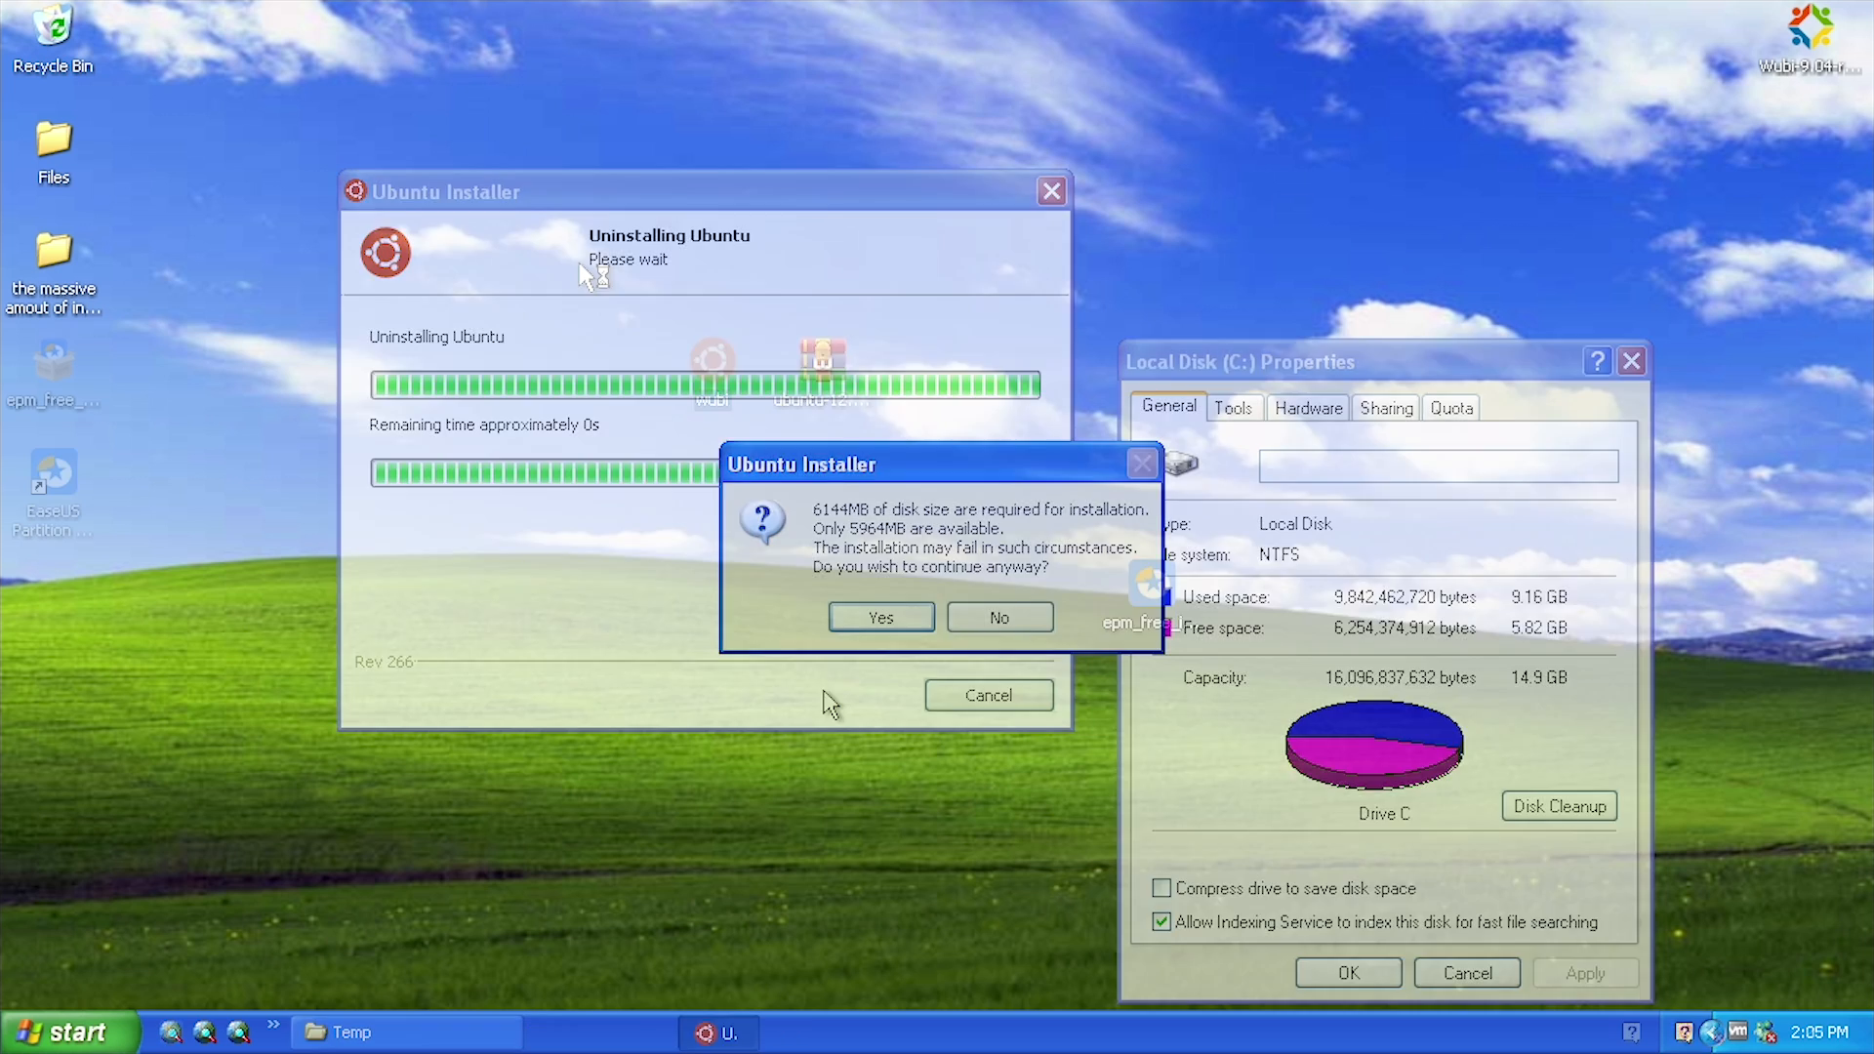
{"action": "left_click", "coordinate": [880, 618]}
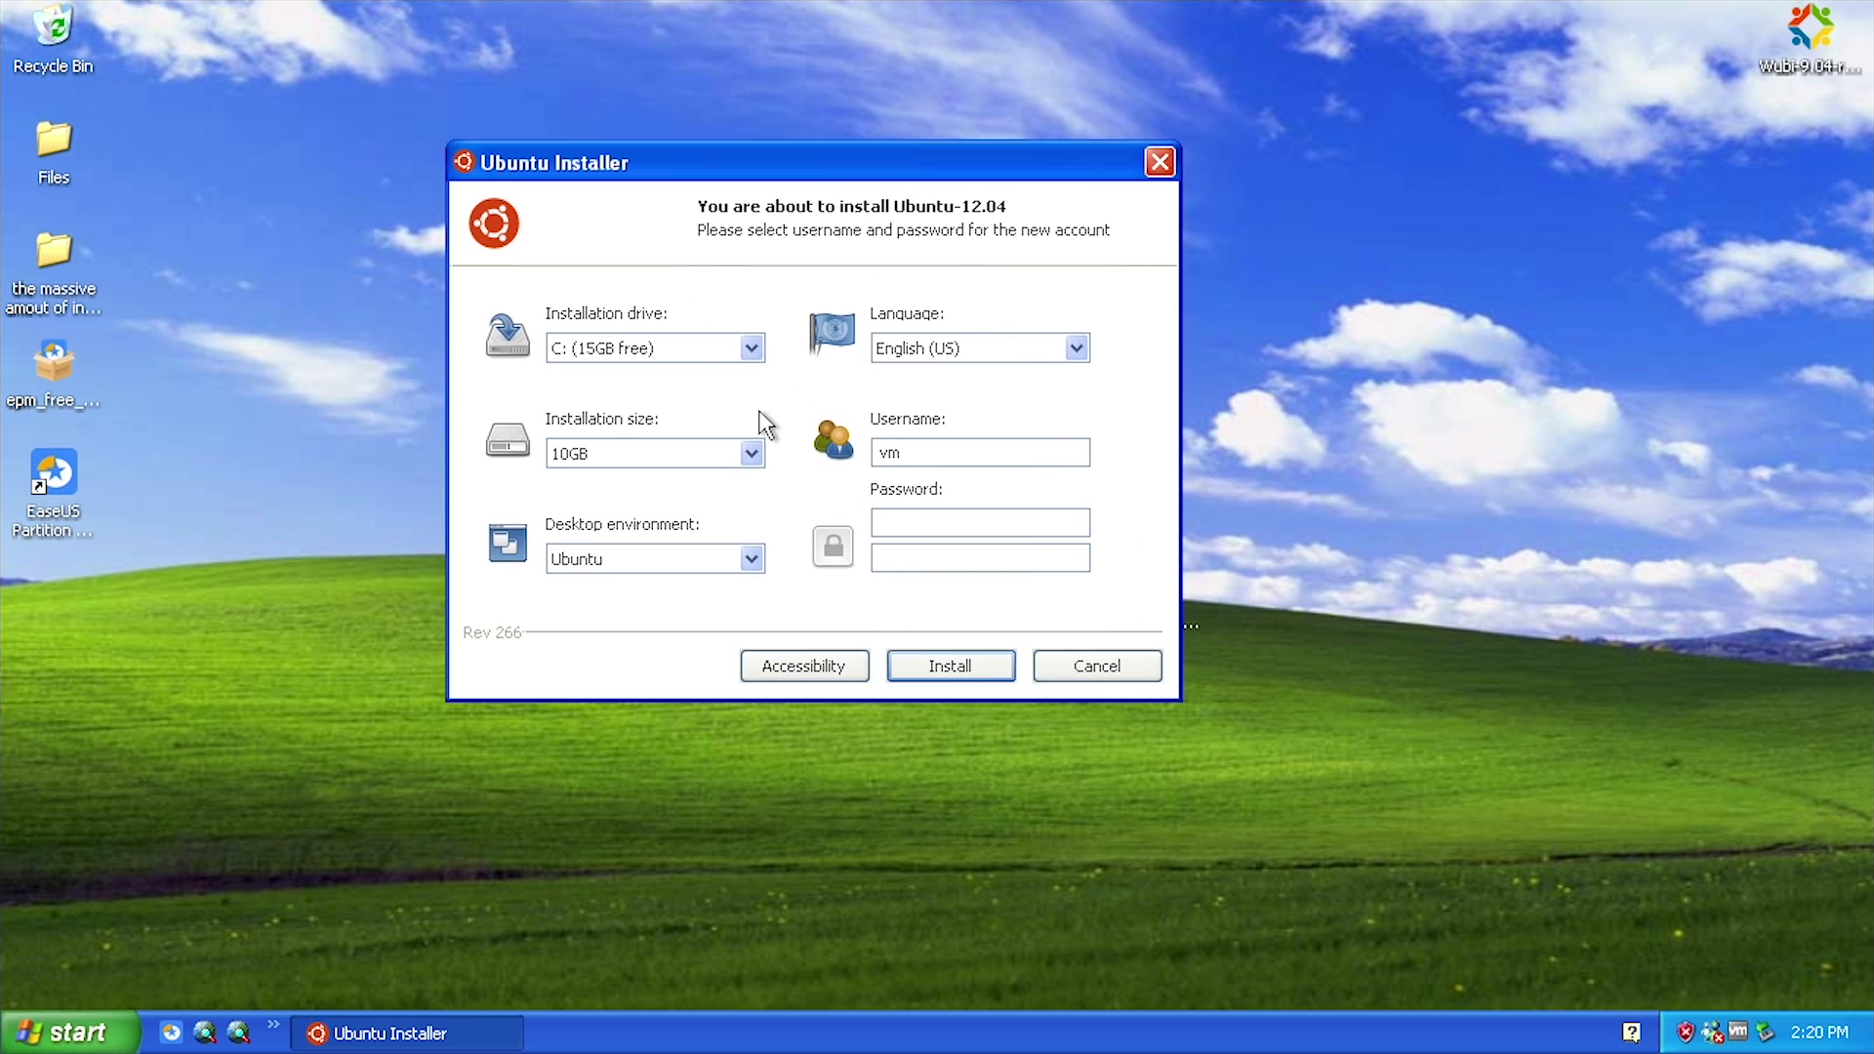
Set installation size to 10GB, enter username mjd and password, and start installing
{"action": "left_click", "coordinate": [751, 452]}
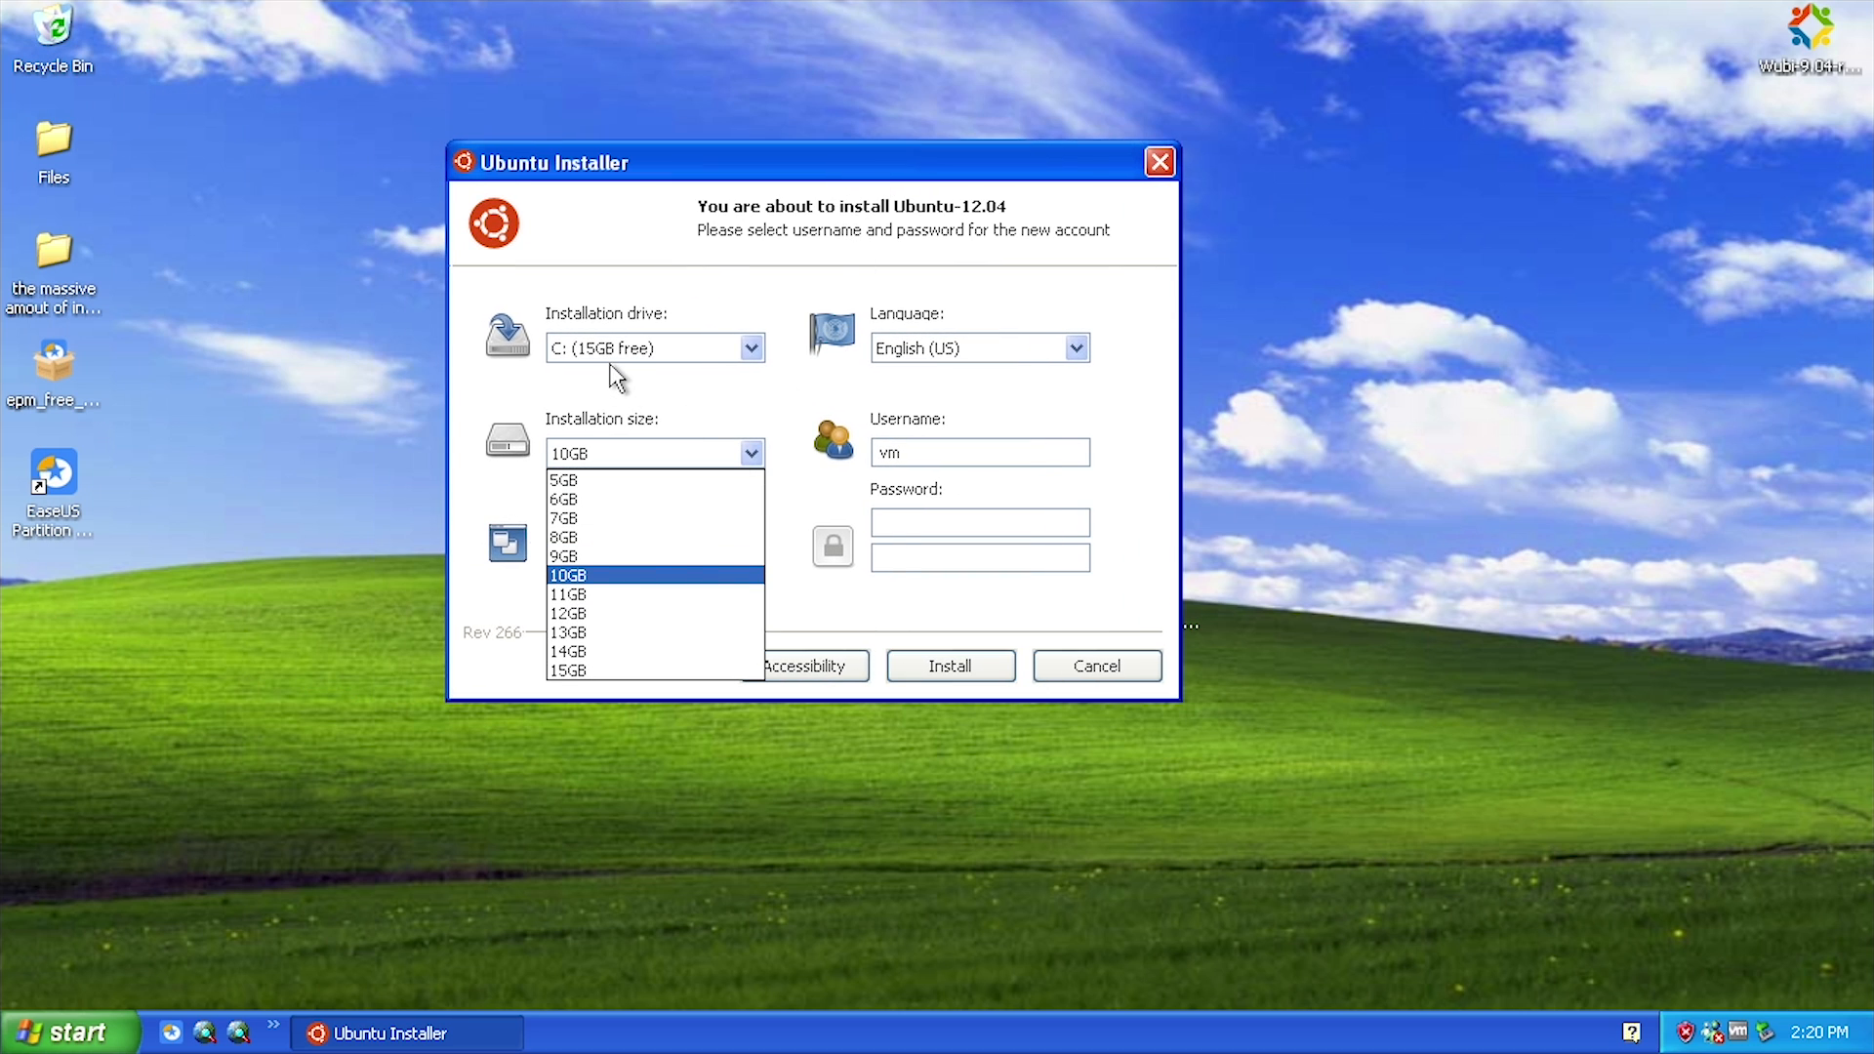
{"action": "mouse_move", "coordinate": [607, 582]}
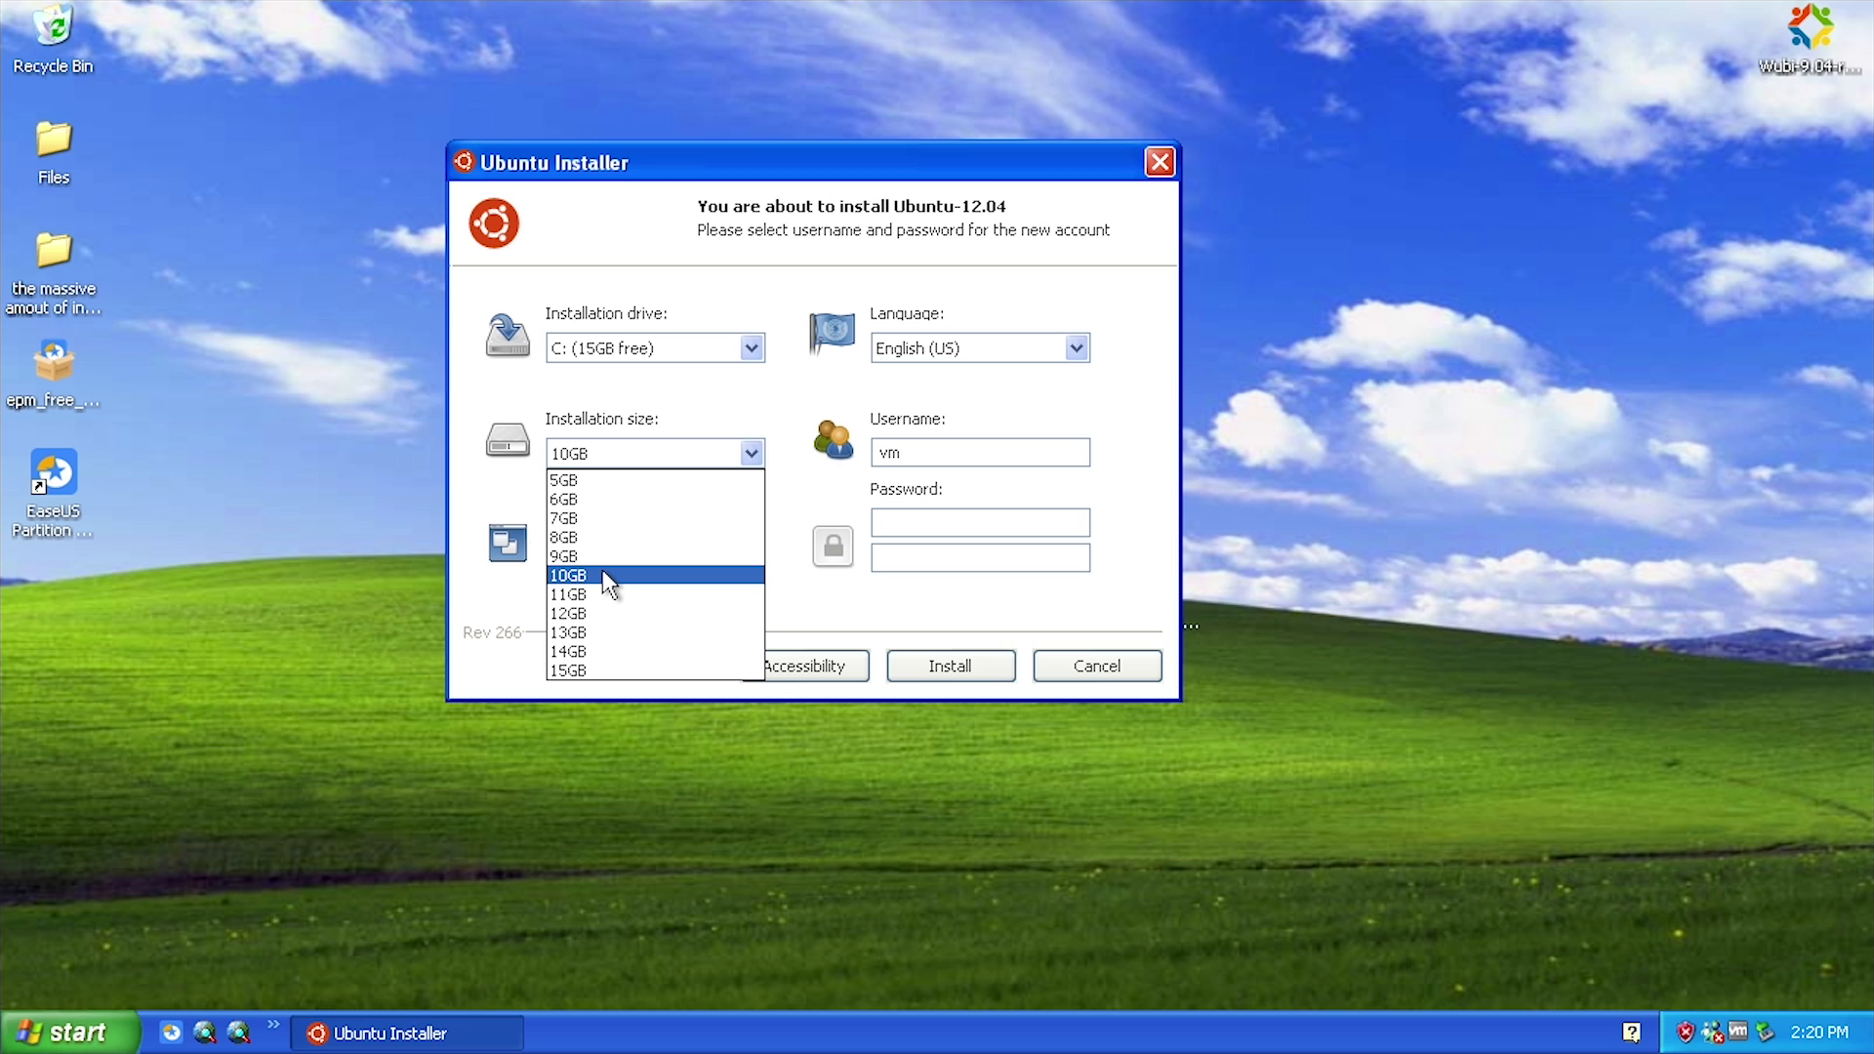
{"action": "left_click", "coordinate": [569, 574]}
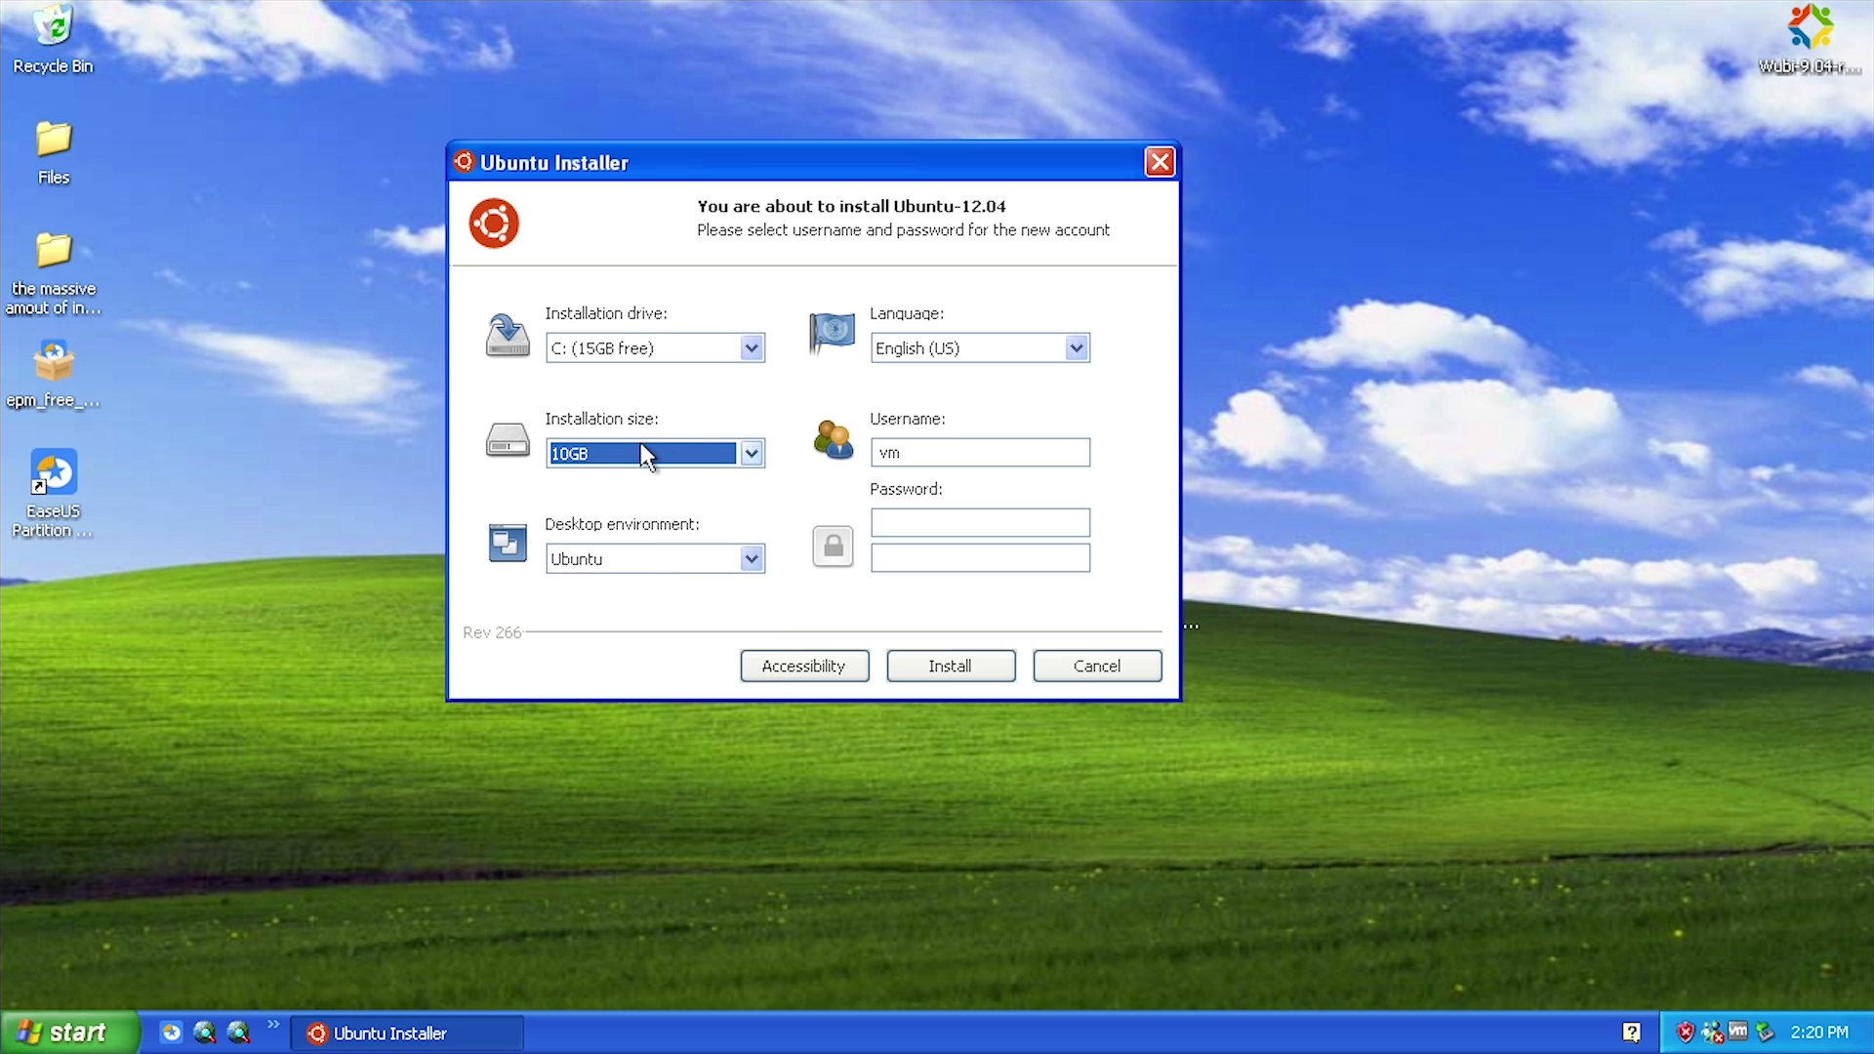
{"action": "mouse_move", "coordinate": [673, 539]}
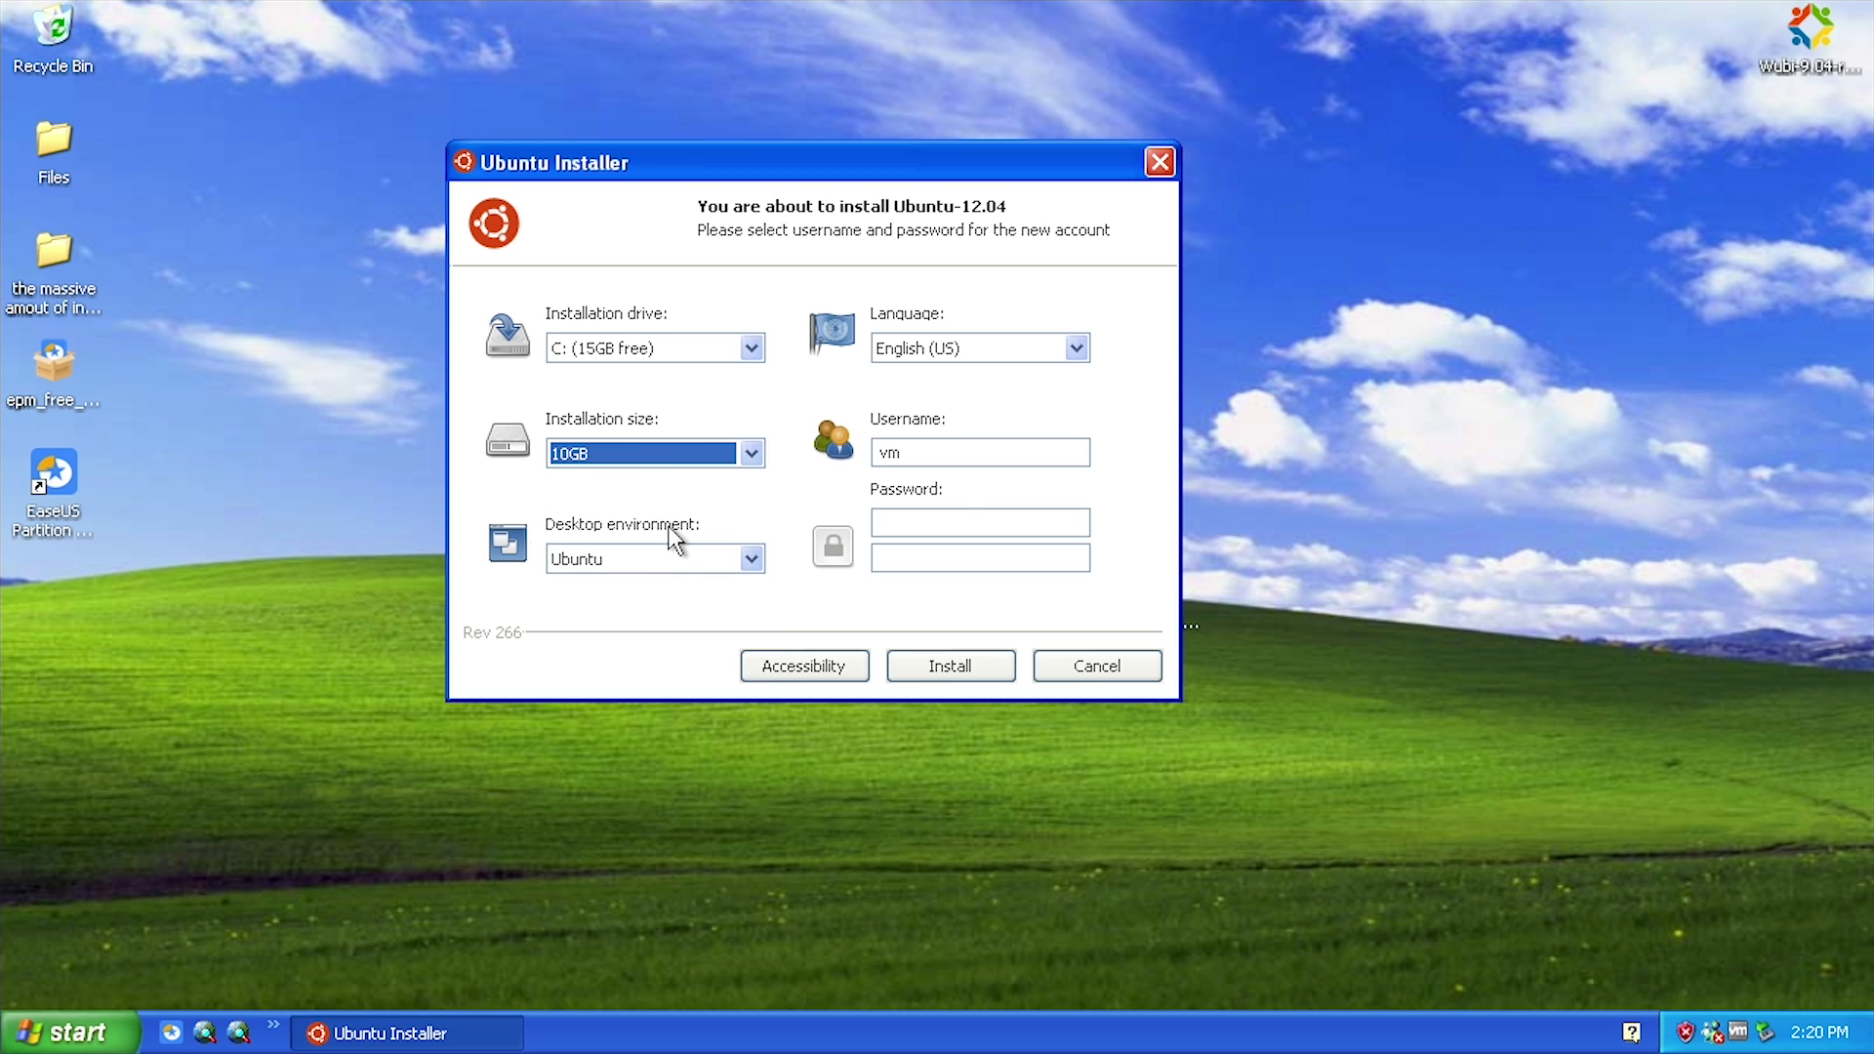
{"action": "type", "text": "m"}
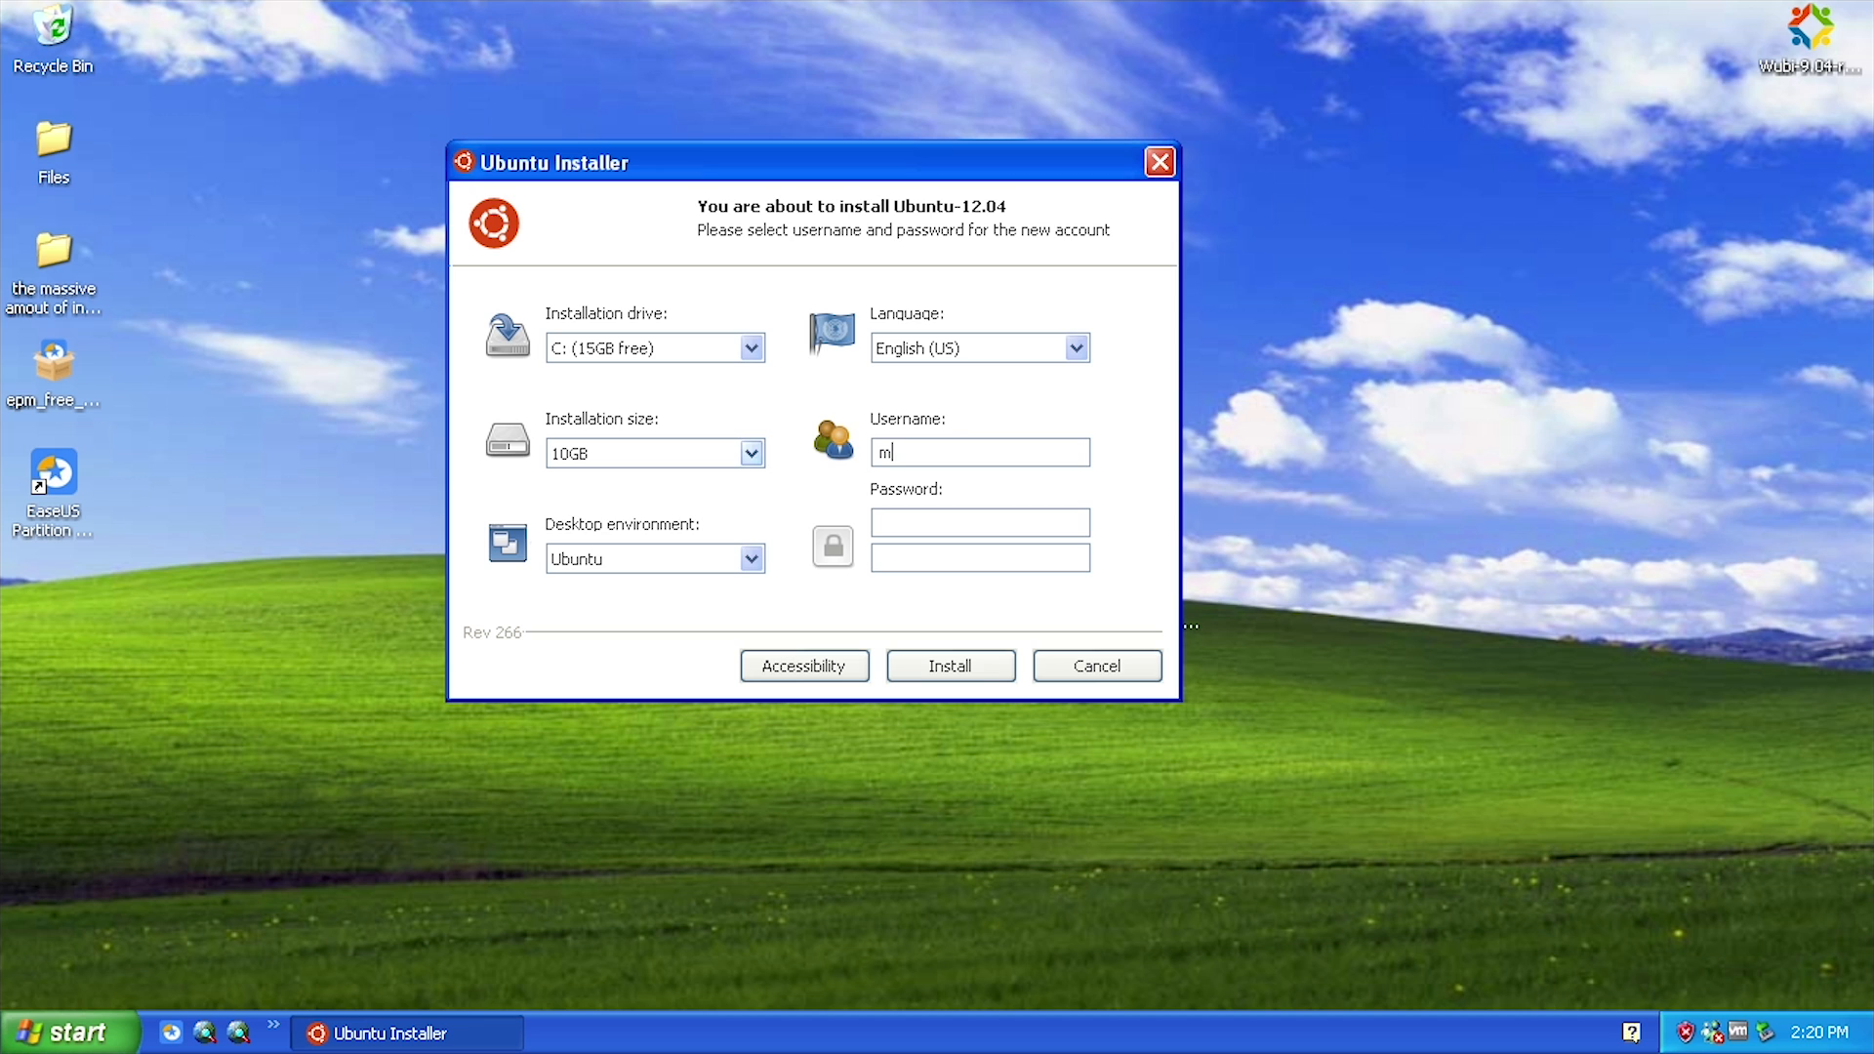
{"action": "type", "text": "jd"}
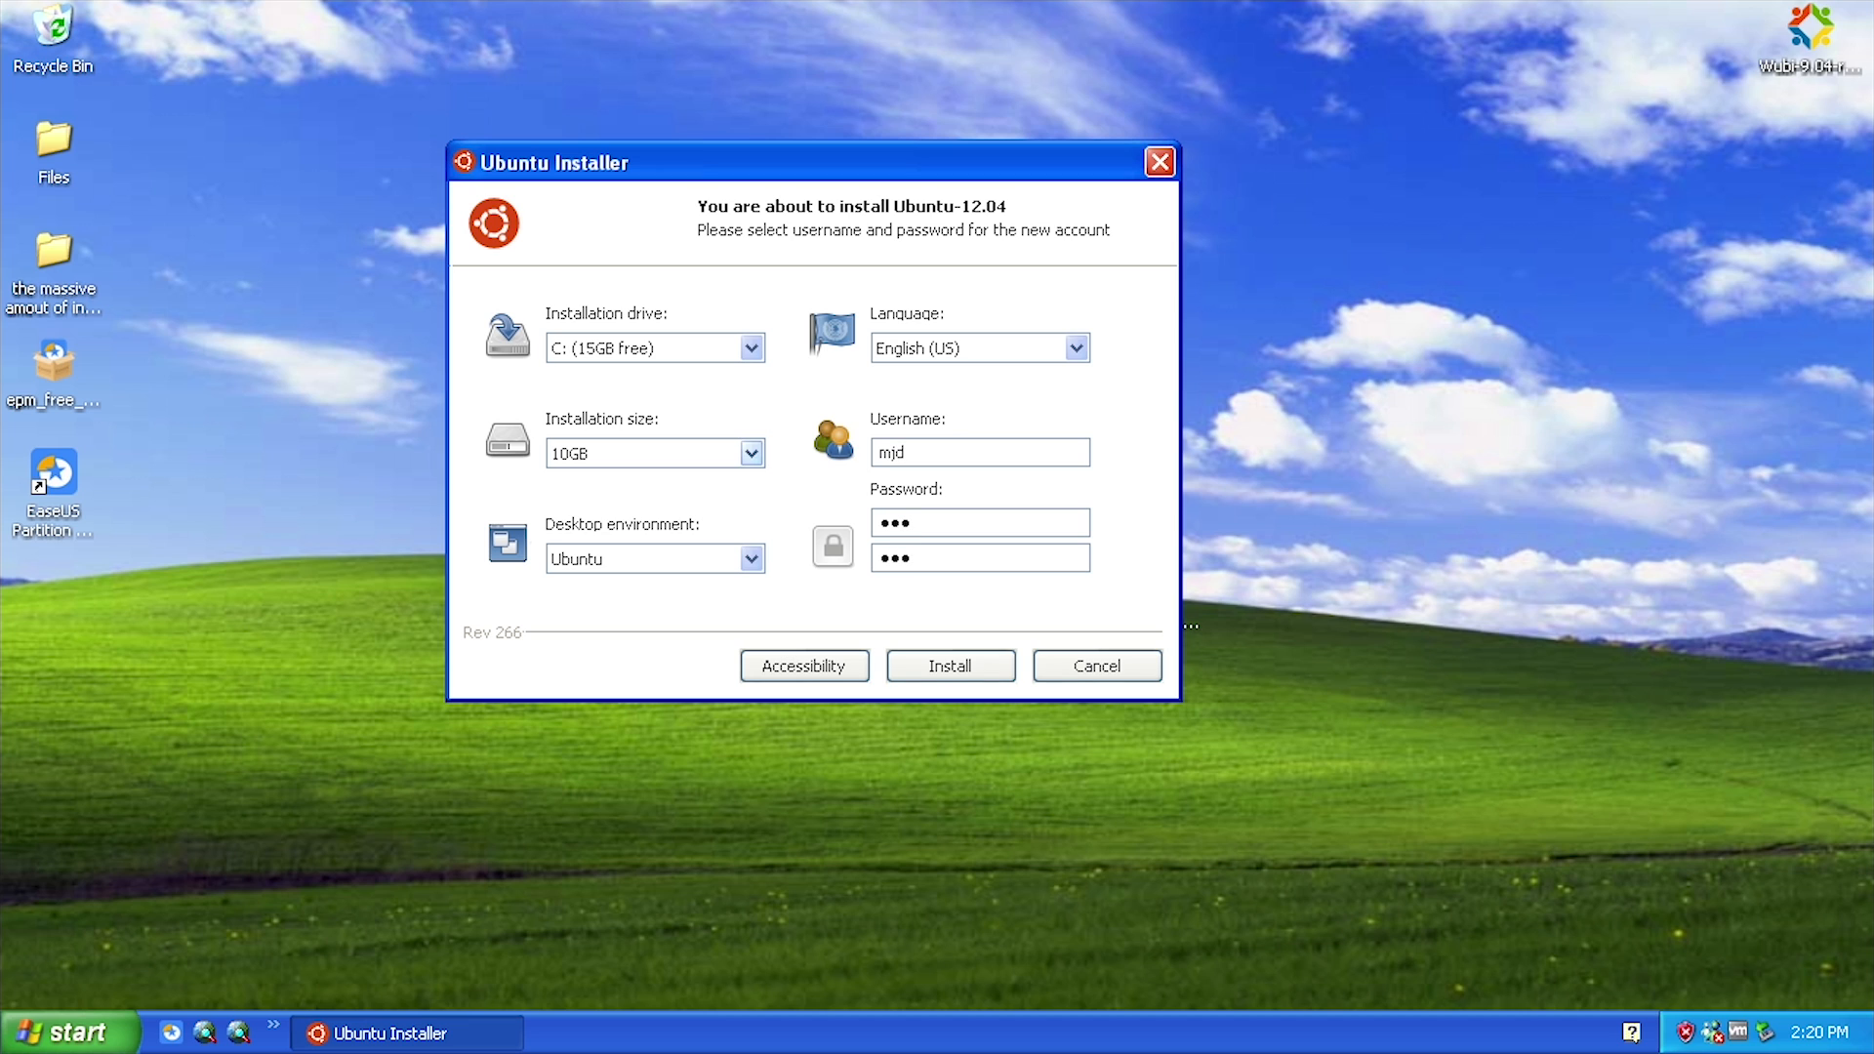
{"action": "left_click", "coordinate": [948, 665]}
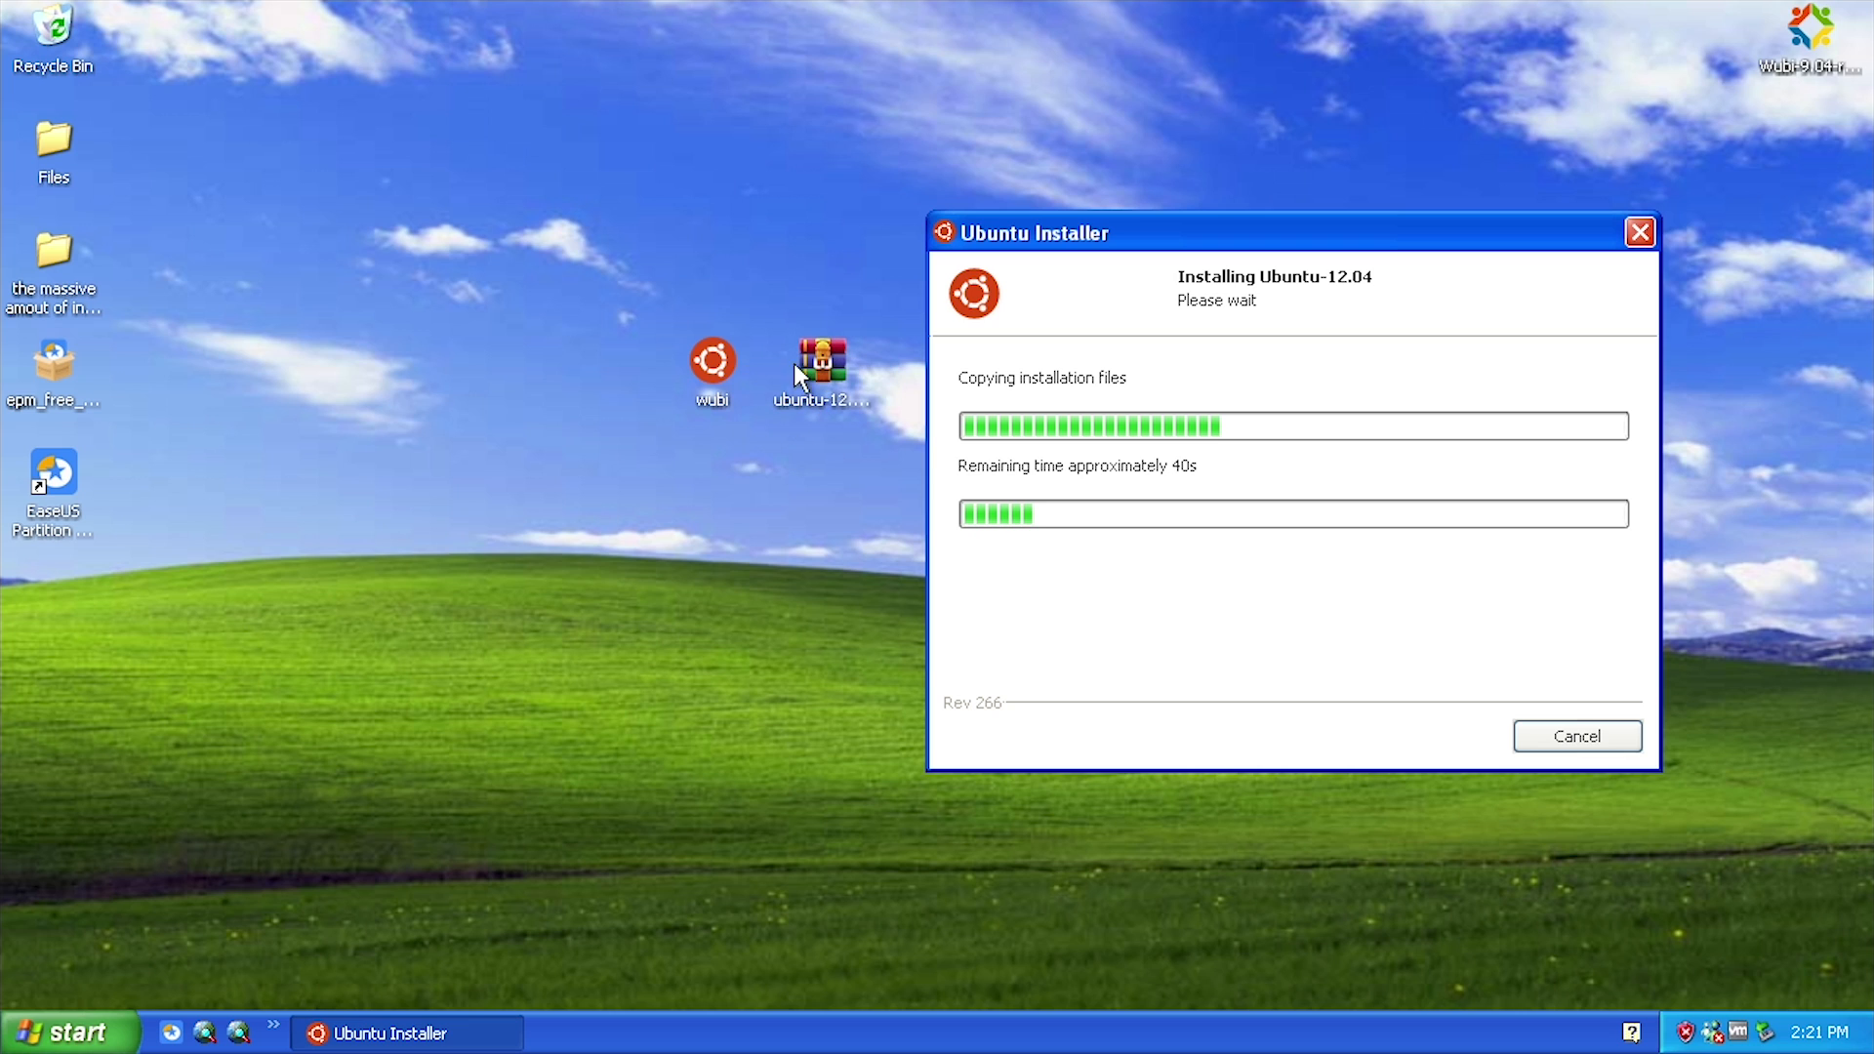
{"action": "mouse_move", "coordinate": [1096, 260]}
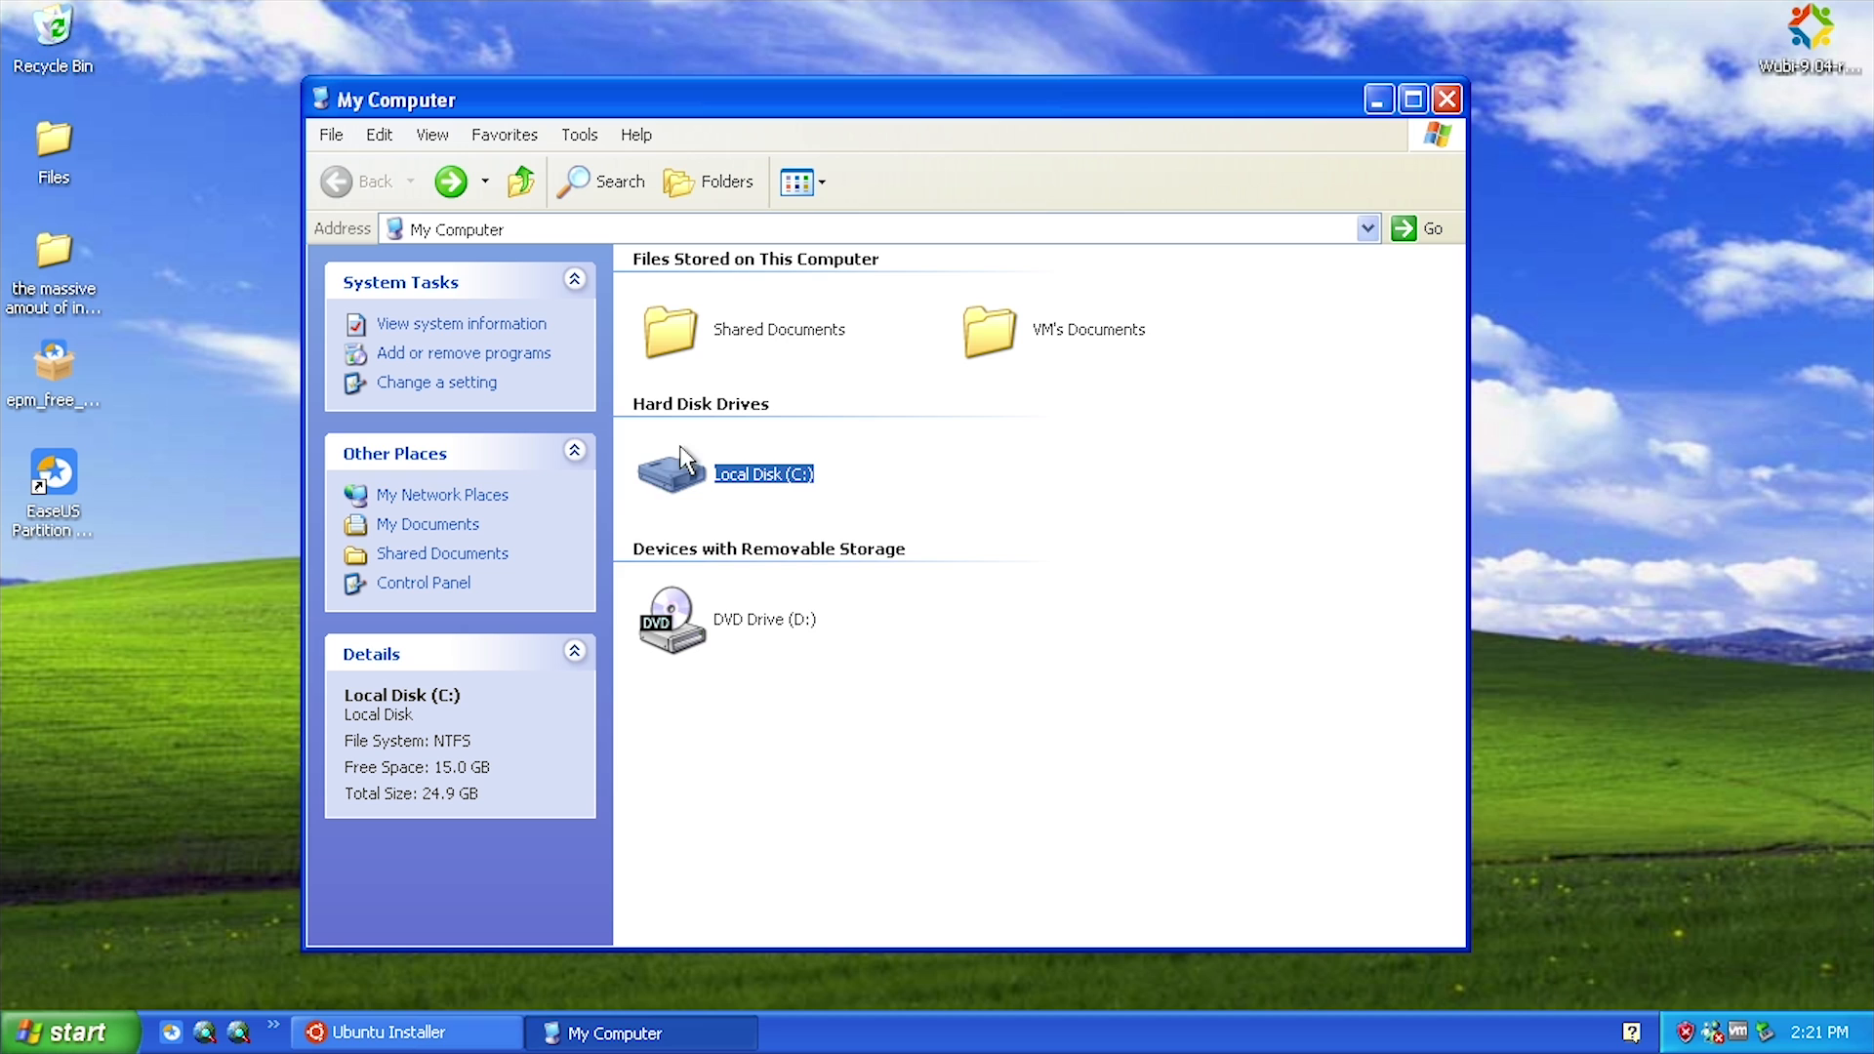
Open Local Disk (C:) to check for the new ubuntu folder
{"action": "double_click", "coordinate": [762, 473]}
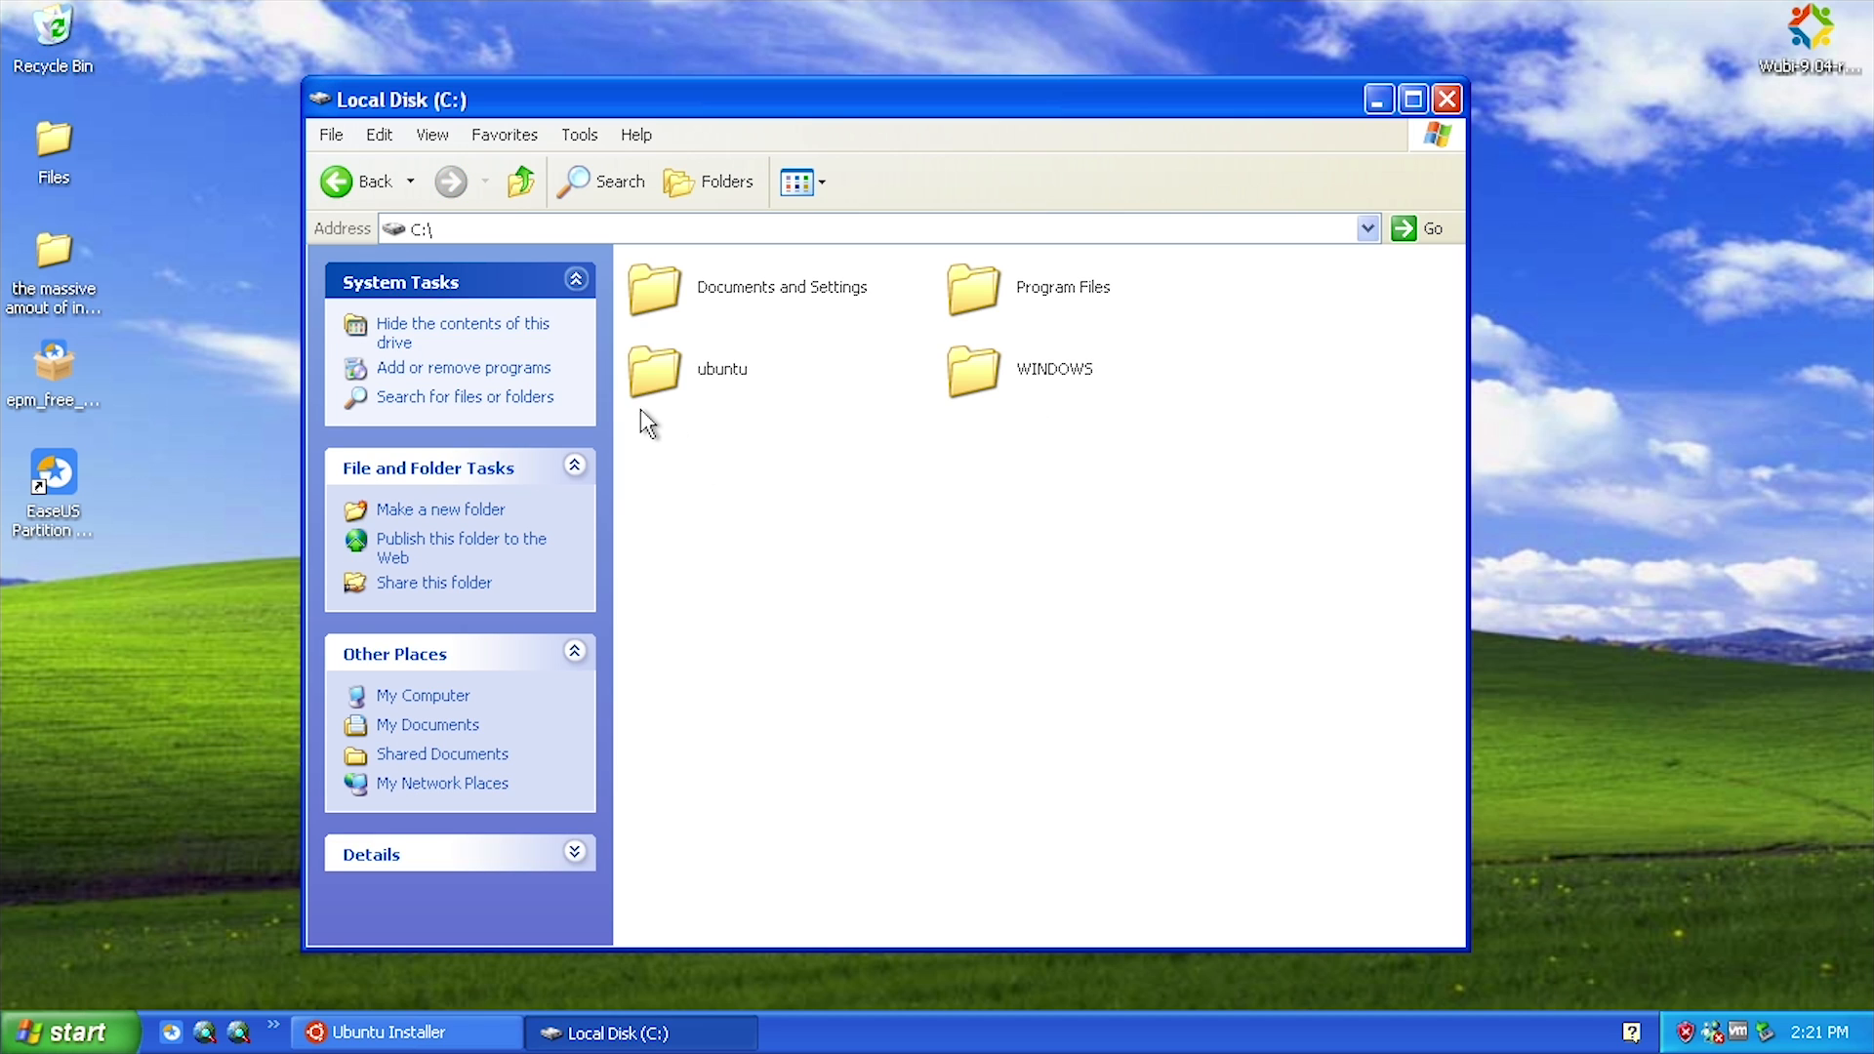
{"action": "left_click", "coordinate": [654, 368]}
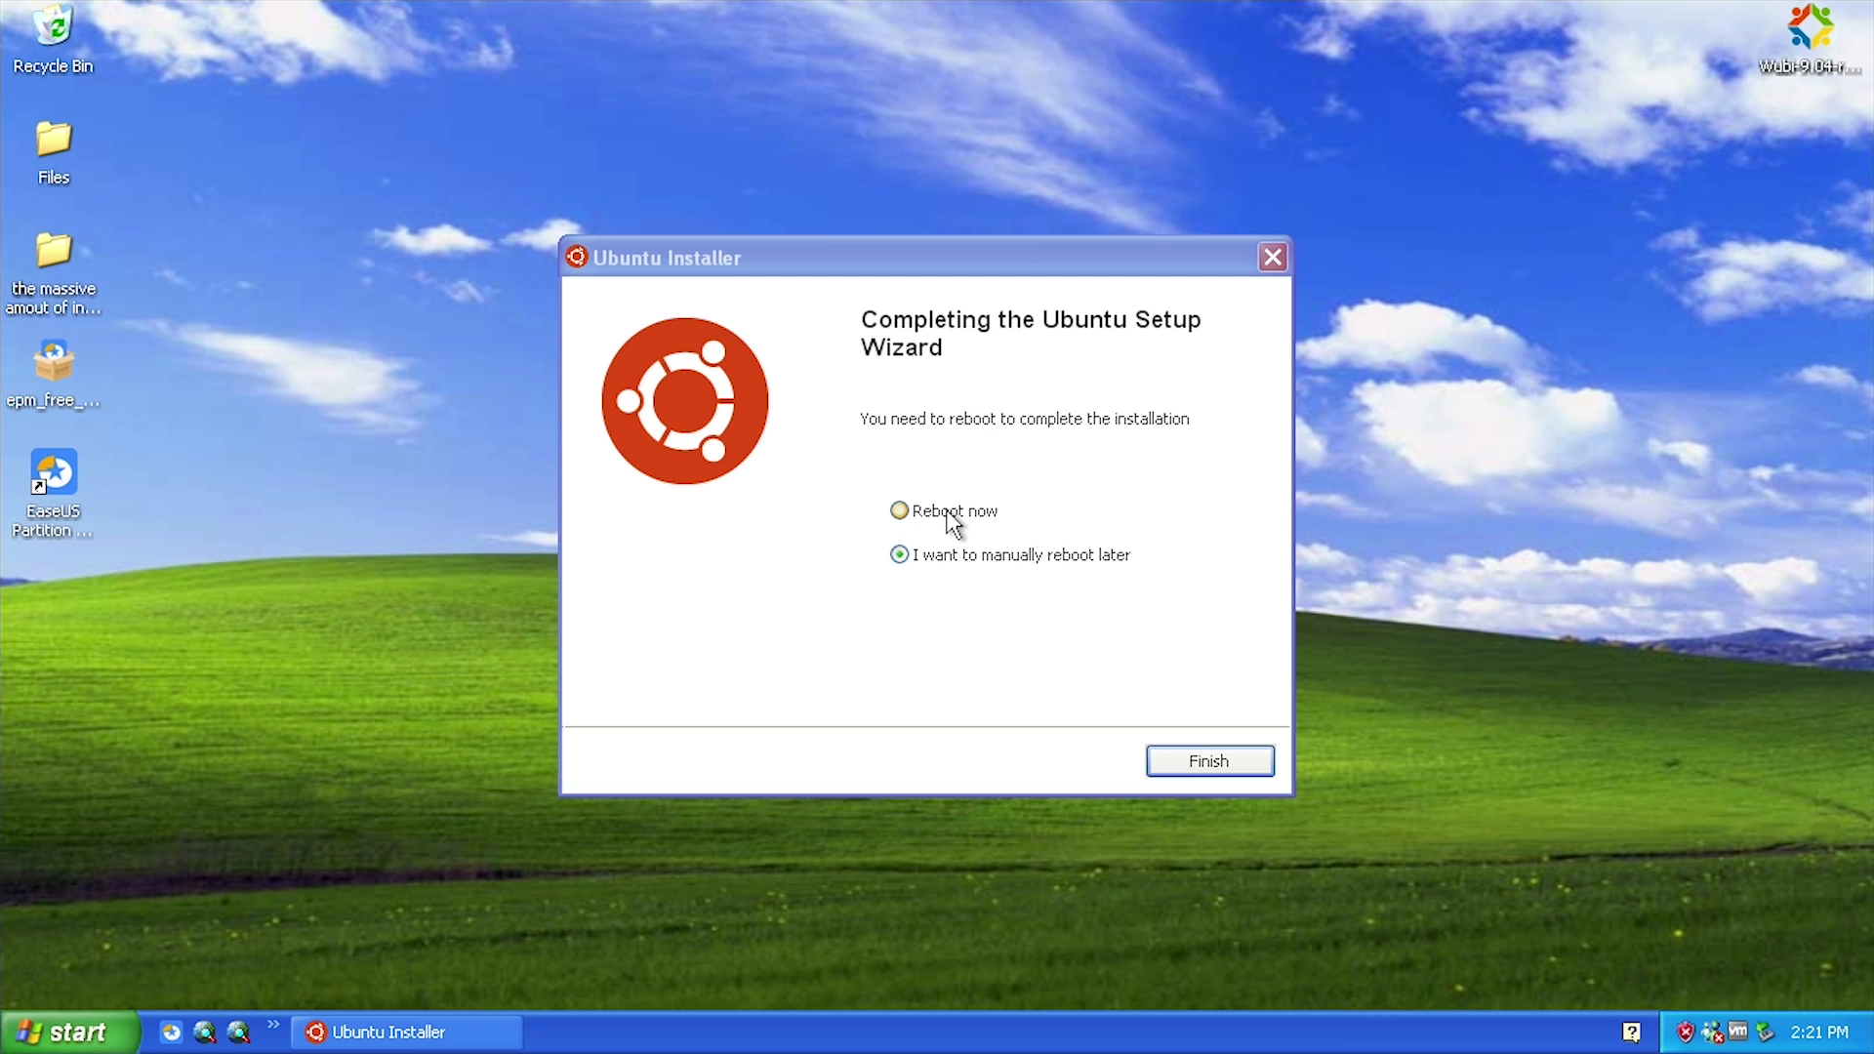
Choose Reboot now to finish the Ubuntu Setup Wizard
{"action": "left_click", "coordinate": [1207, 762]}
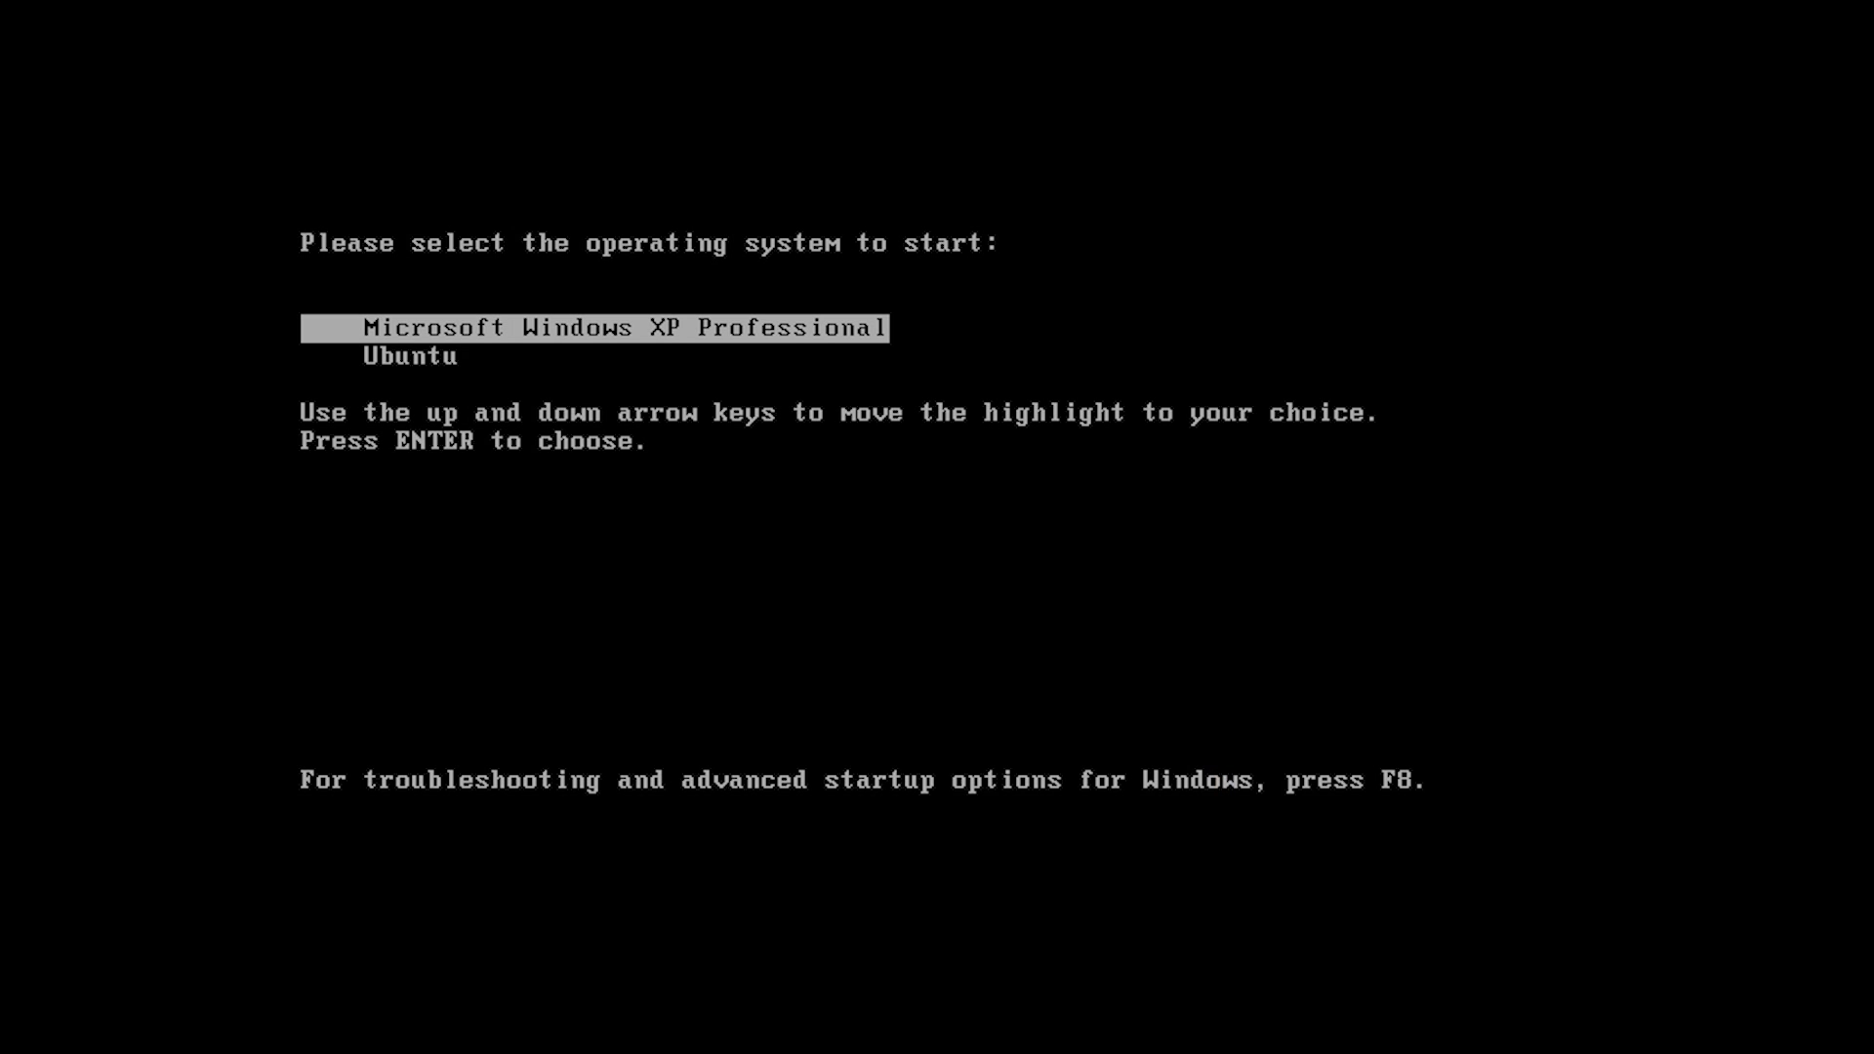
Select Ubuntu in the Windows Boot Manager, then the Ubuntu entry in GRUB
{"action": "key", "text": "Down"}
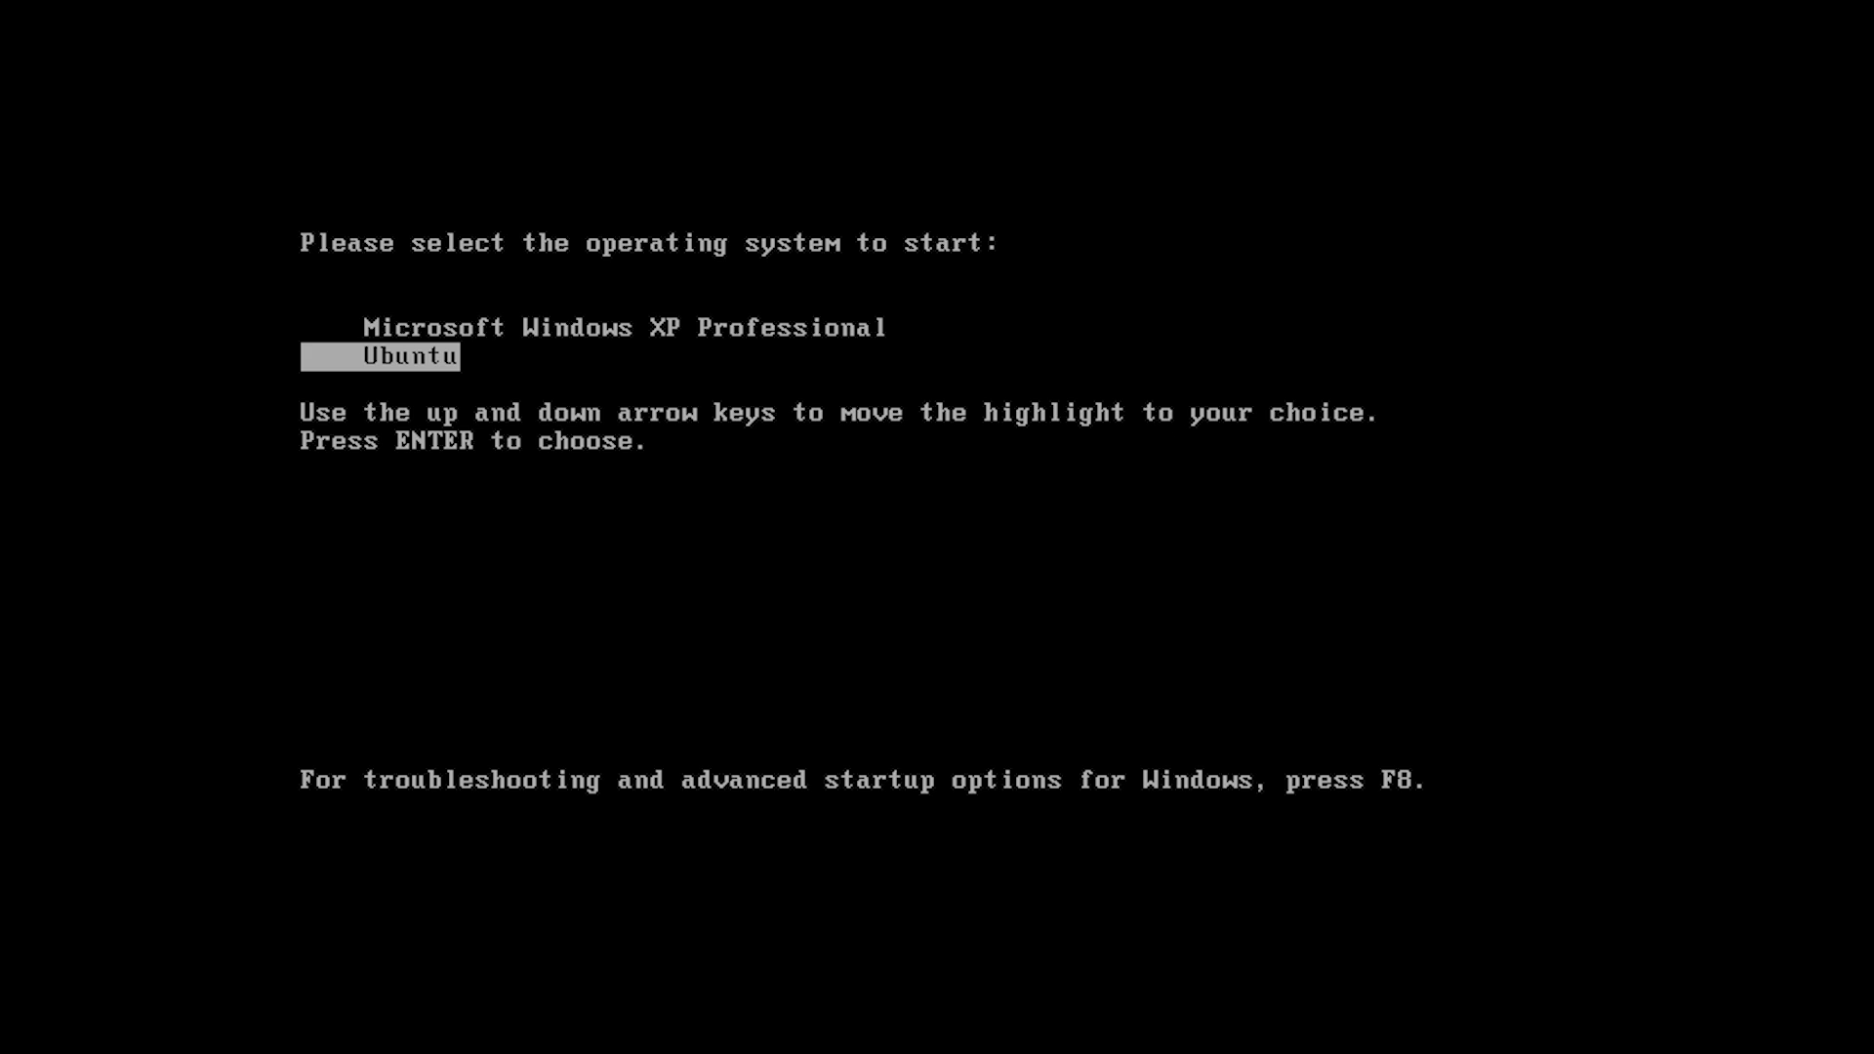
{"action": "key", "text": "Return"}
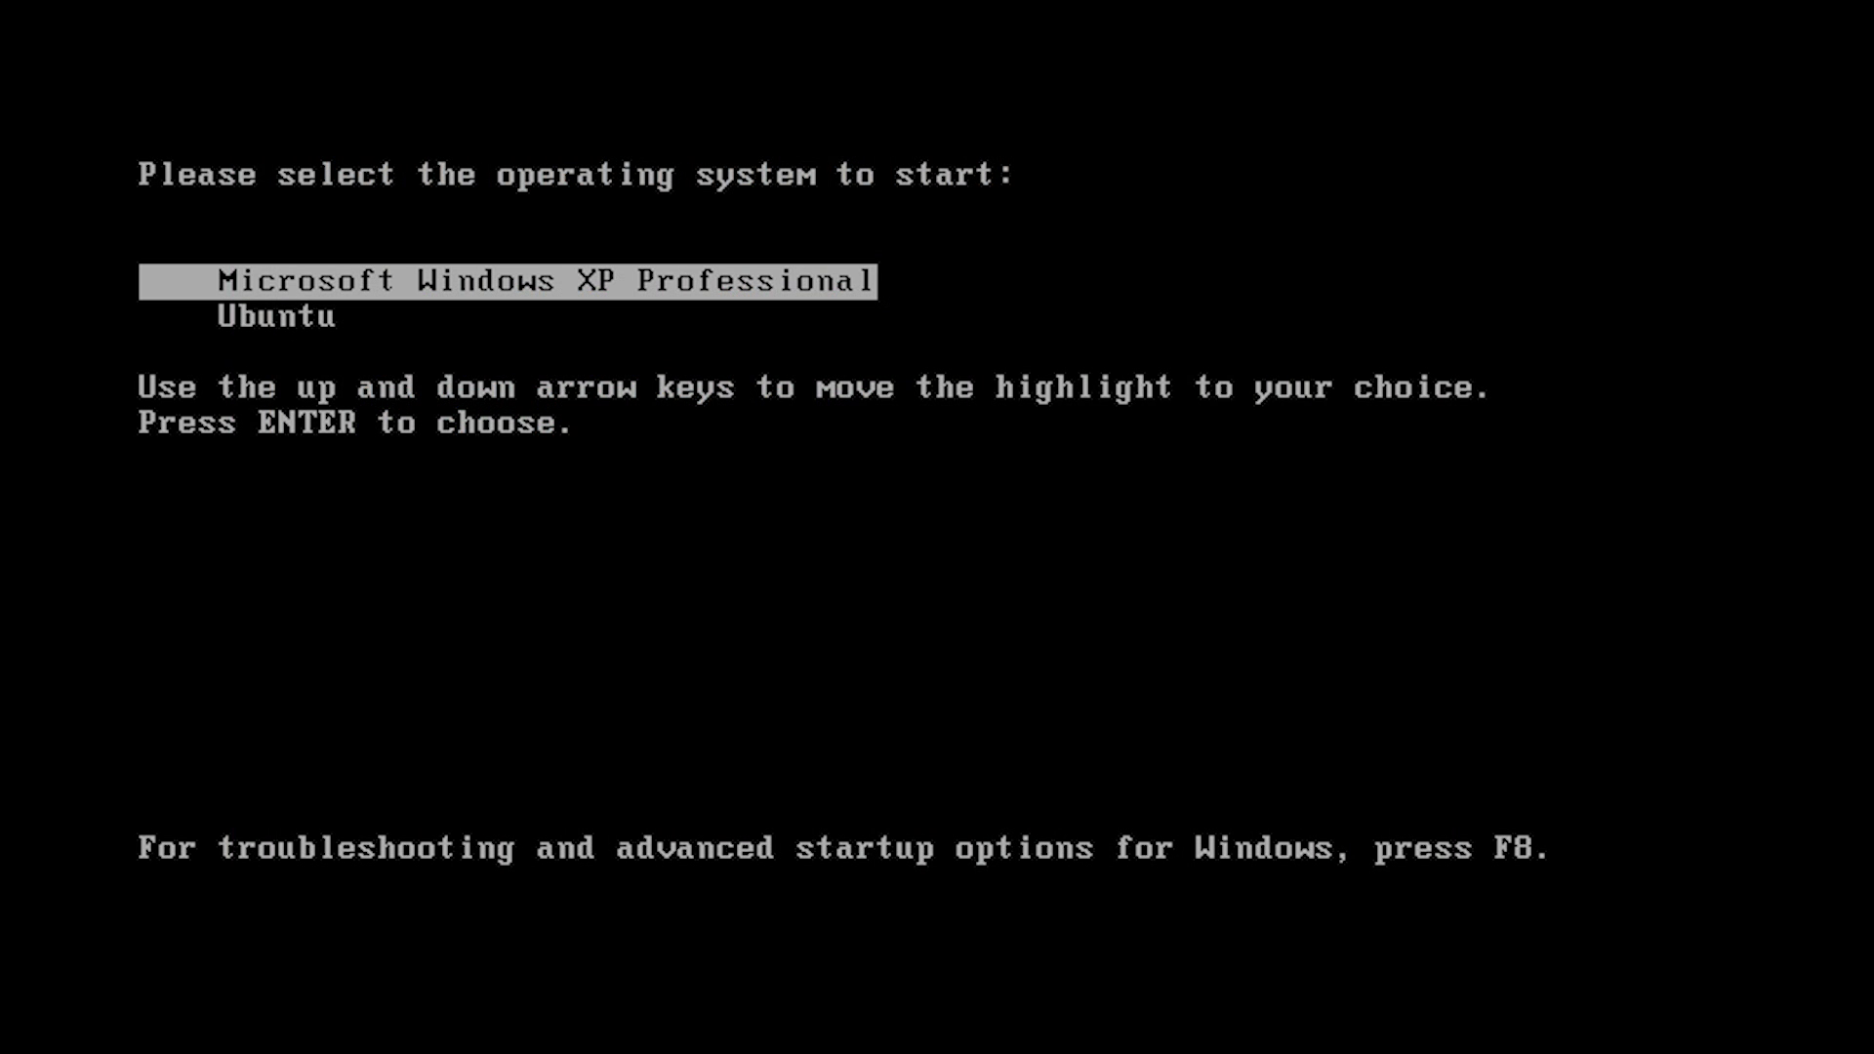
{"action": "key", "text": "Down"}
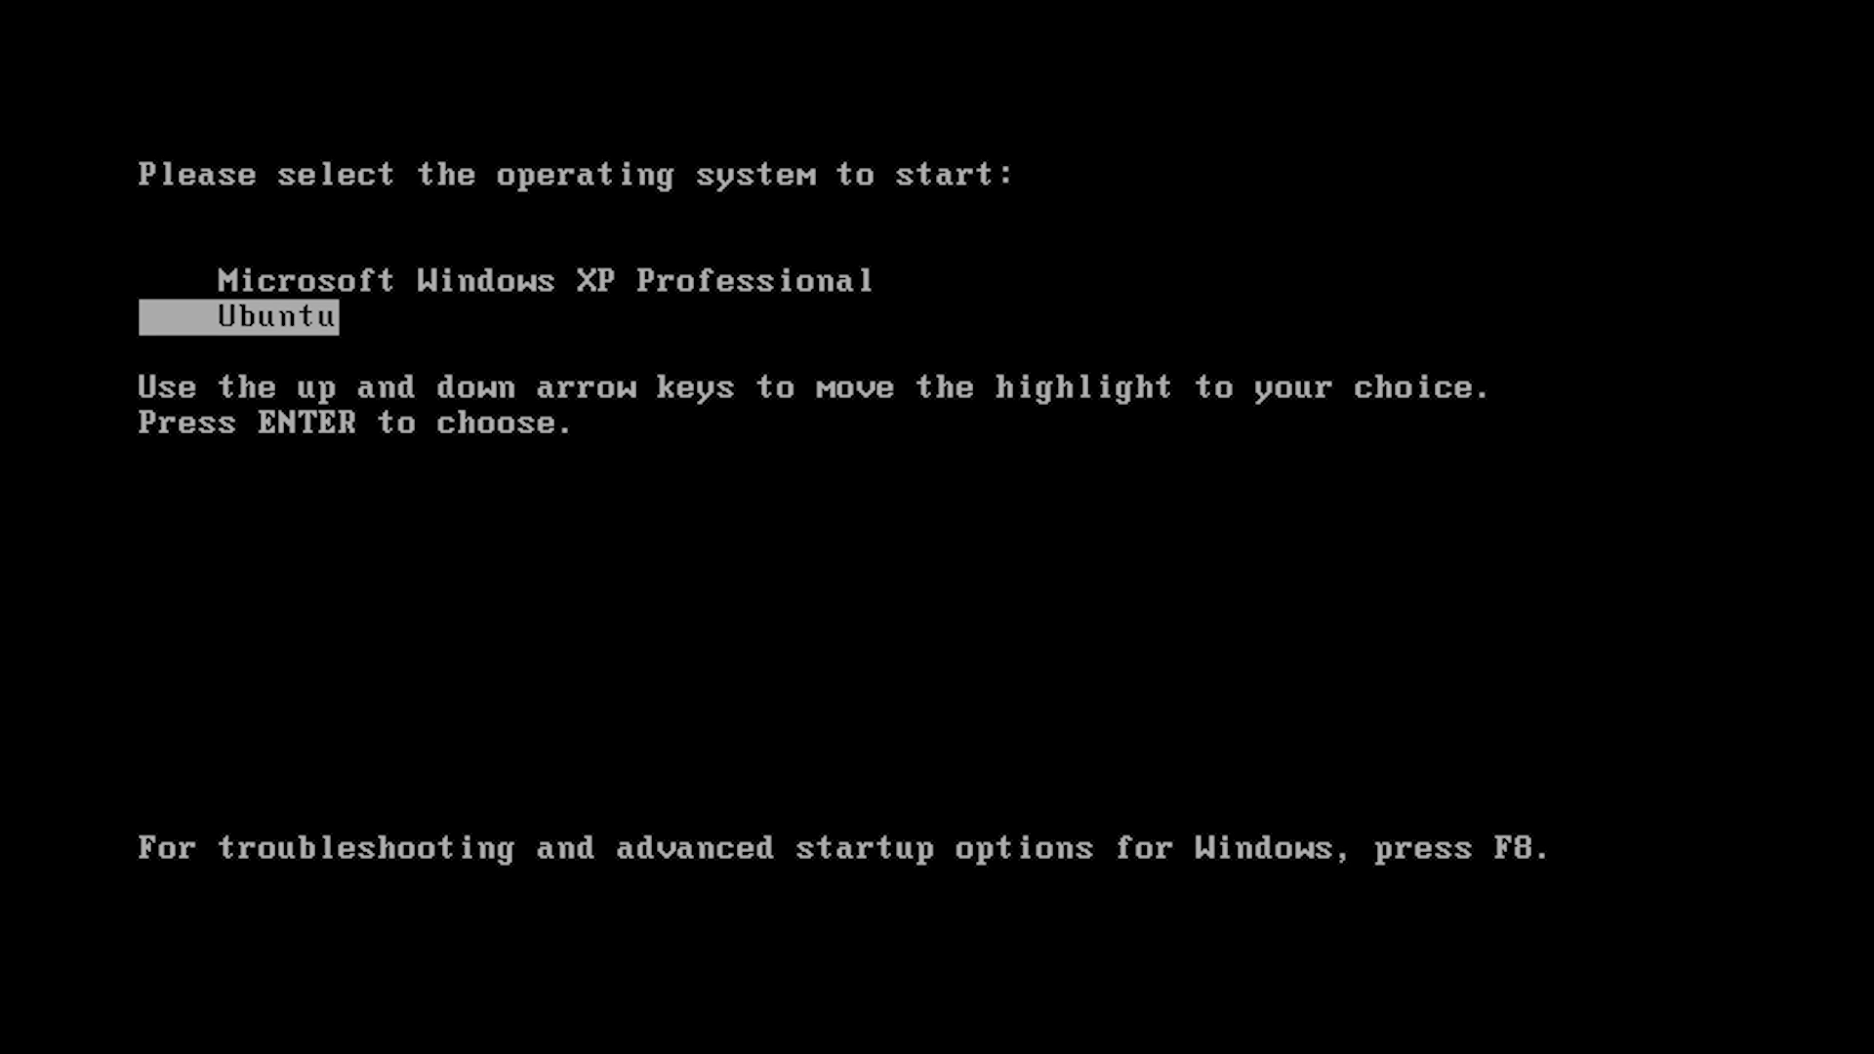
{"action": "key", "text": "enter"}
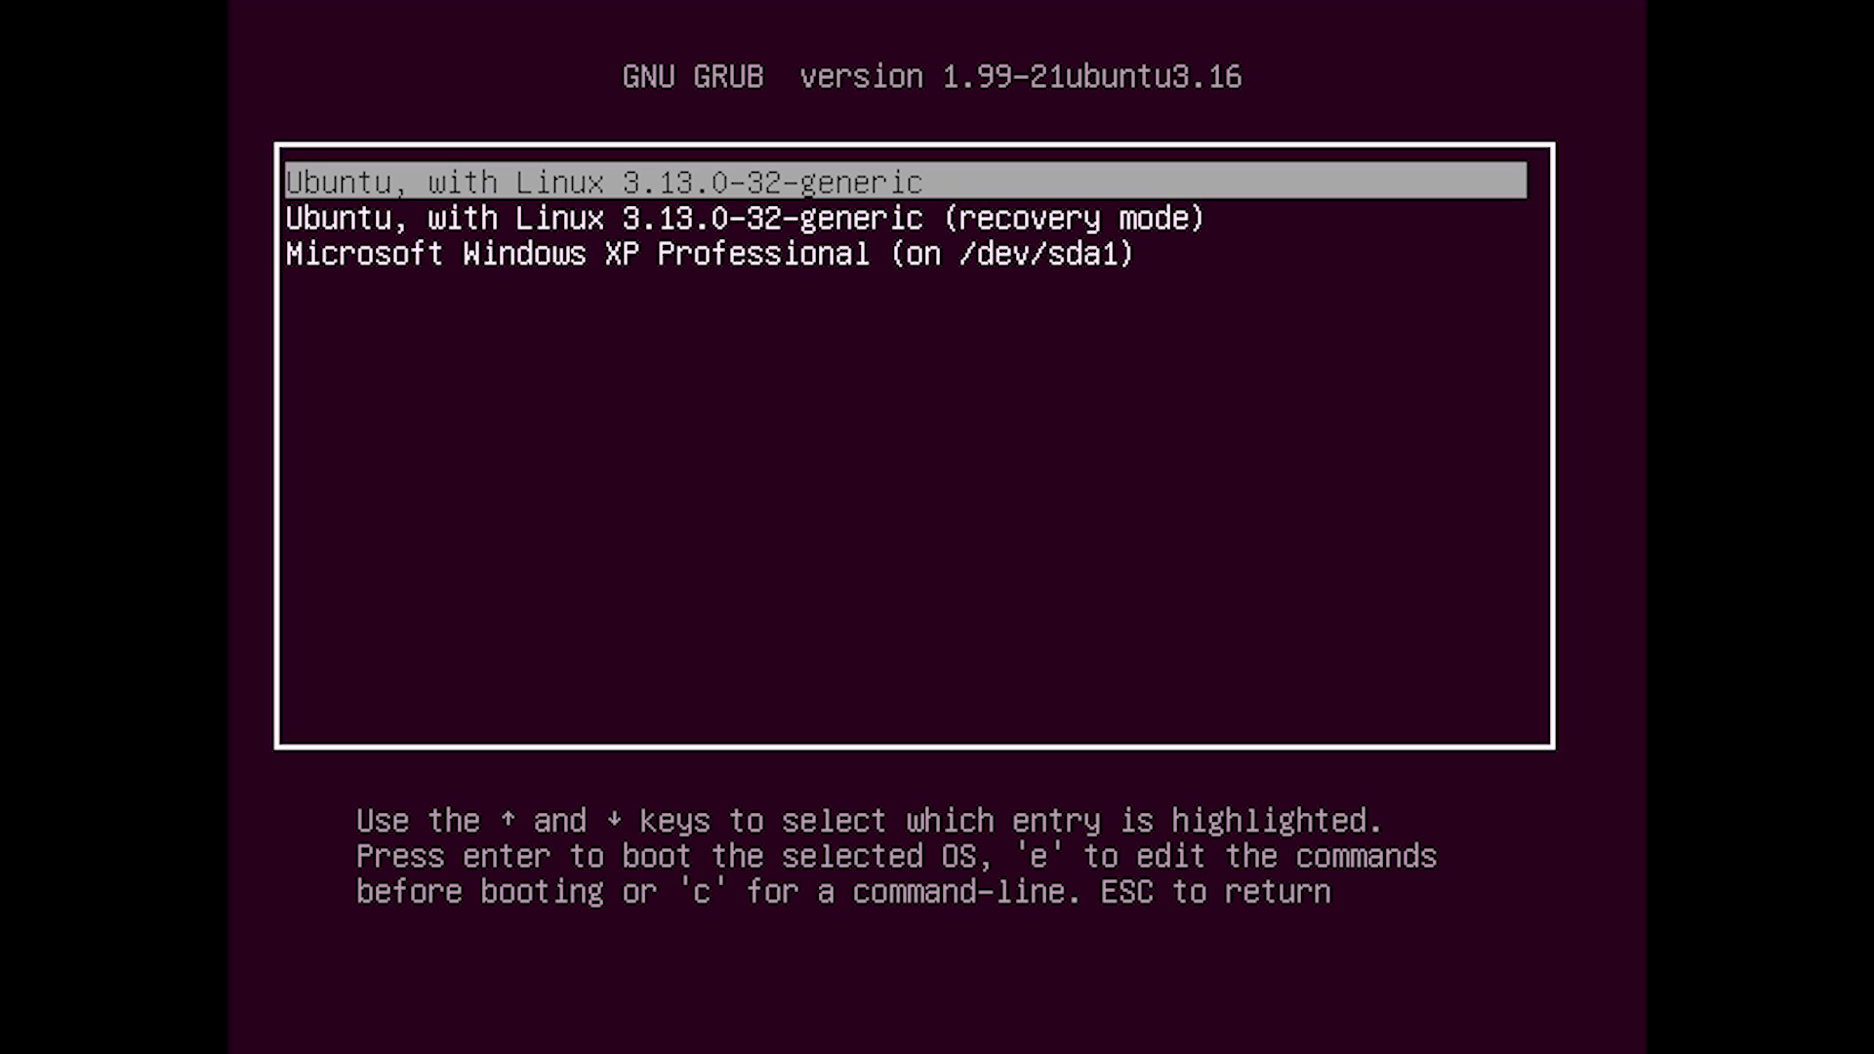
{"action": "key", "text": "Down"}
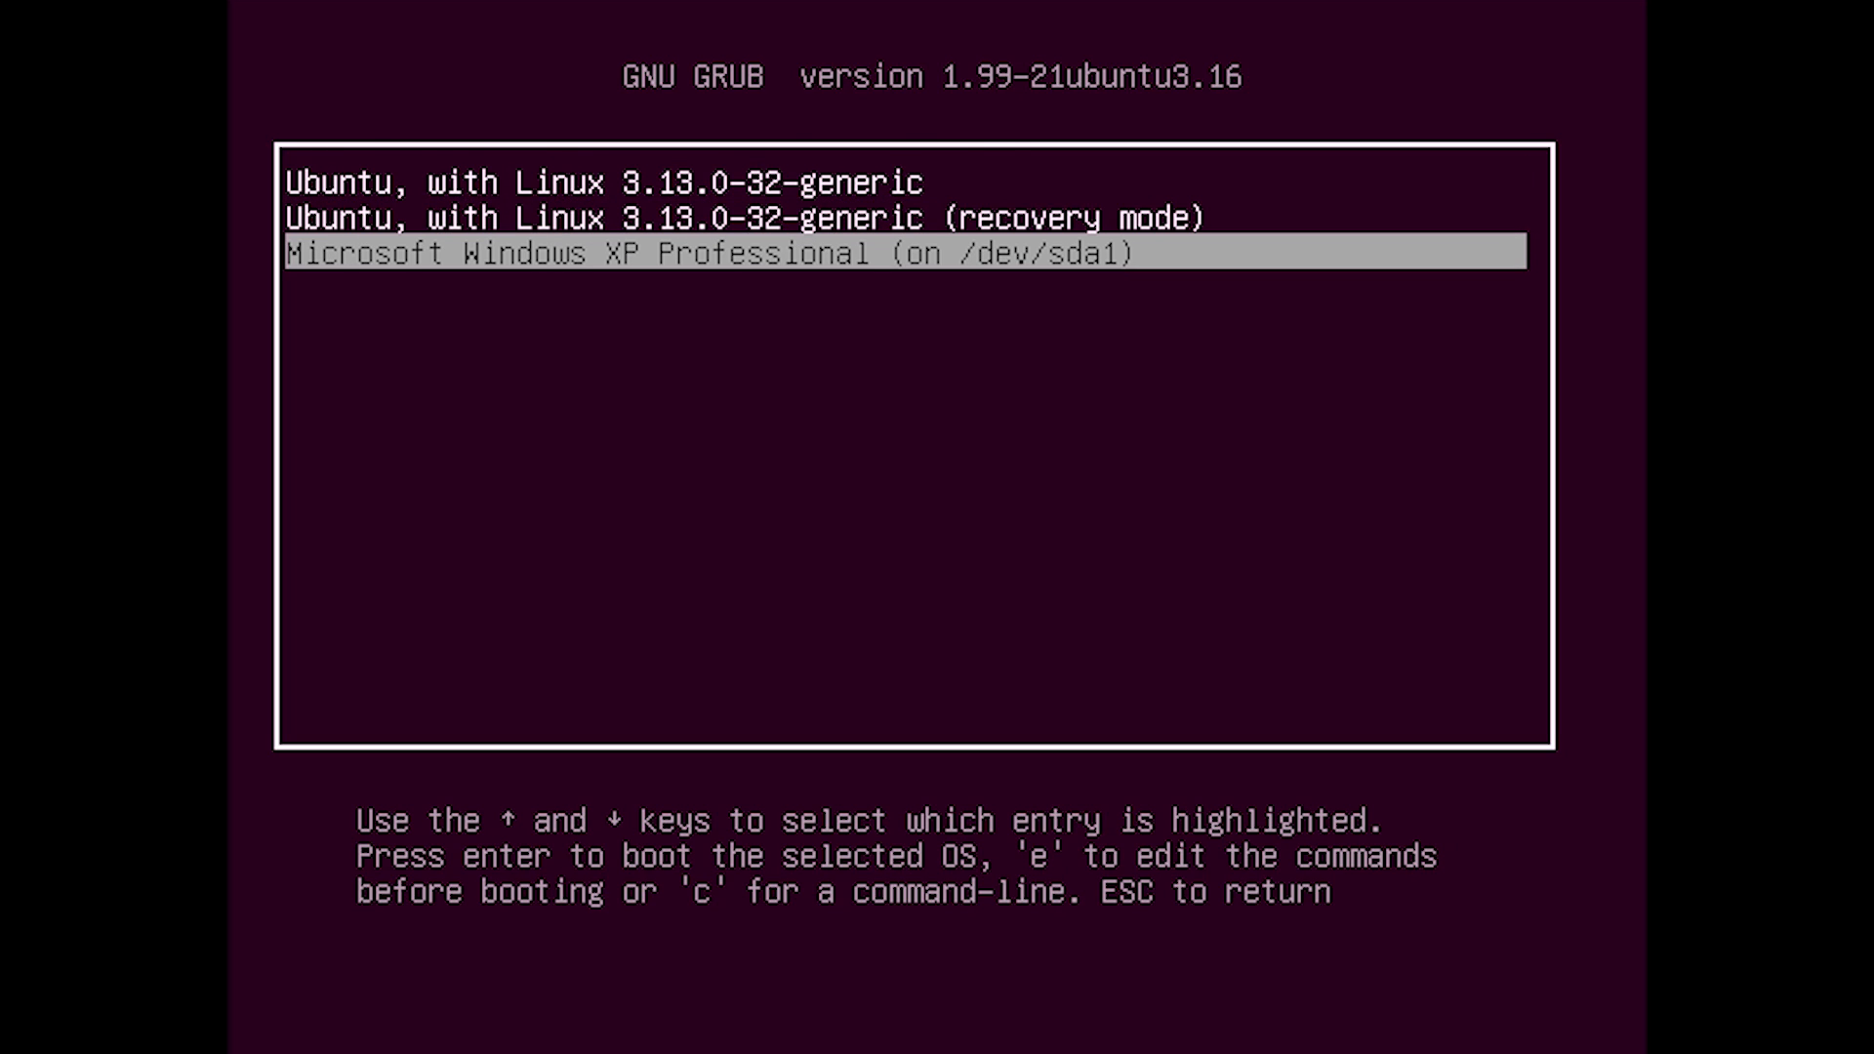
{"action": "key", "text": "Up"}
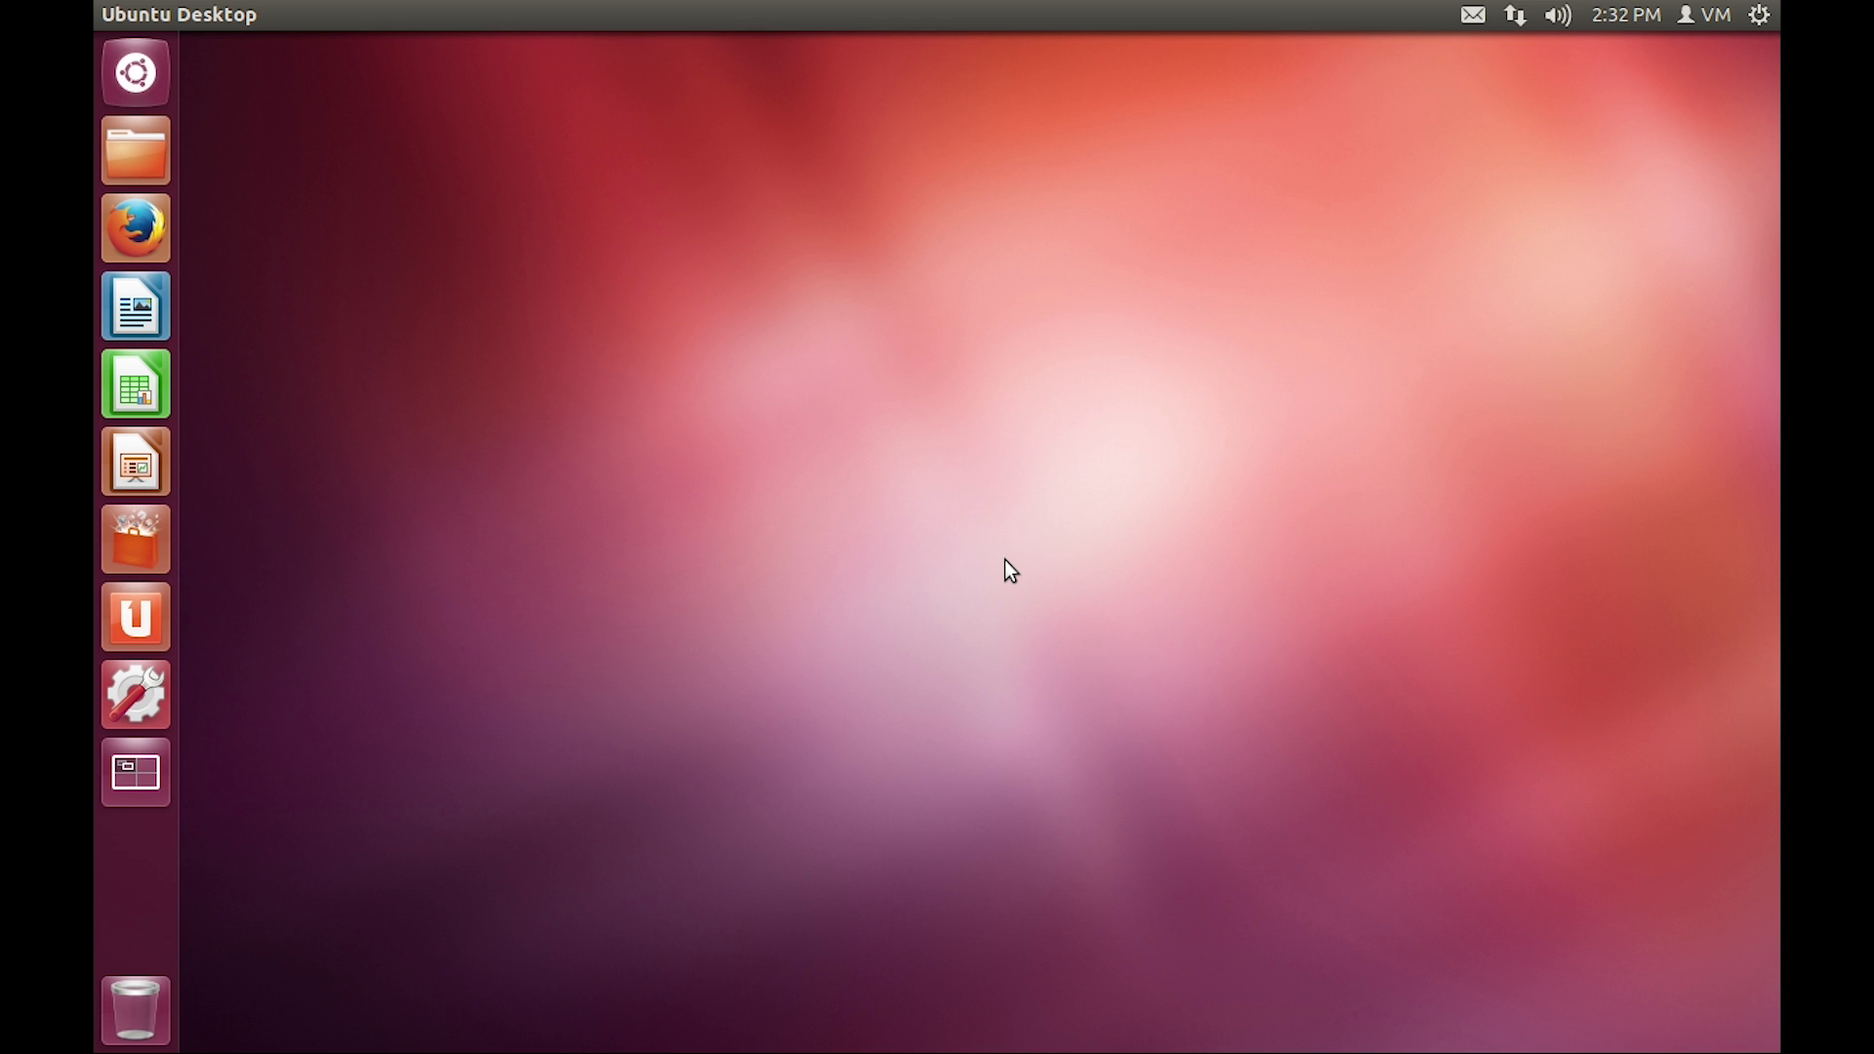
{"action": "mouse_move", "coordinate": [1203, 409]}
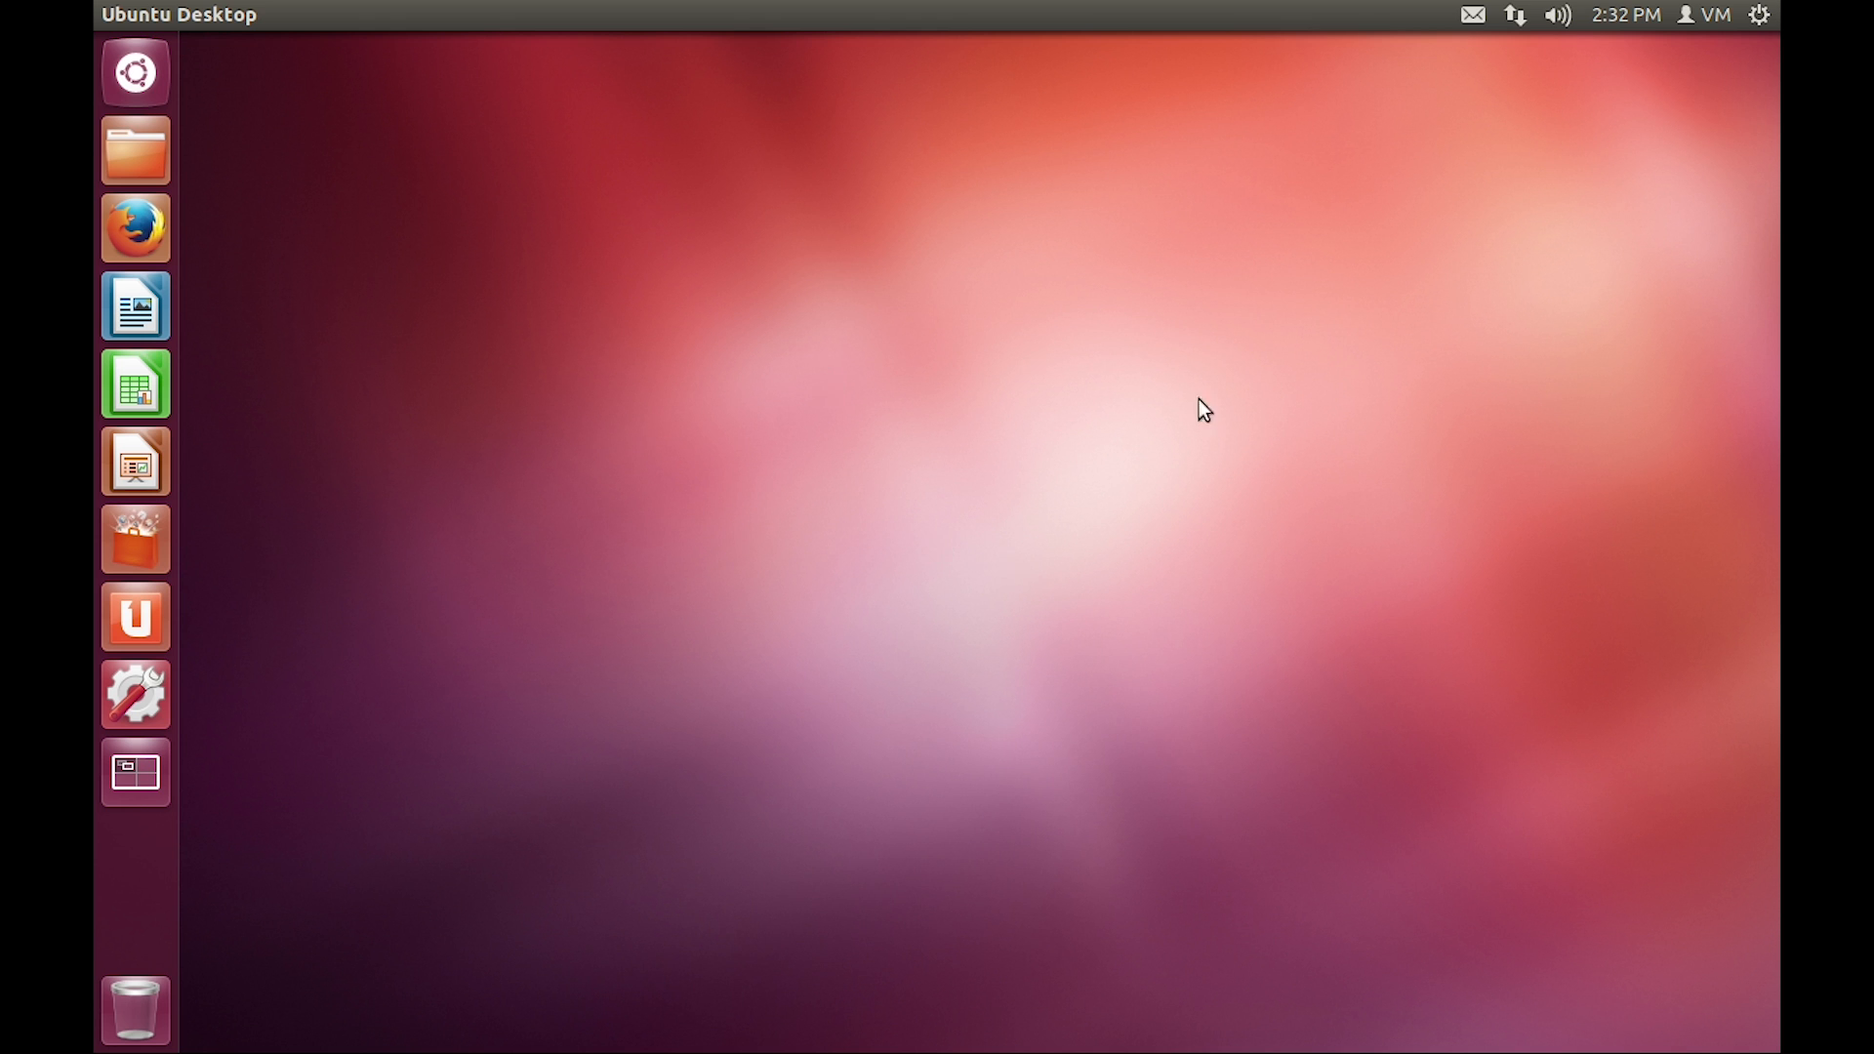
{"action": "mouse_move", "coordinate": [1077, 296]}
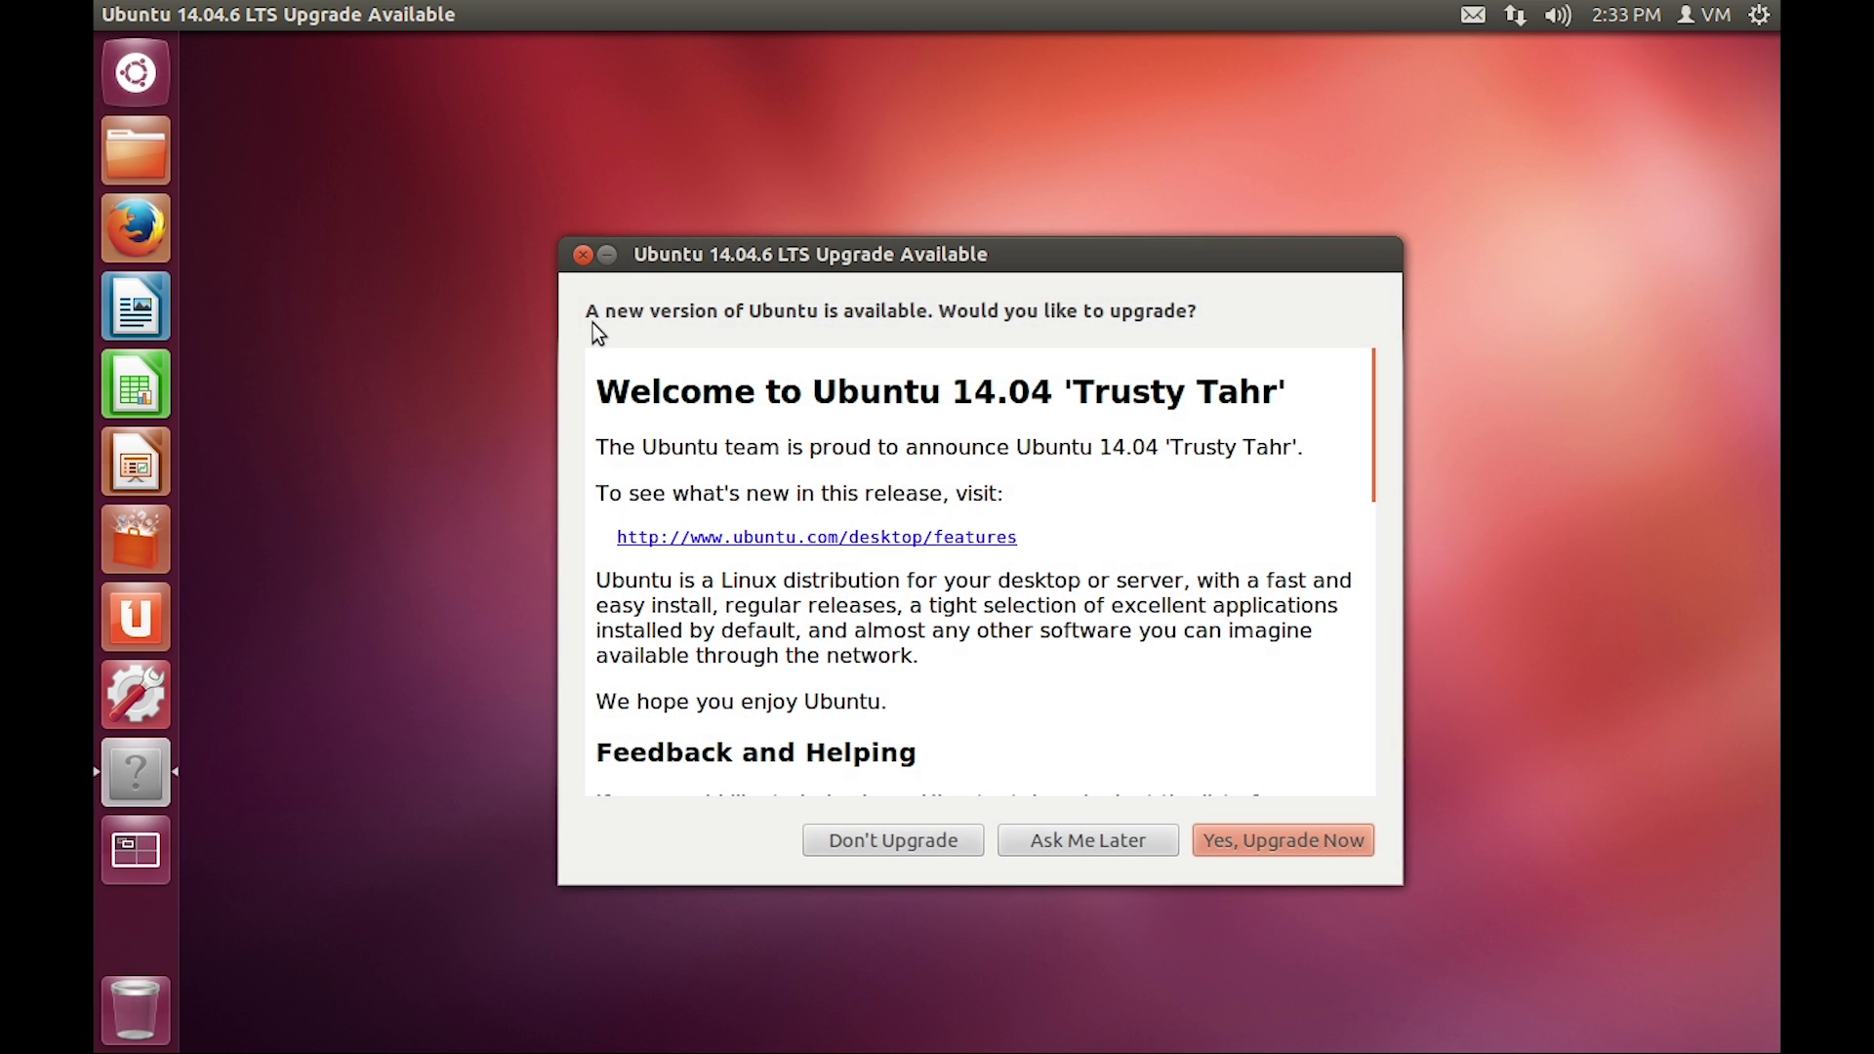
Move and dismiss the Ubuntu 14.04 upgrade offer, then launch Update Manager from the launcher
{"action": "left_click_drag", "start_coordinate": [810, 254], "coordinate": [894, 366]}
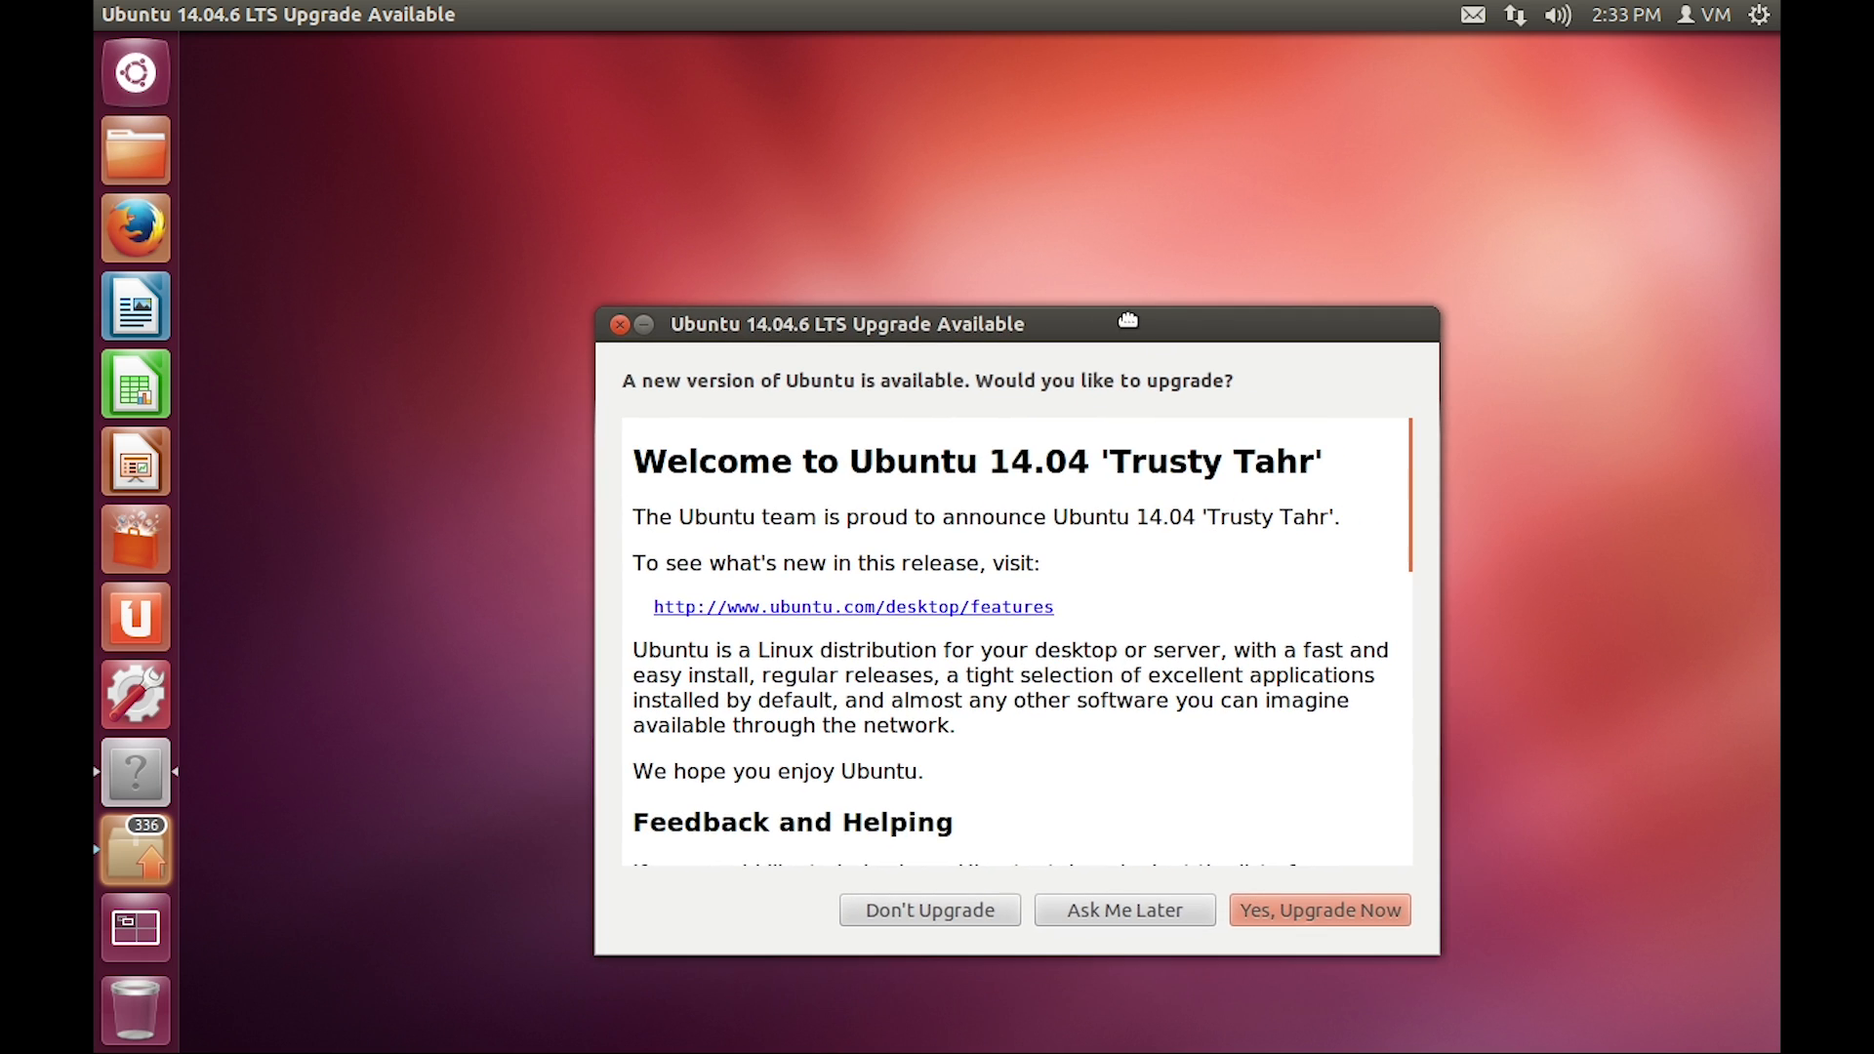
{"action": "mouse_move", "coordinate": [1058, 337]}
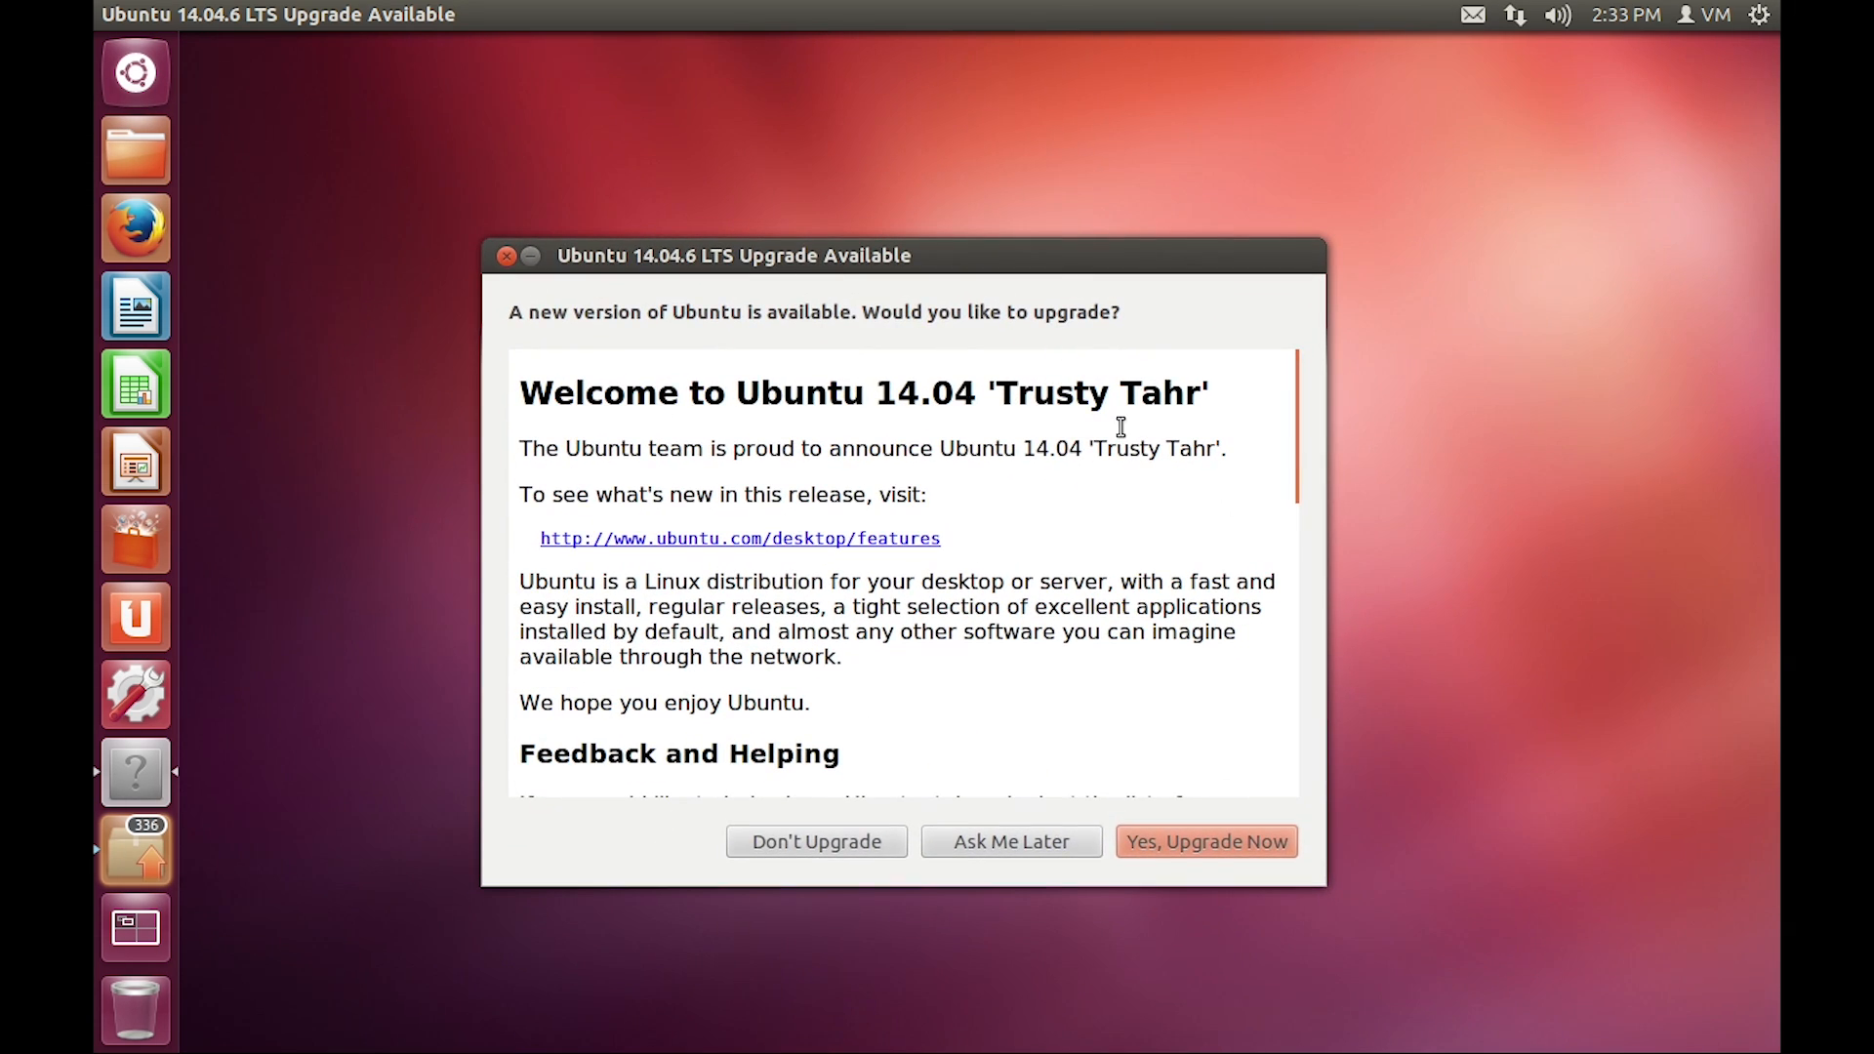
{"action": "left_click", "coordinate": [506, 255]}
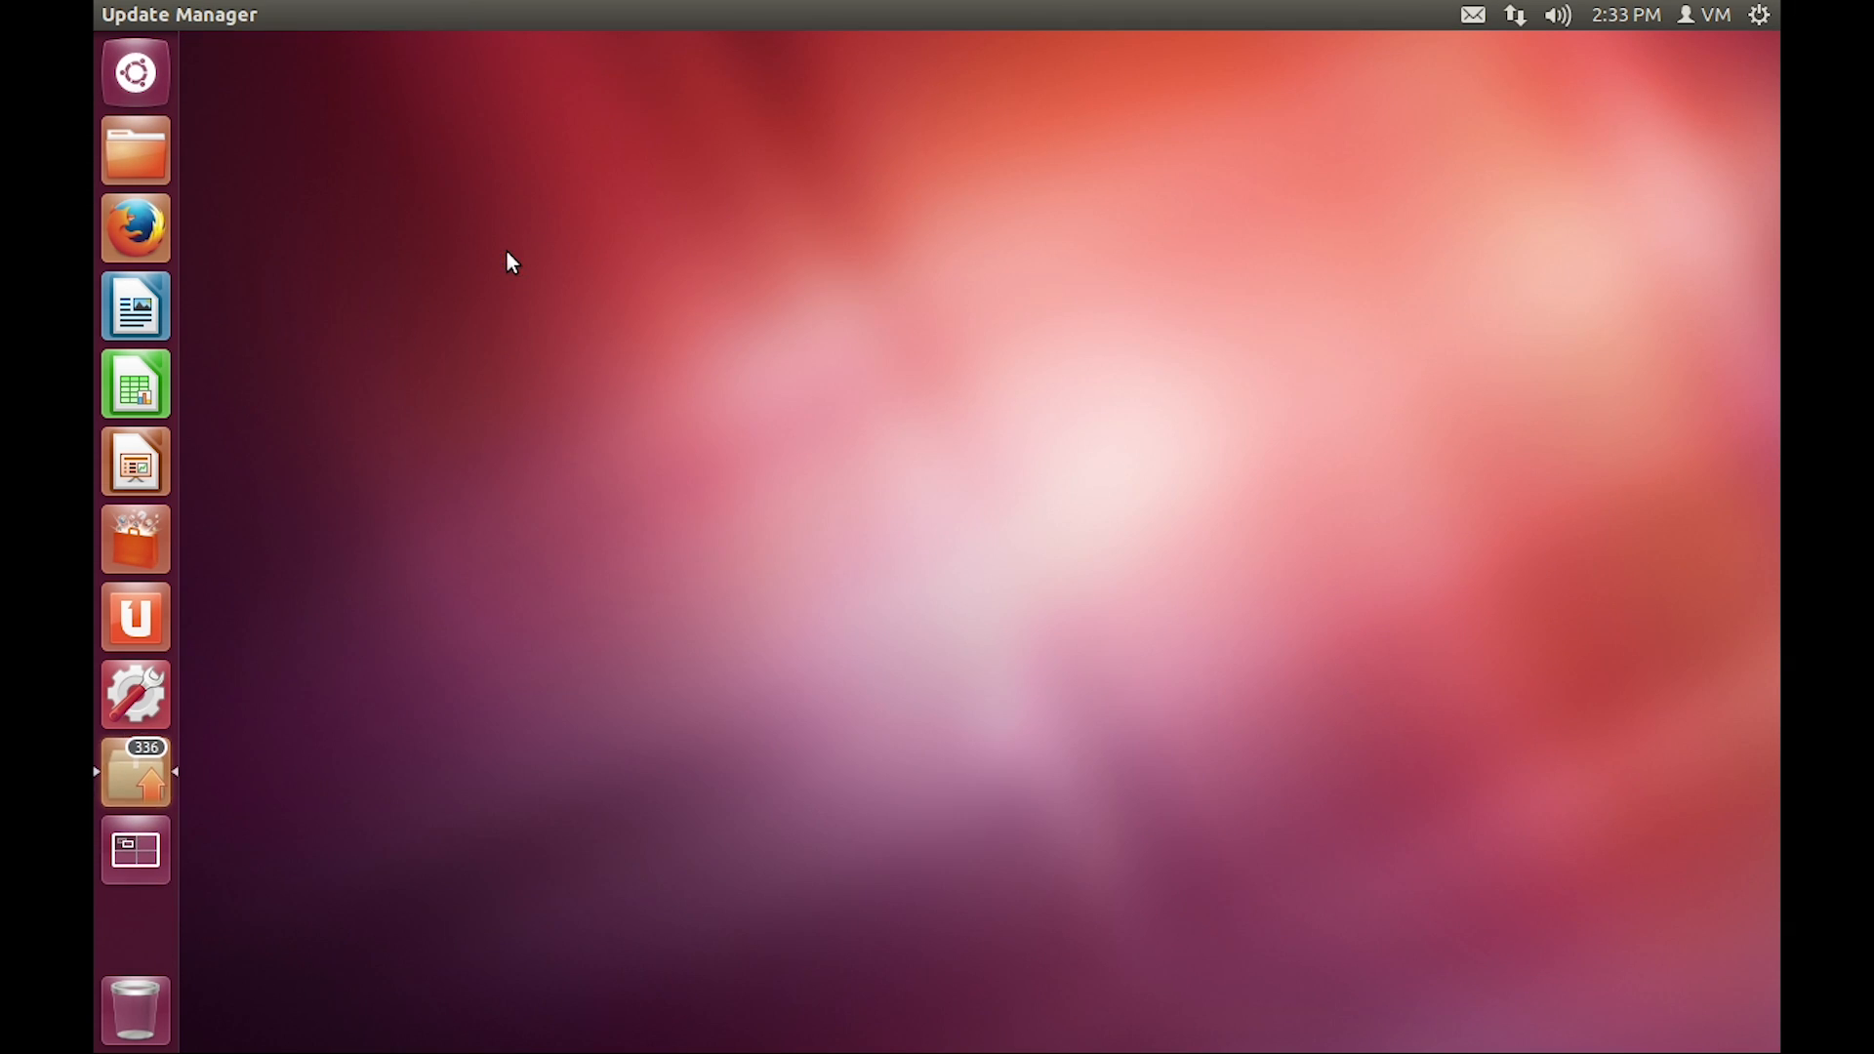
{"action": "mouse_move", "coordinate": [134, 777]}
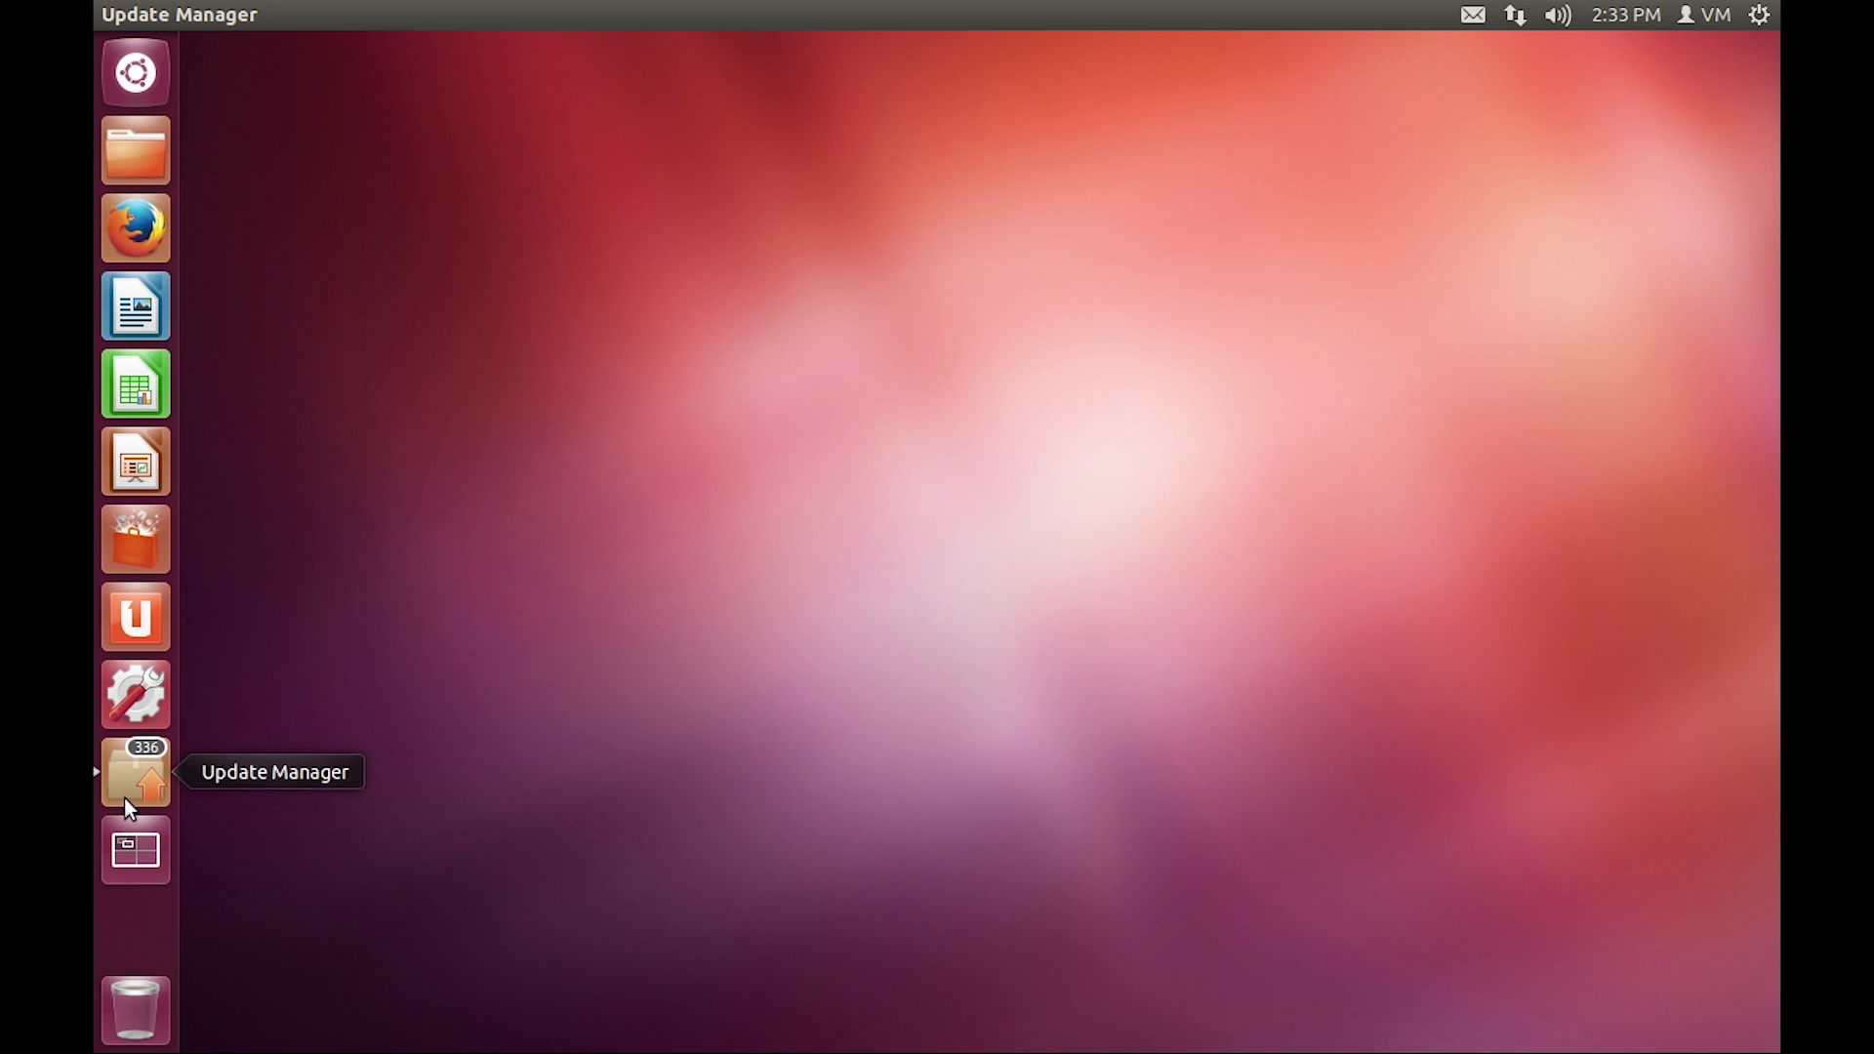
{"action": "left_click", "coordinate": [134, 771]}
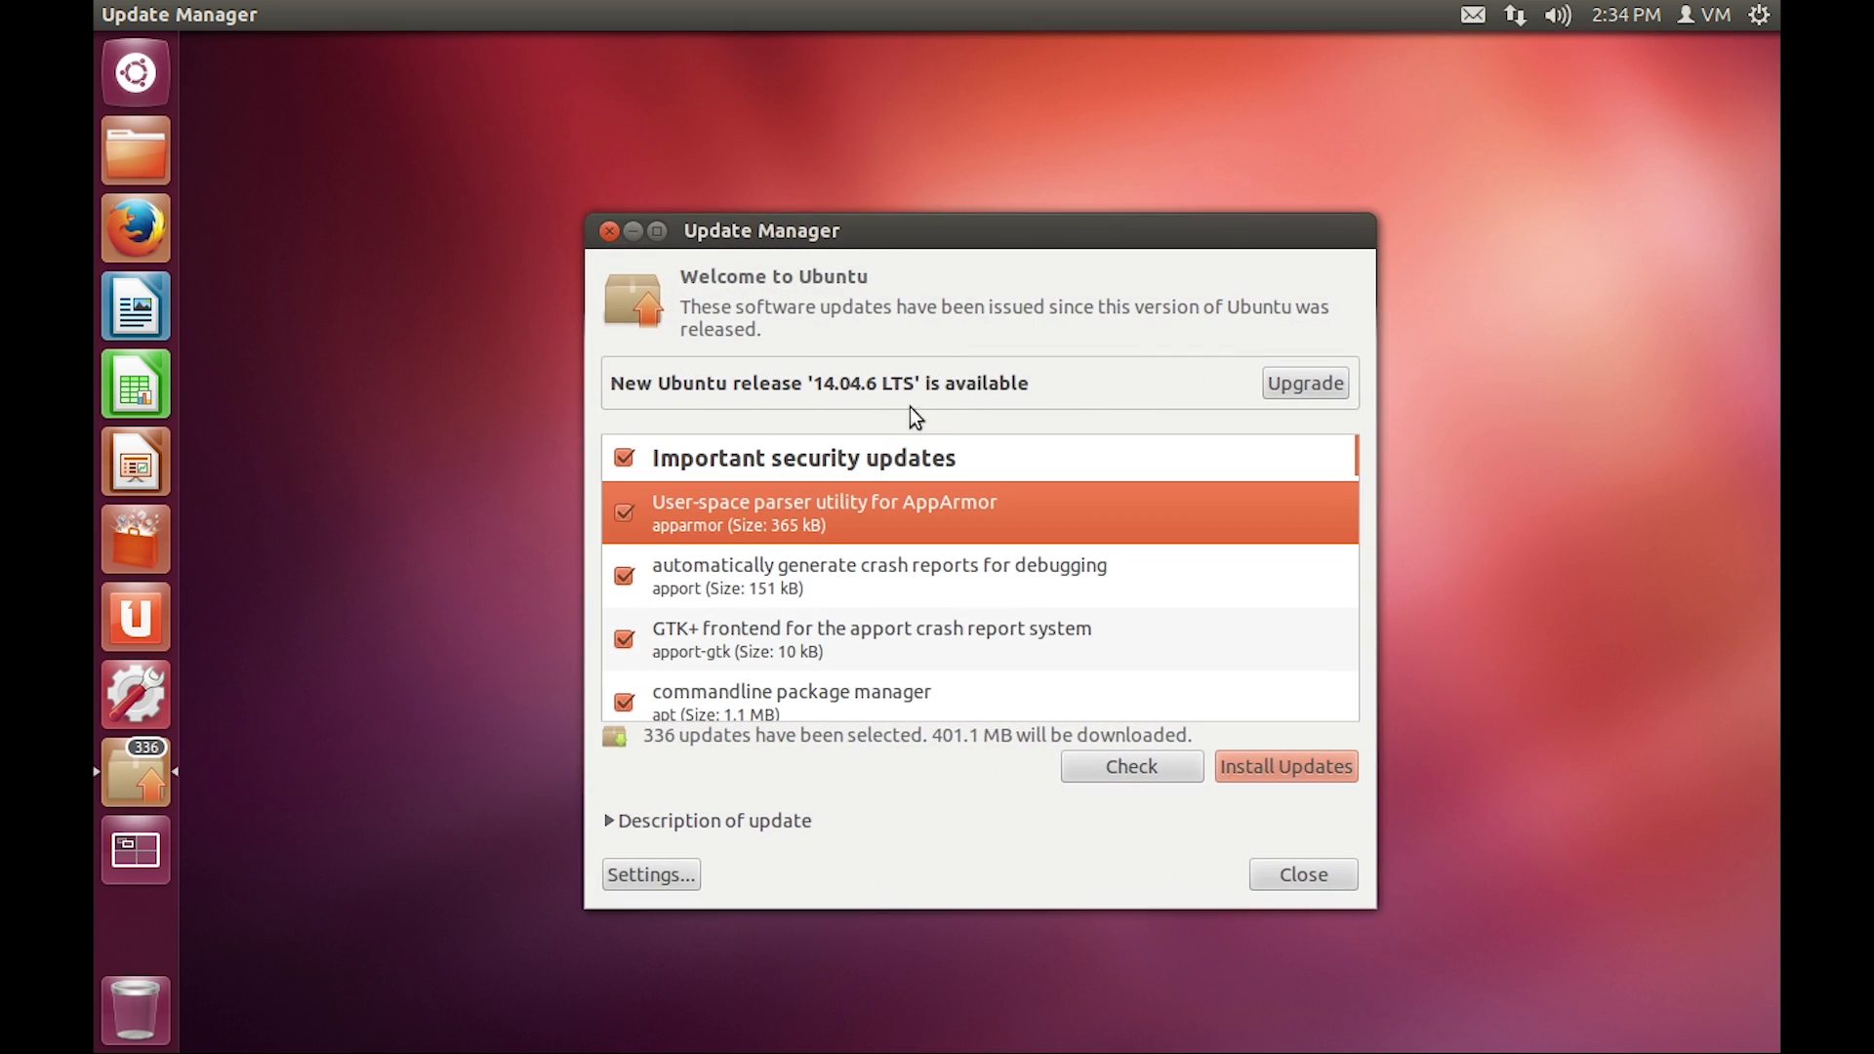
{"action": "mouse_move", "coordinate": [944, 499]}
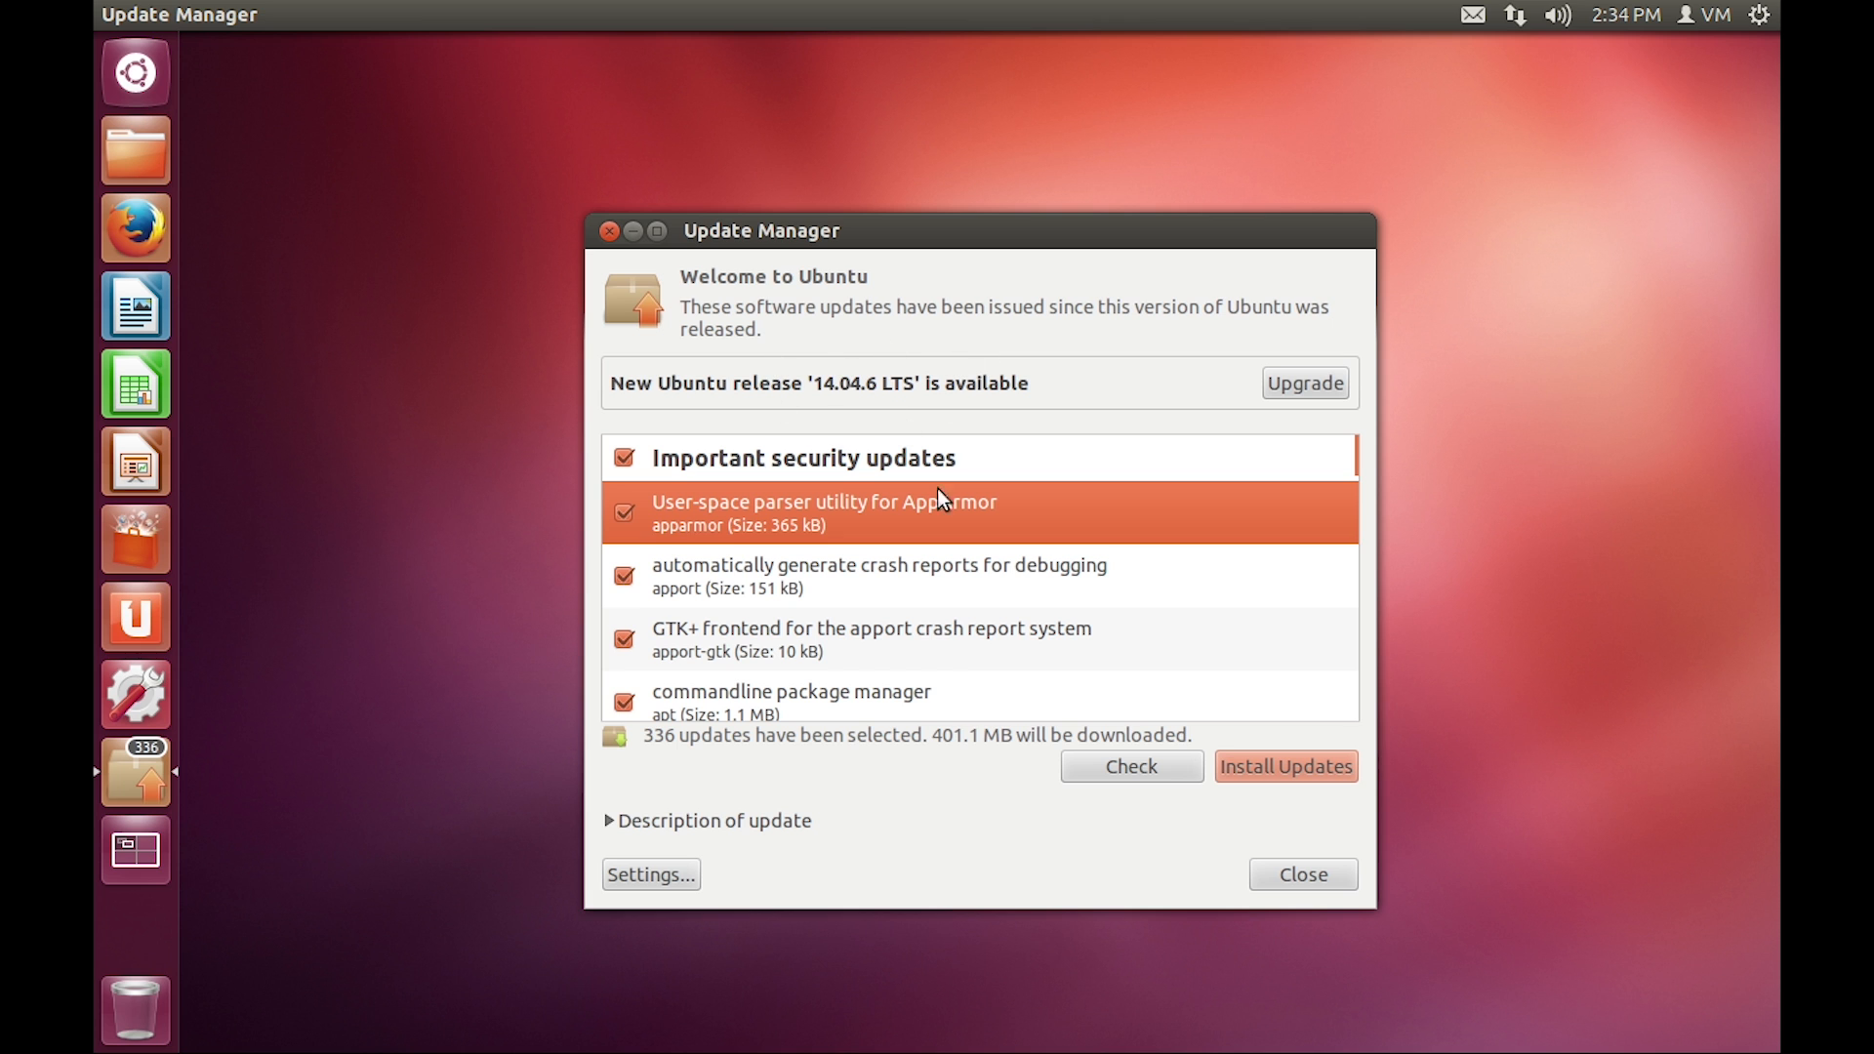
Select the AppArmor parser entry under Important security updates
{"action": "left_click", "coordinate": [135, 693]}
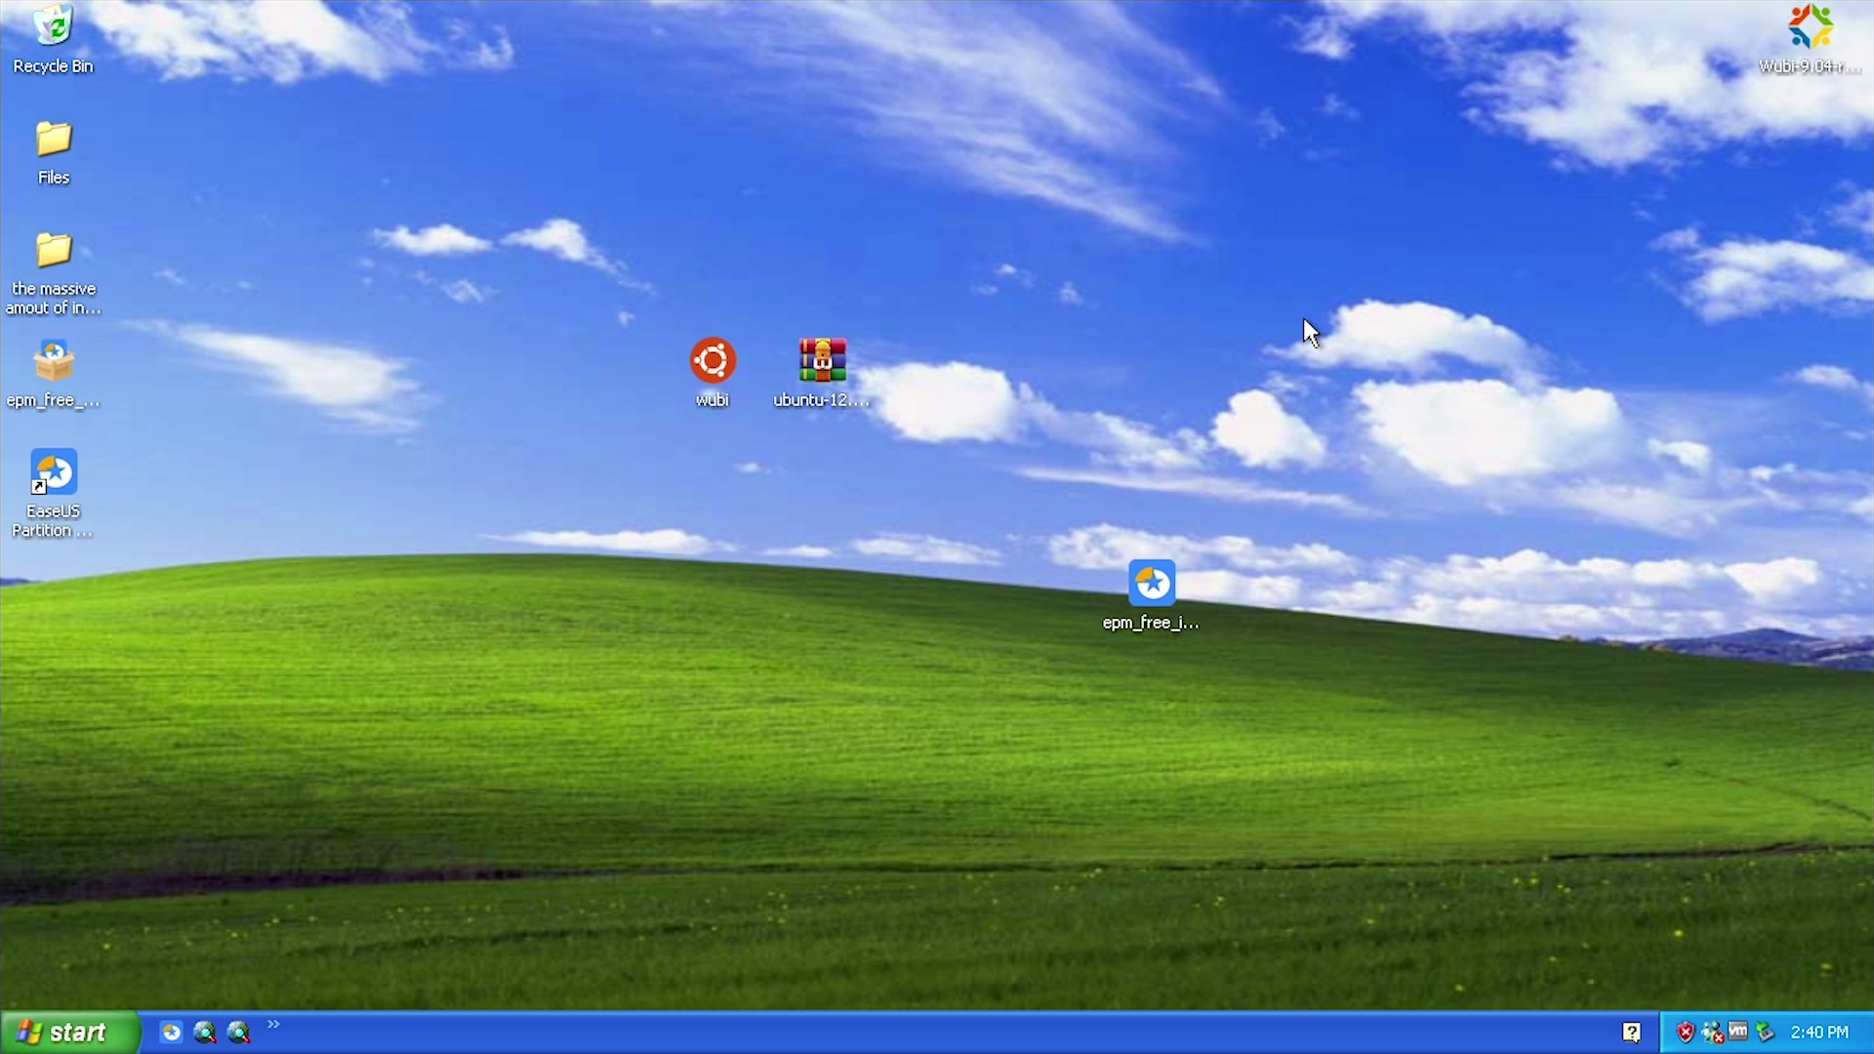
{"action": "mouse_move", "coordinate": [753, 368]}
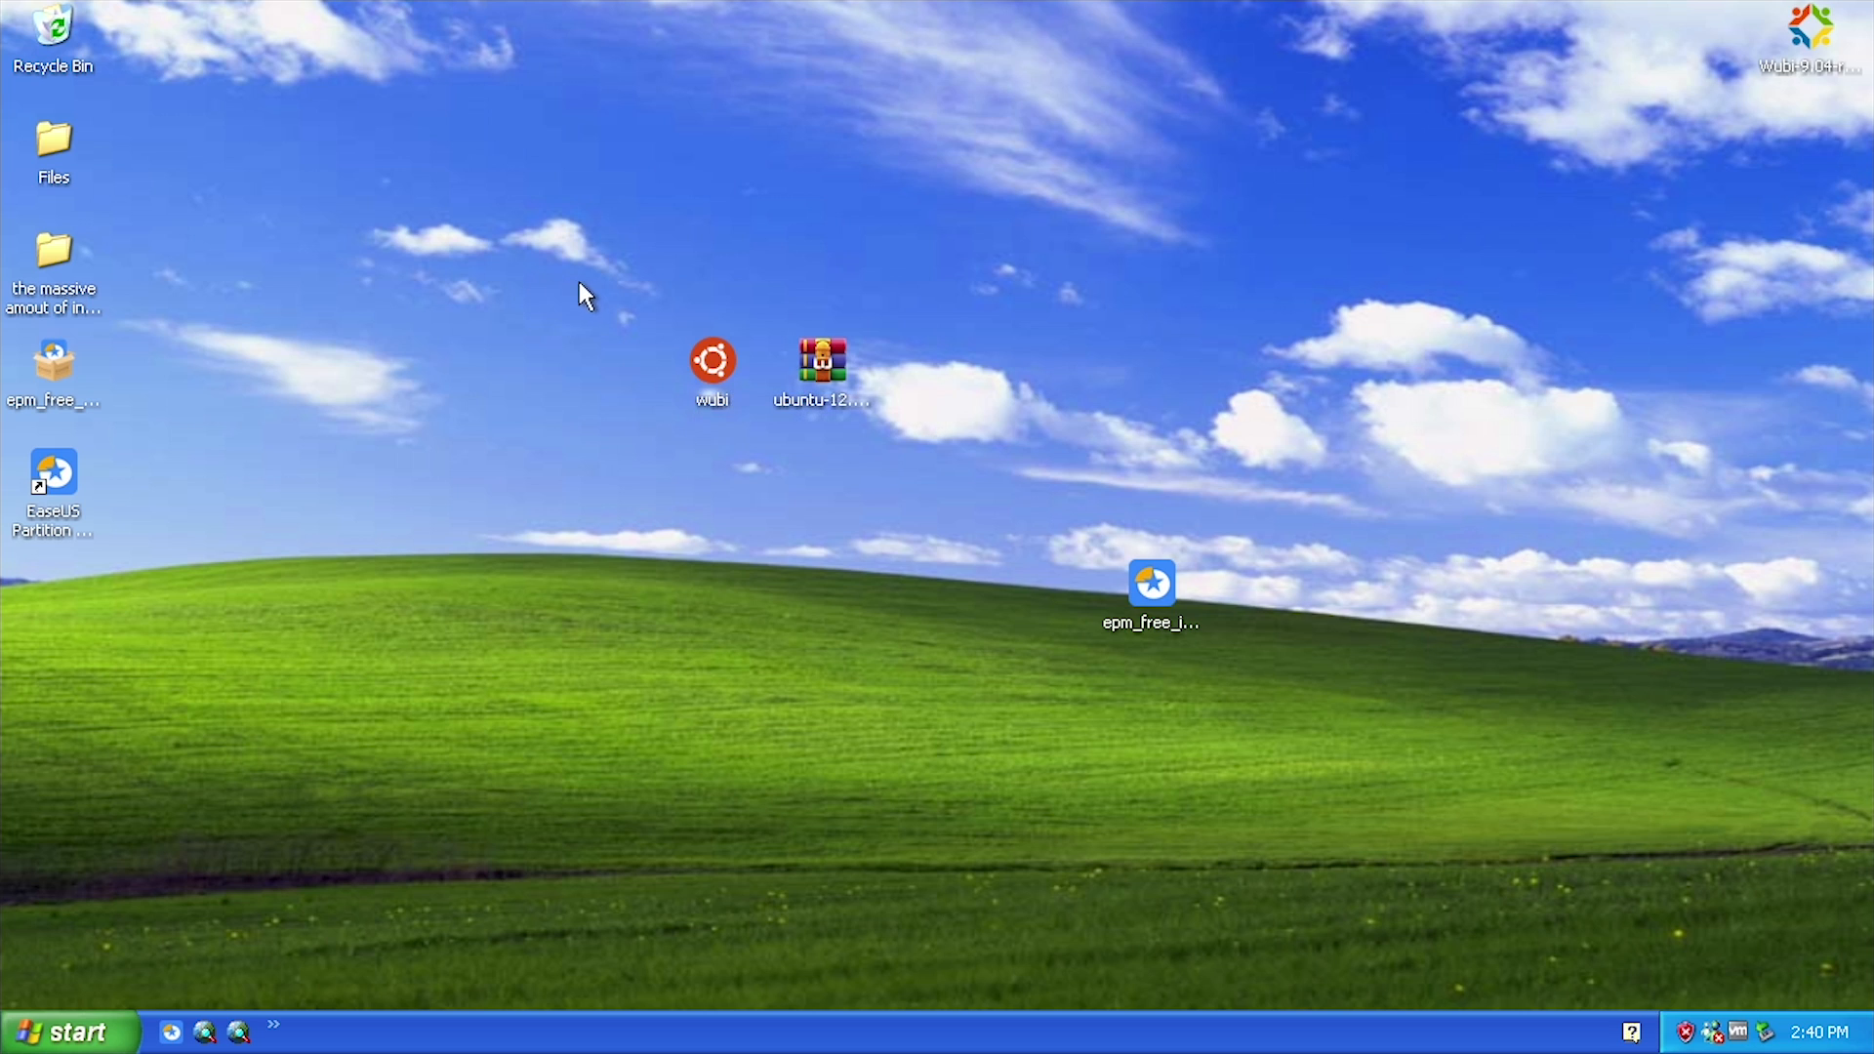
{"action": "mouse_move", "coordinate": [713, 358]}
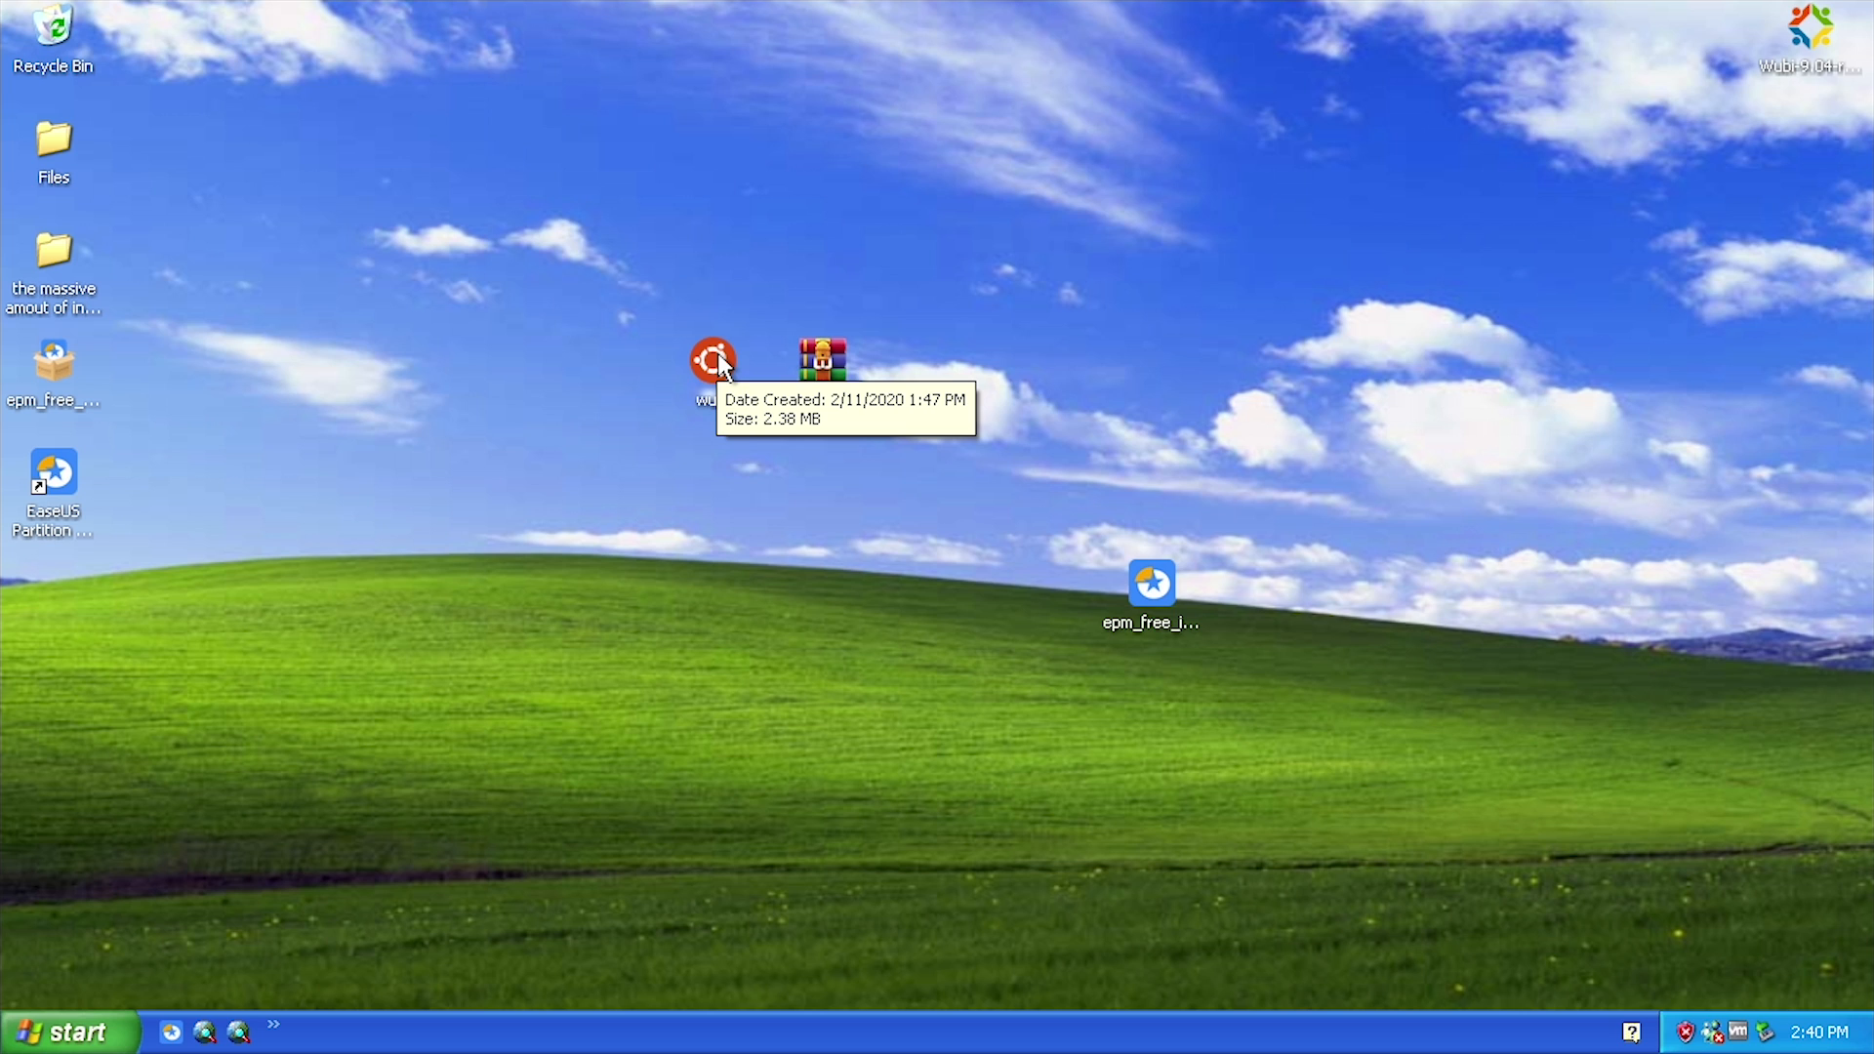
Open Control Panel from the Start menu and launch Add or Remove Programs
{"action": "left_click", "coordinate": [66, 1031]}
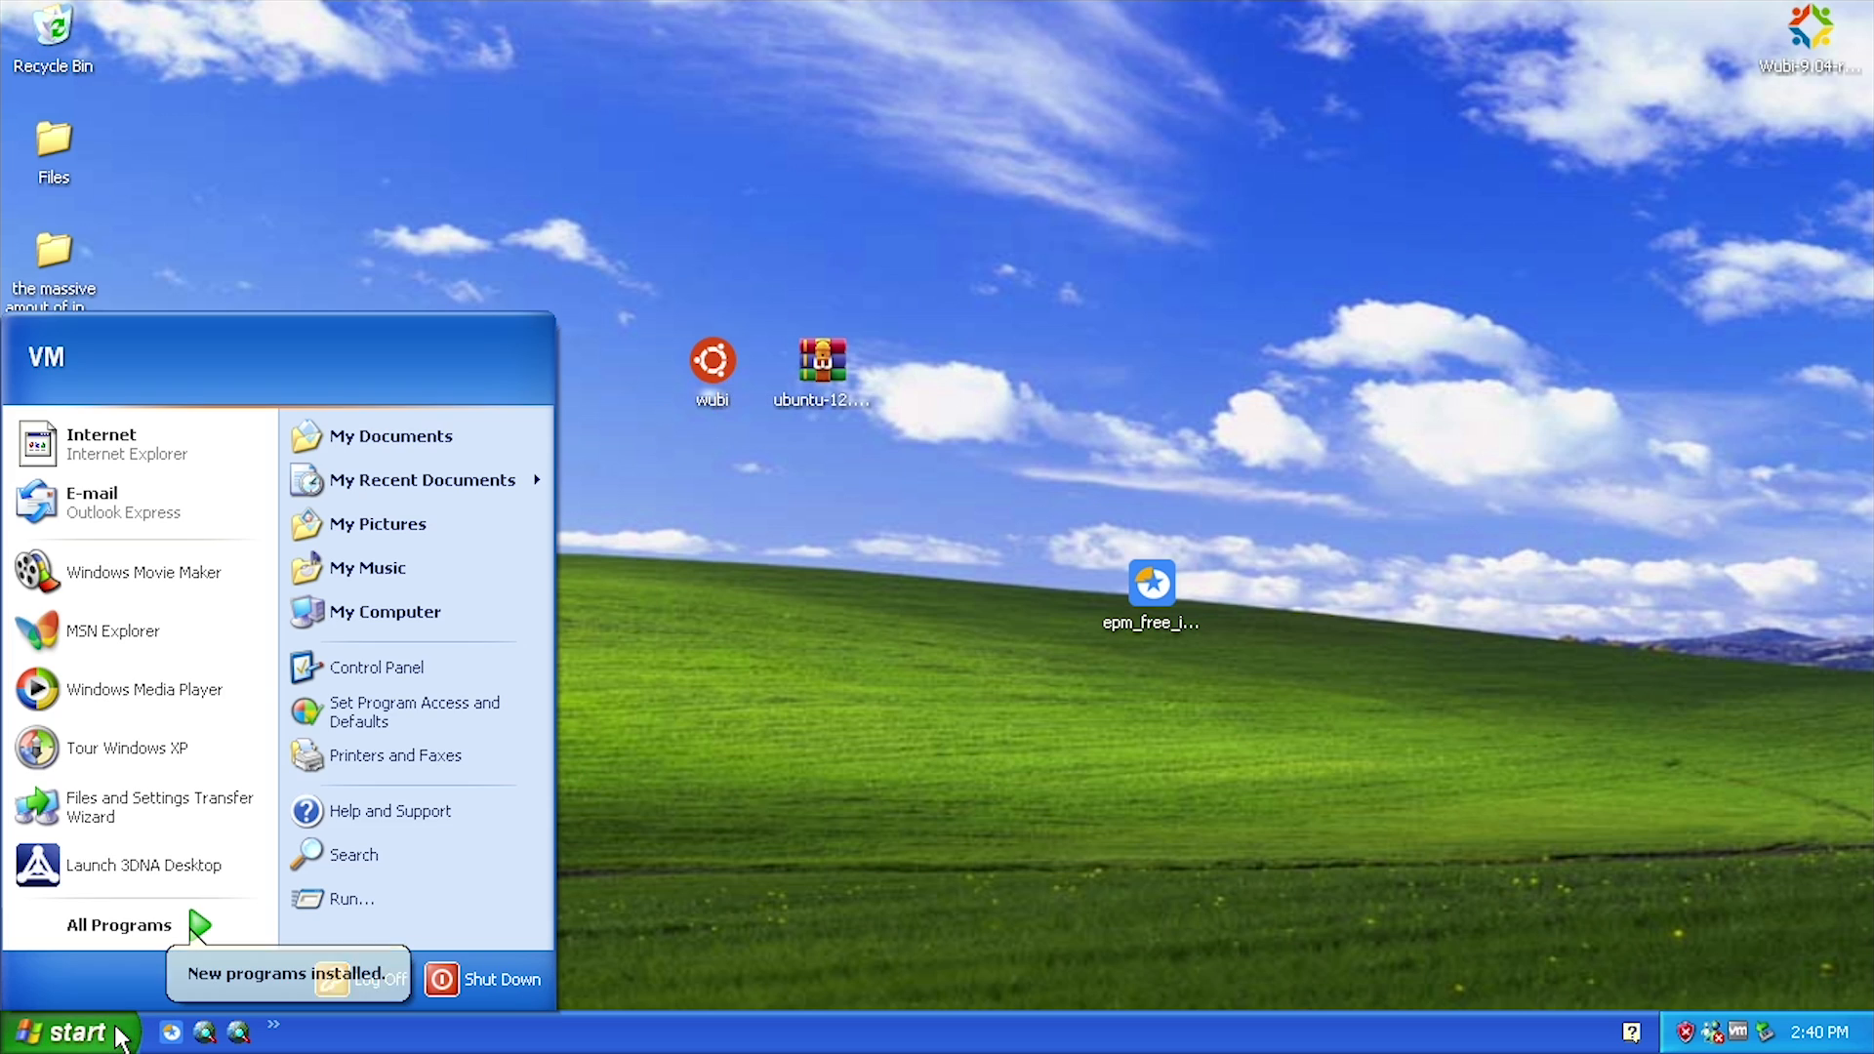
{"action": "left_click", "coordinate": [375, 667]}
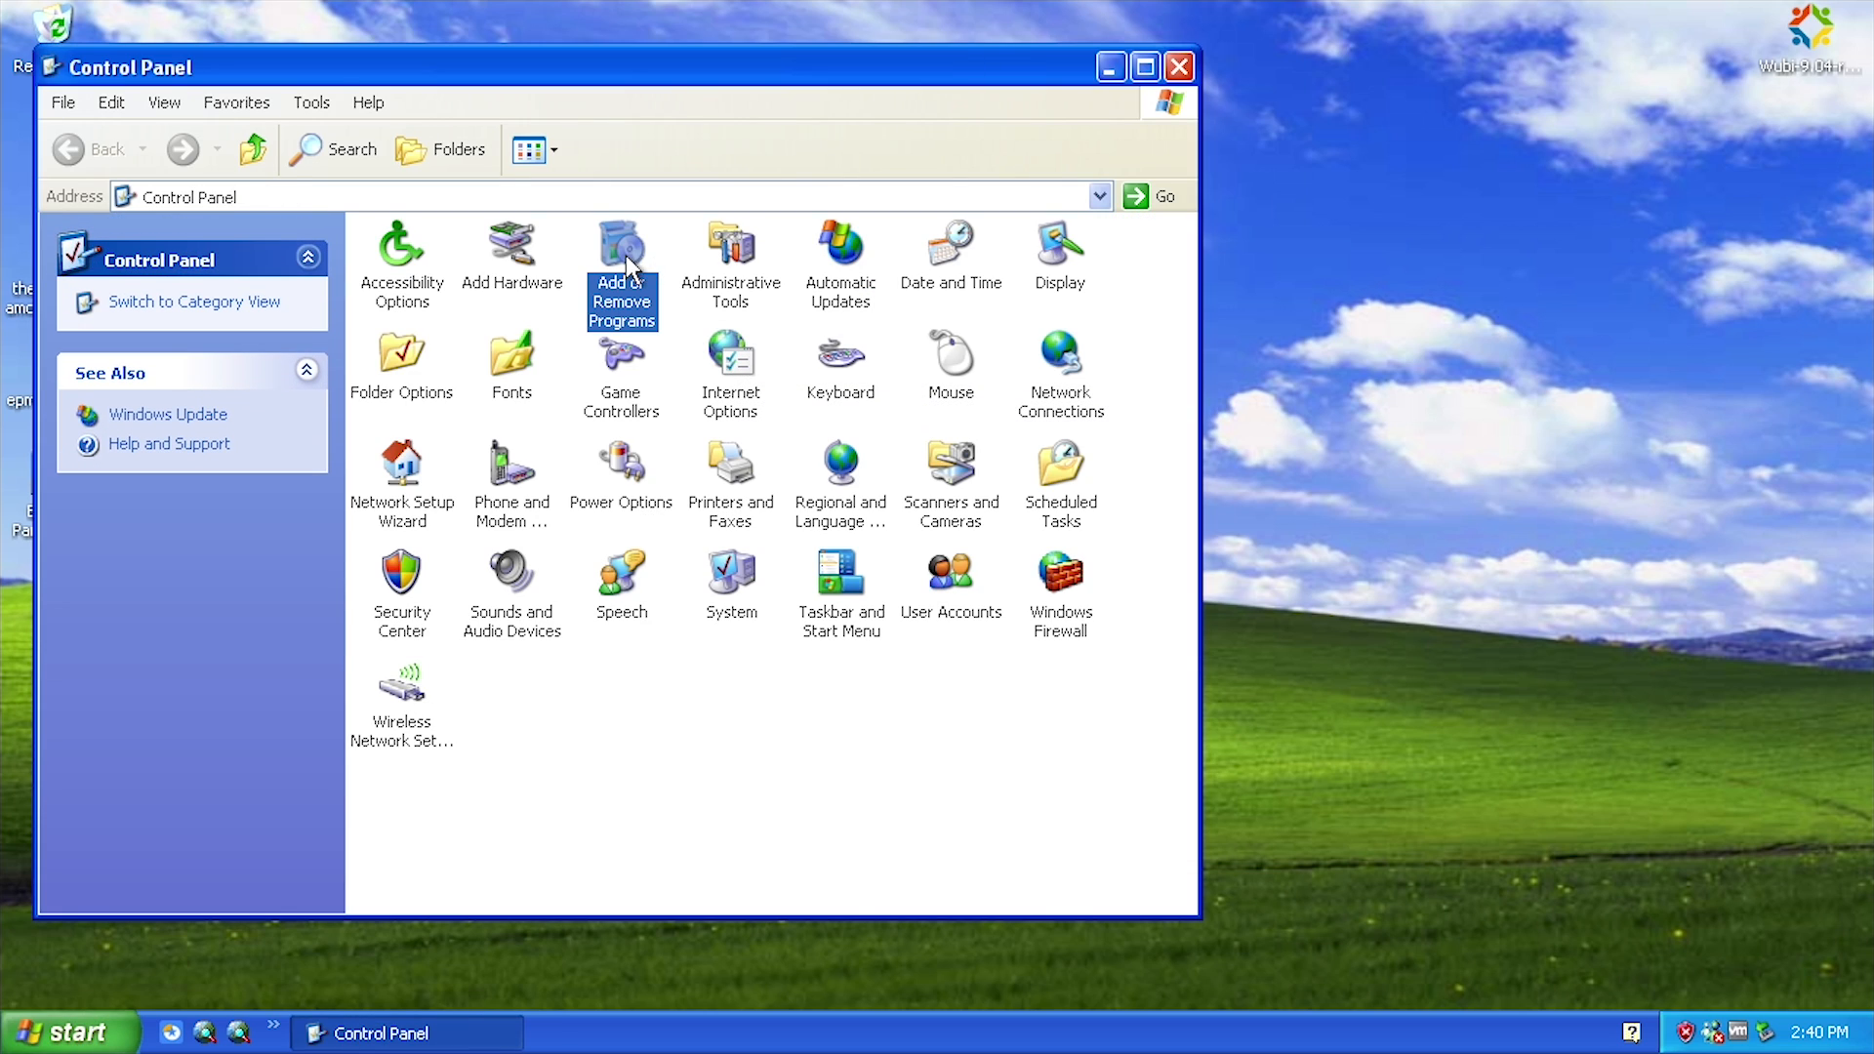
{"action": "double_click", "coordinate": [621, 251]}
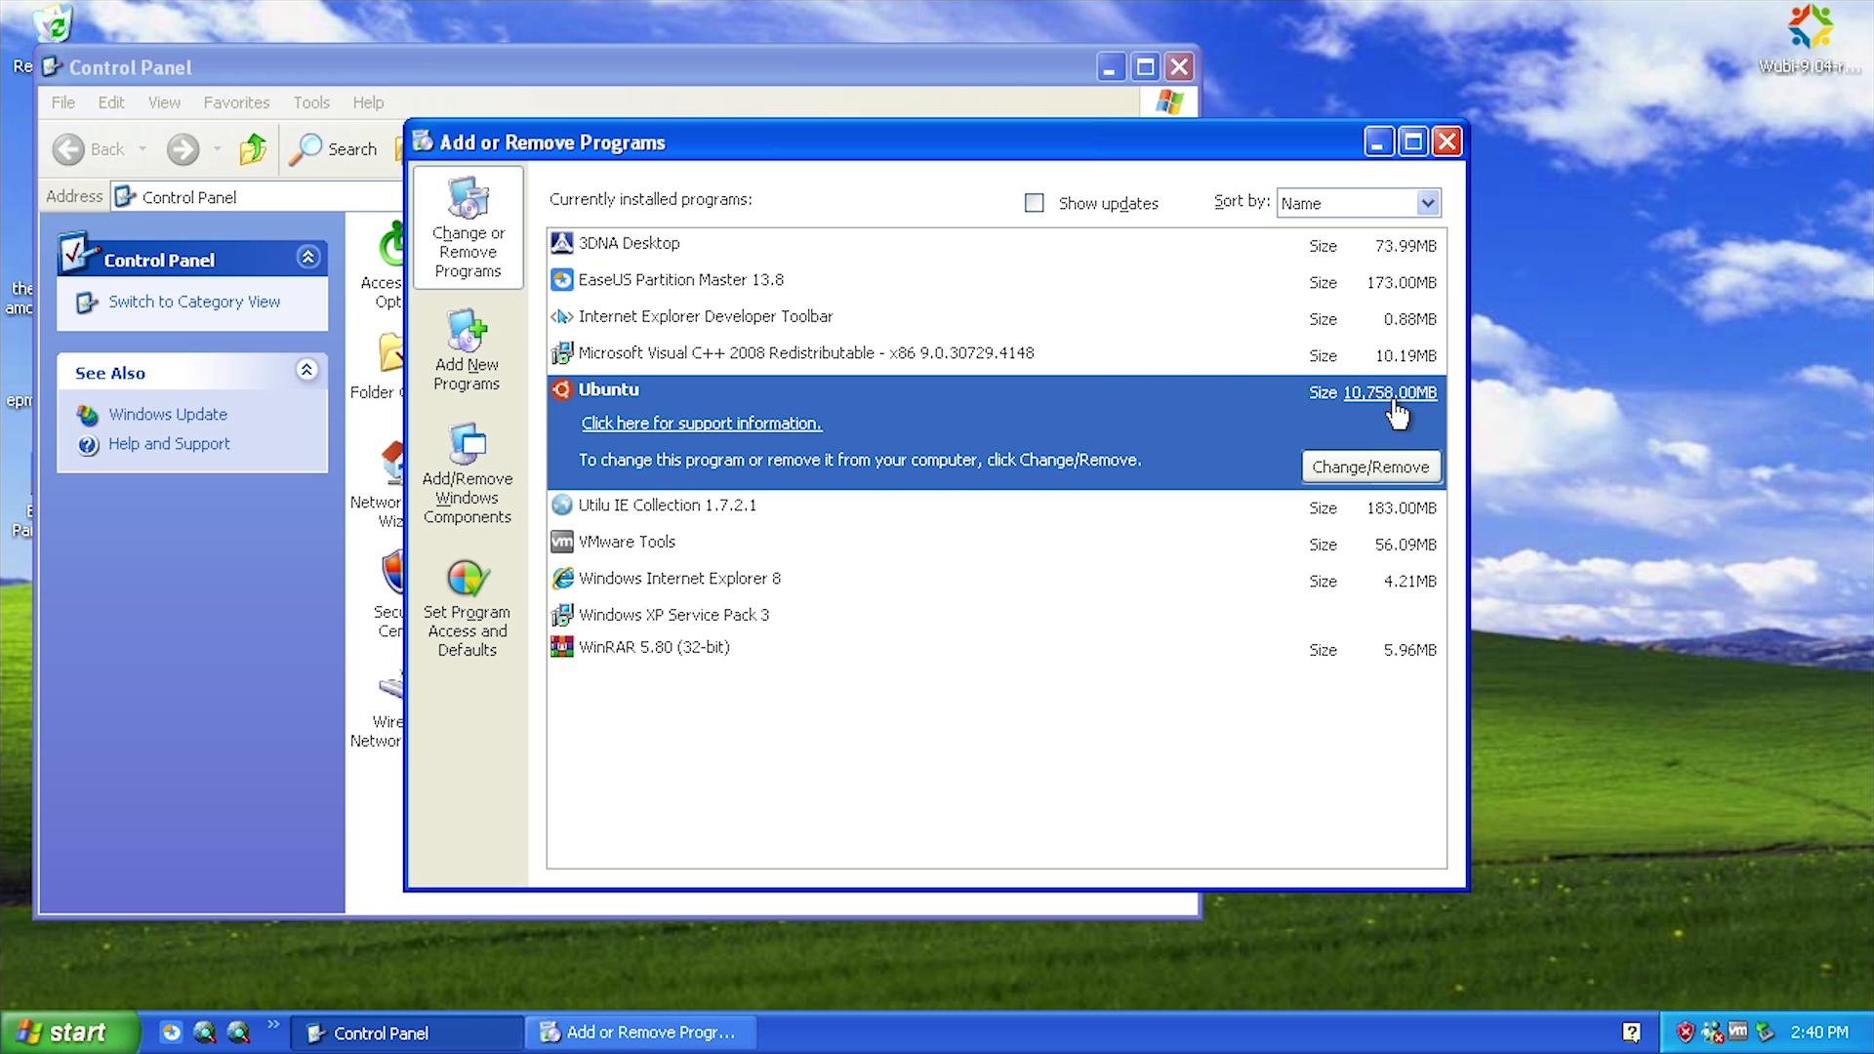
{"action": "mouse_move", "coordinate": [1355, 506]}
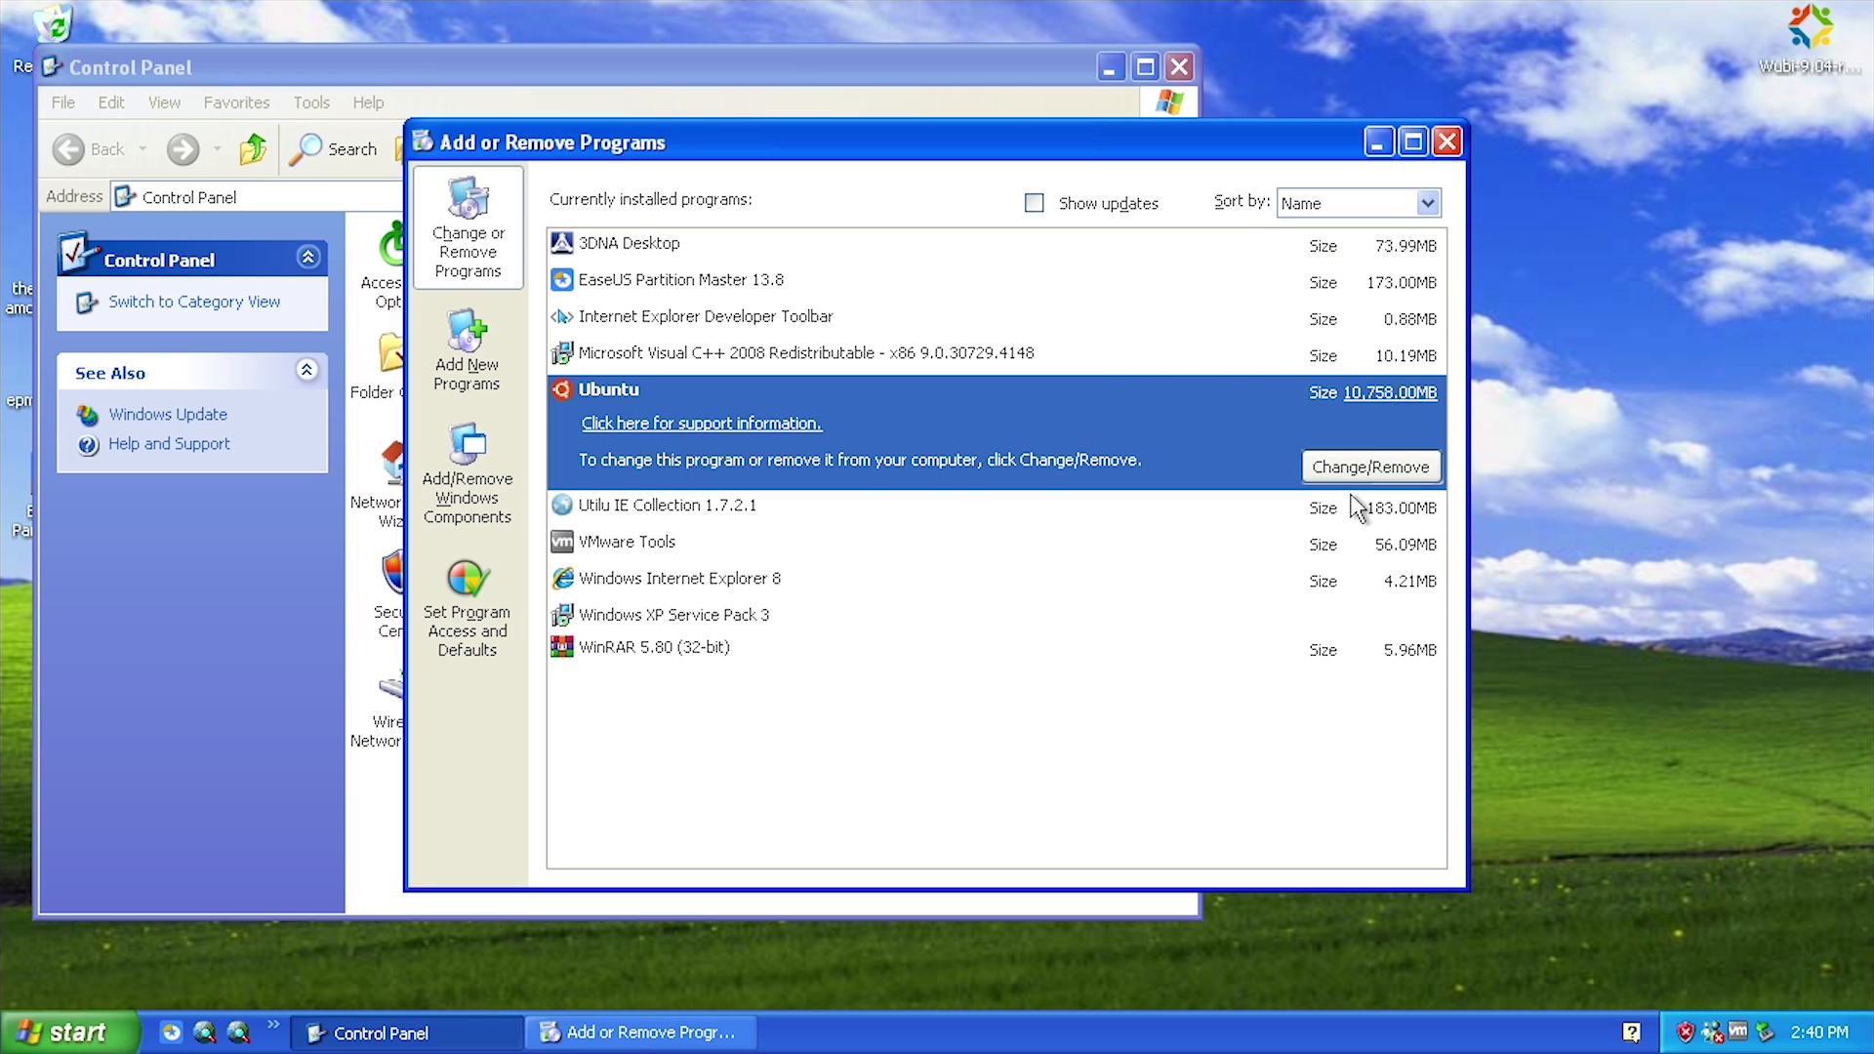
Remove Ubuntu via Change/Remove, confirm, and finish the Ubuntu Uninstaller
{"action": "left_click", "coordinate": [1372, 466]}
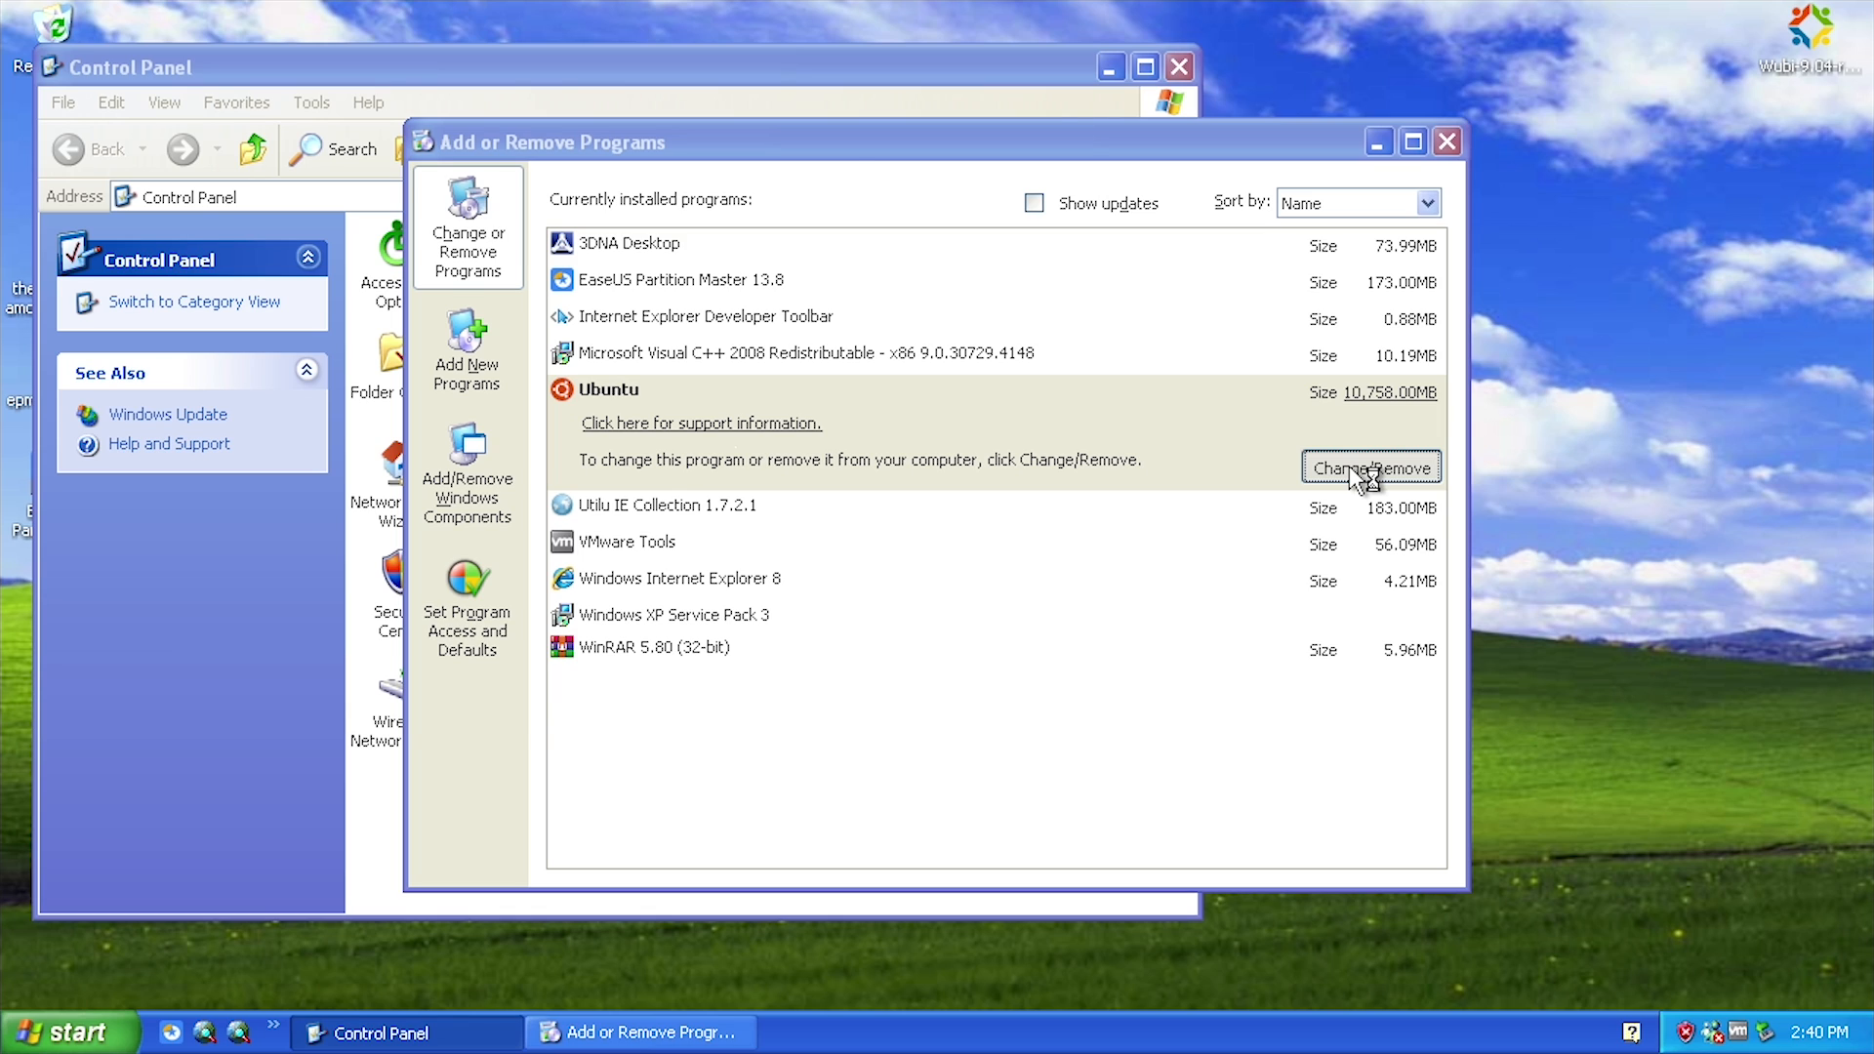
{"action": "left_click", "coordinate": [1370, 466]}
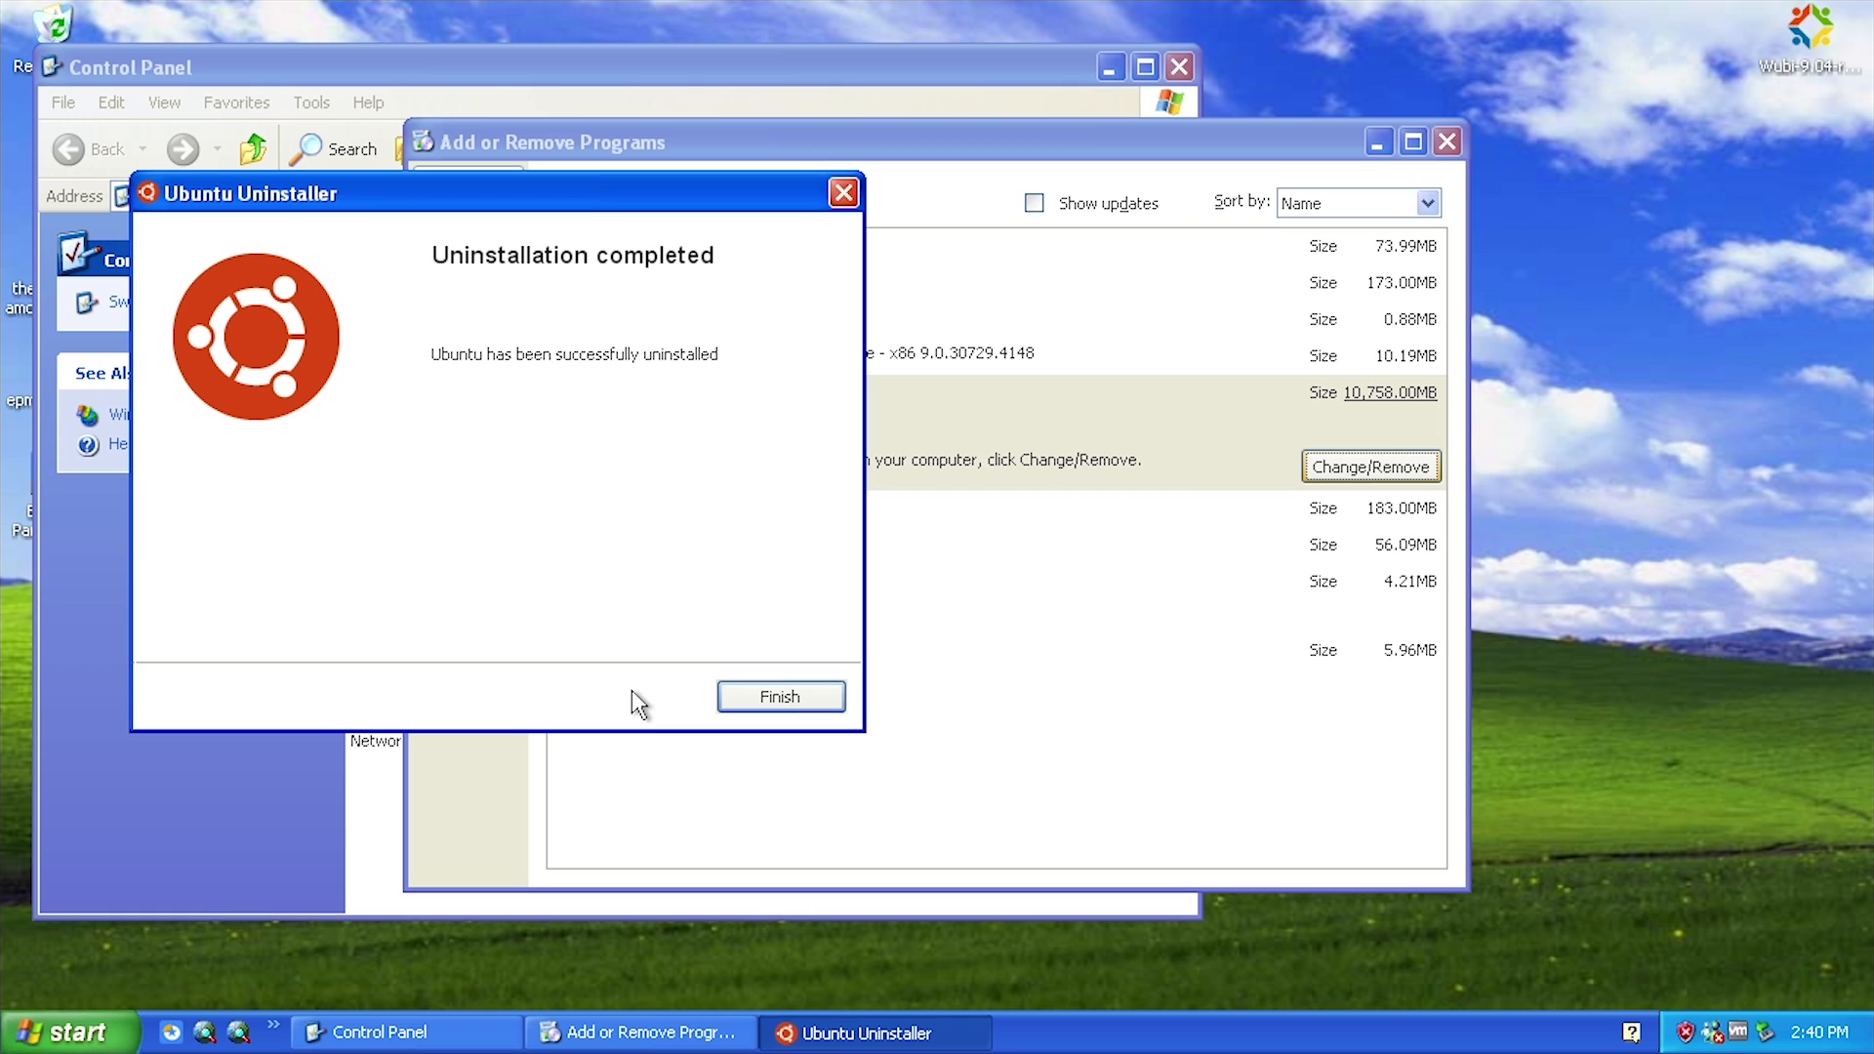
{"action": "left_click", "coordinate": [779, 697]}
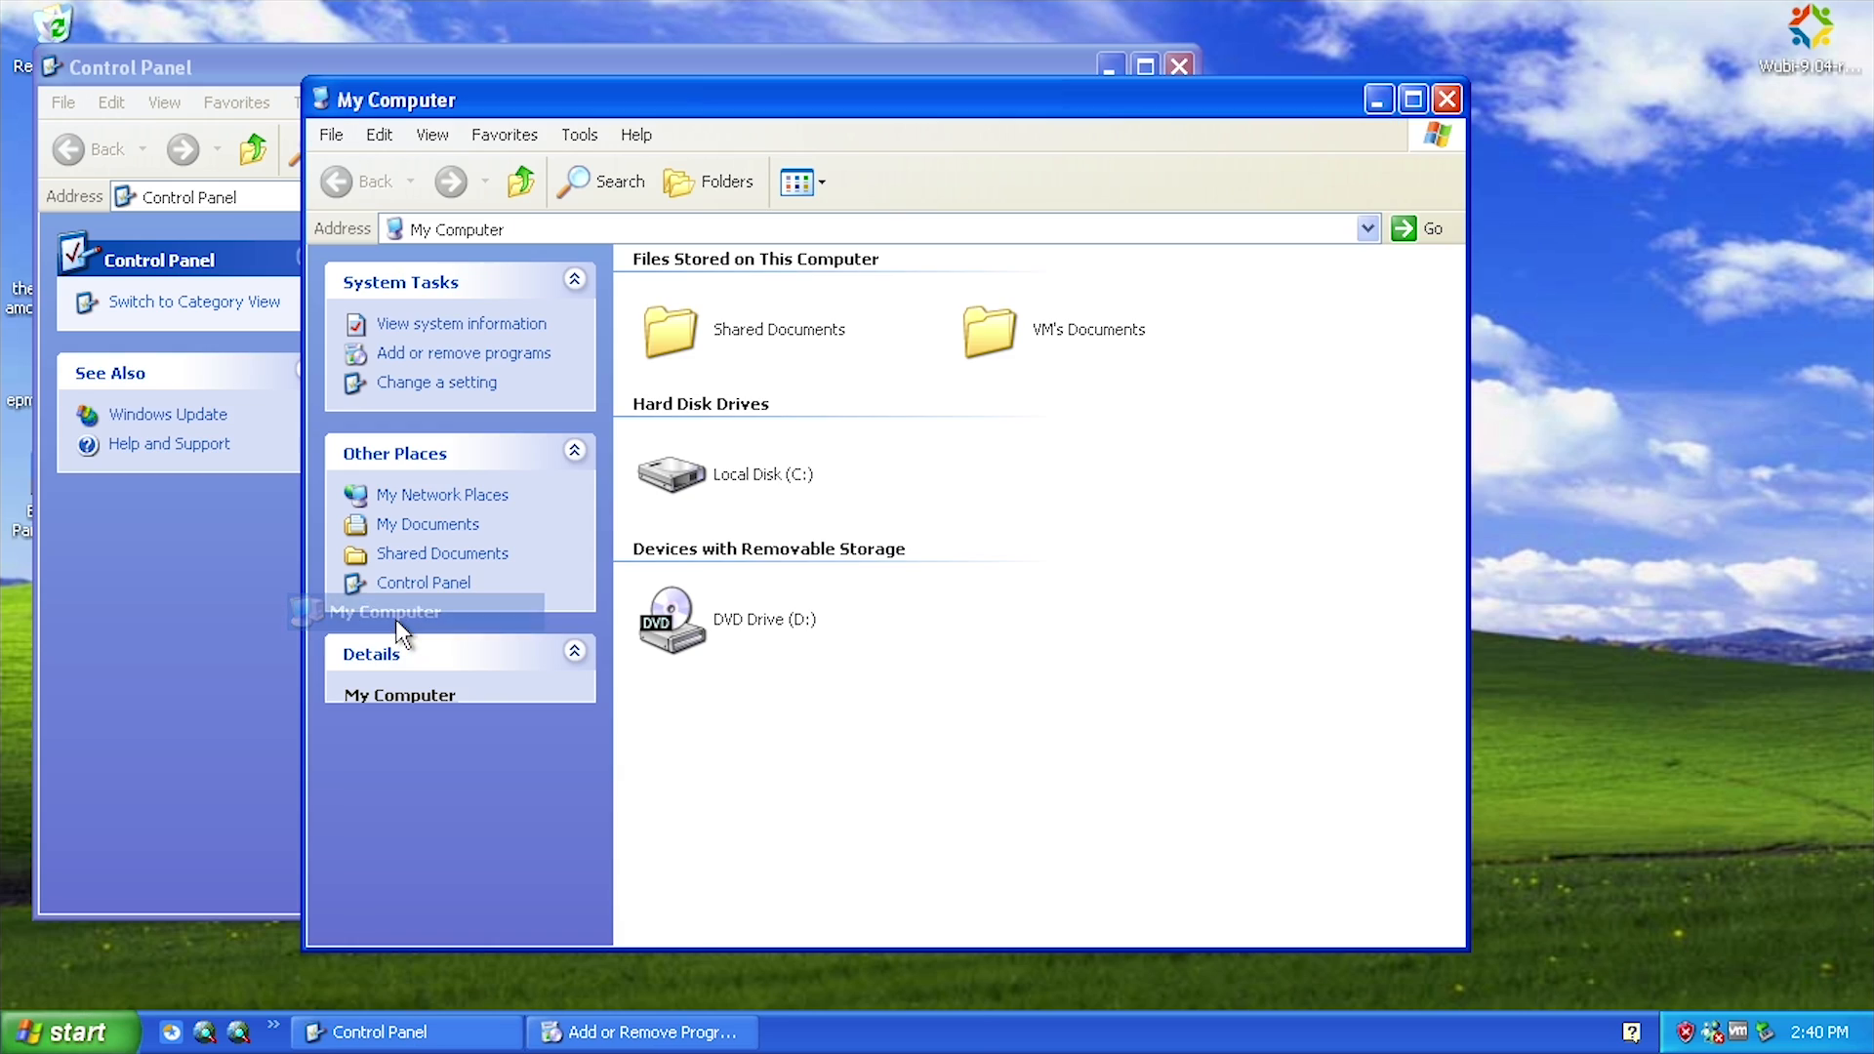
Open Local Disk (C:) to confirm the ubuntu folder is gone
{"action": "double_click", "coordinate": [671, 474]}
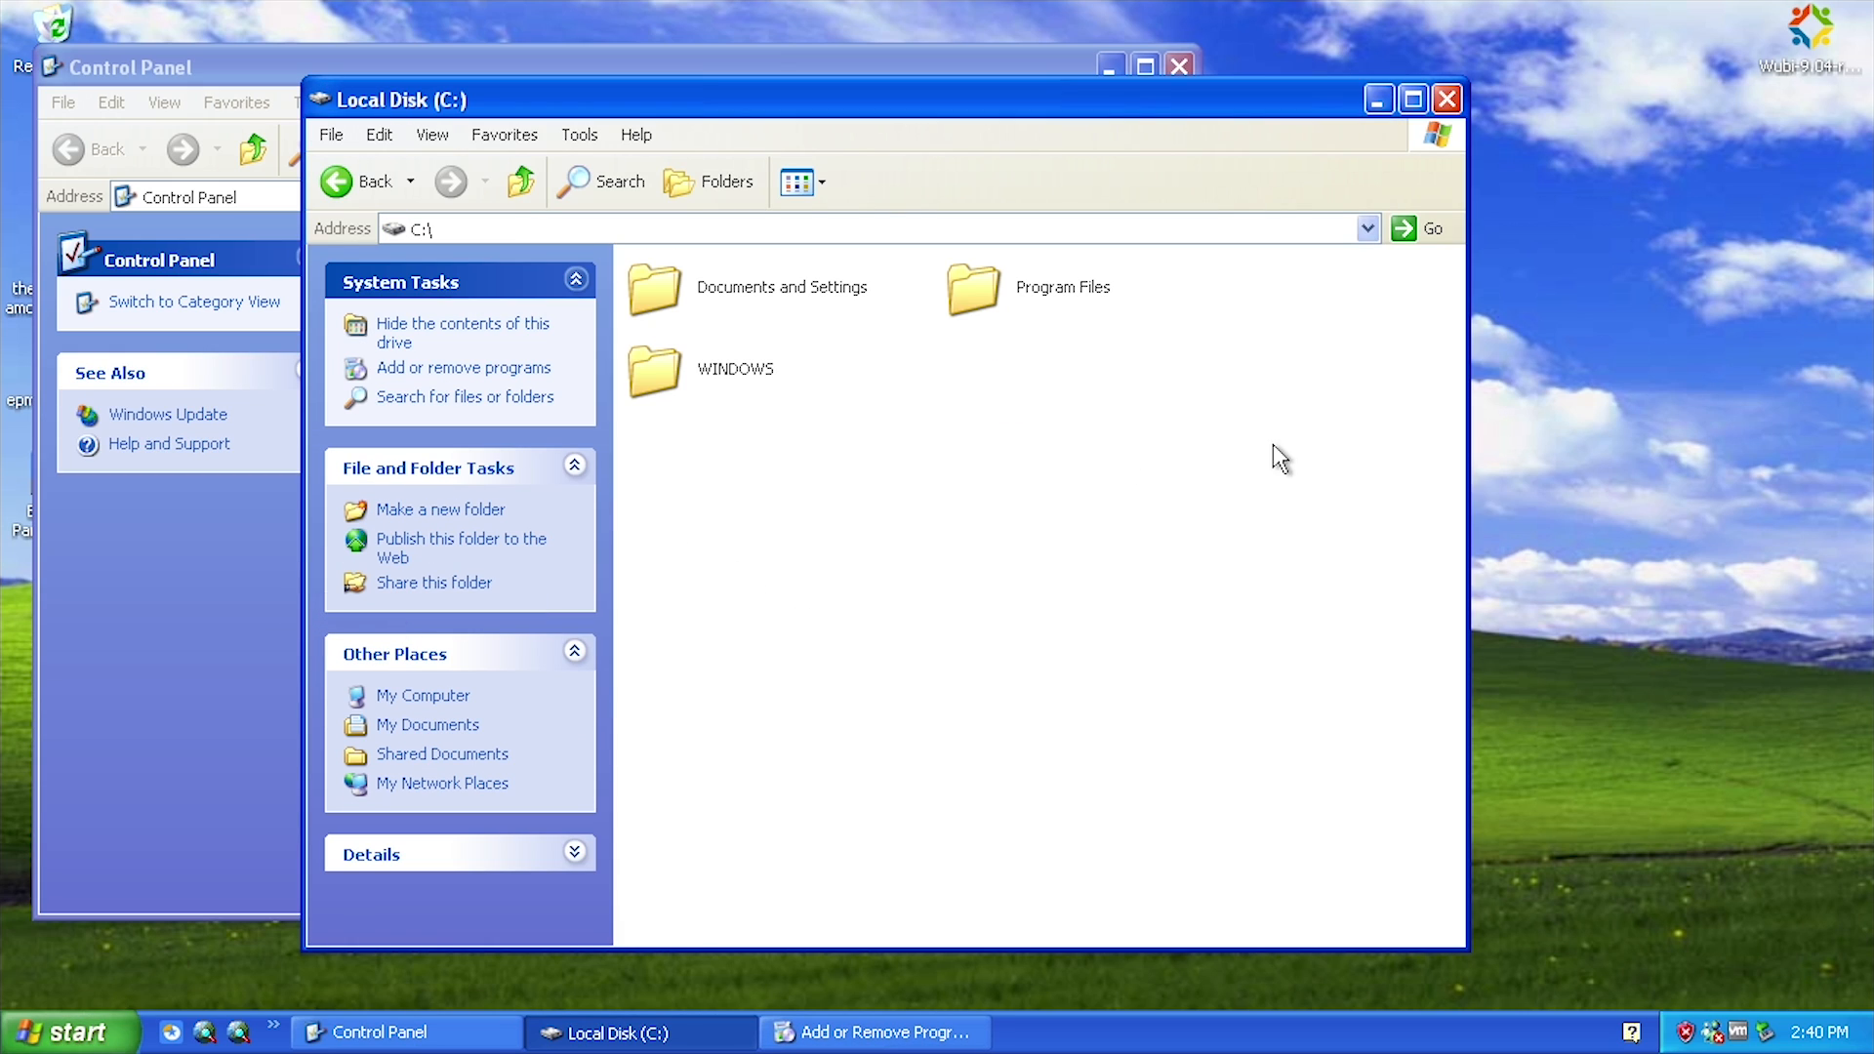
{"action": "mouse_move", "coordinate": [973, 425]}
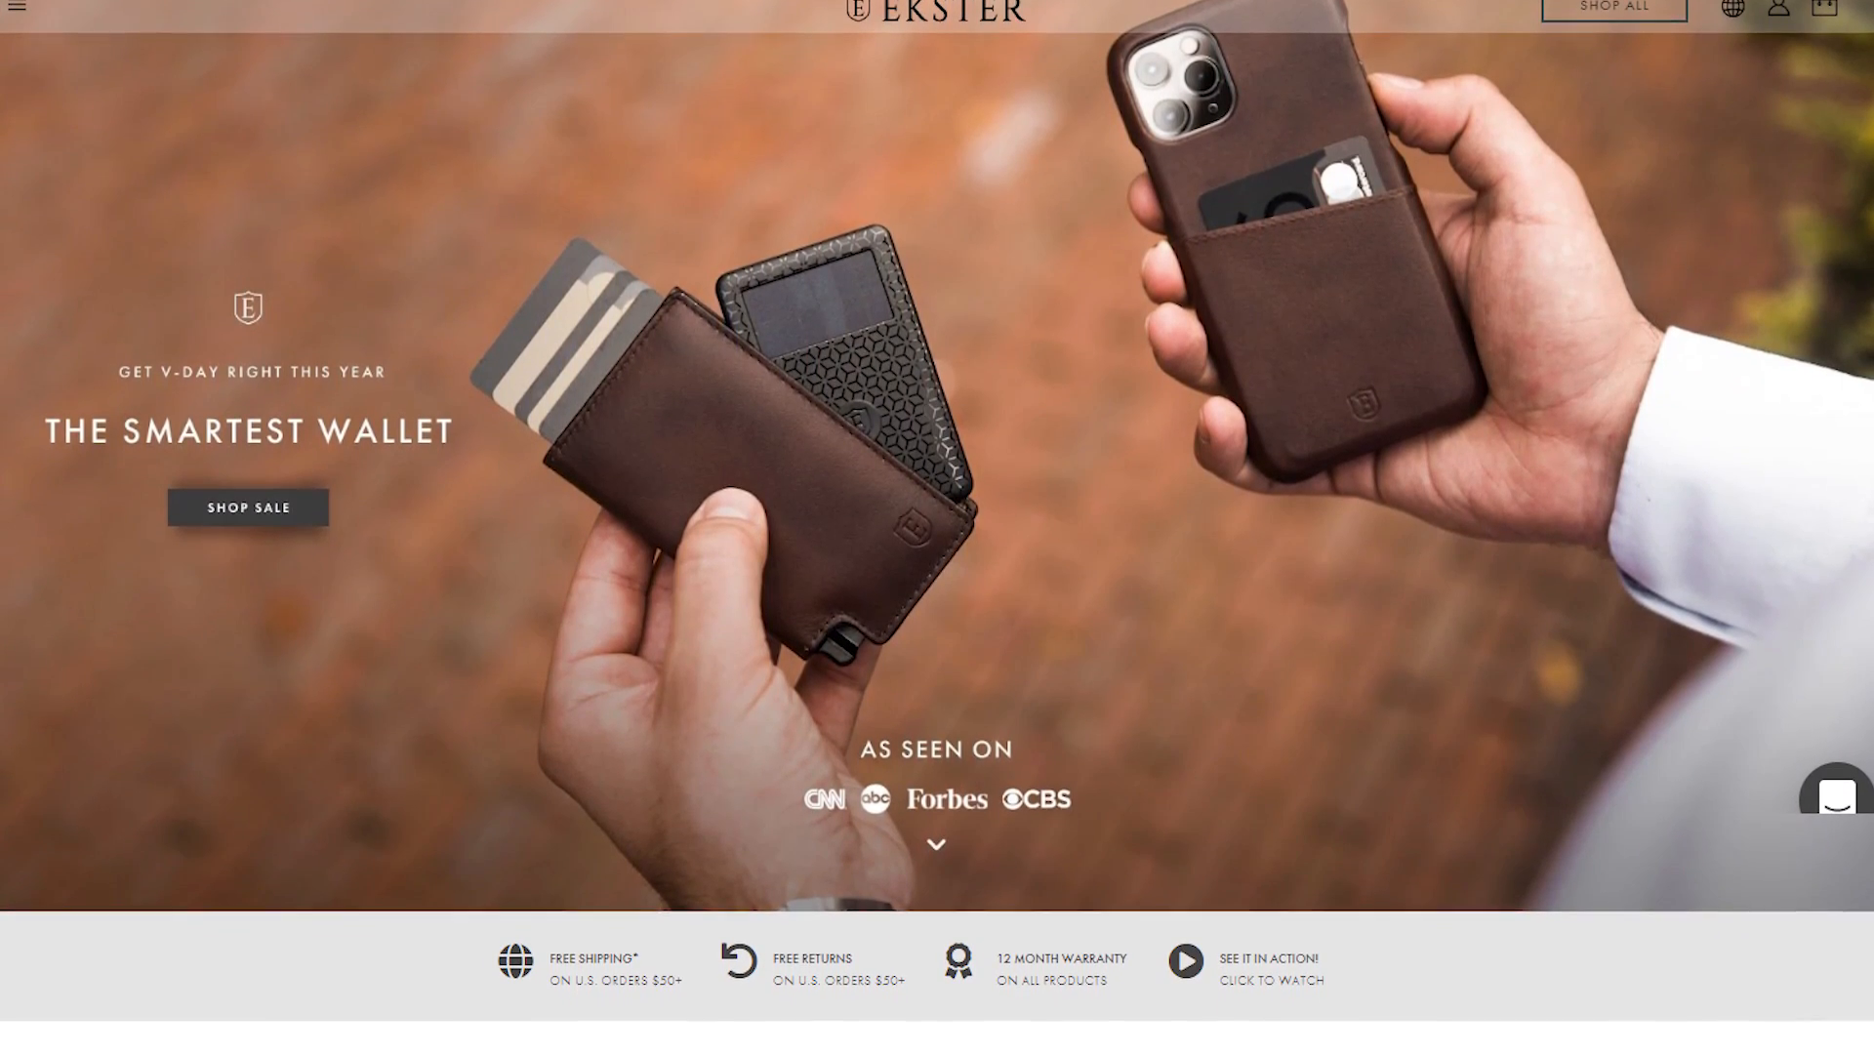
{"action": "scroll", "scroll_direction": "down", "scroll_amount": 3}
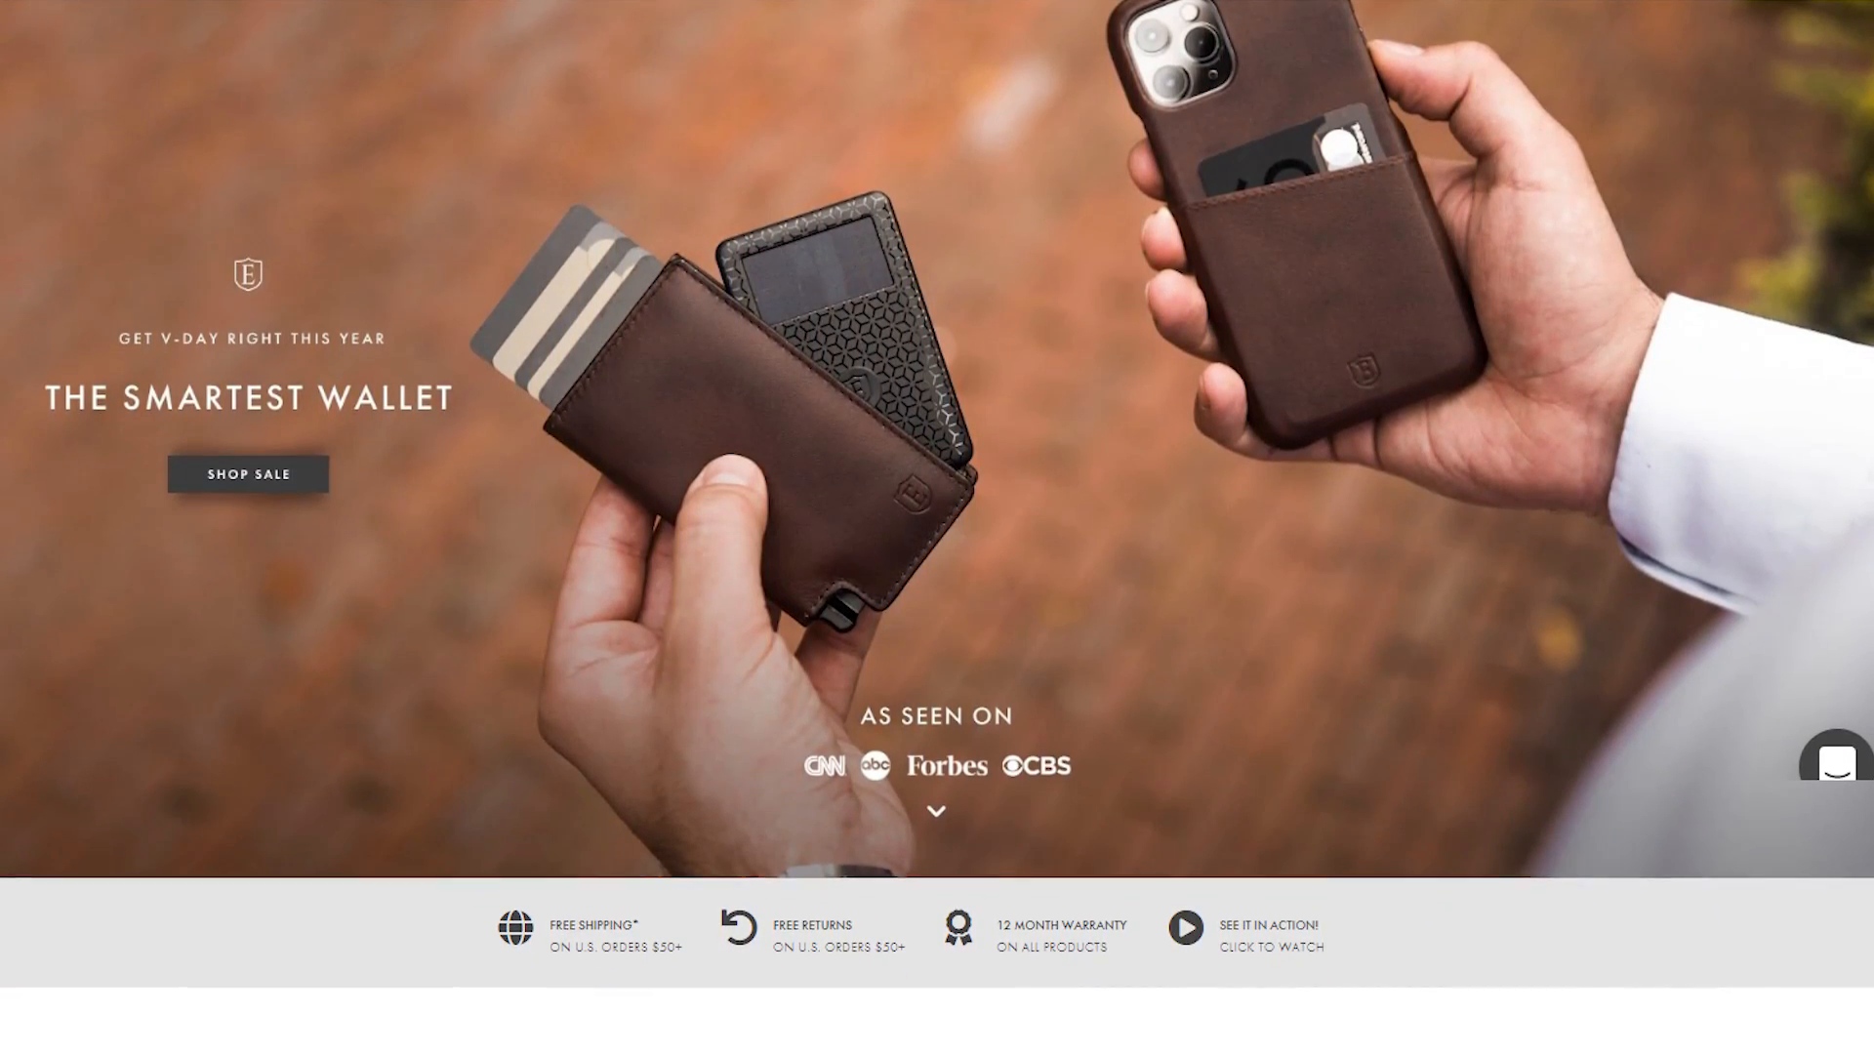
{"action": "scroll", "scroll_direction": "down", "scroll_amount": 3}
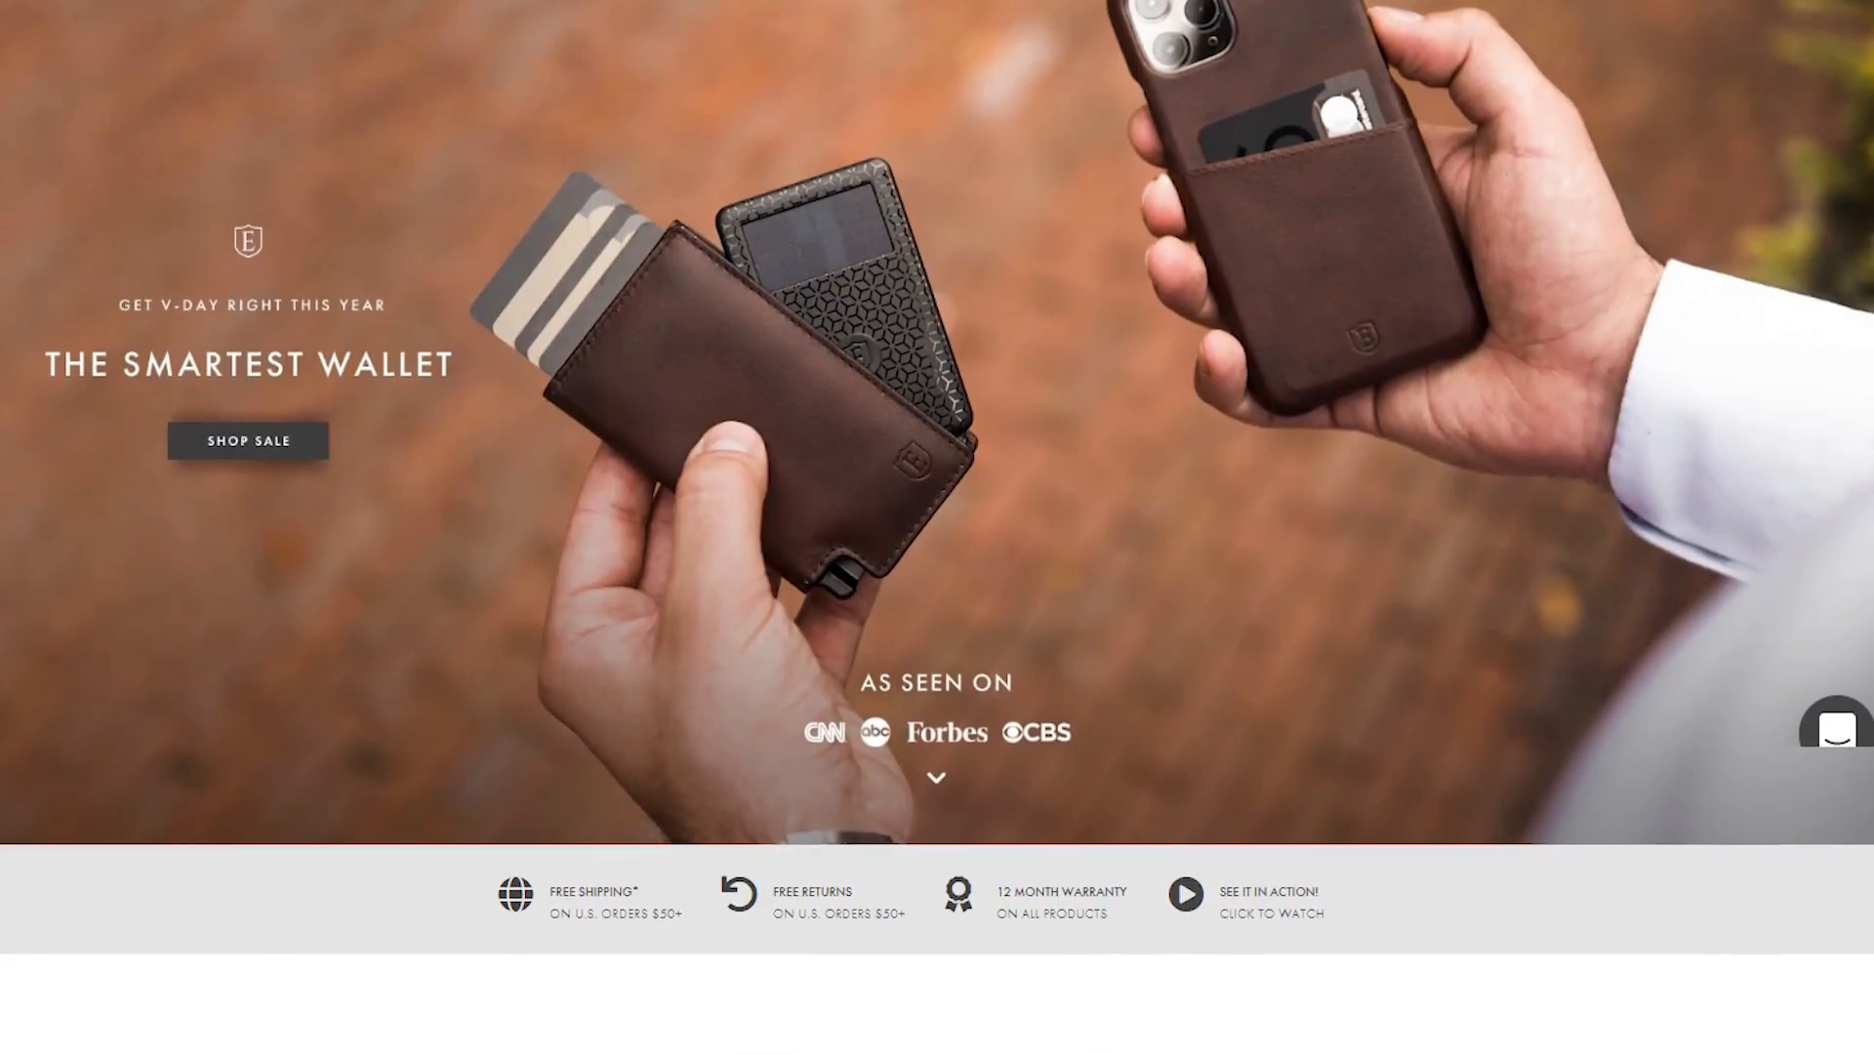